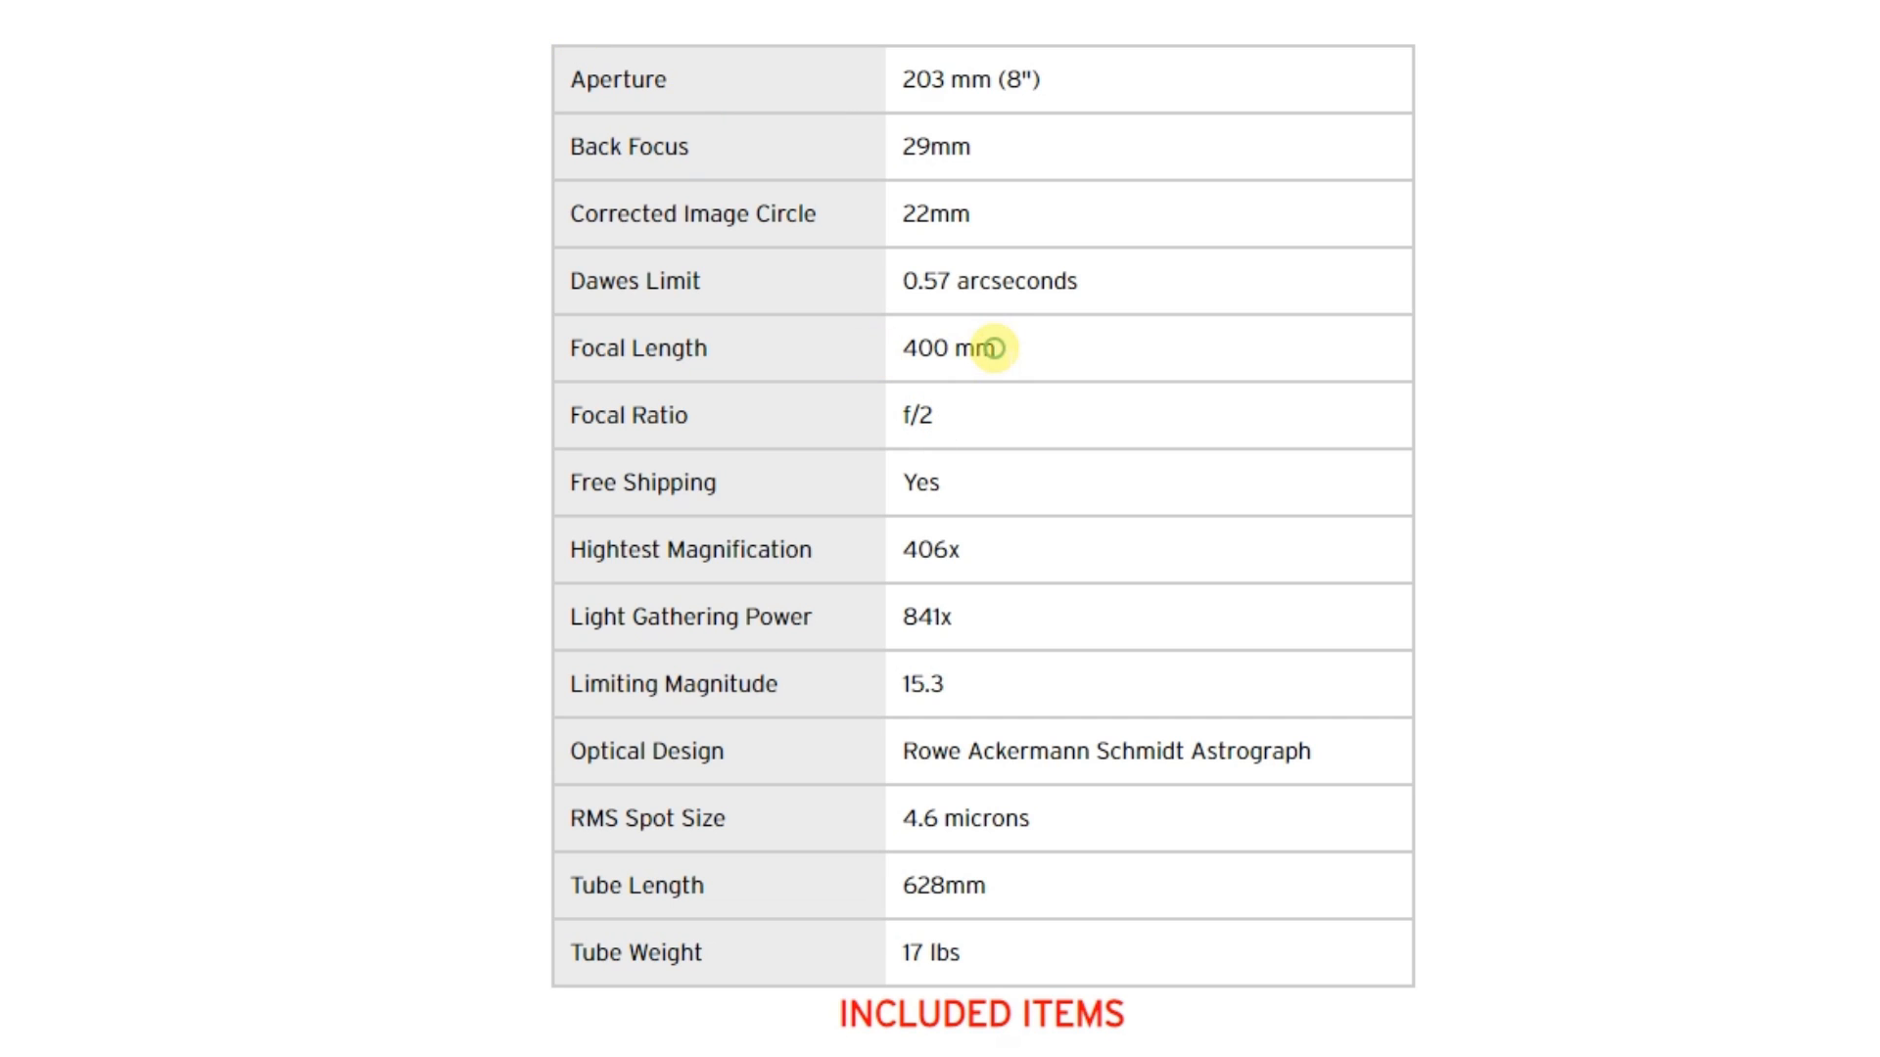
- Return to the RASA 8 spec table, then bring the Orion ED80T specifications back up
double_click(942, 349)
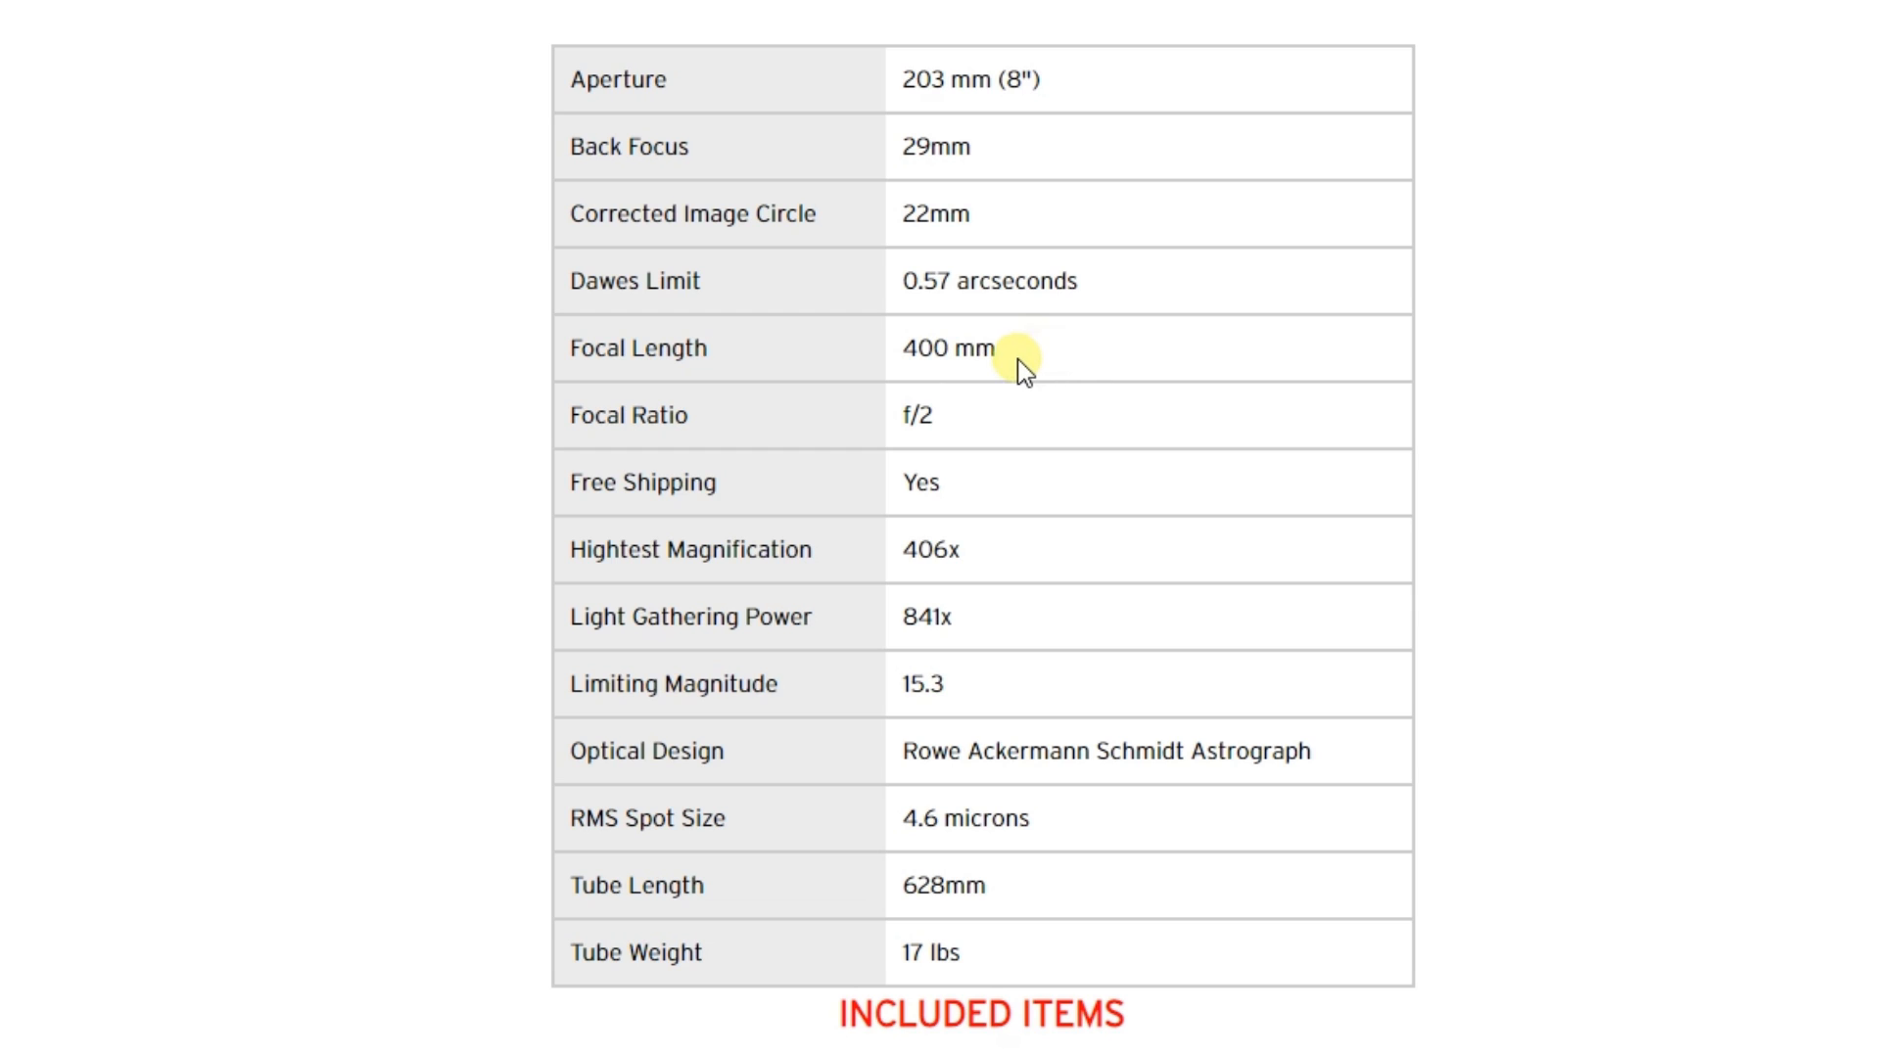
mouse_move(479, 172)
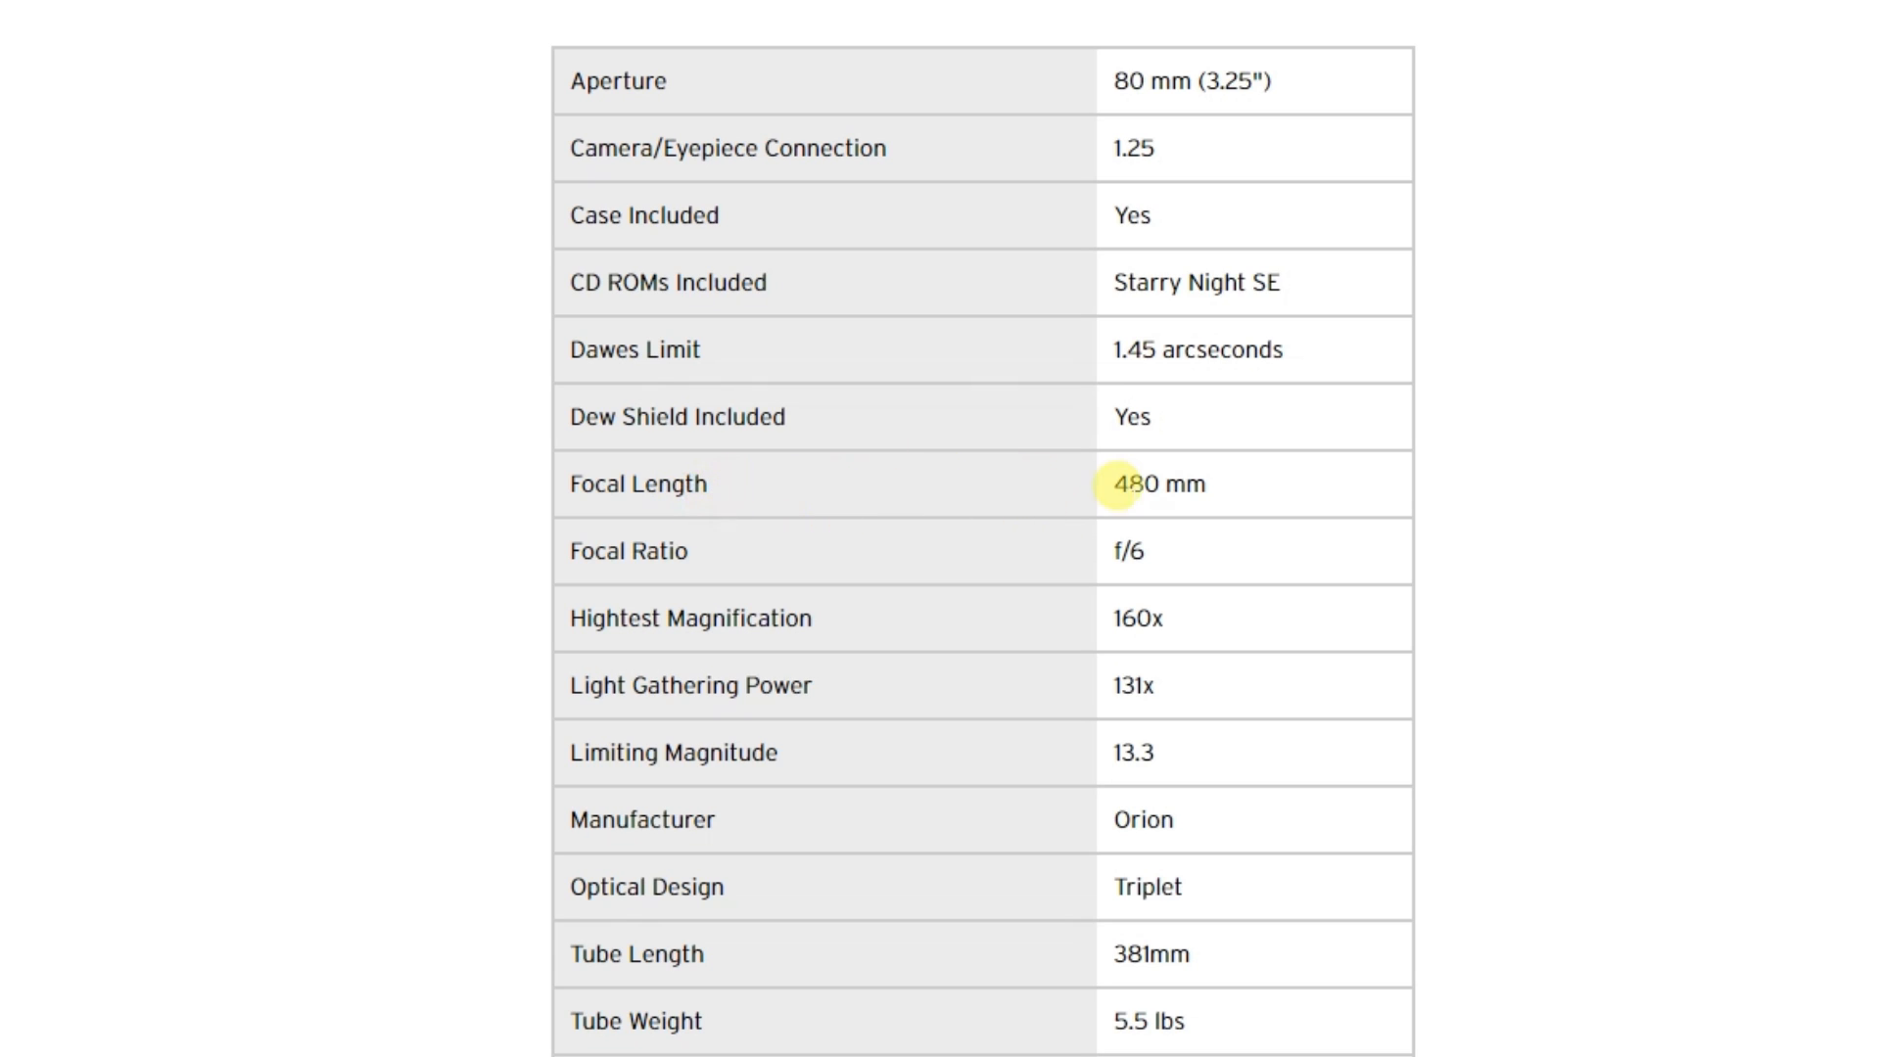
mouse_move(1220, 495)
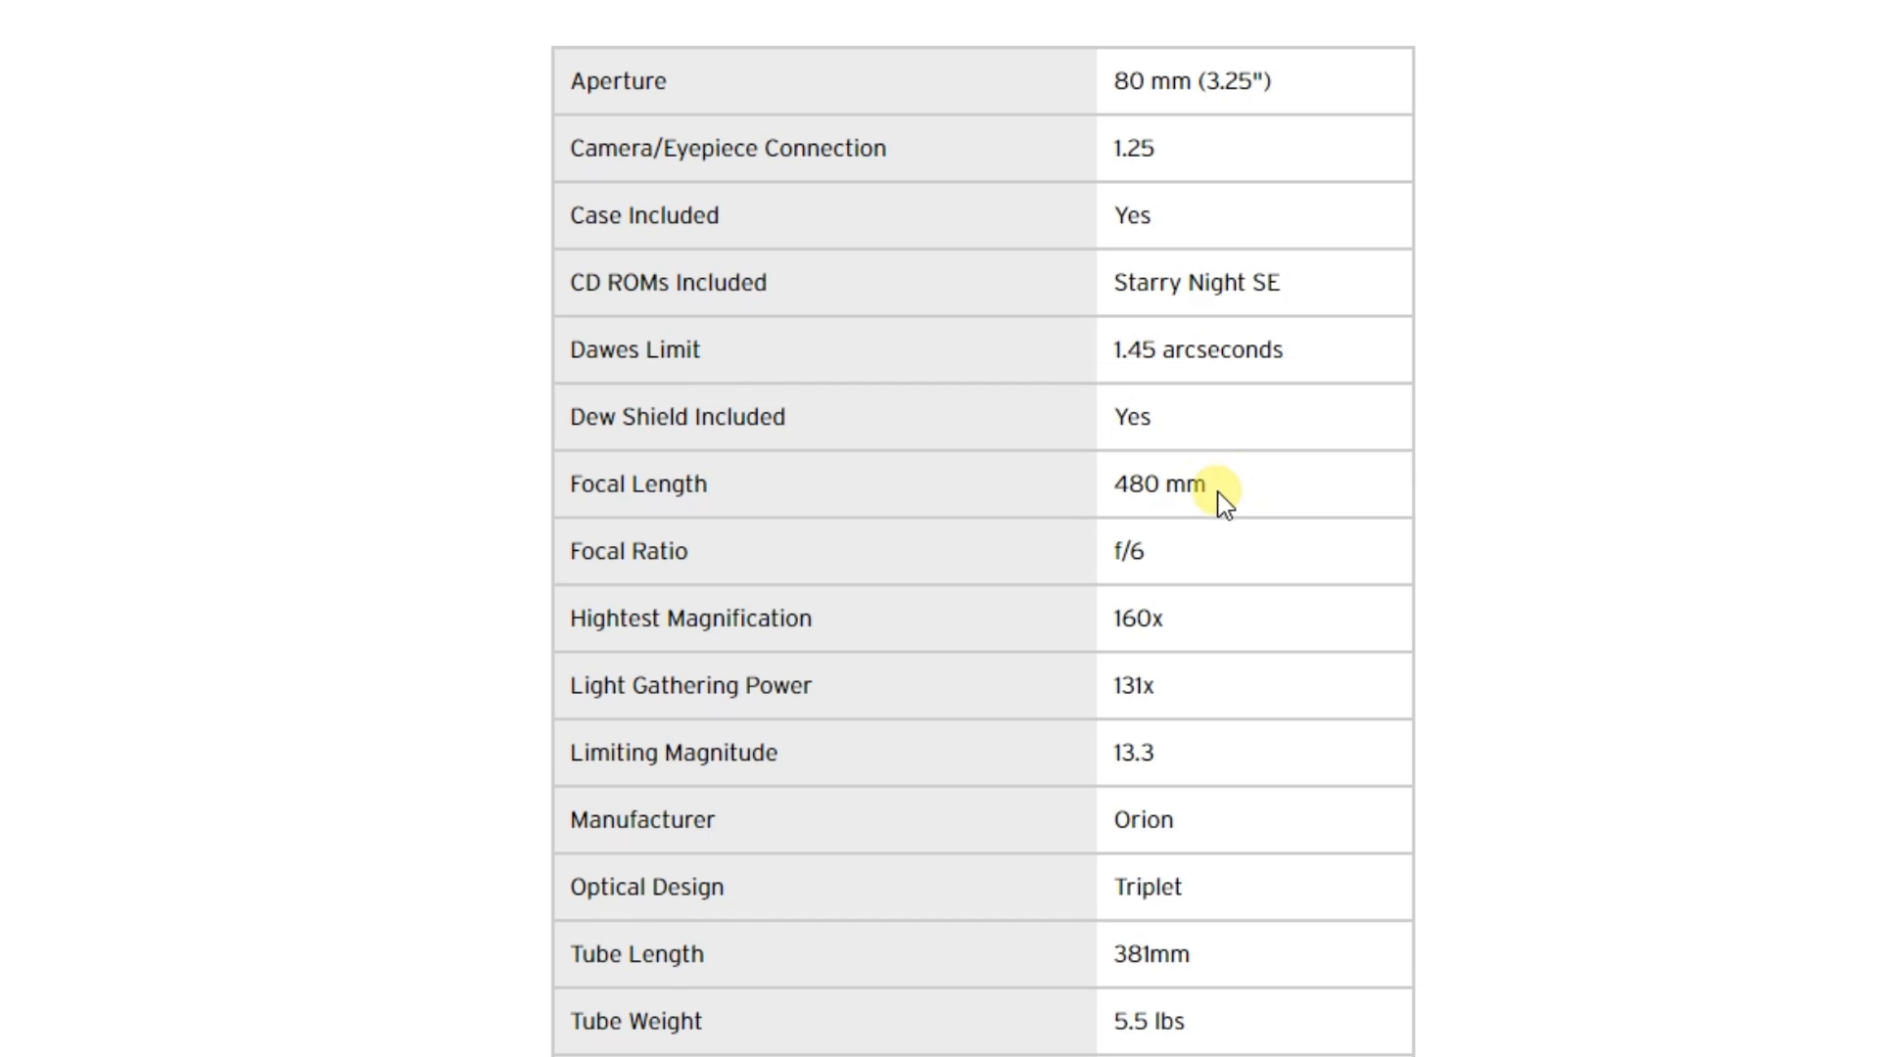
mouse_move(1204, 80)
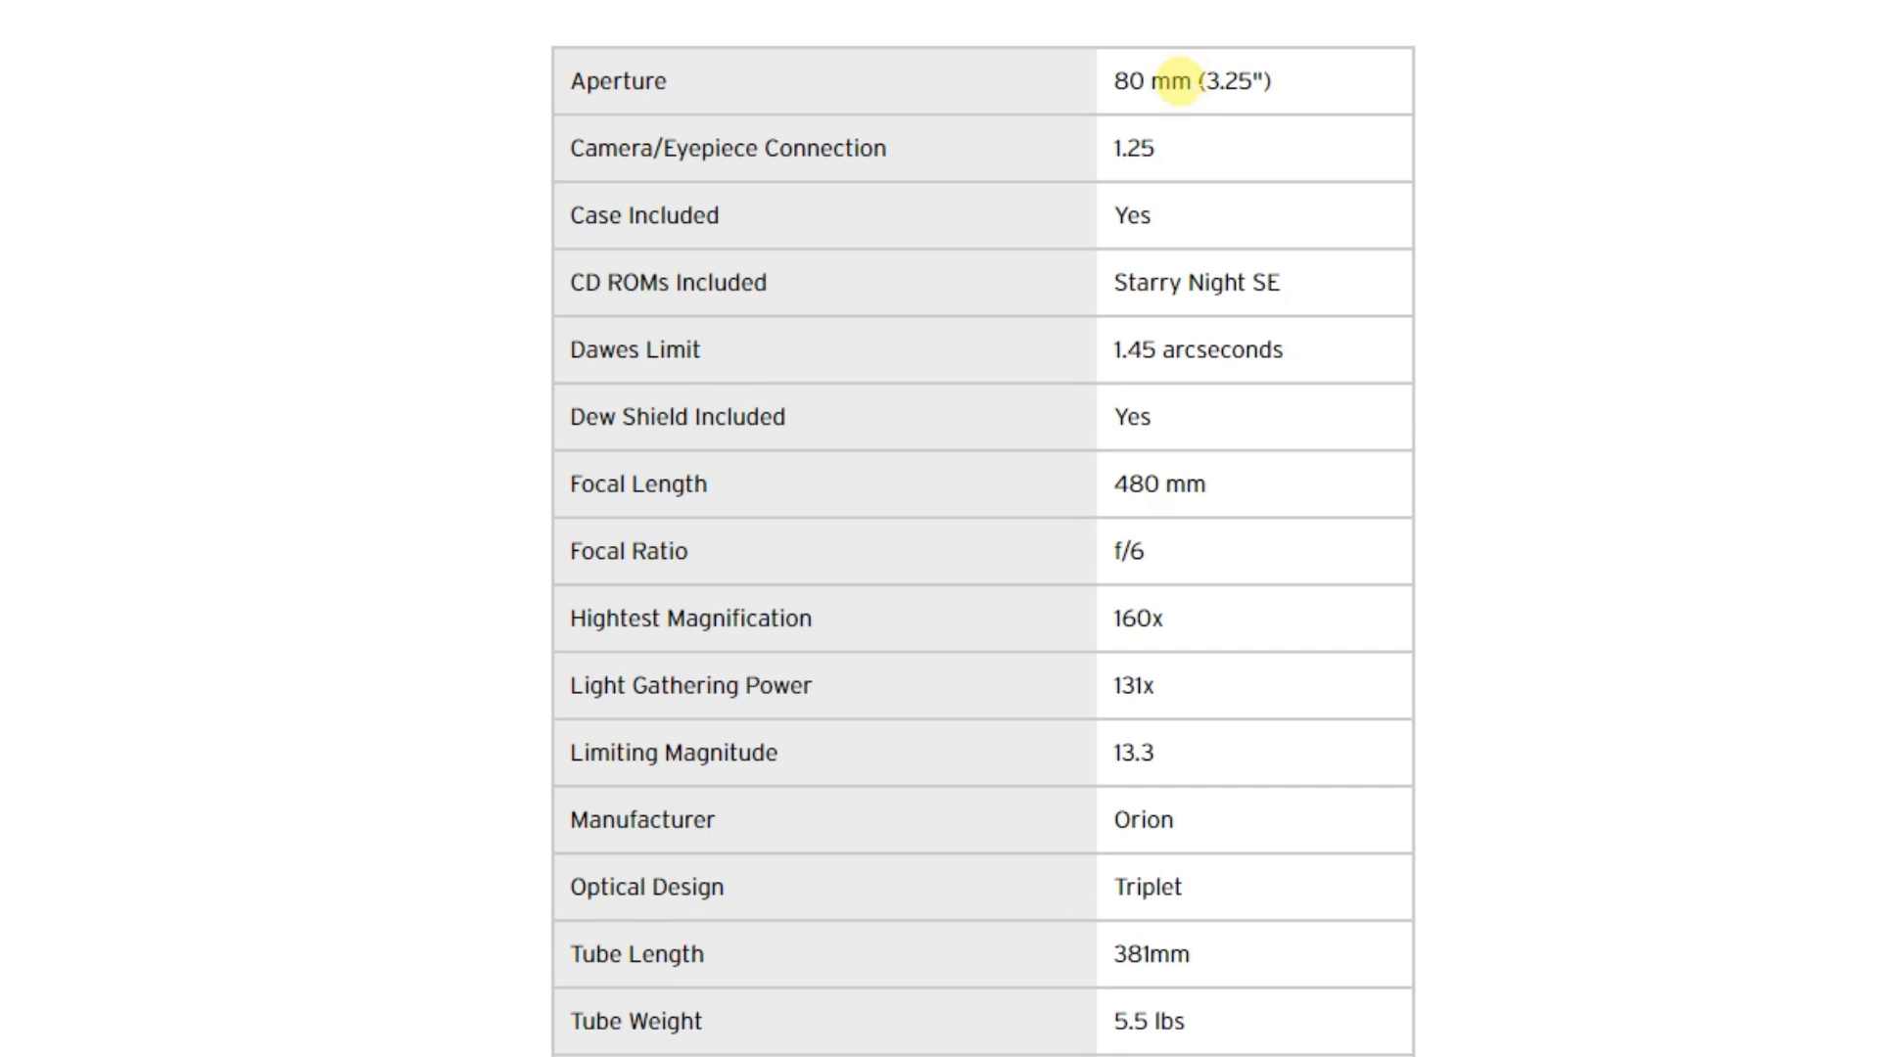
click(1181, 80)
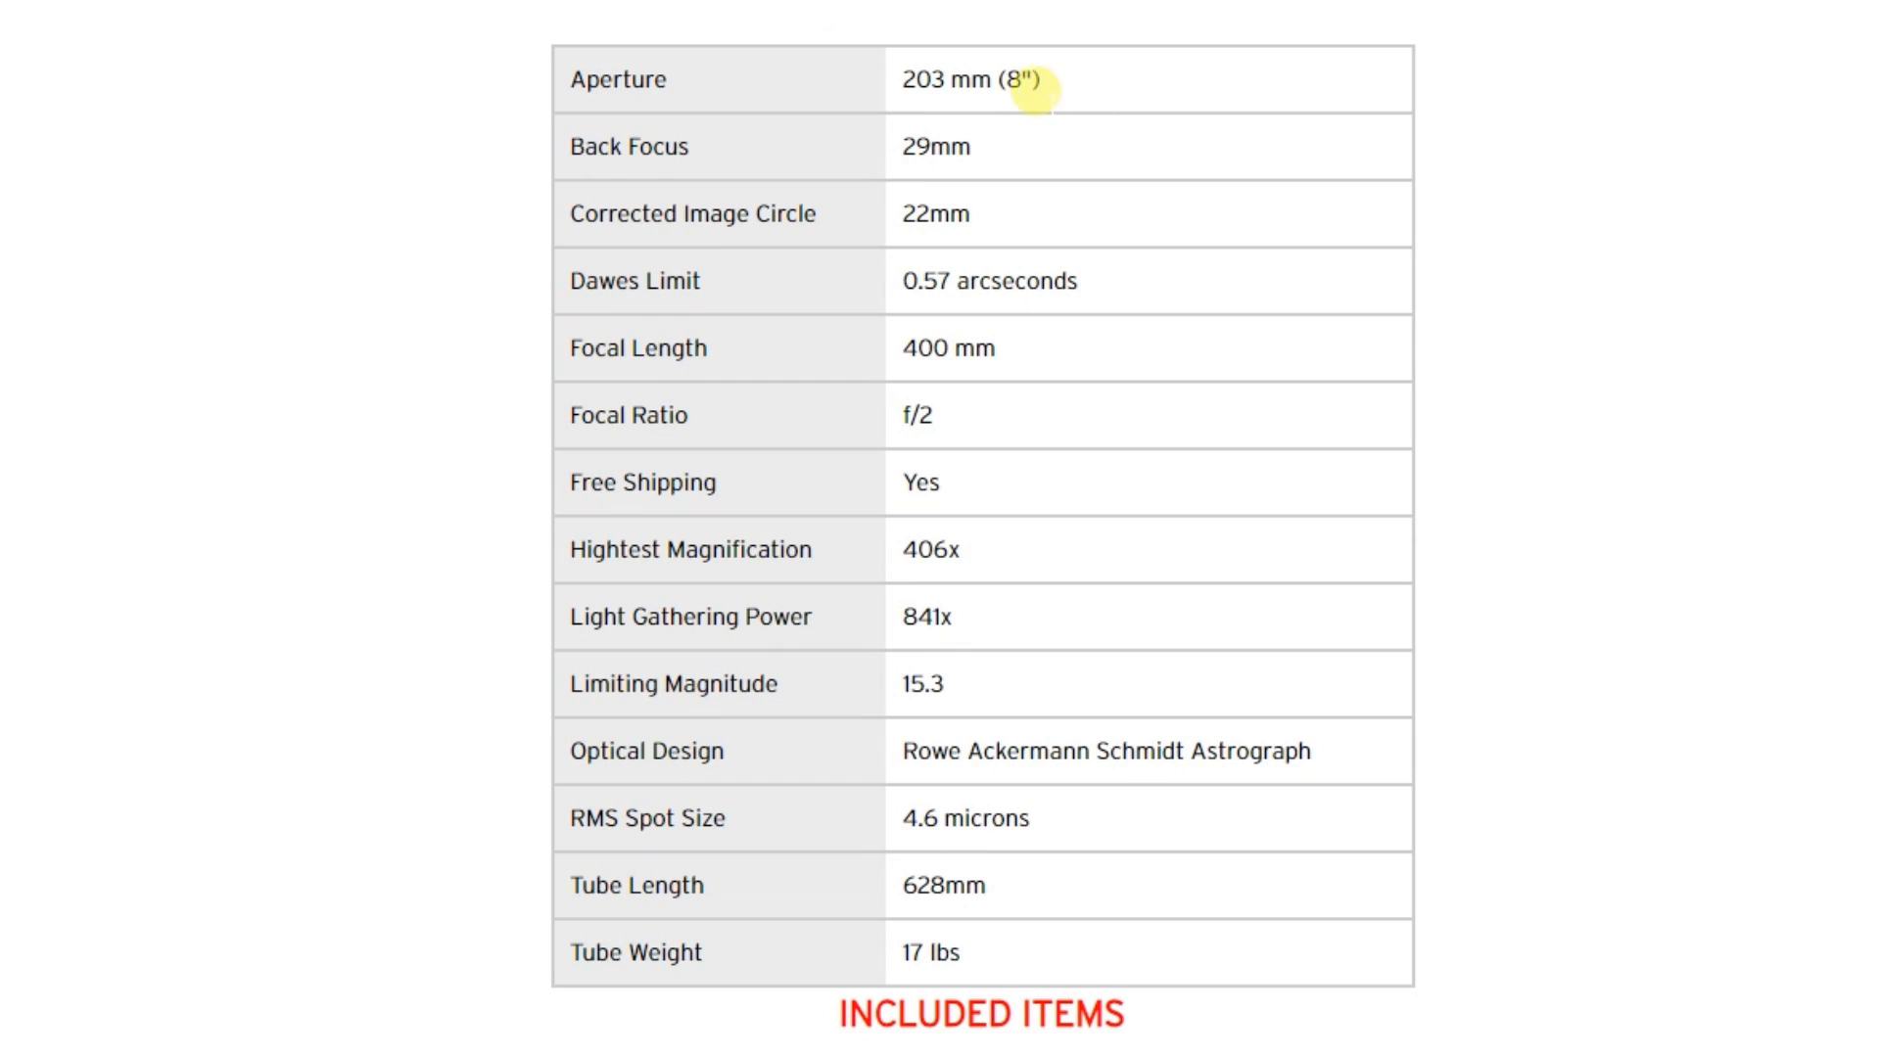
mouse_move(982, 78)
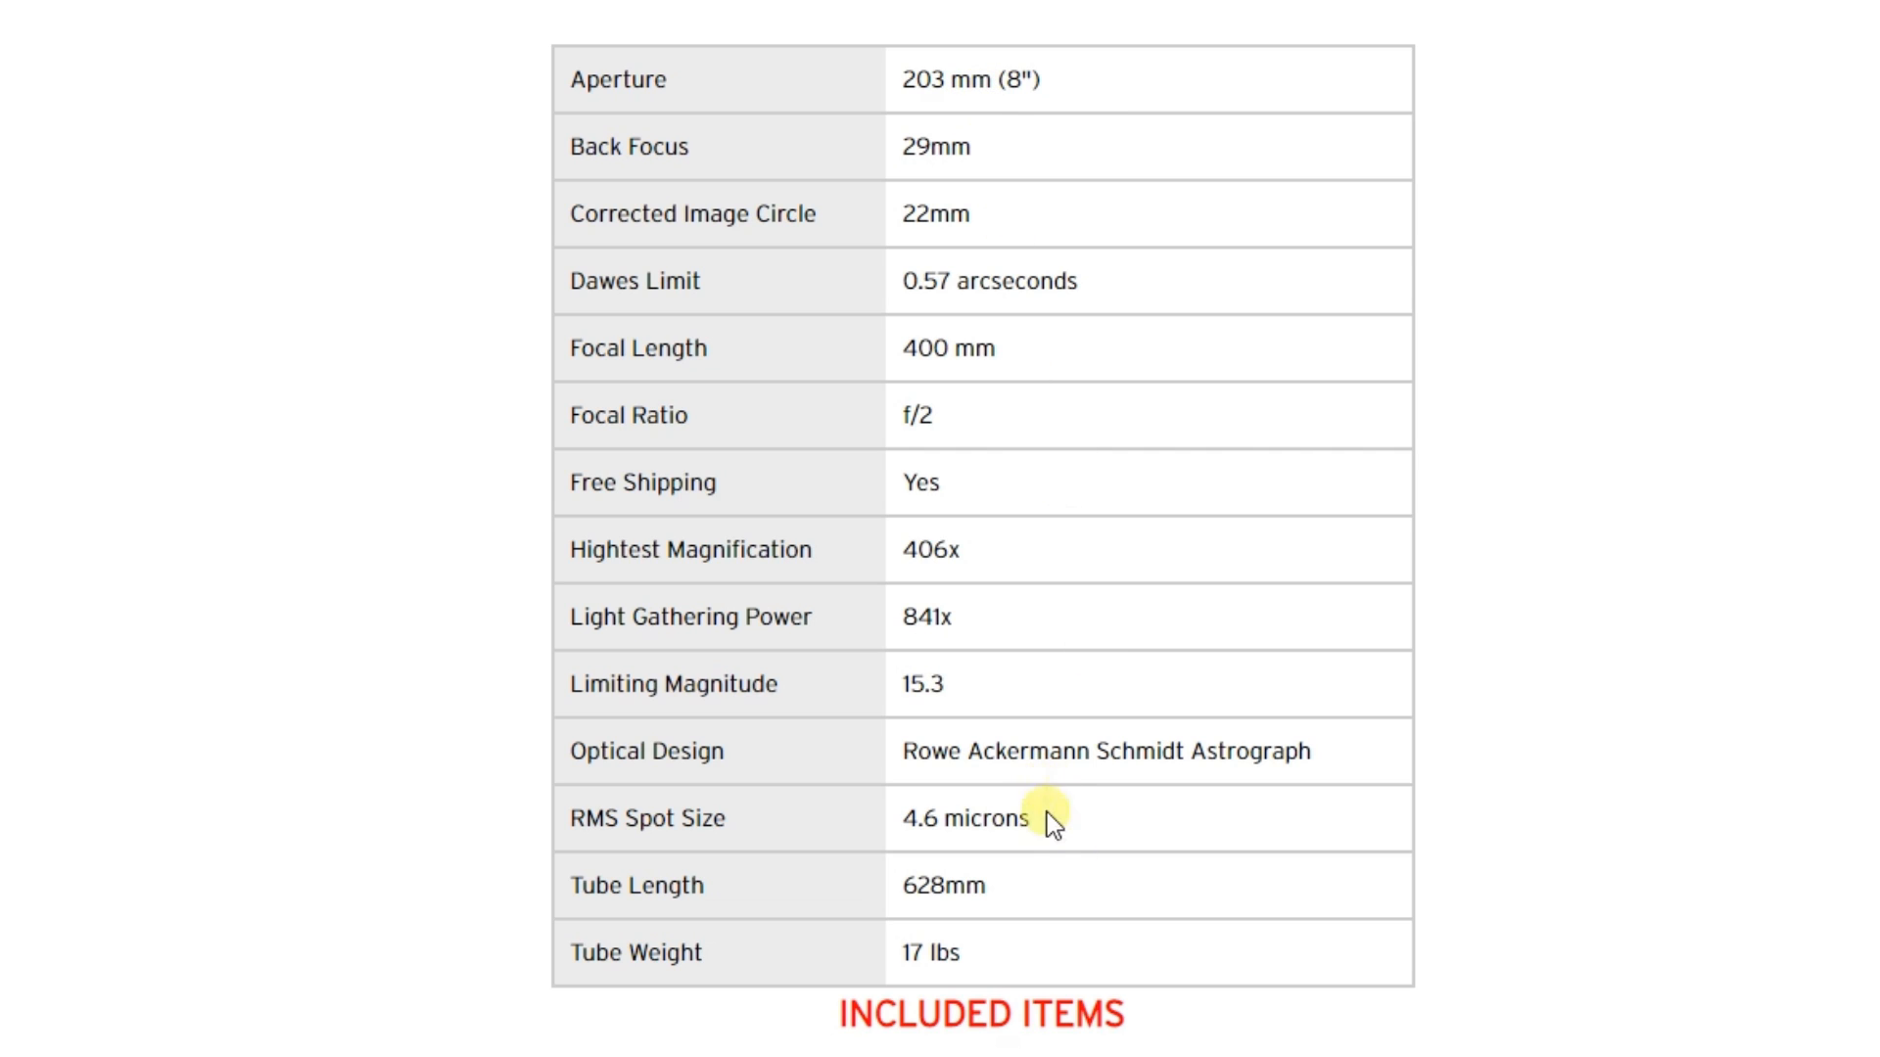
mouse_move(1003, 937)
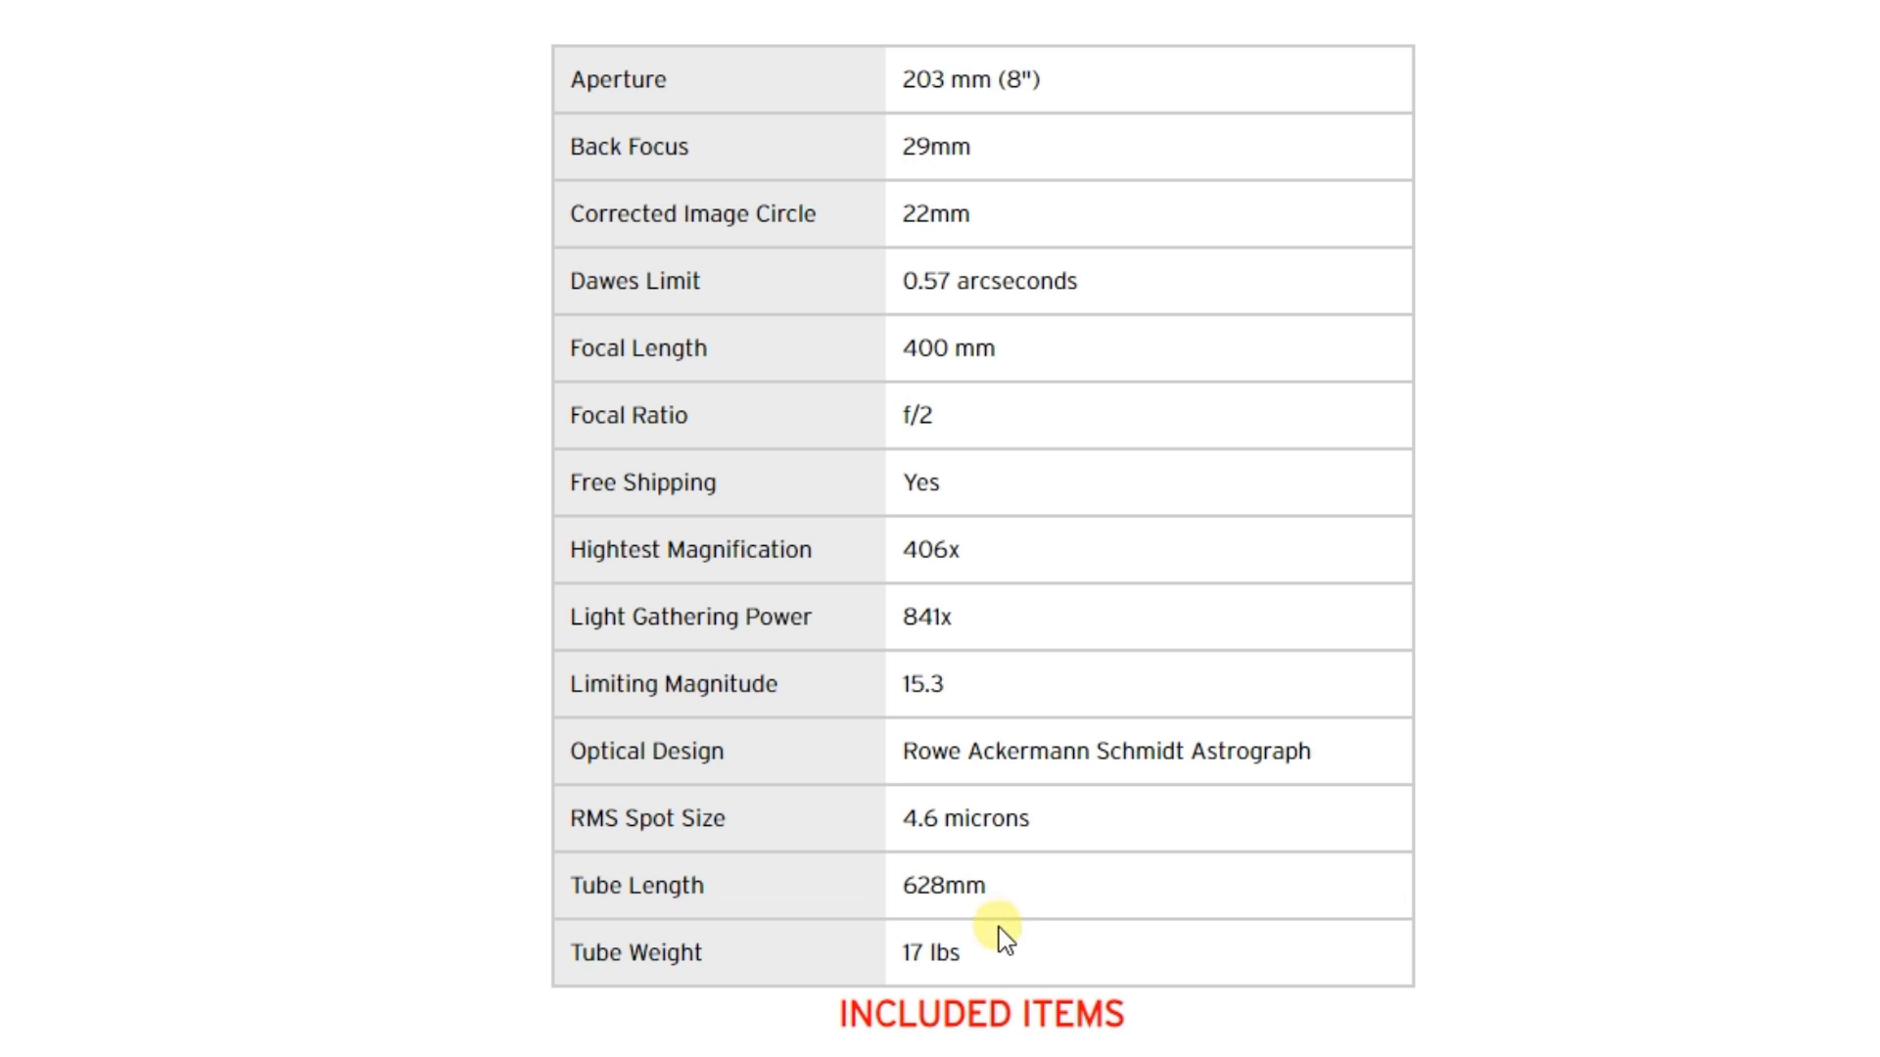
mouse_move(992, 969)
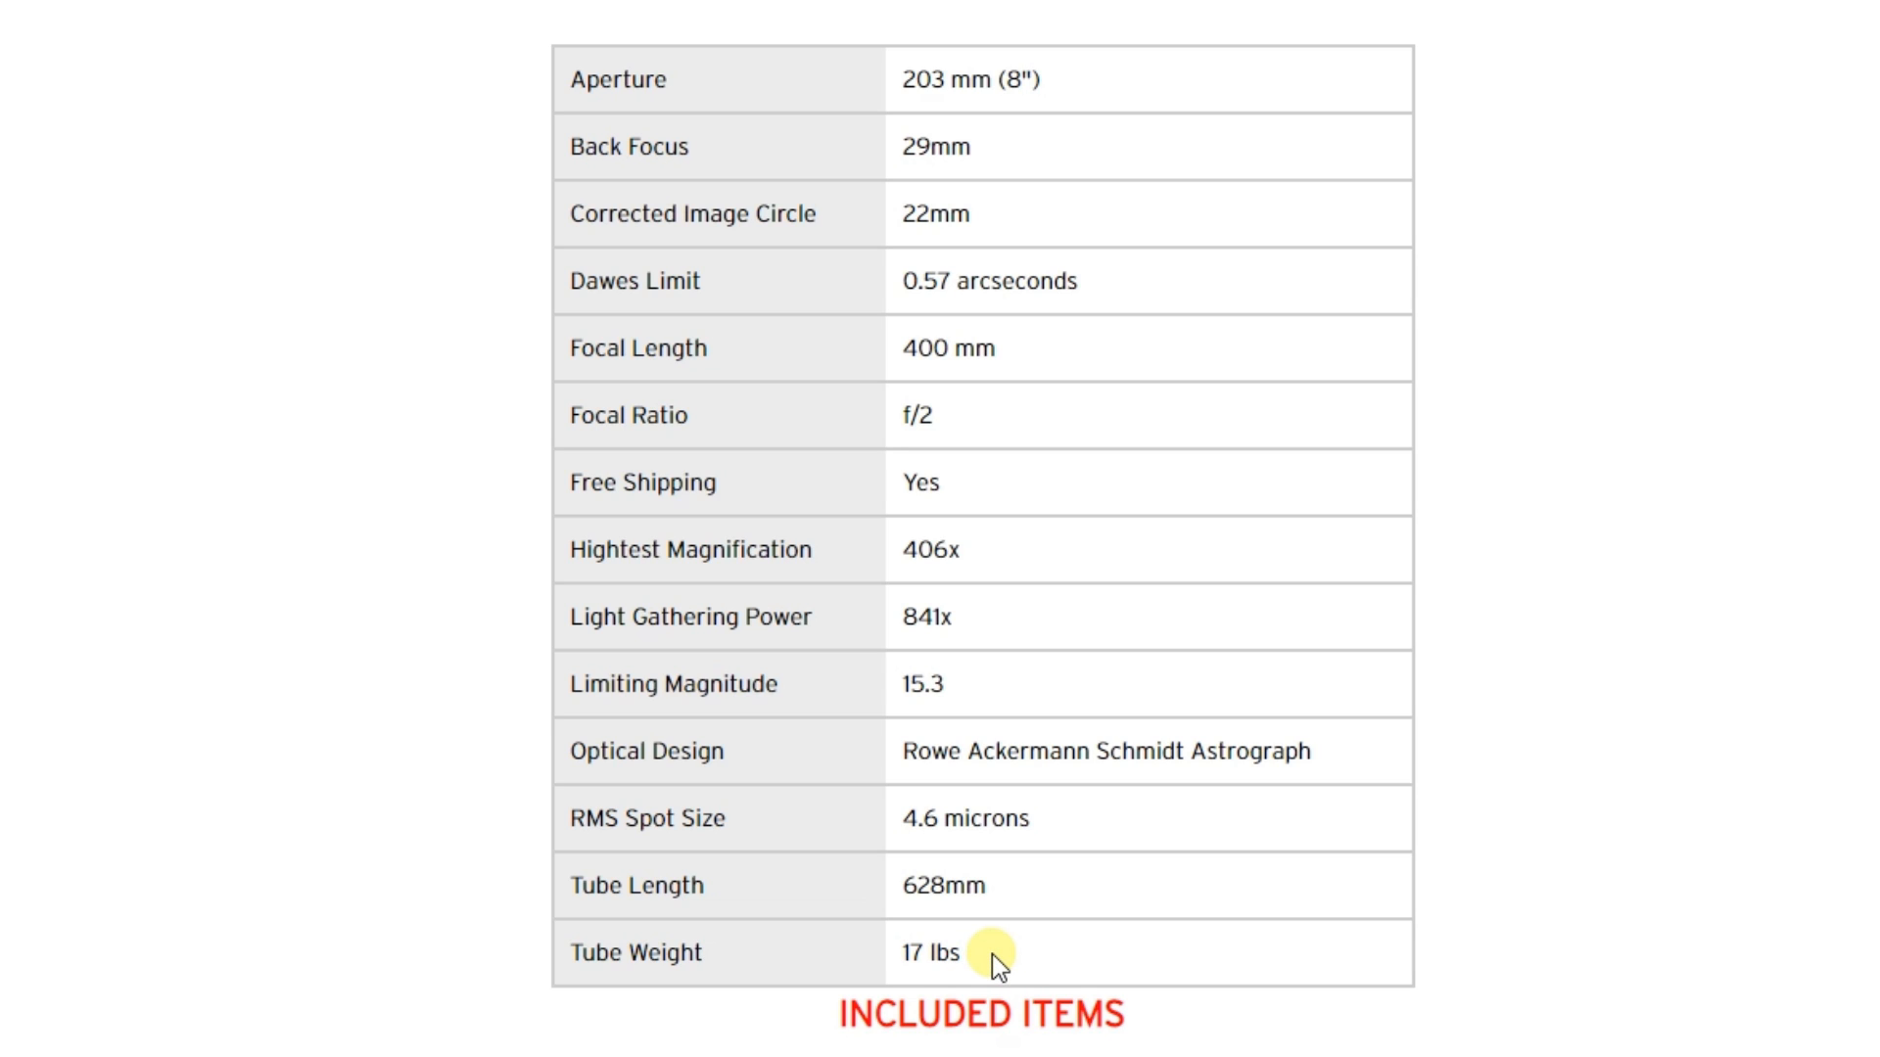
mouse_move(1038, 965)
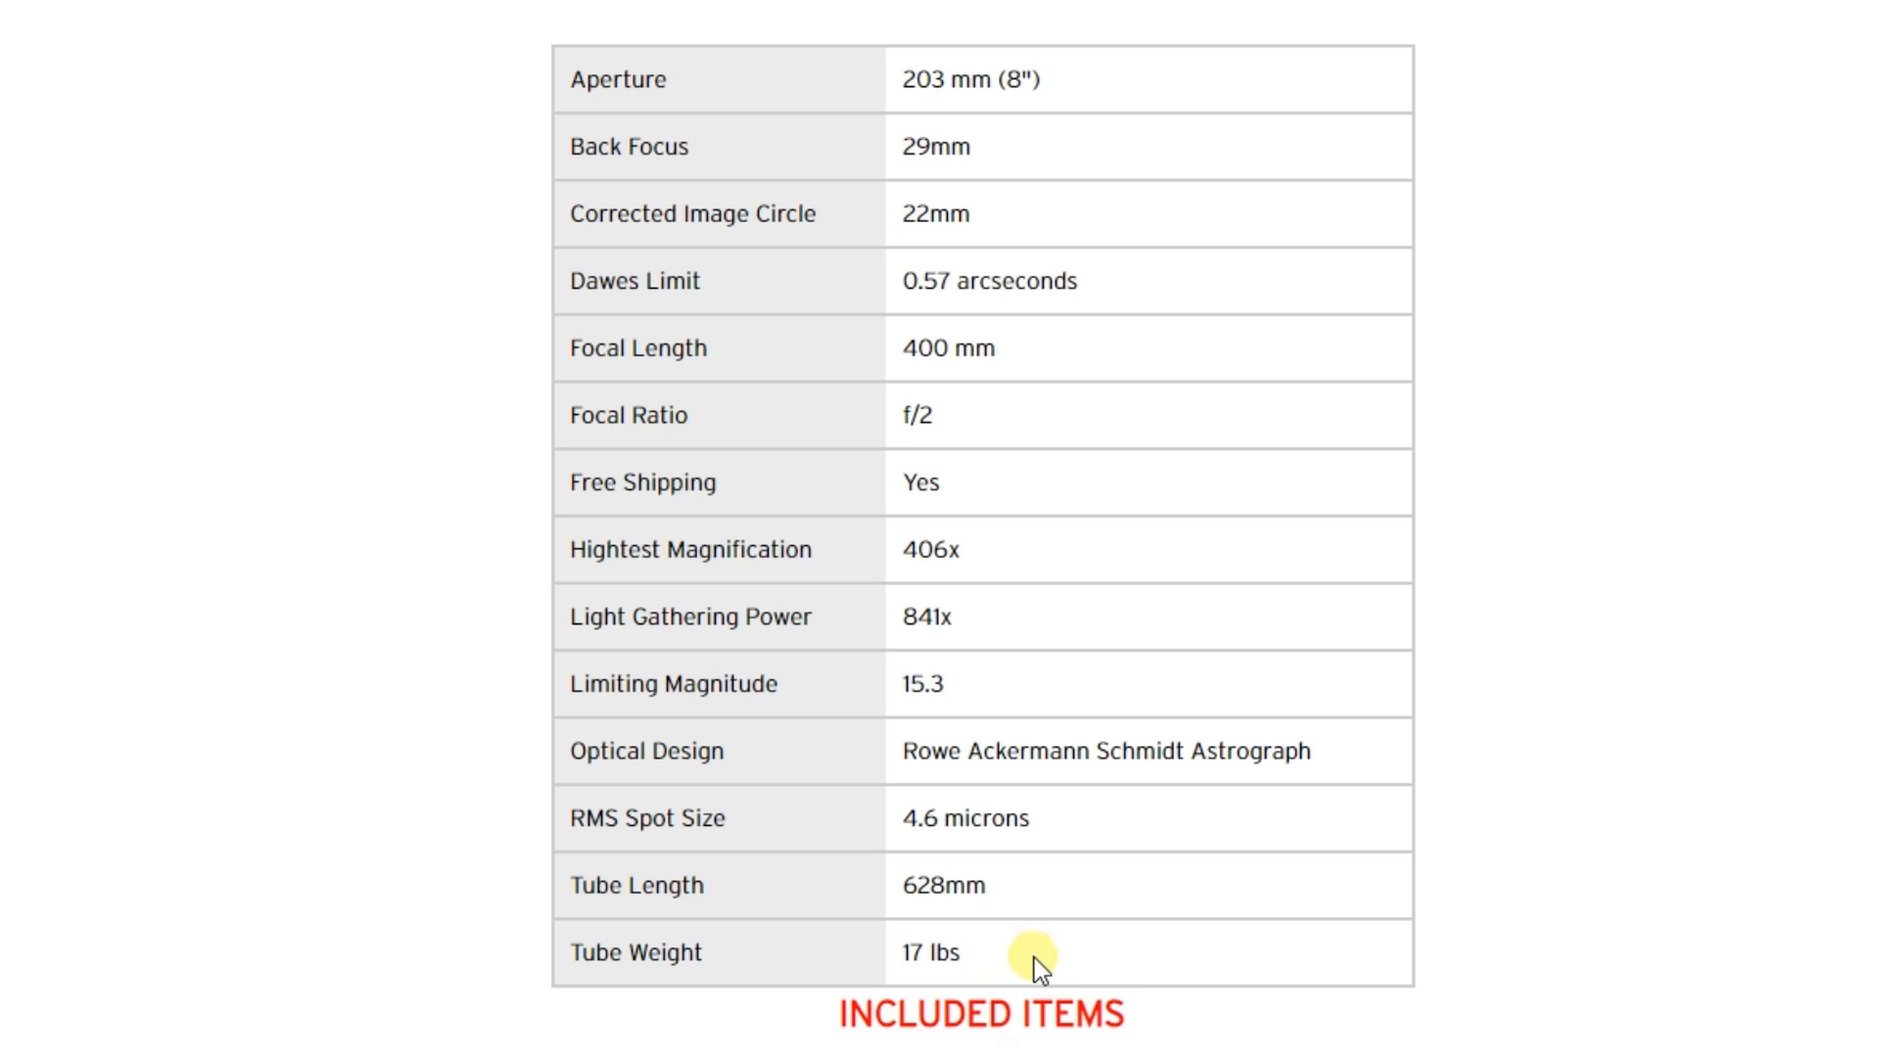
mouse_move(981, 435)
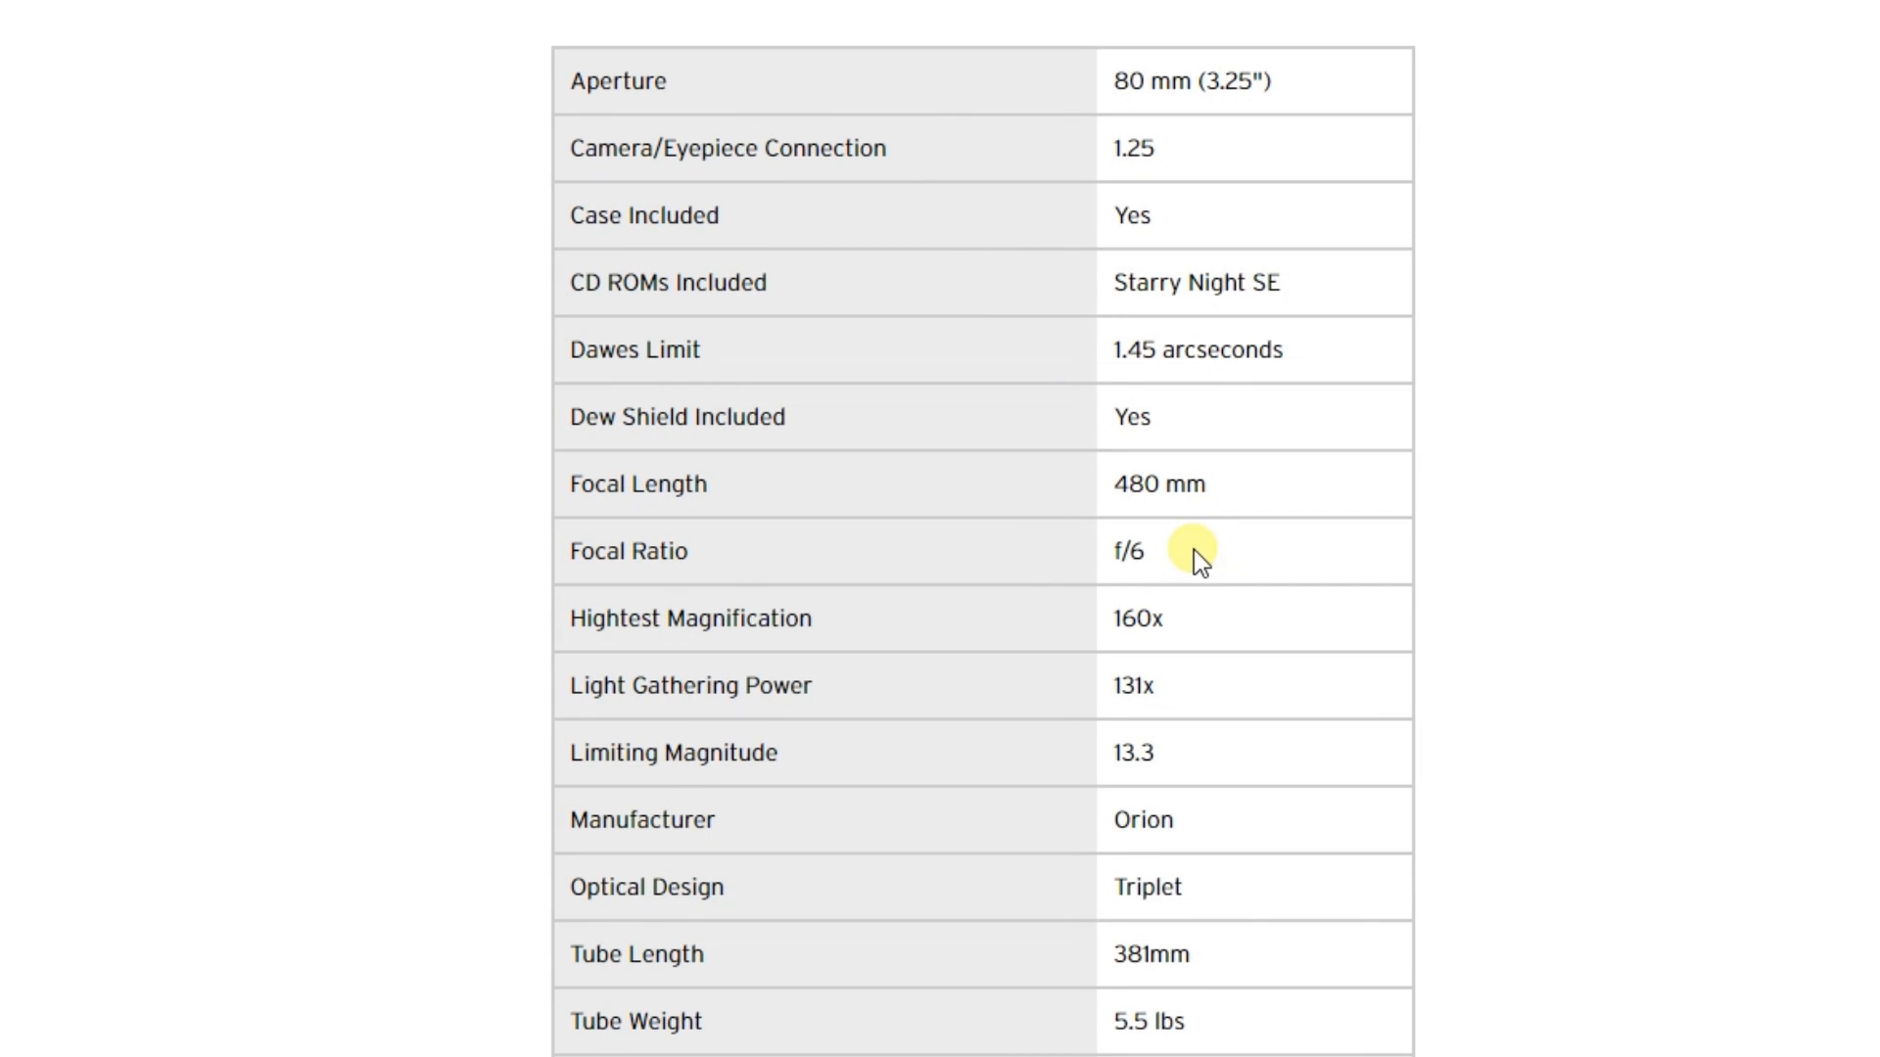
mouse_move(1187, 564)
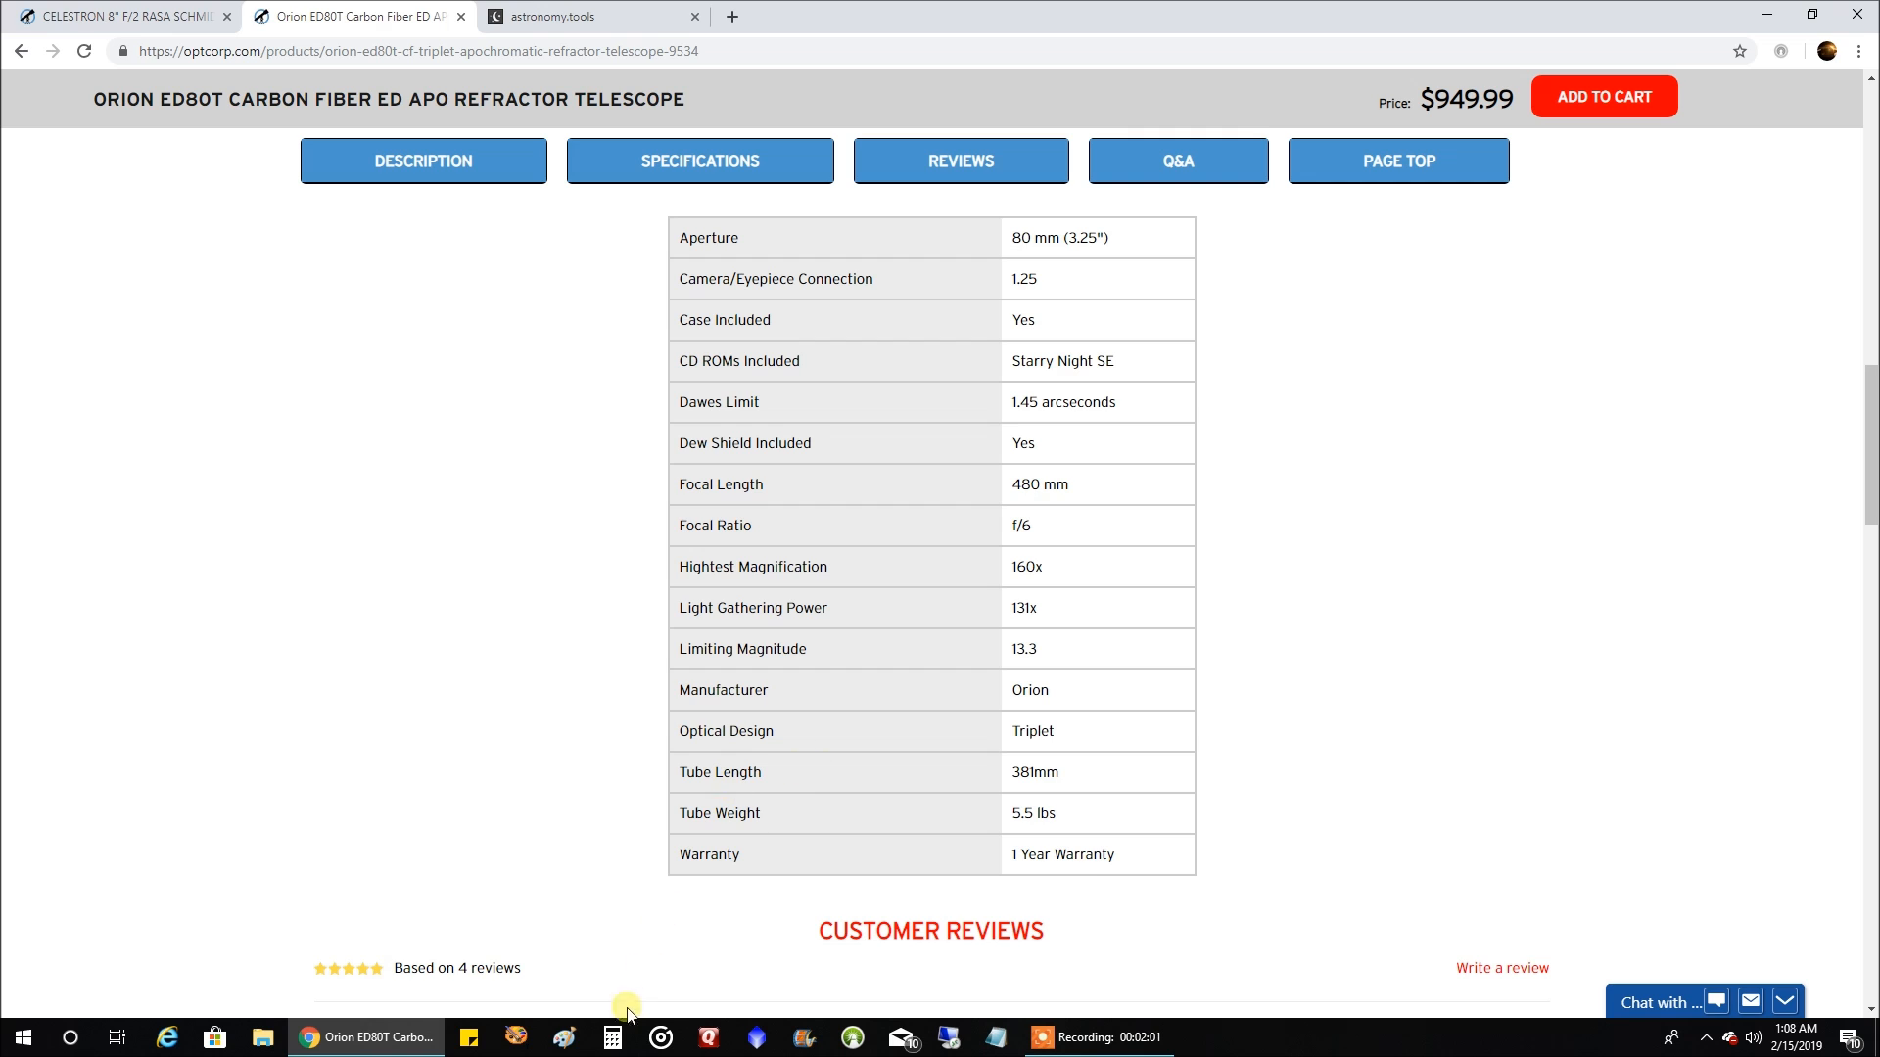
- Place a calculator beside the spec table and square 4.8 to get 23.04
click(611, 1037)
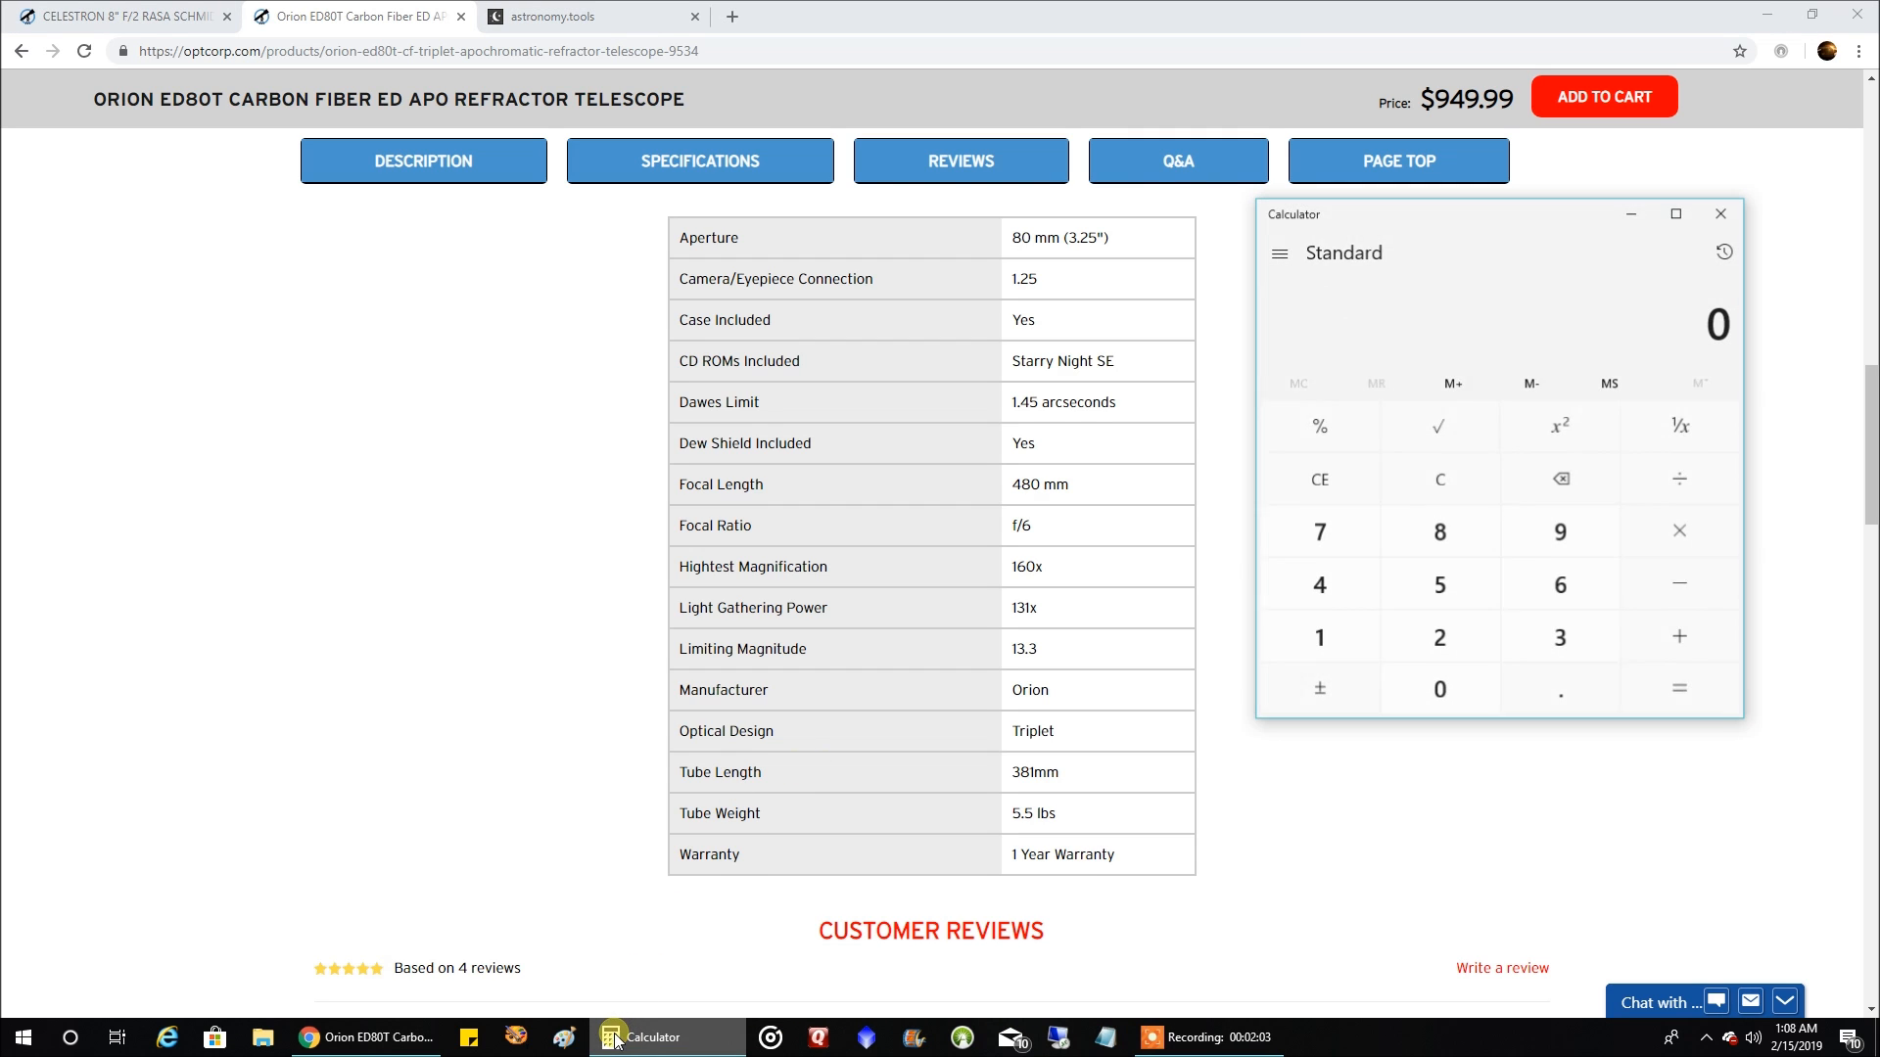
drag(1498, 214, 1483, 239)
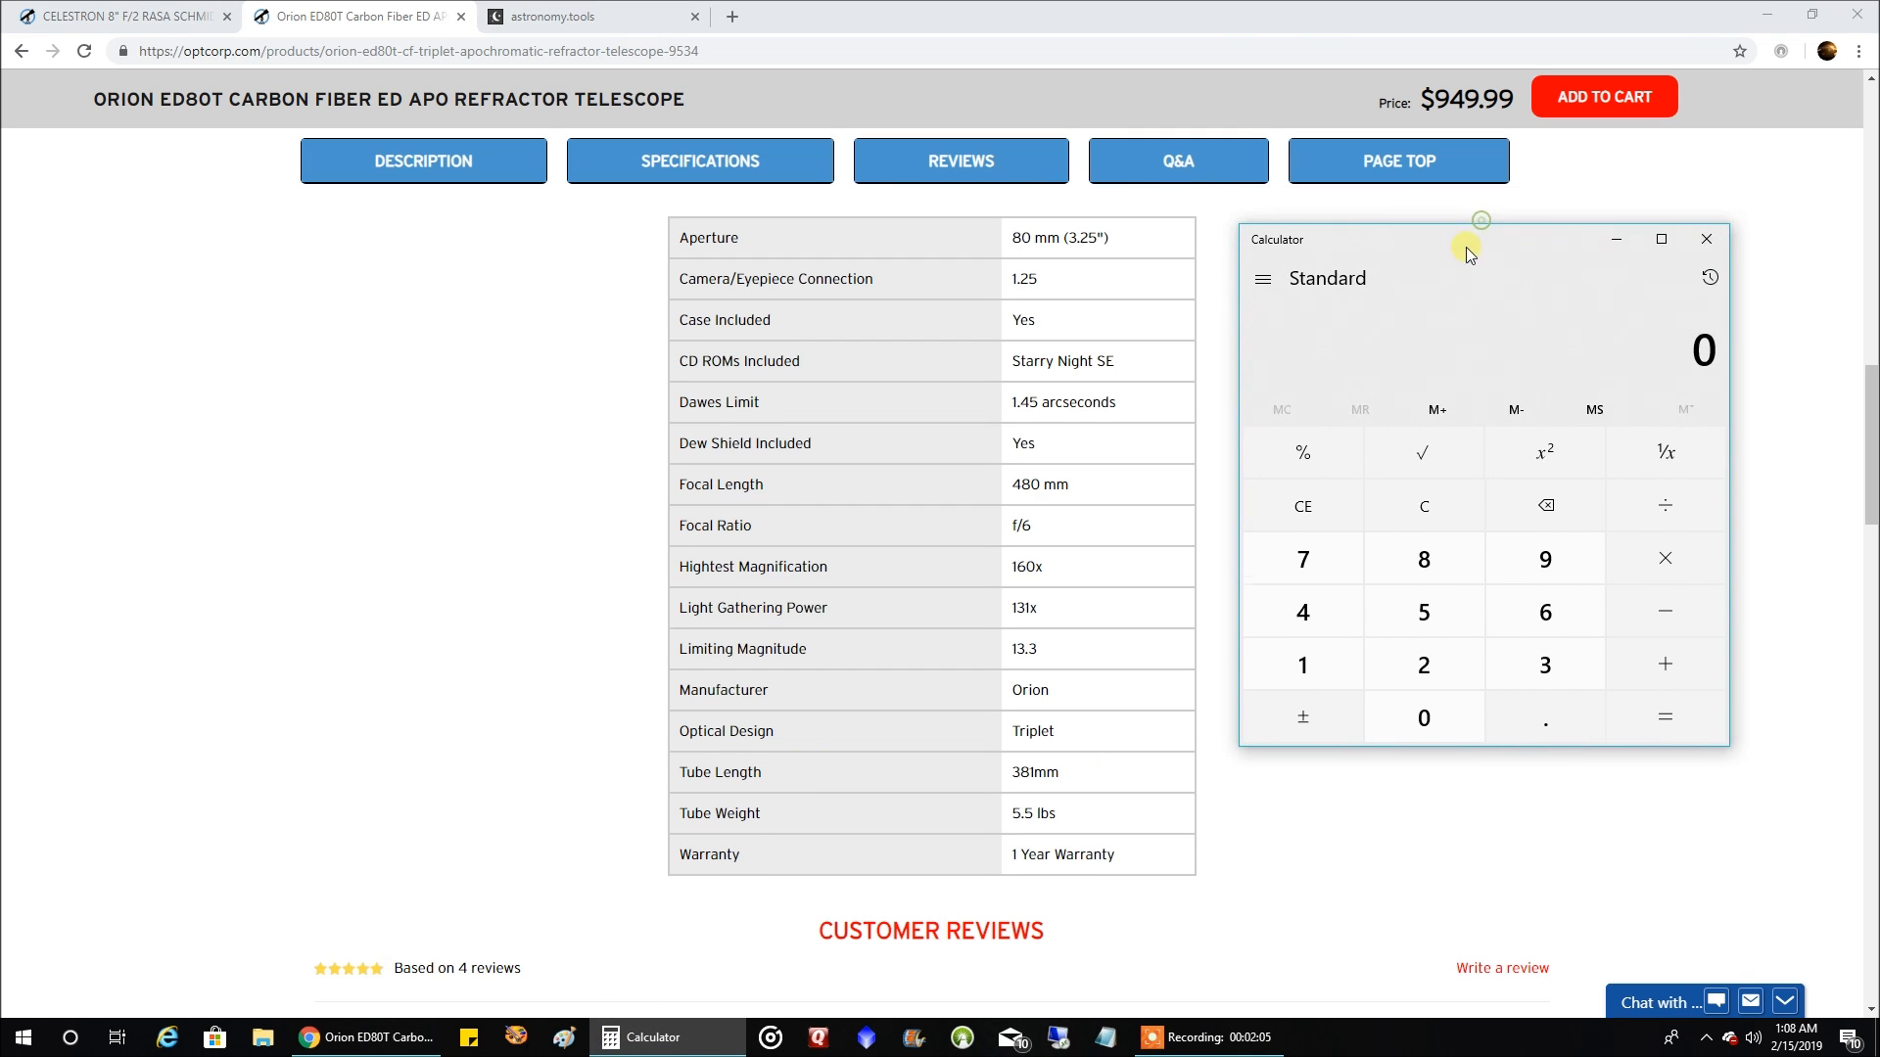
drag(1480, 237, 1469, 258)
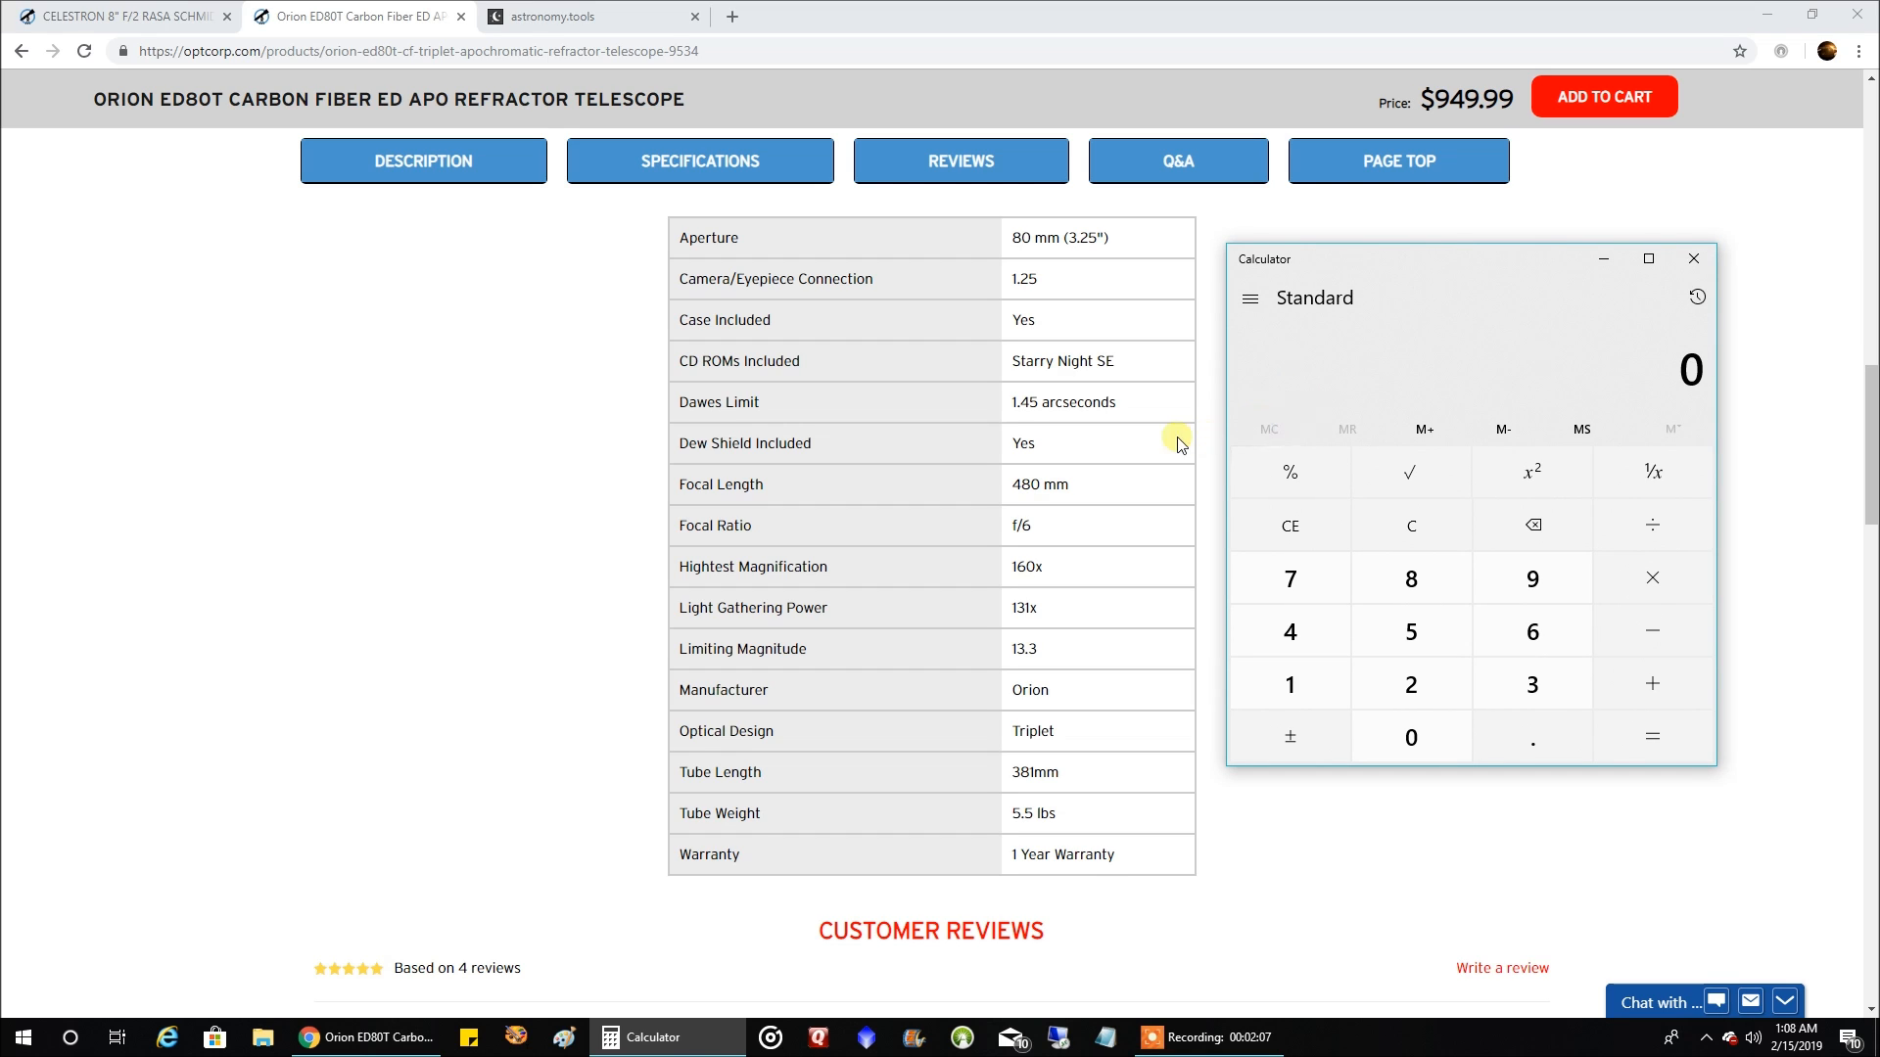
mouse_move(1120, 509)
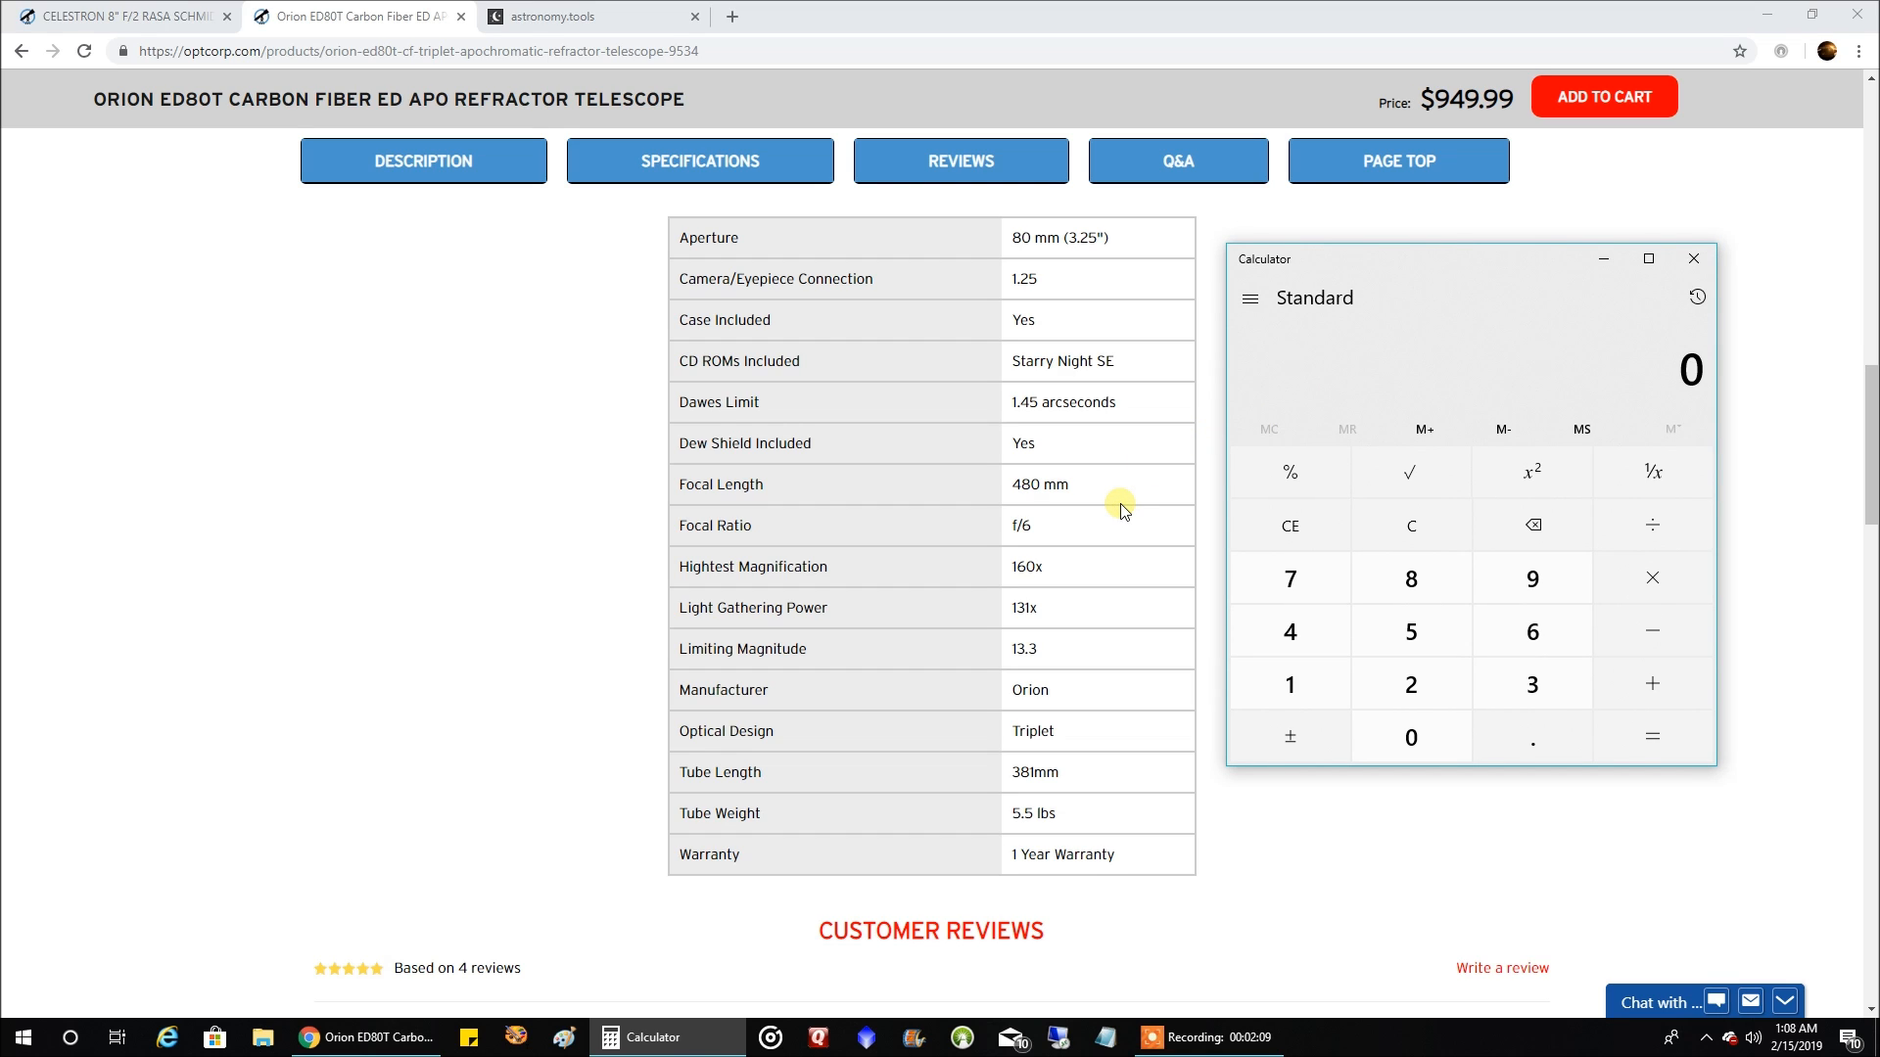
mouse_move(1106, 531)
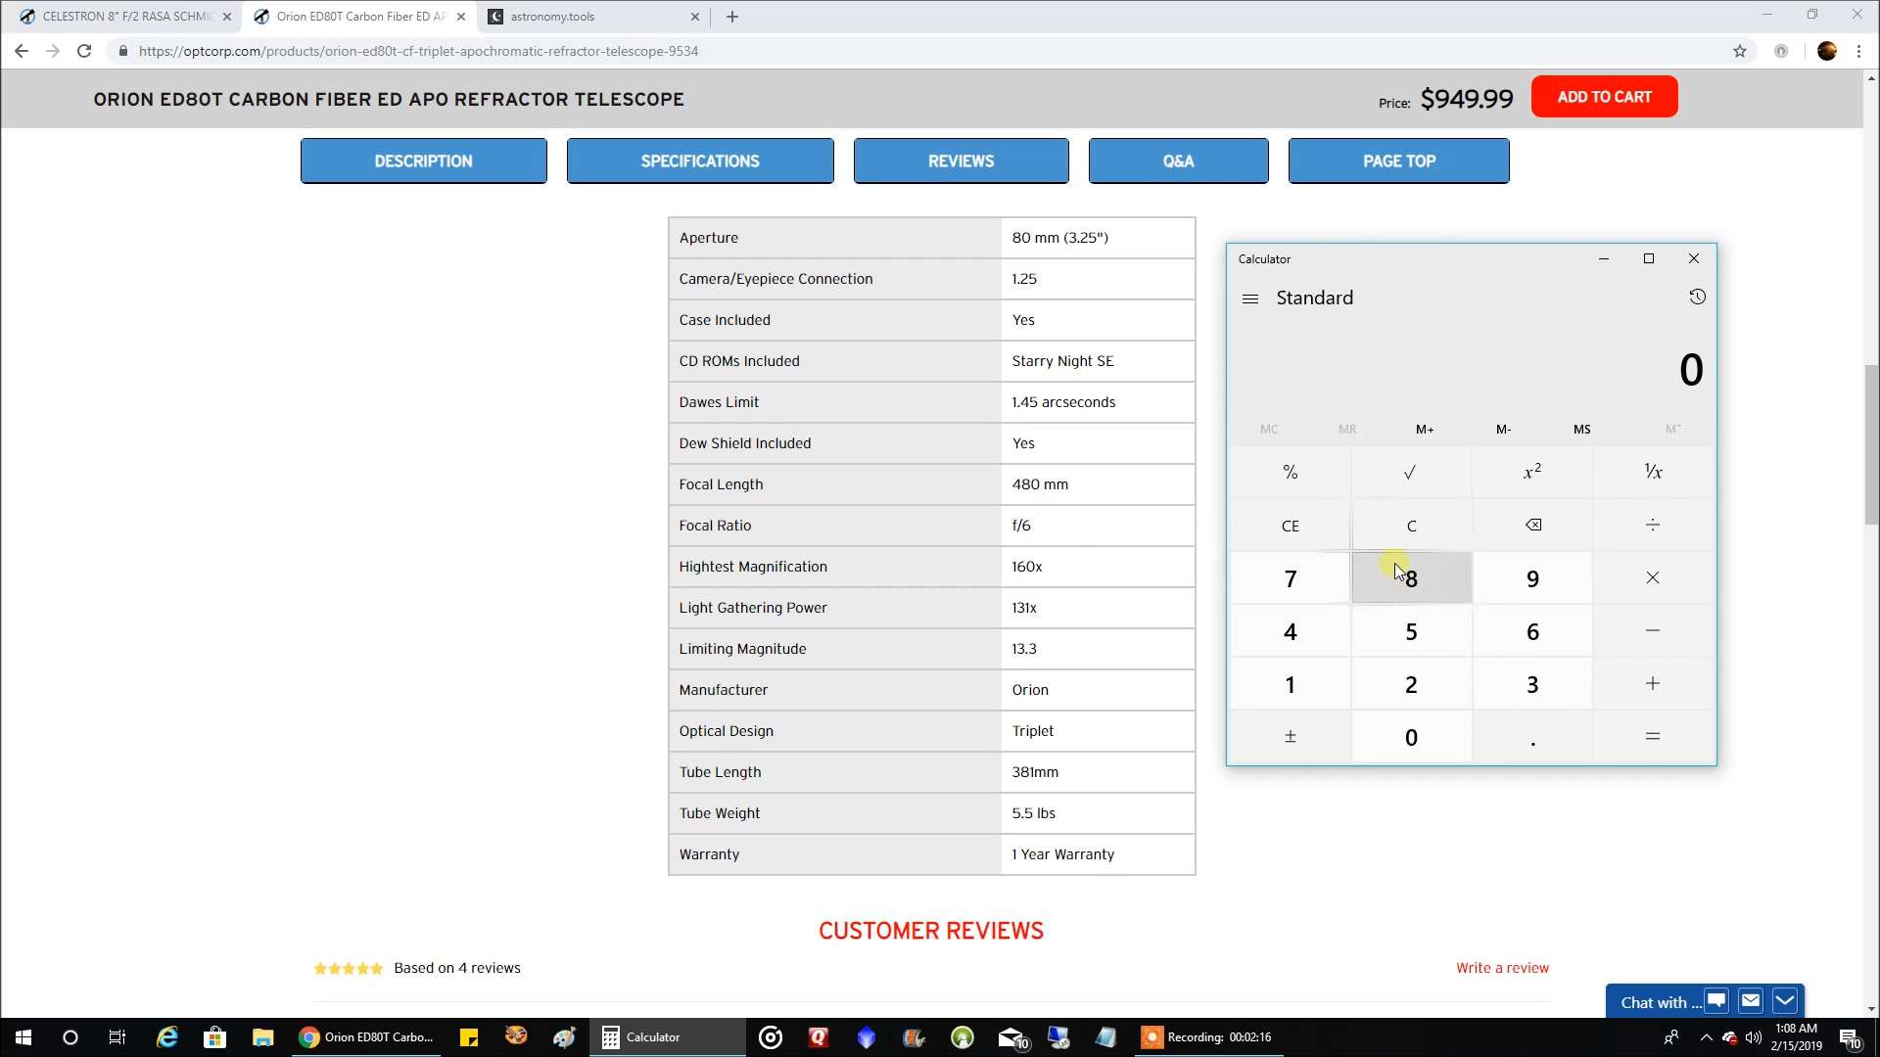
click(1531, 632)
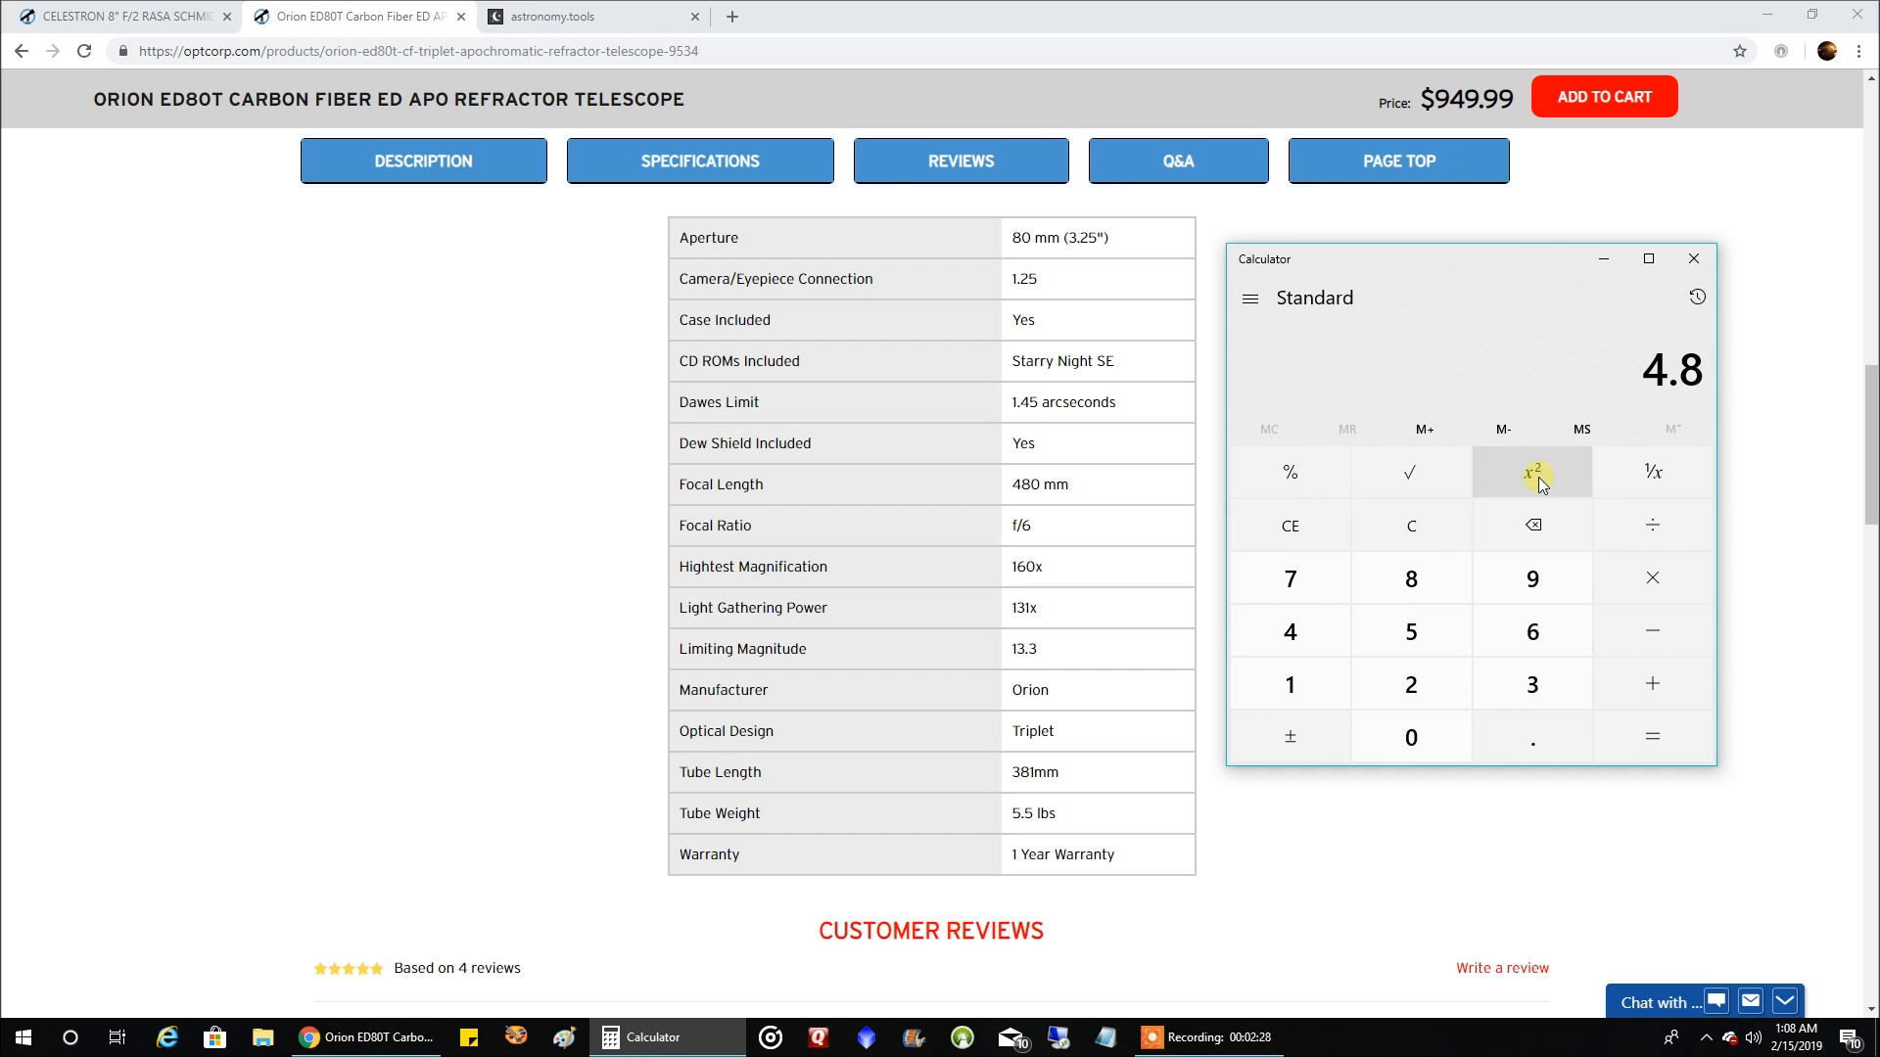
click(1531, 472)
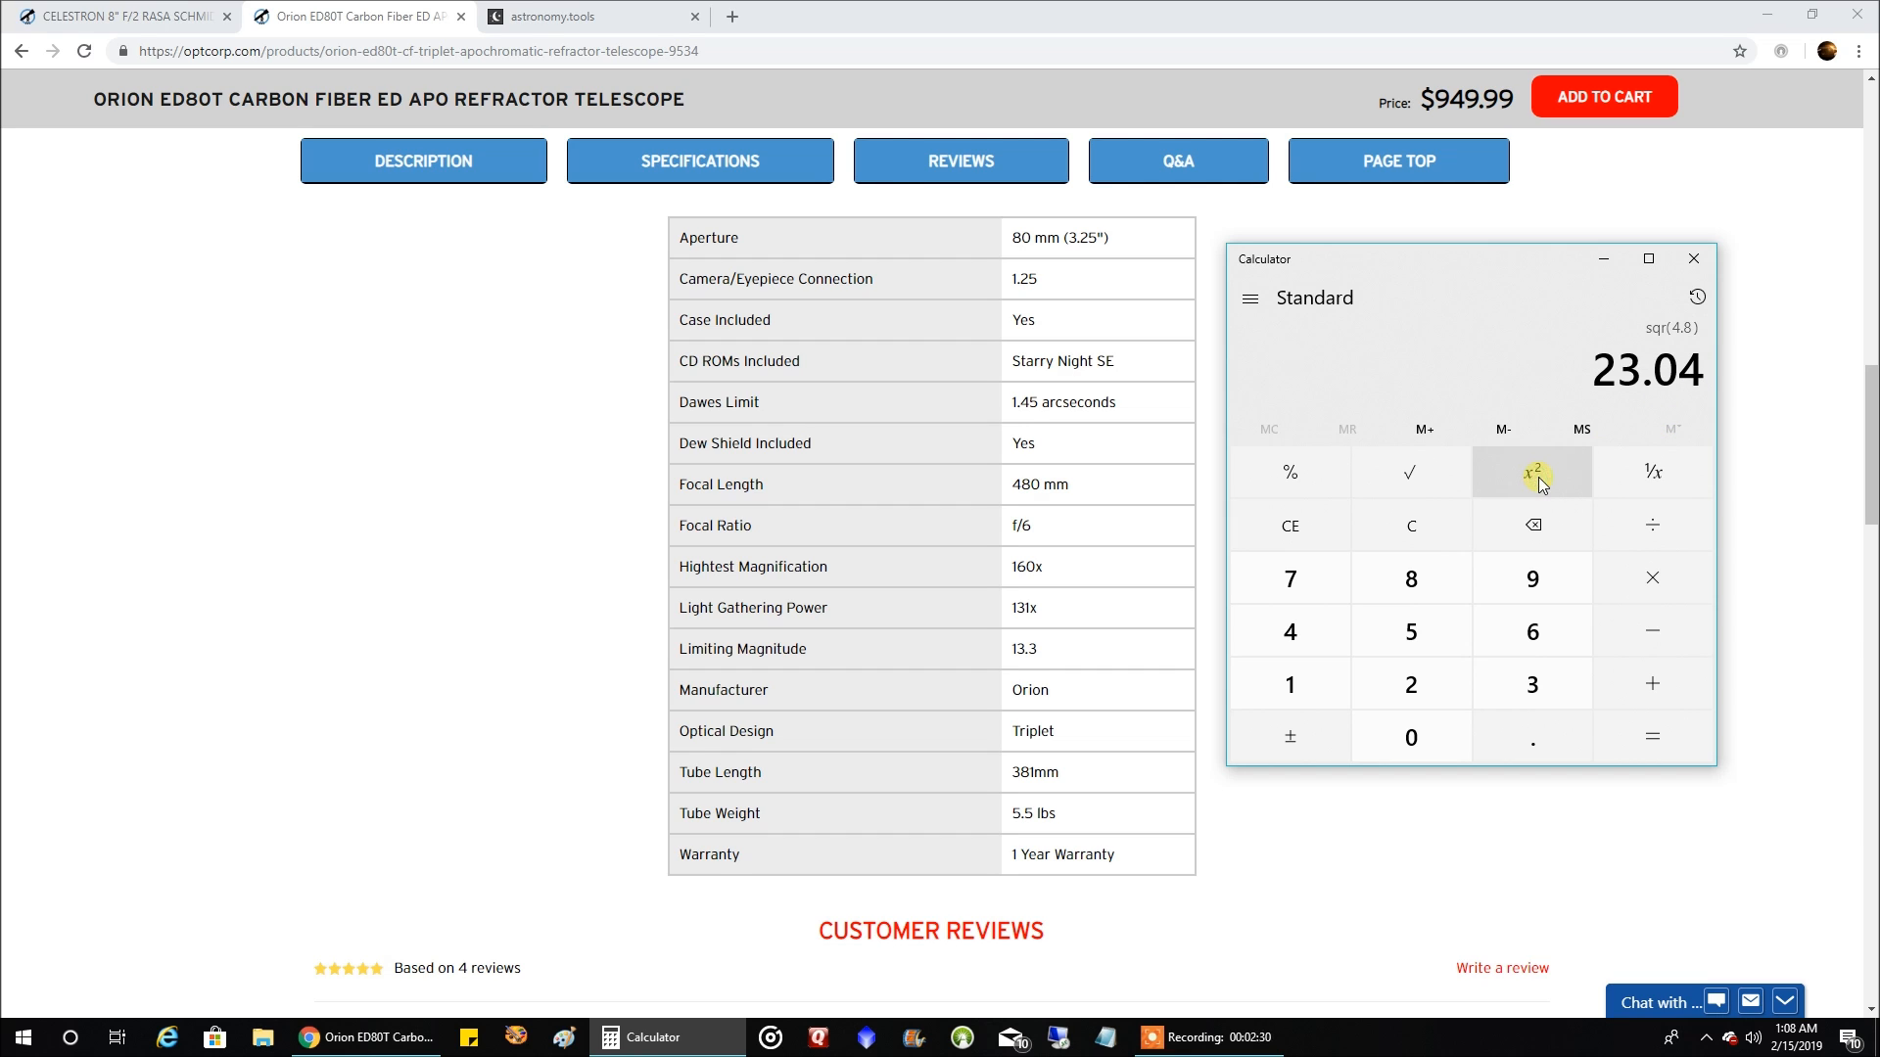
mouse_move(1647, 393)
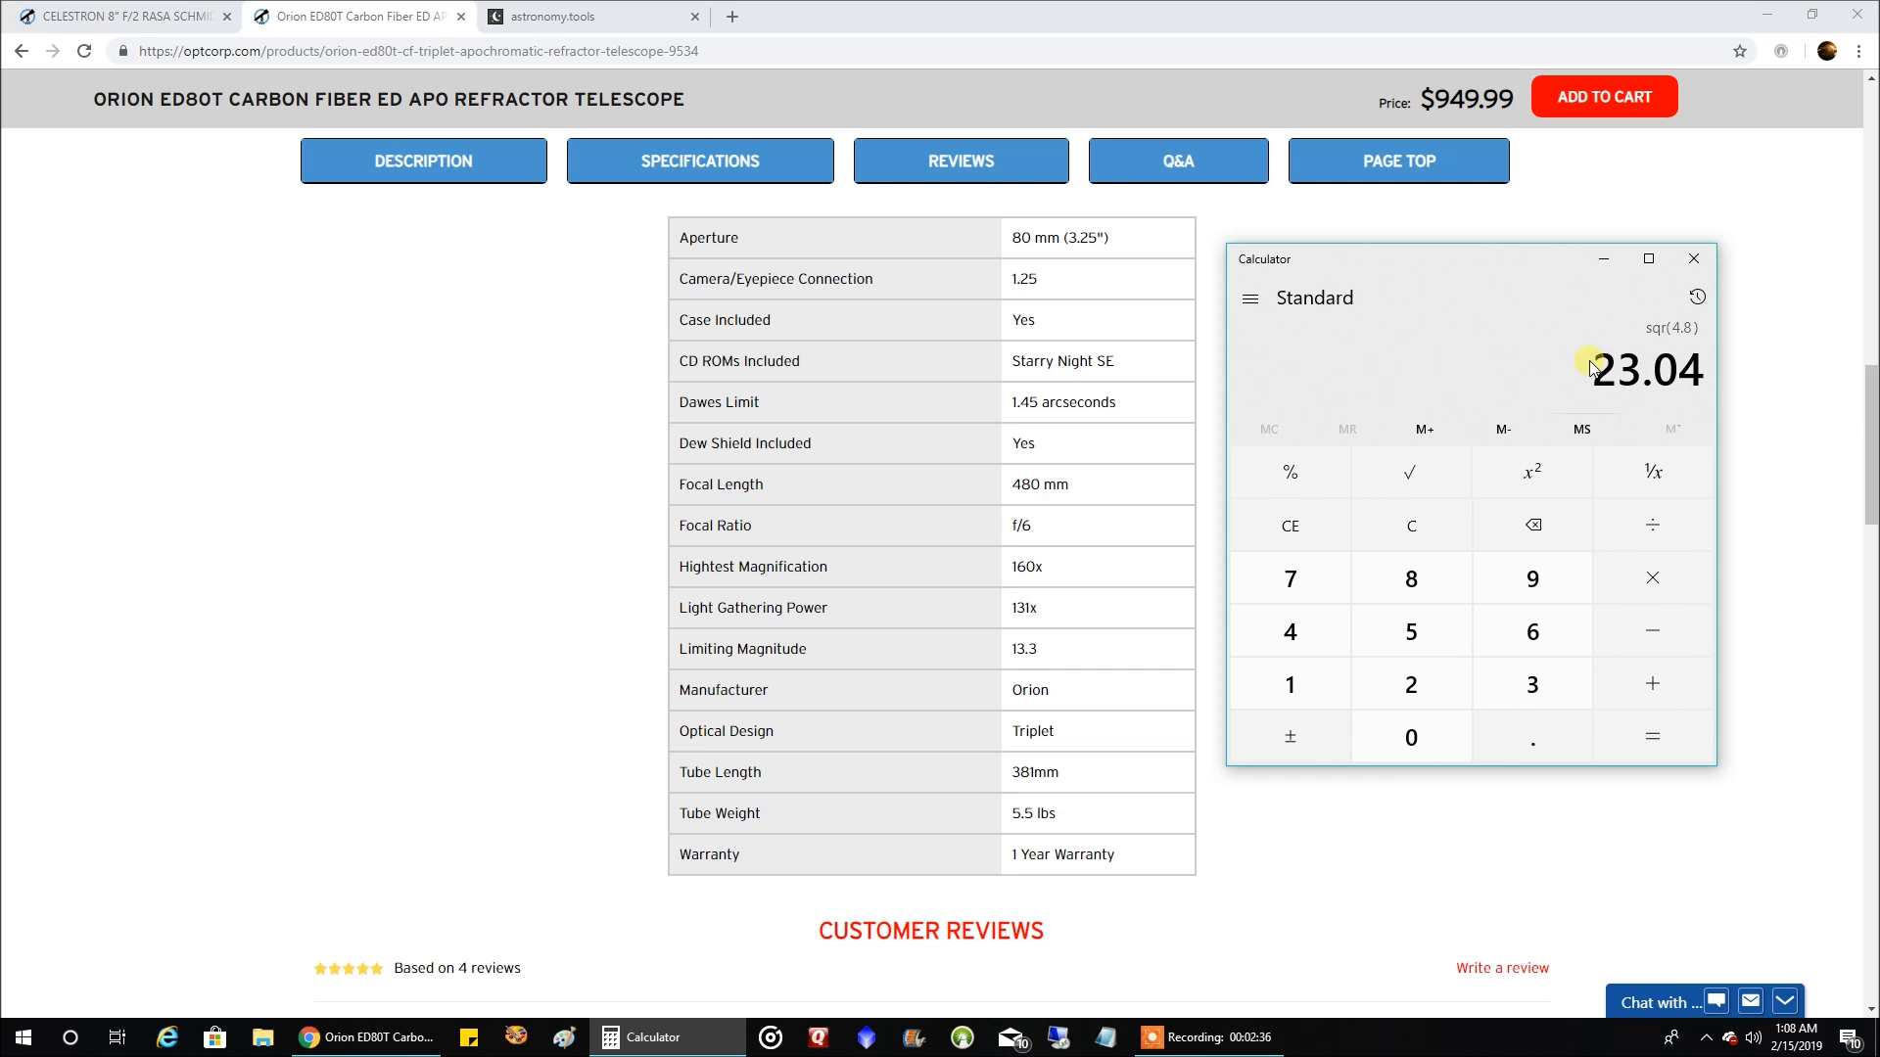
mouse_move(1461, 366)
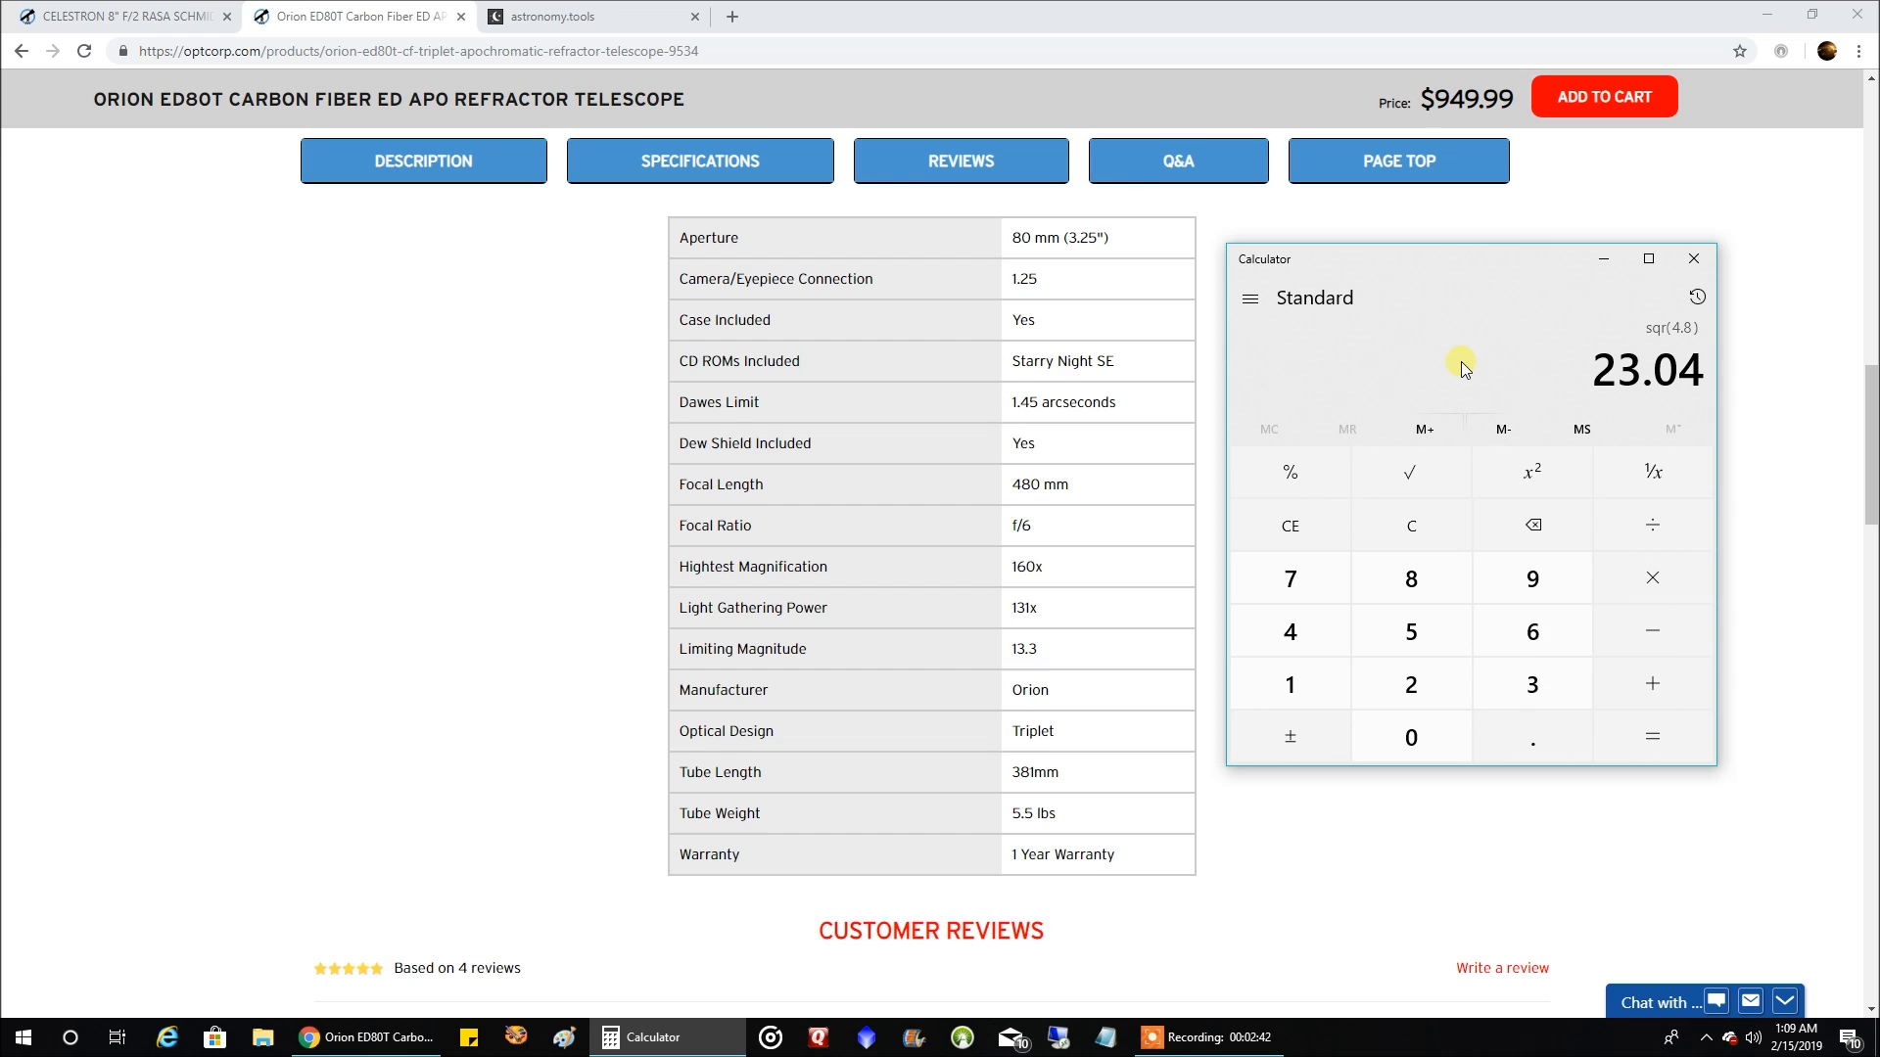
mouse_move(1653, 470)
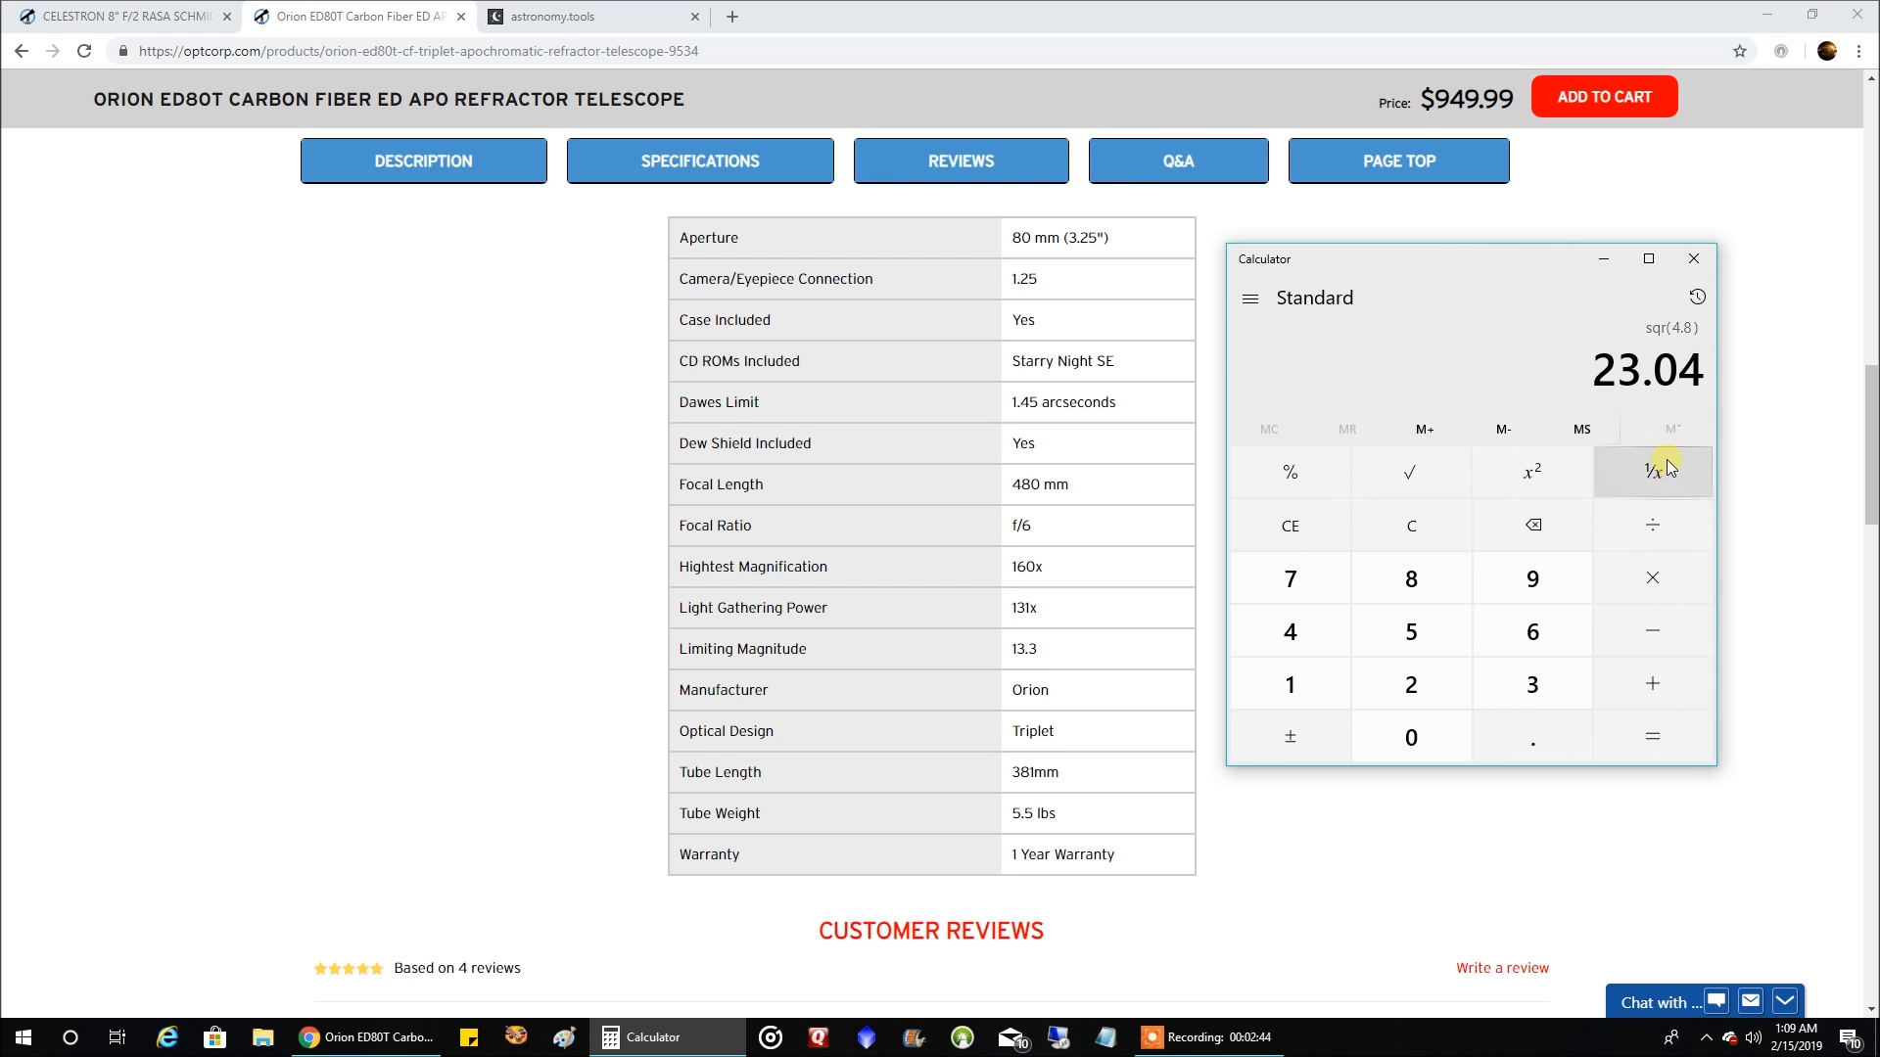
- Work out 5.76 and begin dividing 180 by it
click(1653, 525)
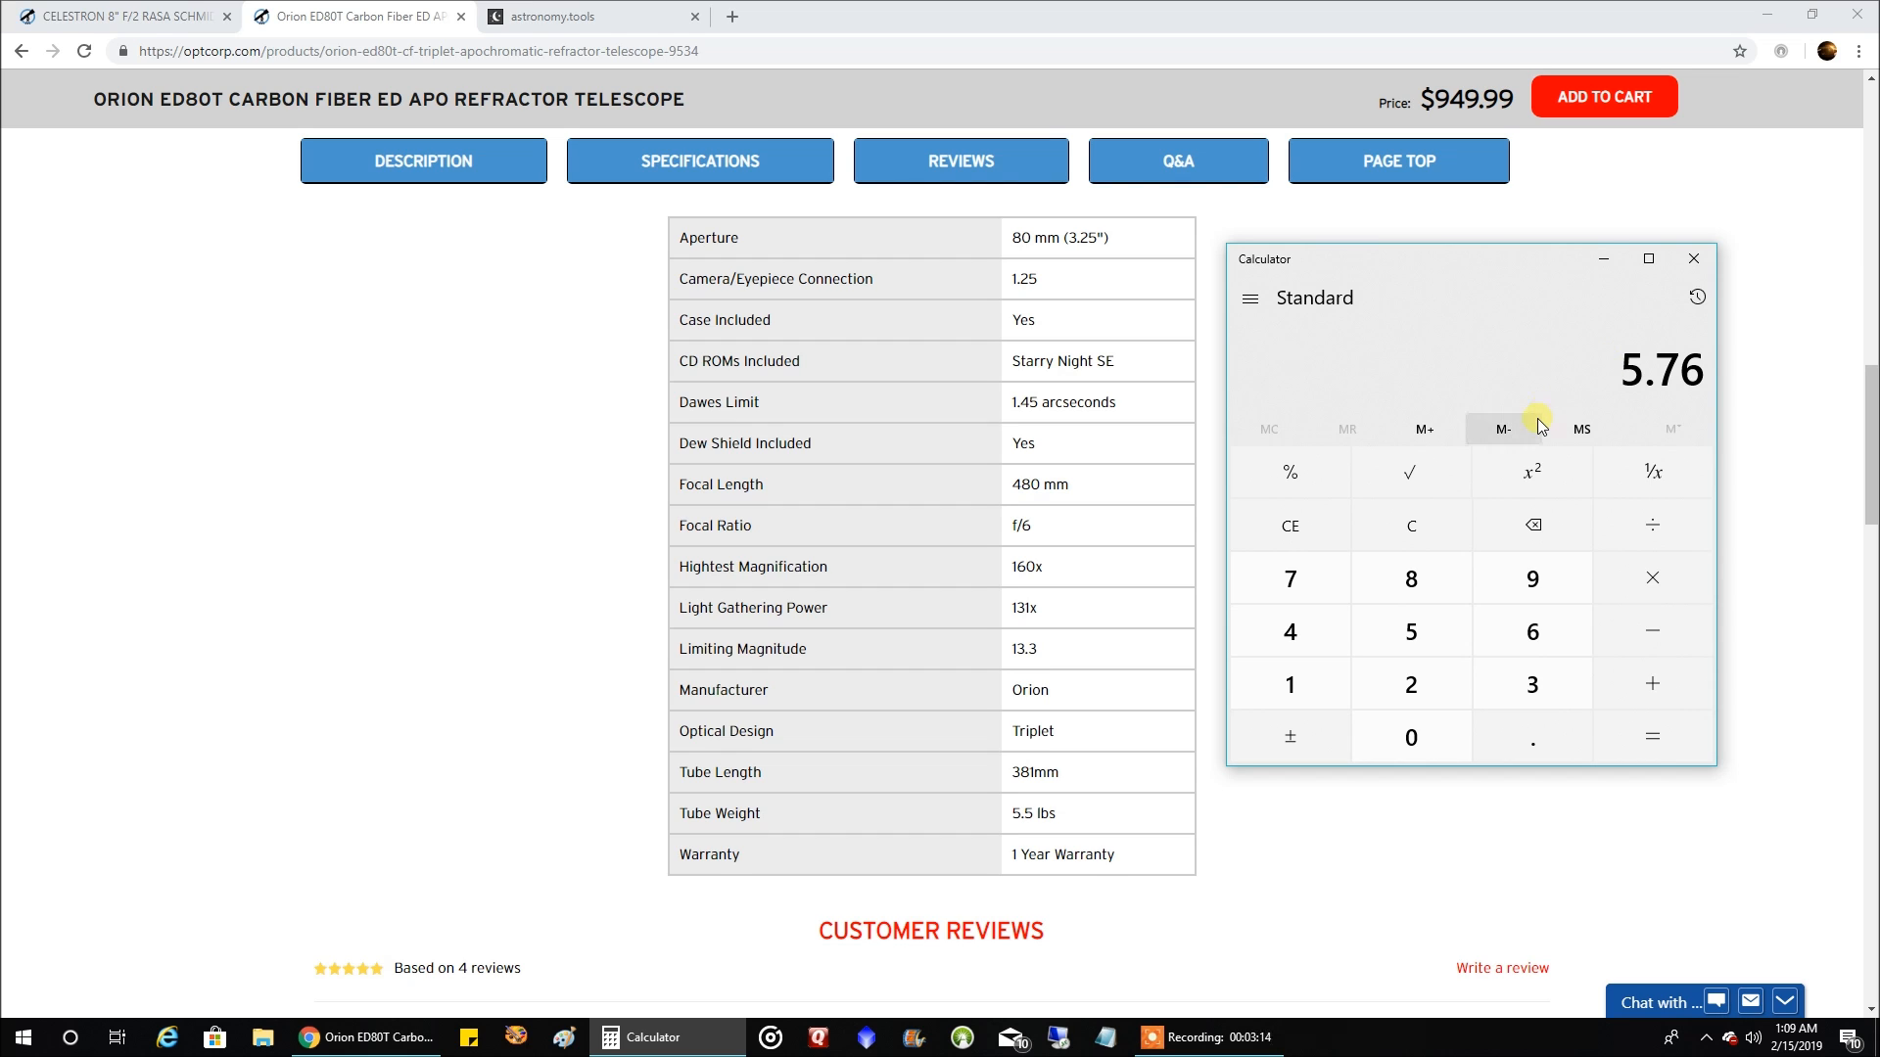
mouse_move(851, 627)
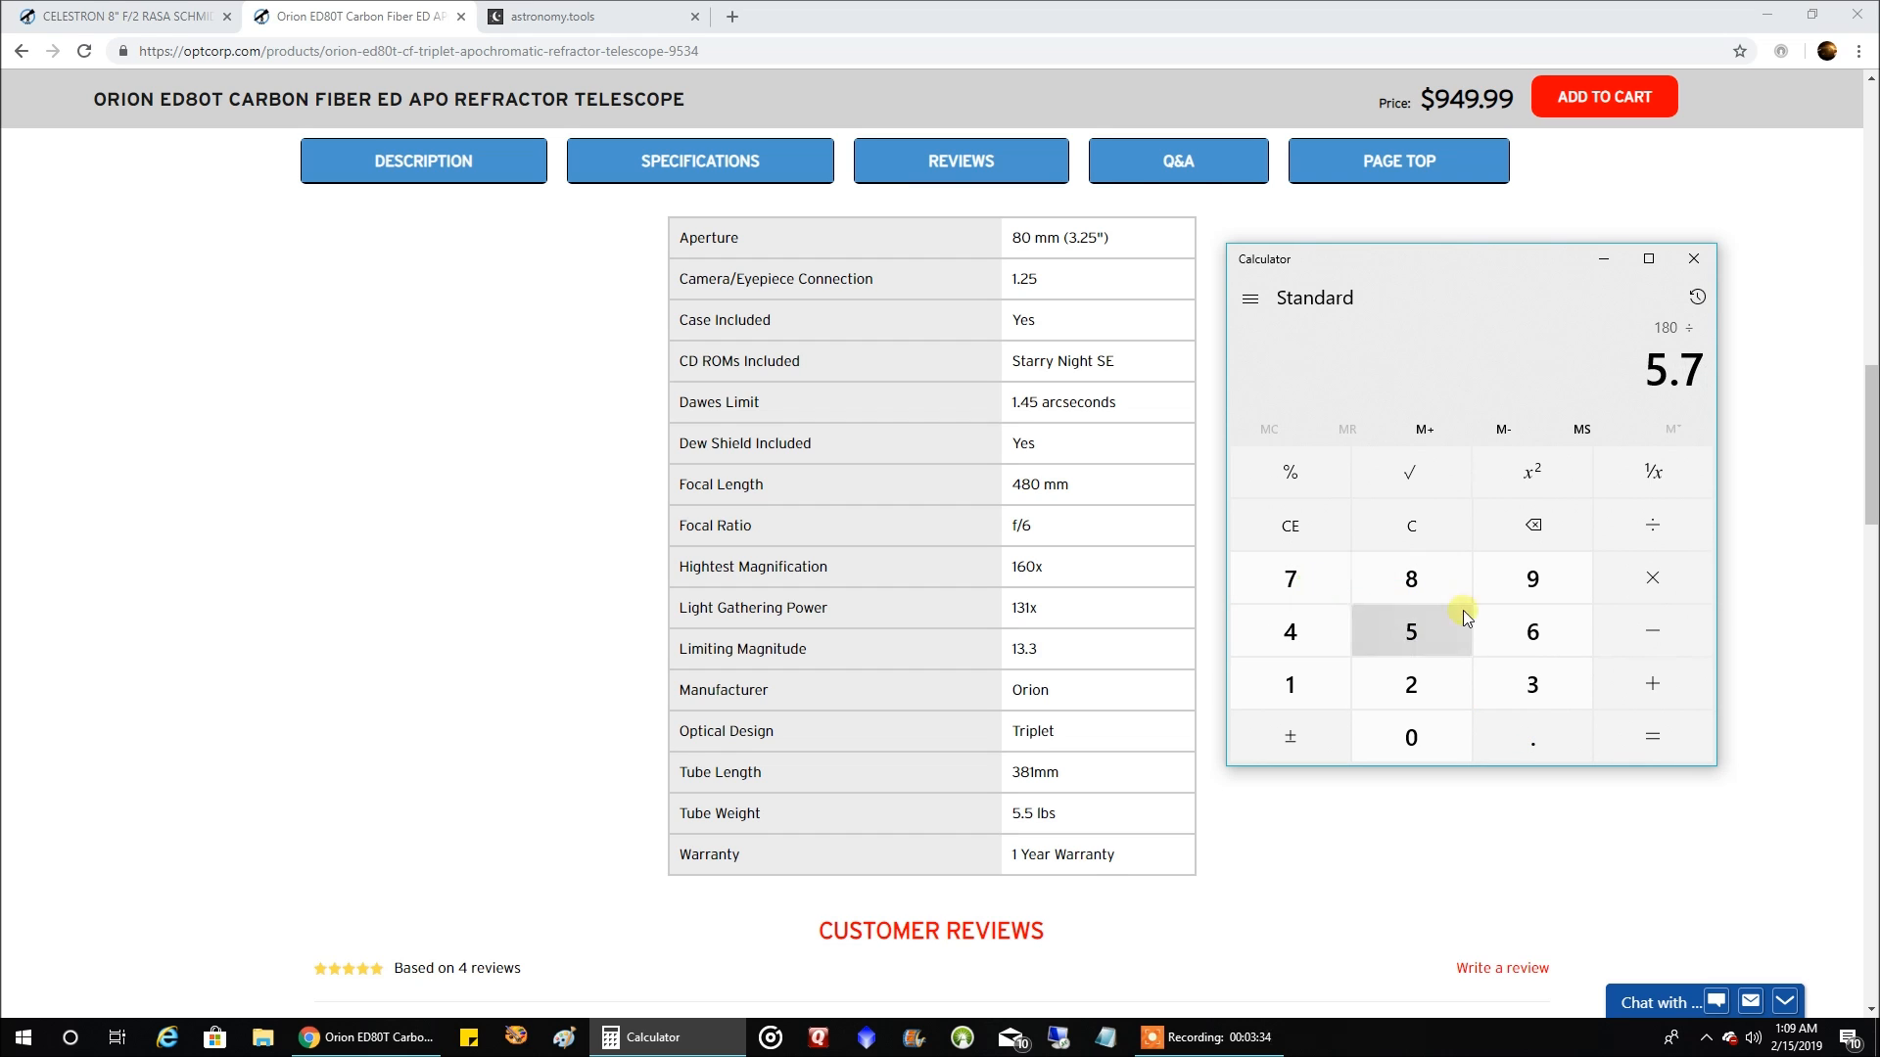
- Finish dividing 180 by 5.76 to get 31.25
click(1650, 736)
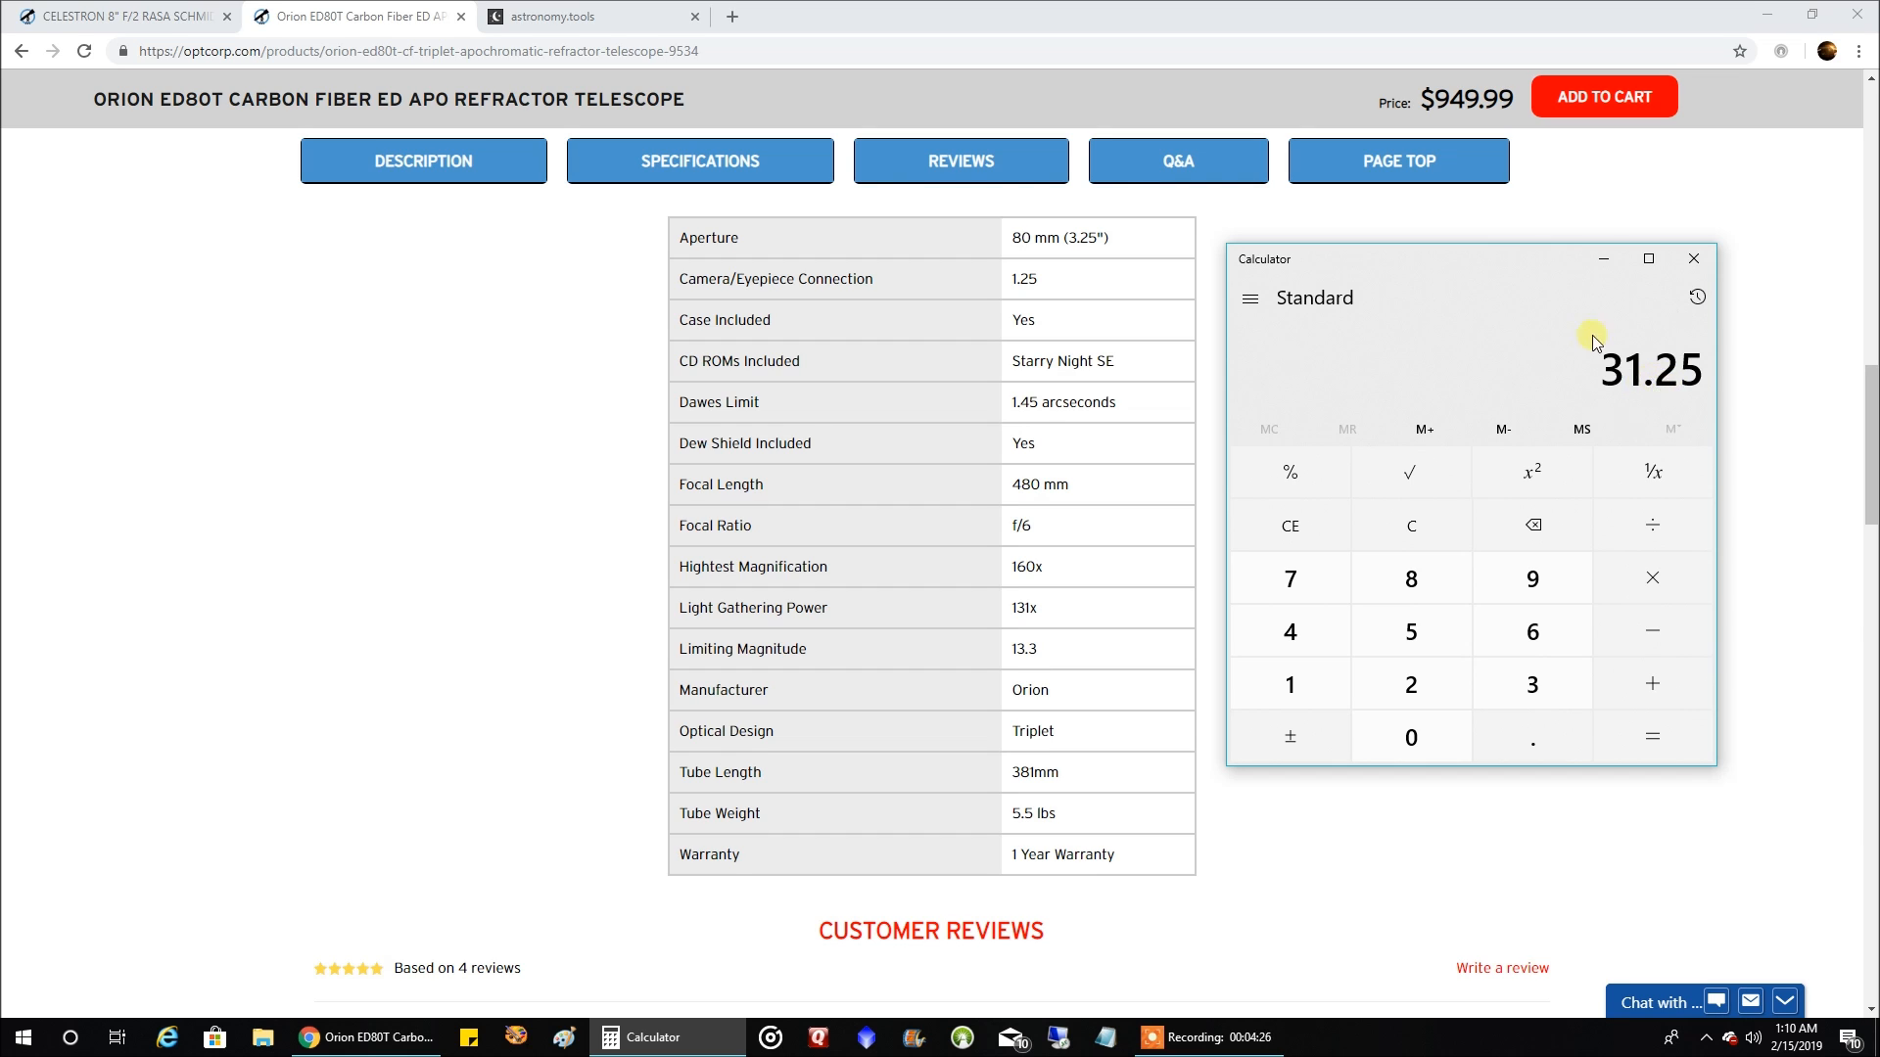
mouse_move(1449, 313)
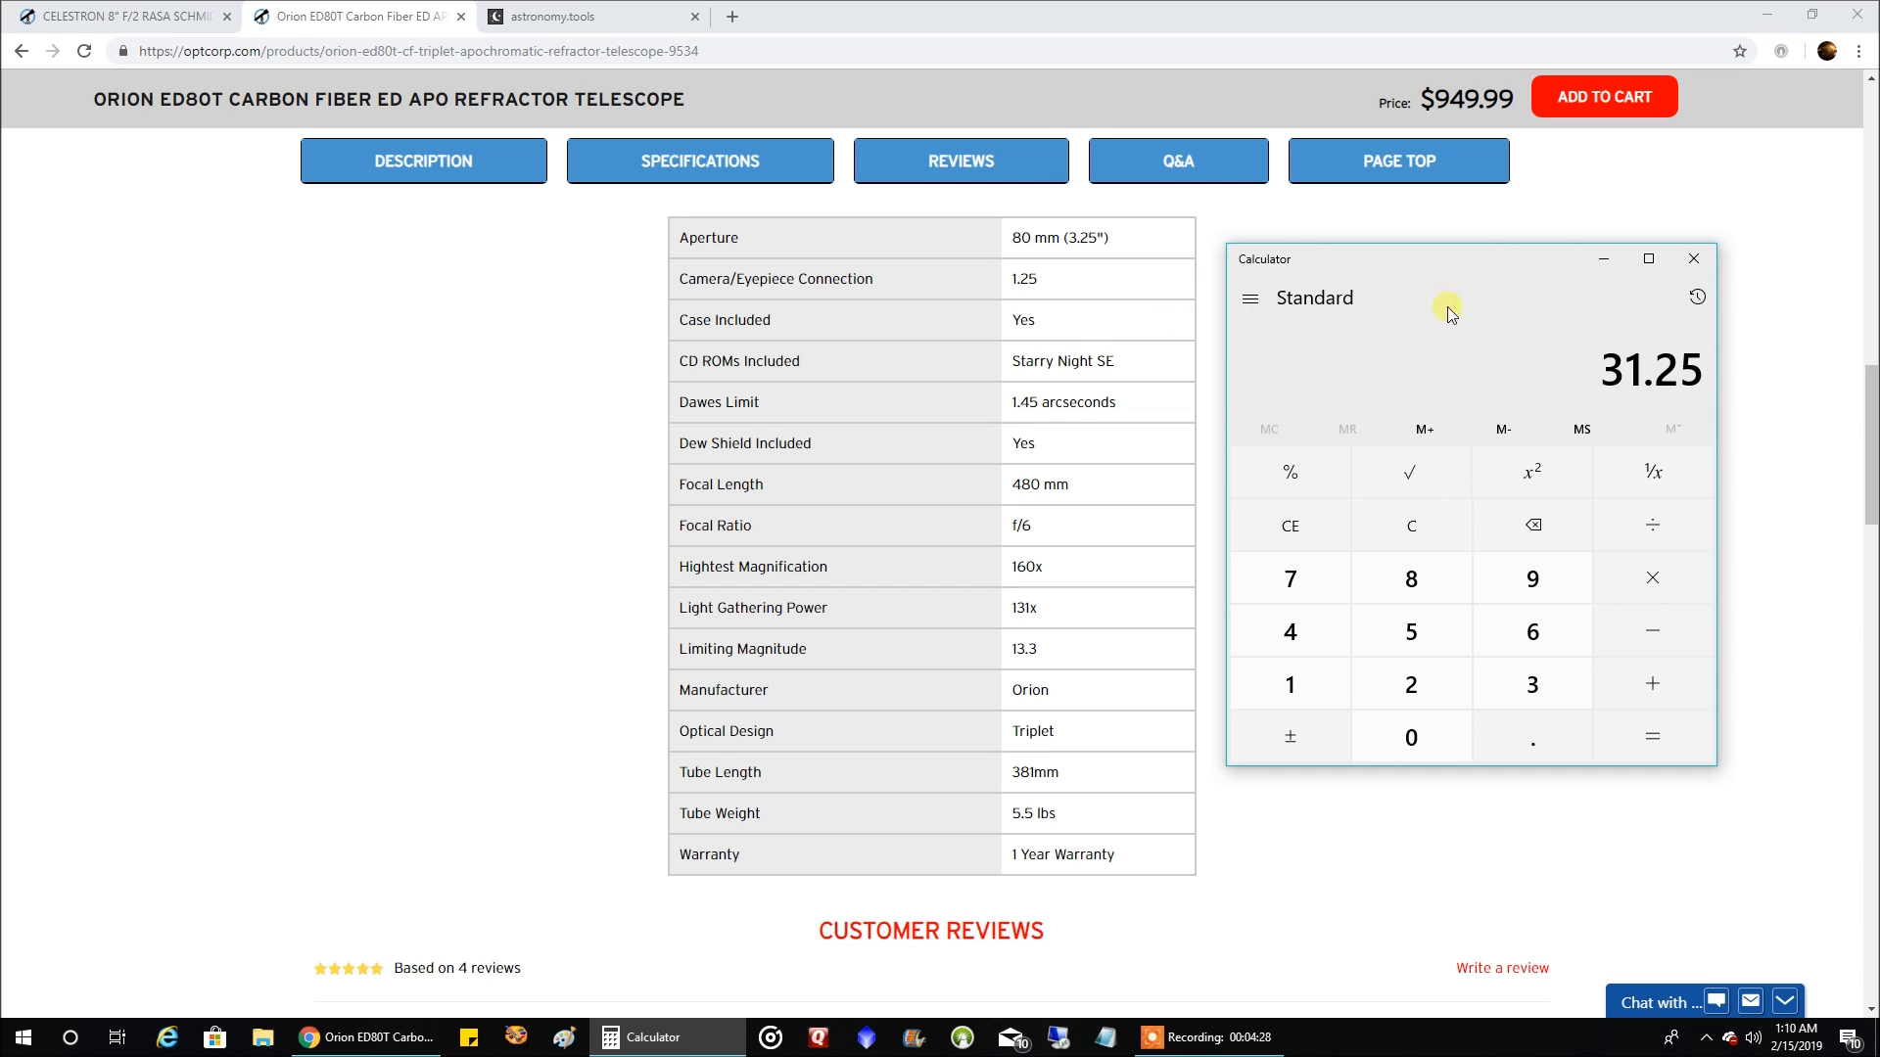
mouse_move(1412, 319)
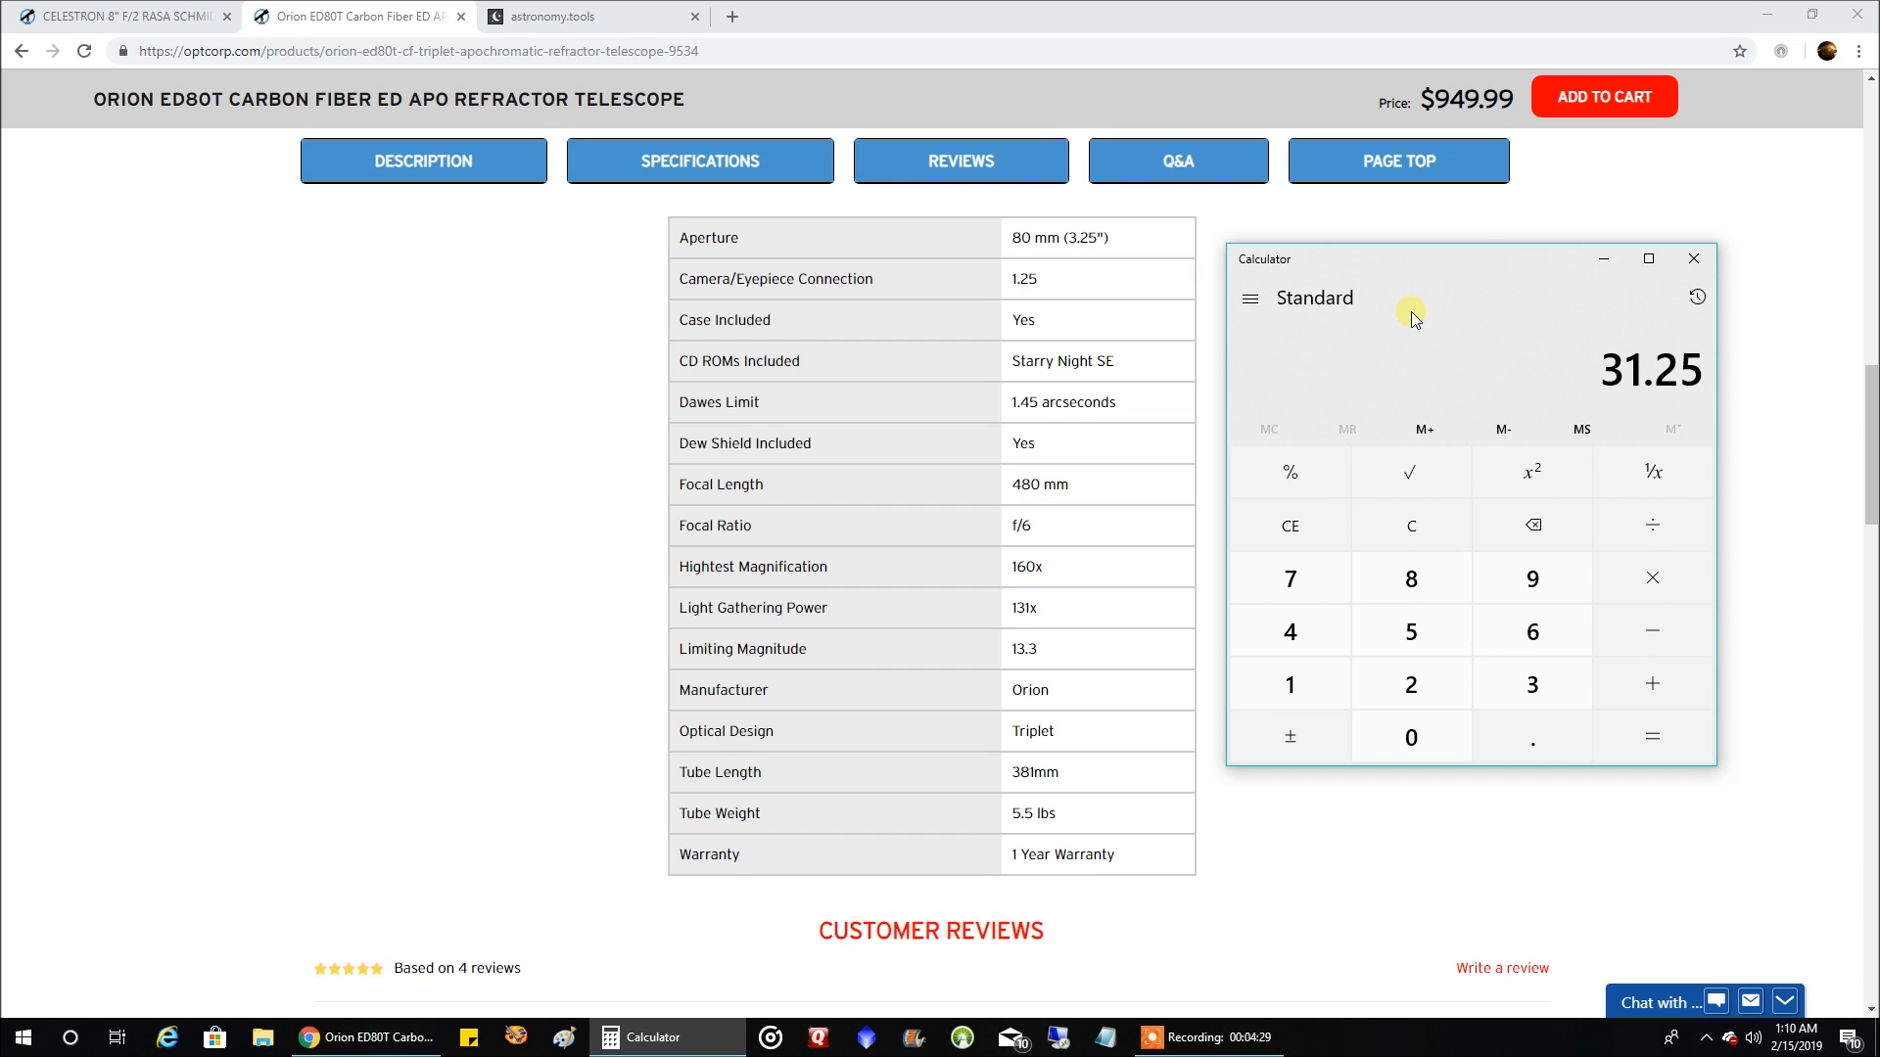
mouse_move(1539, 370)
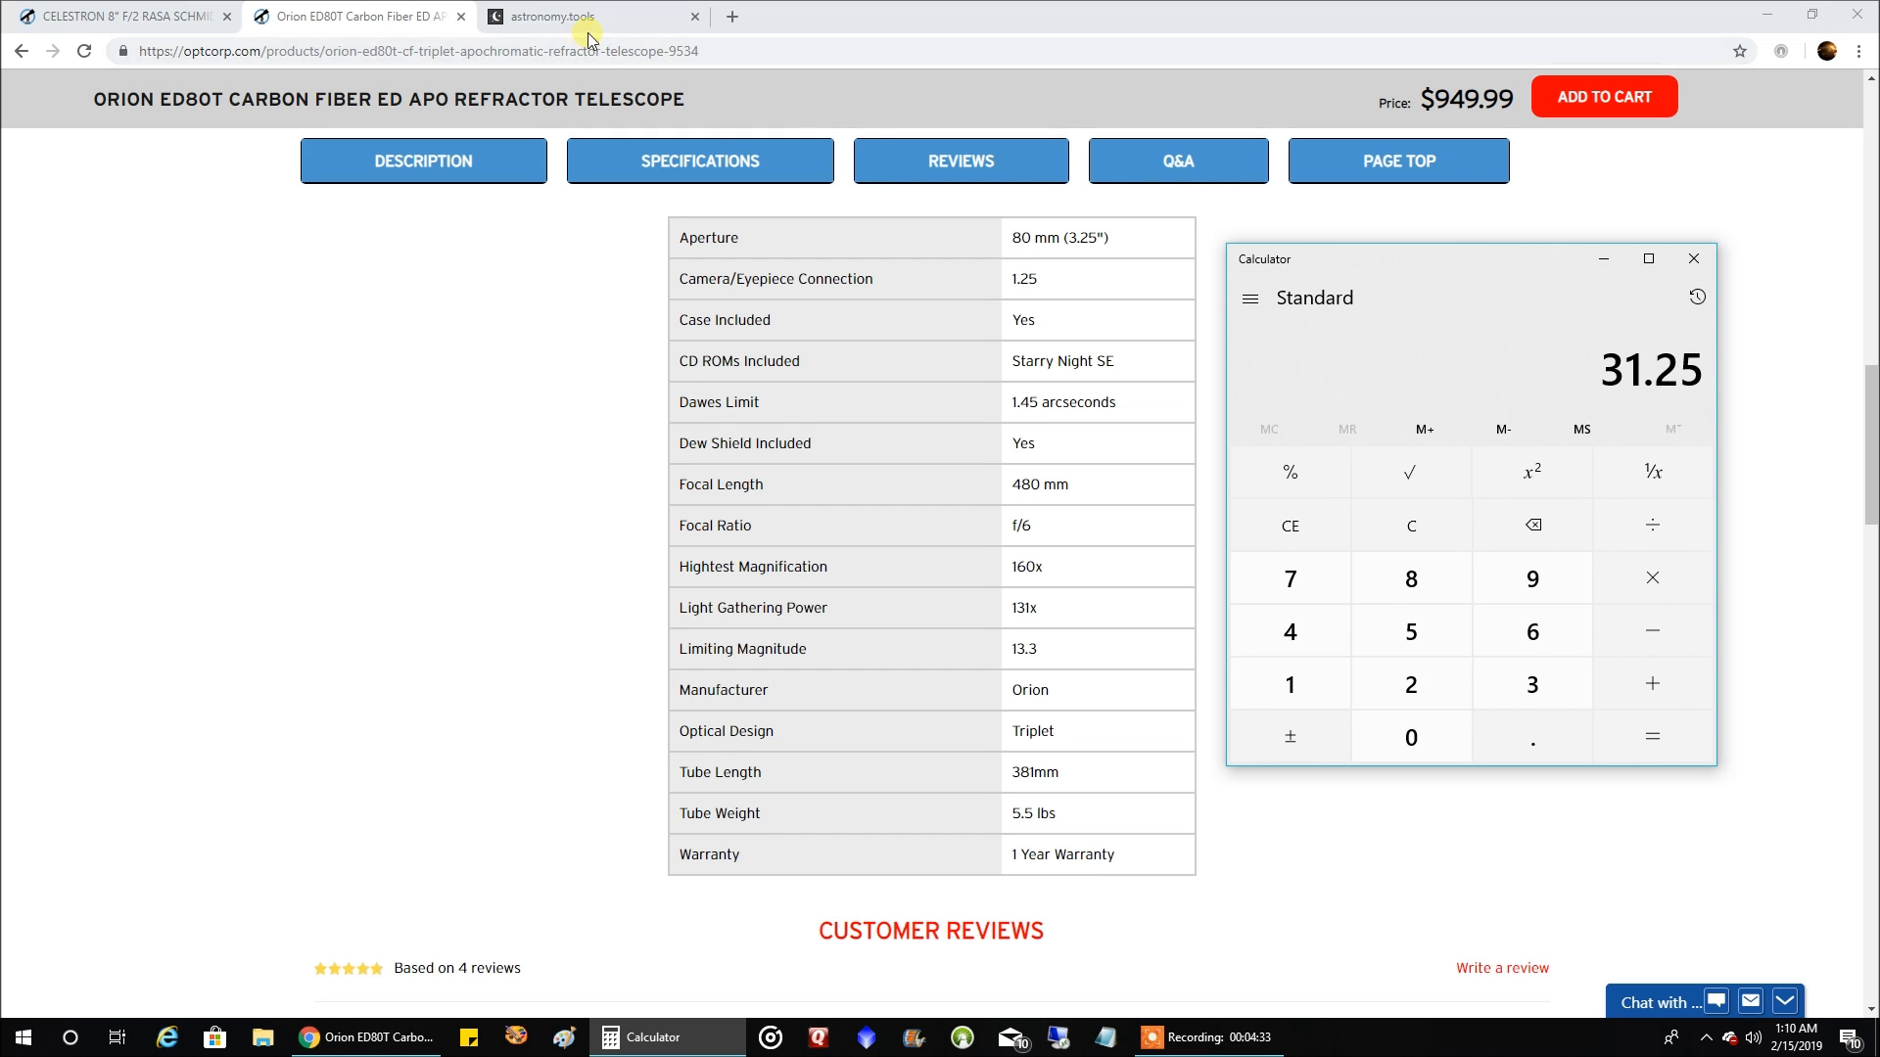
mouse_move(591, 24)
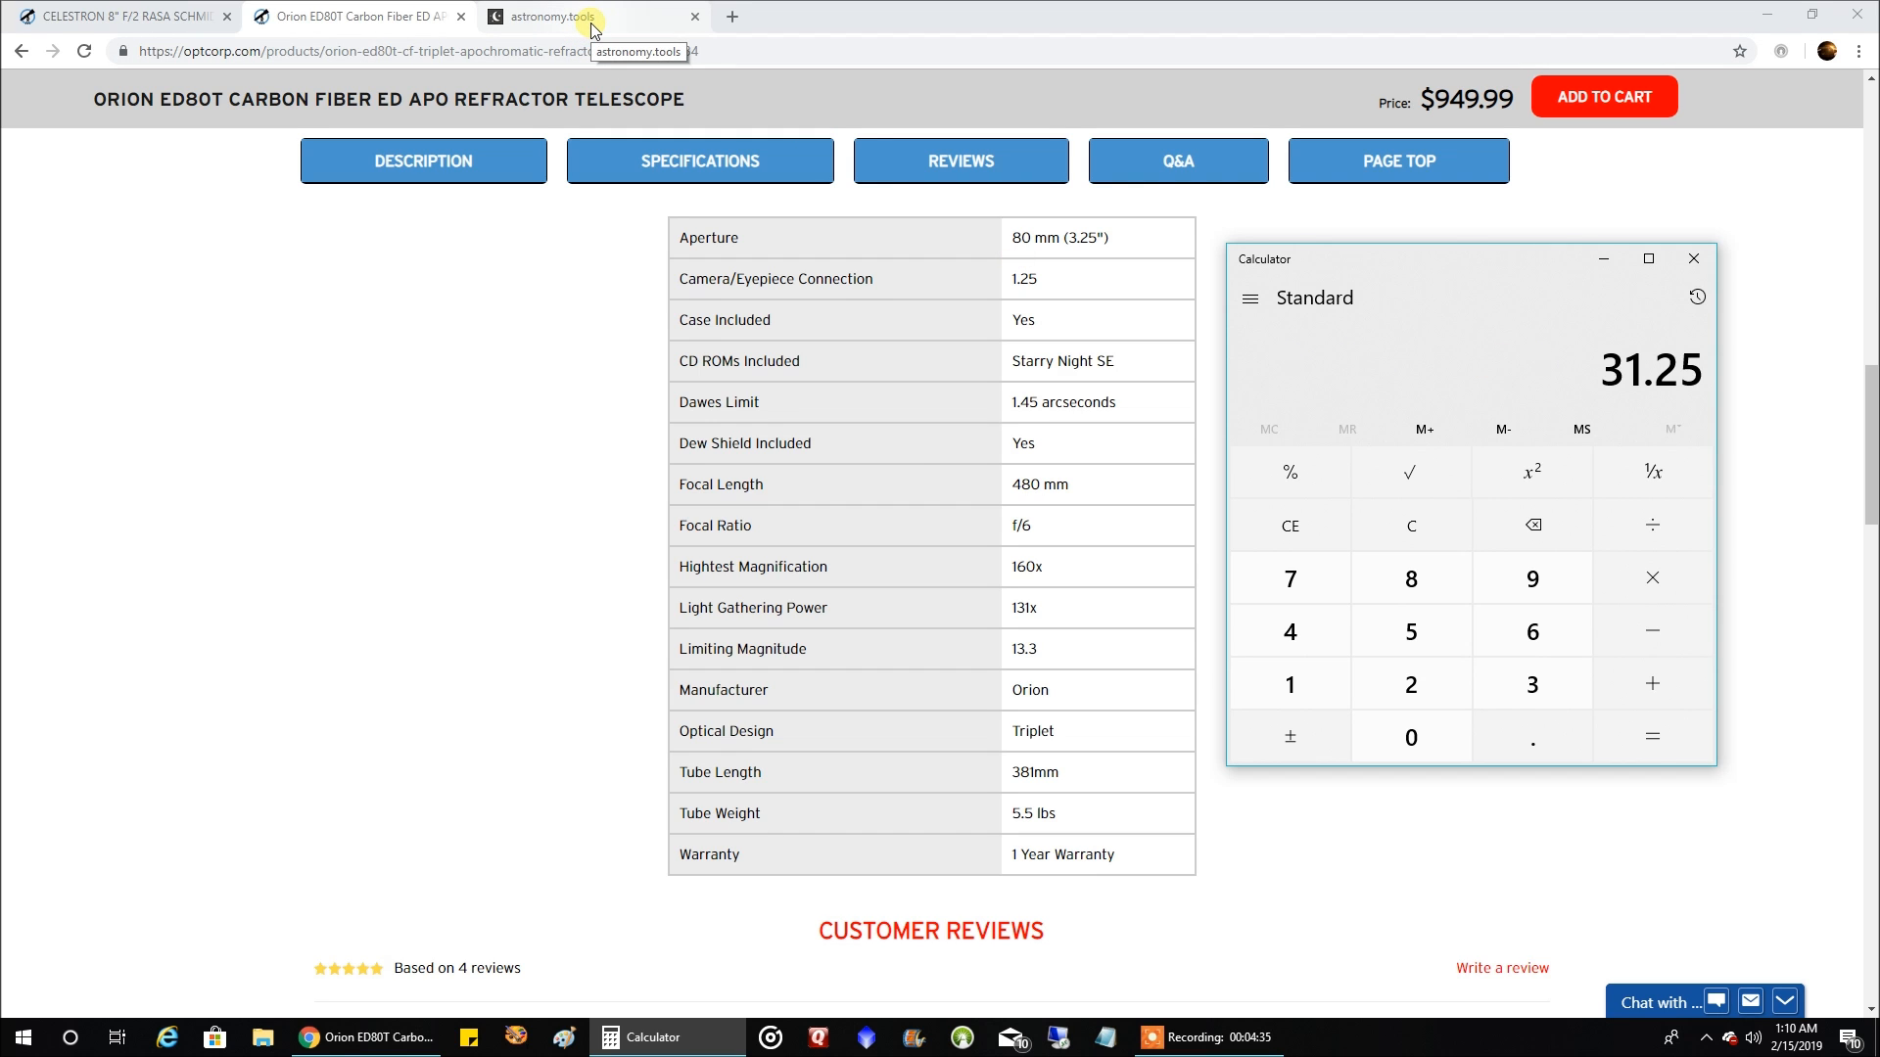
- Start an imaging-mode FOV with the Celestron Rowe-Ackermann Astrograph at 400 mm focal length
click(546, 16)
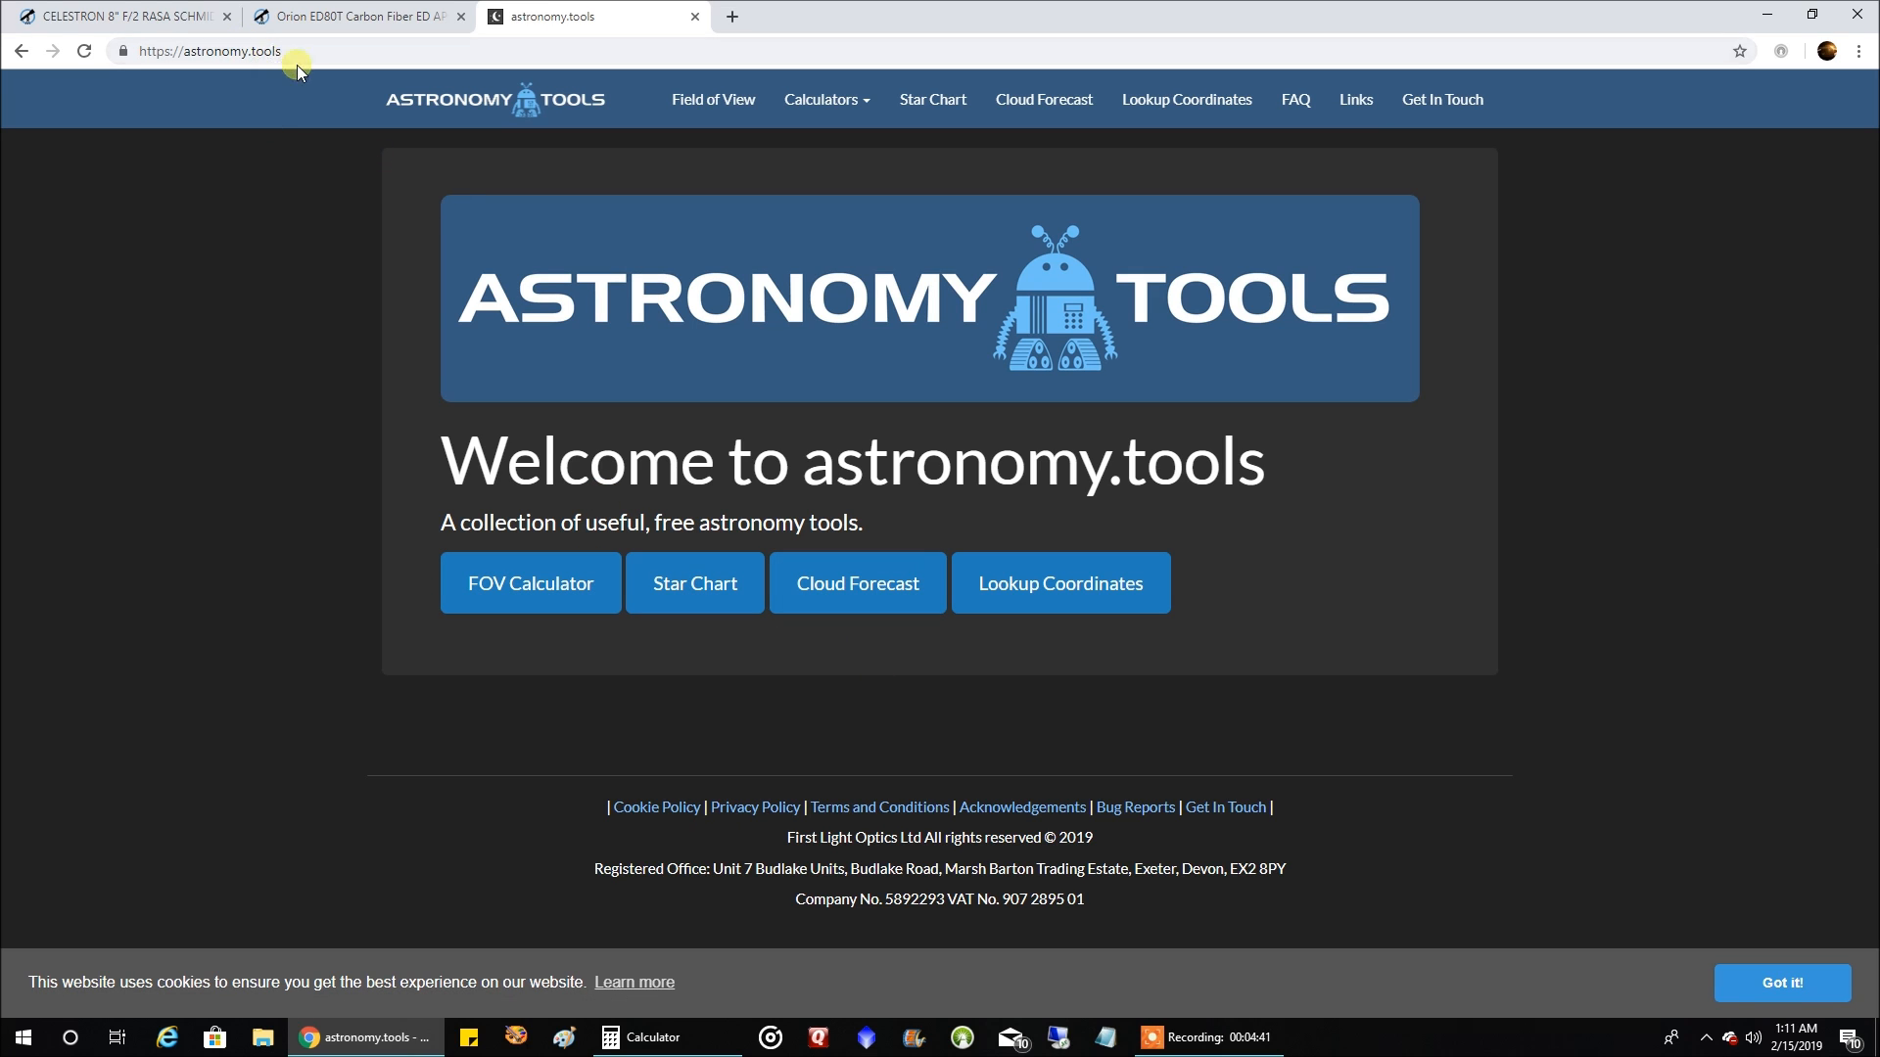
mouse_move(597, 360)
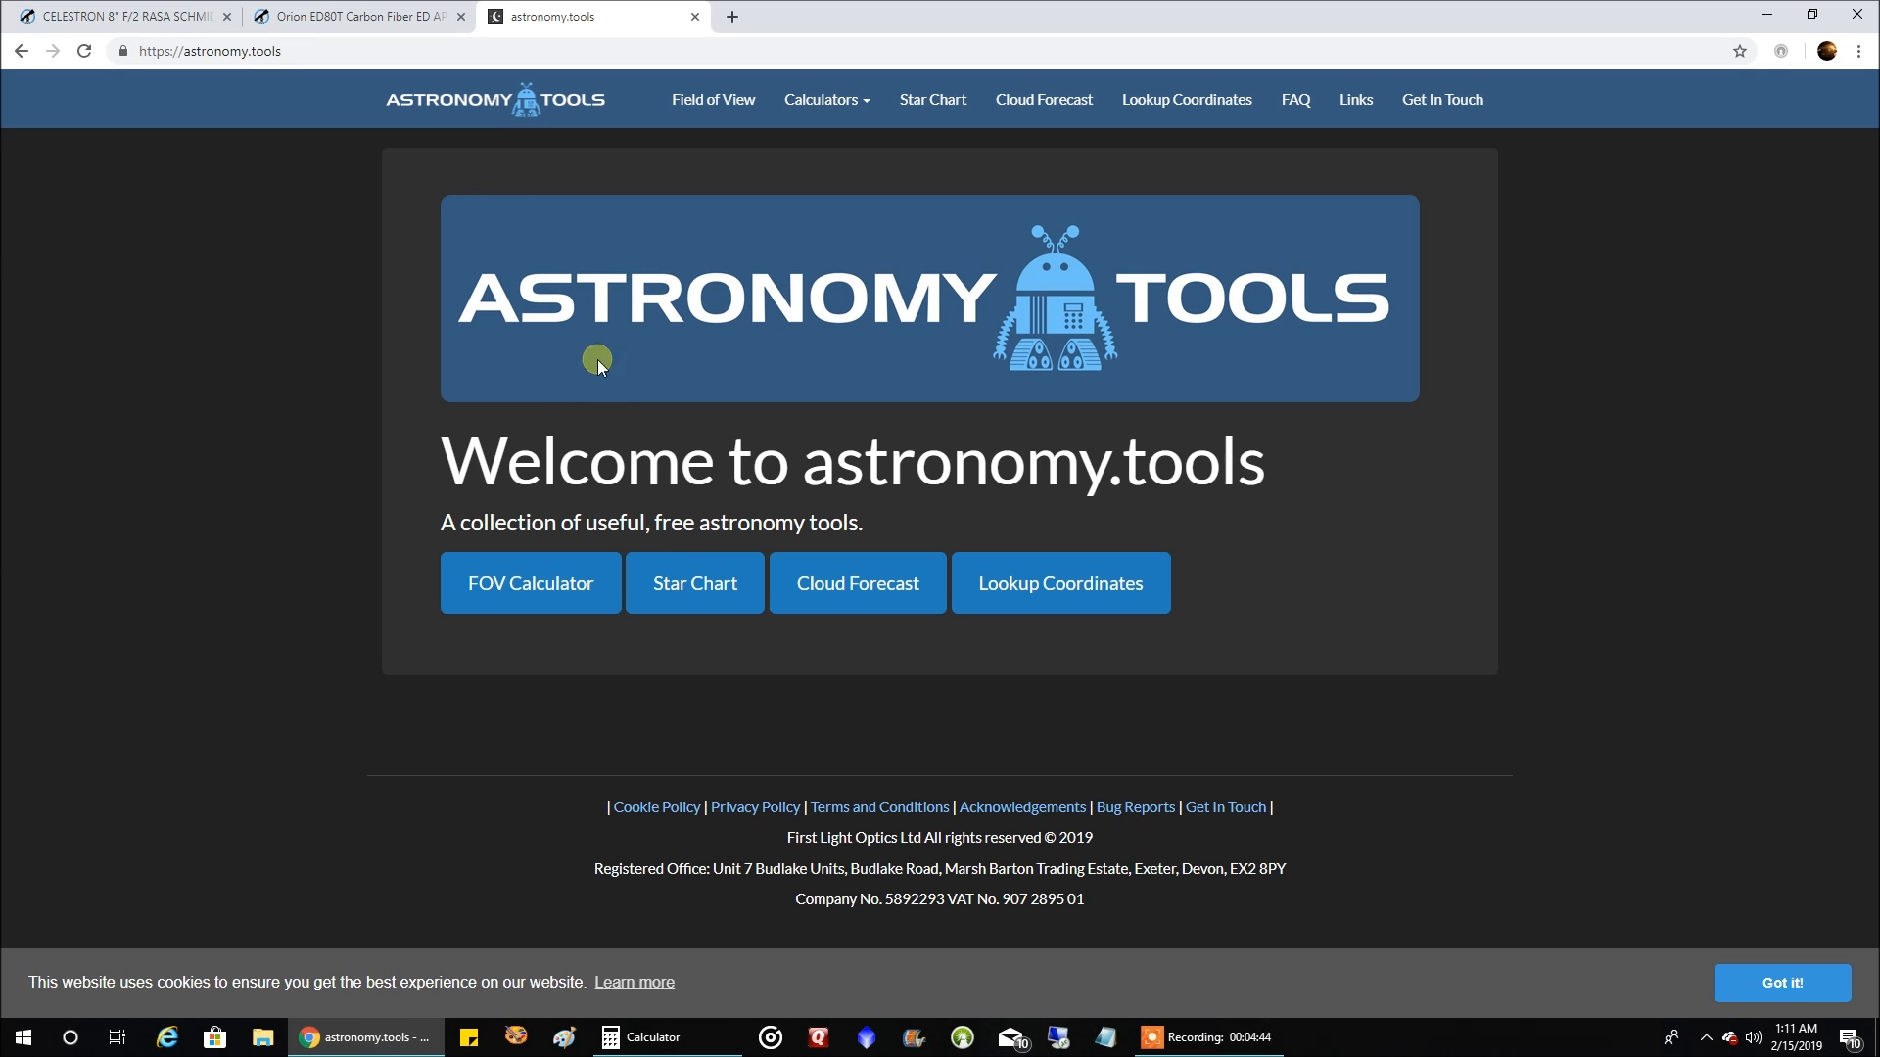
click(531, 583)
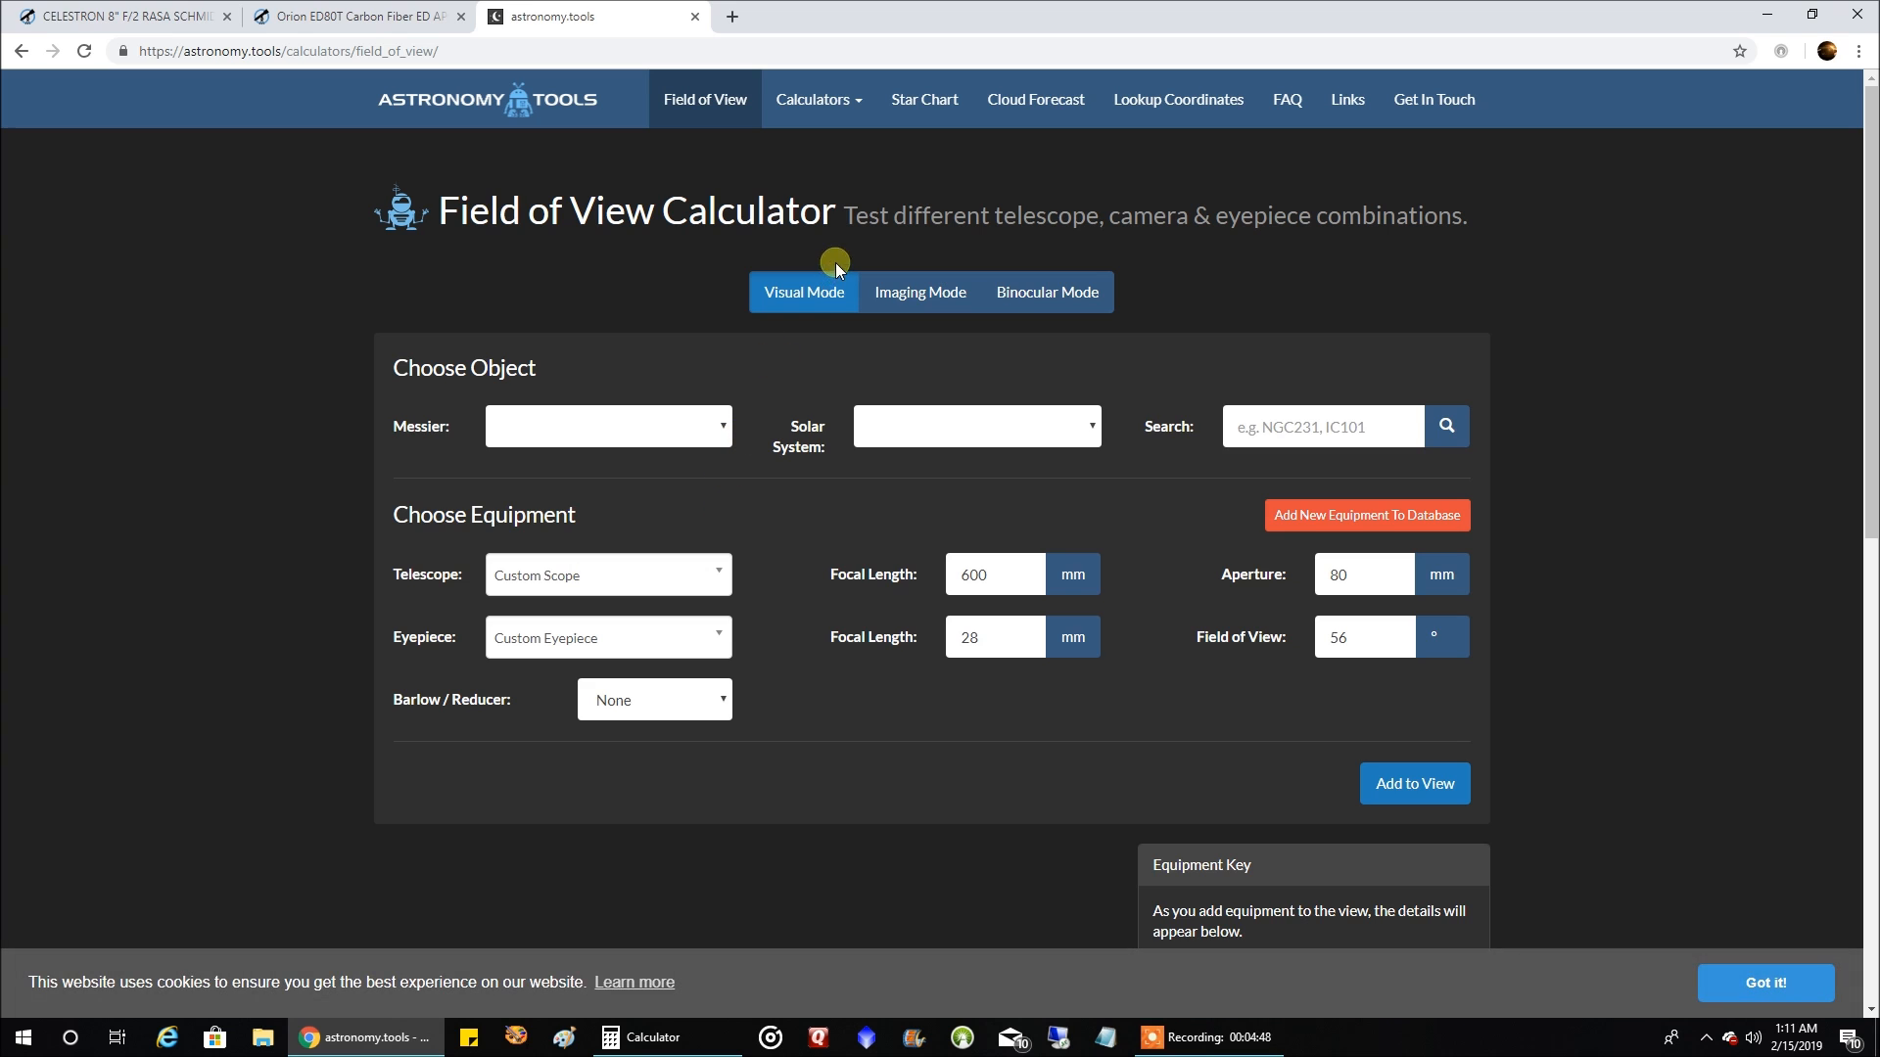
click(920, 292)
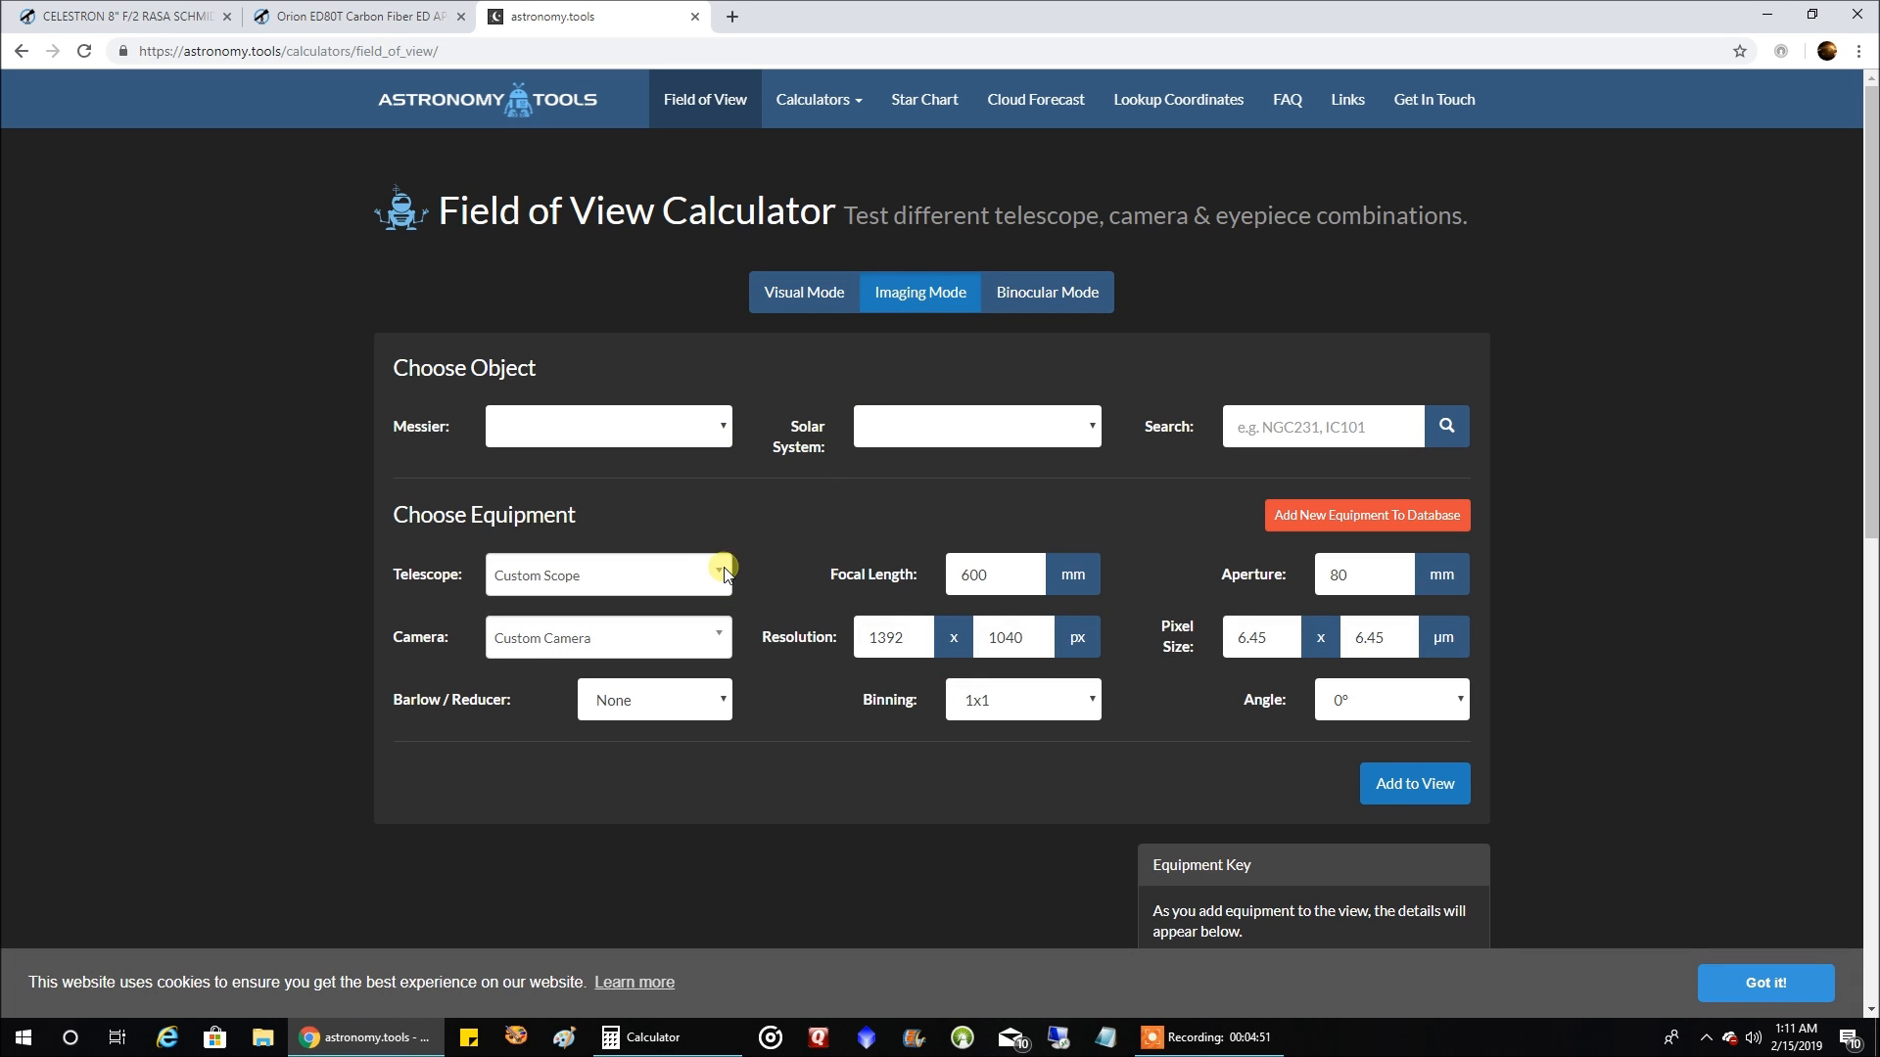
click(607, 574)
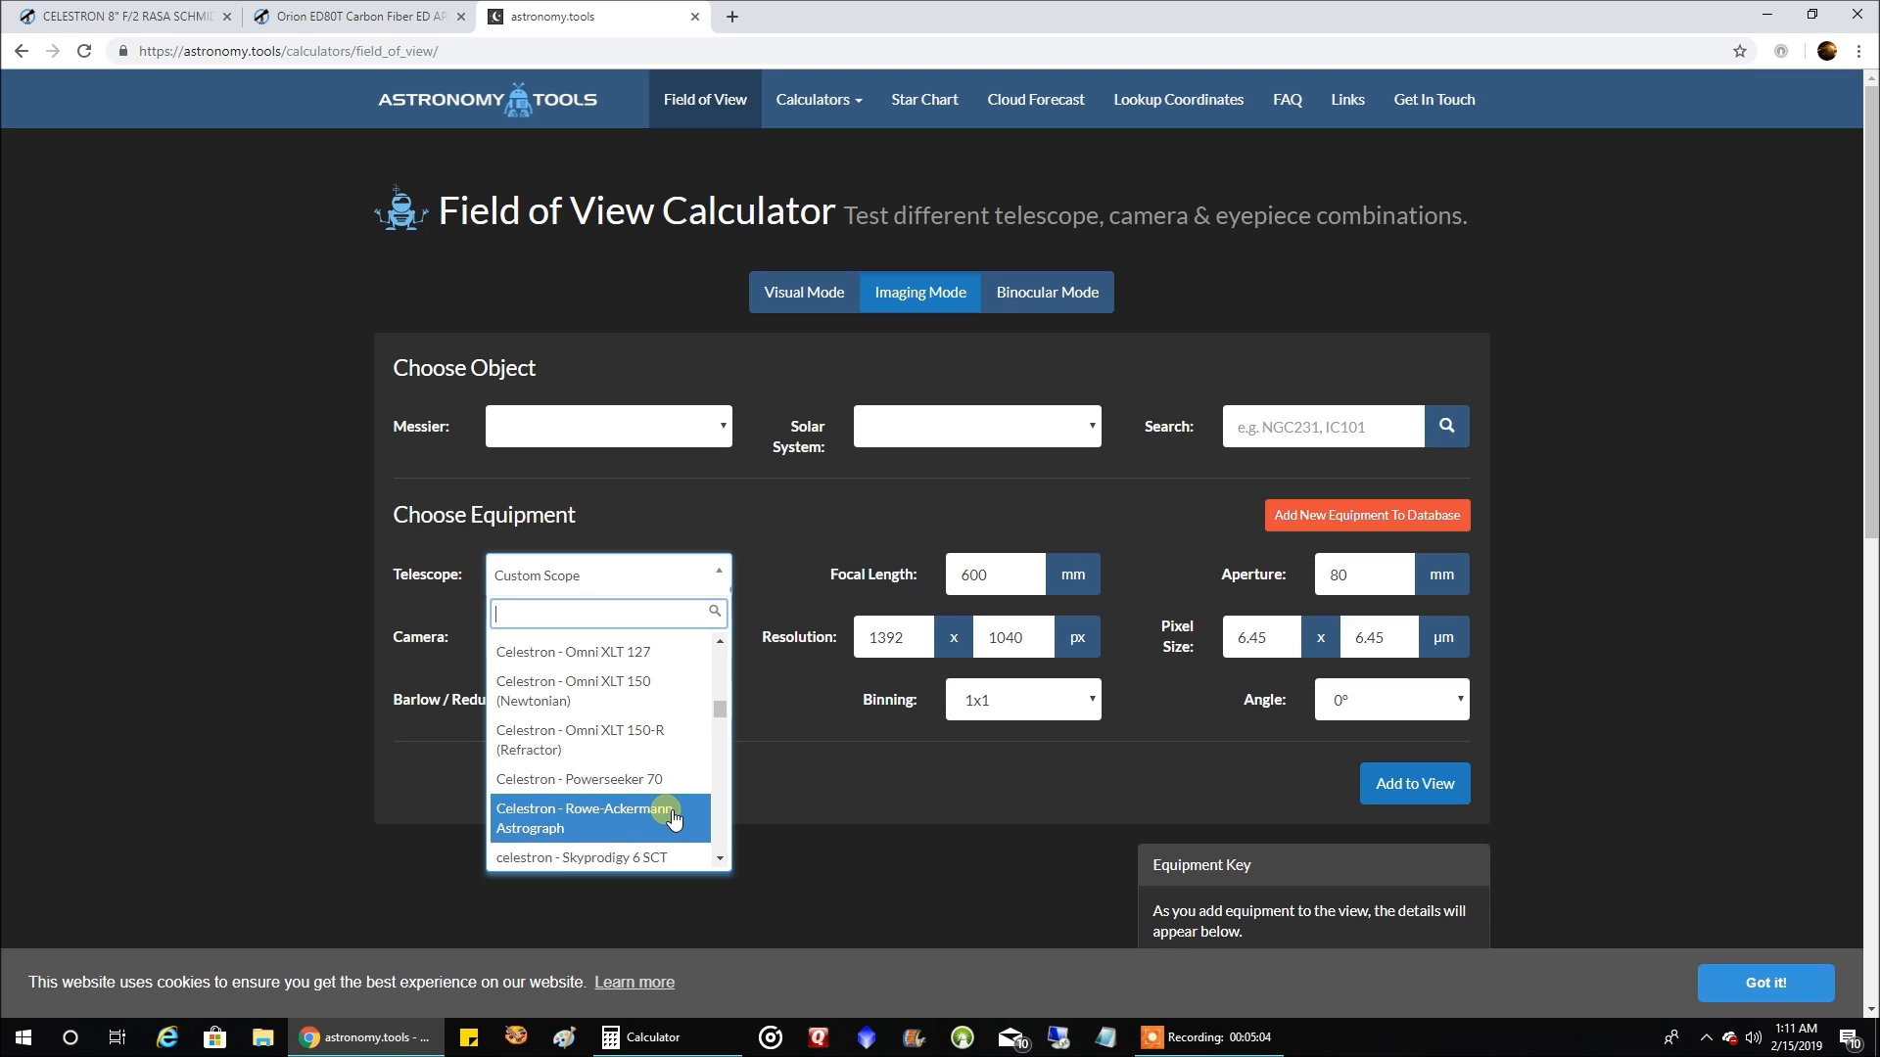
click(597, 819)
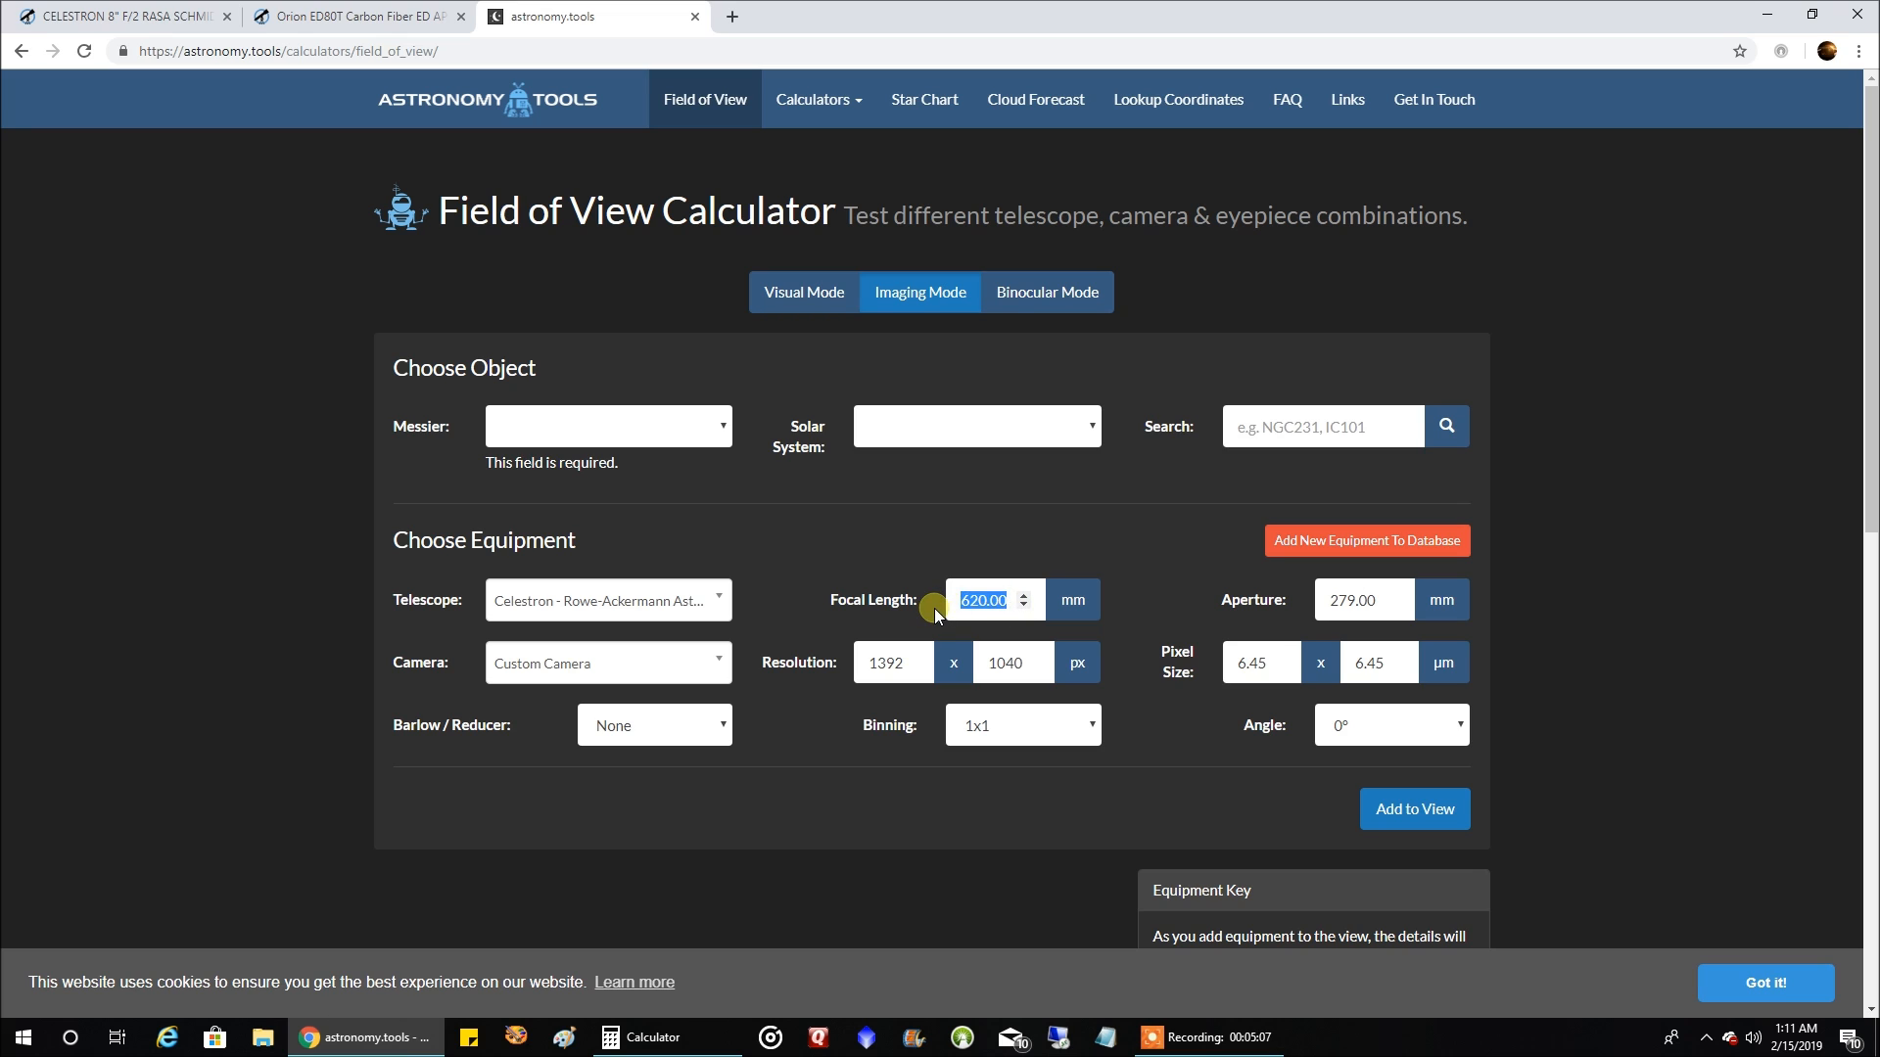
text(400)
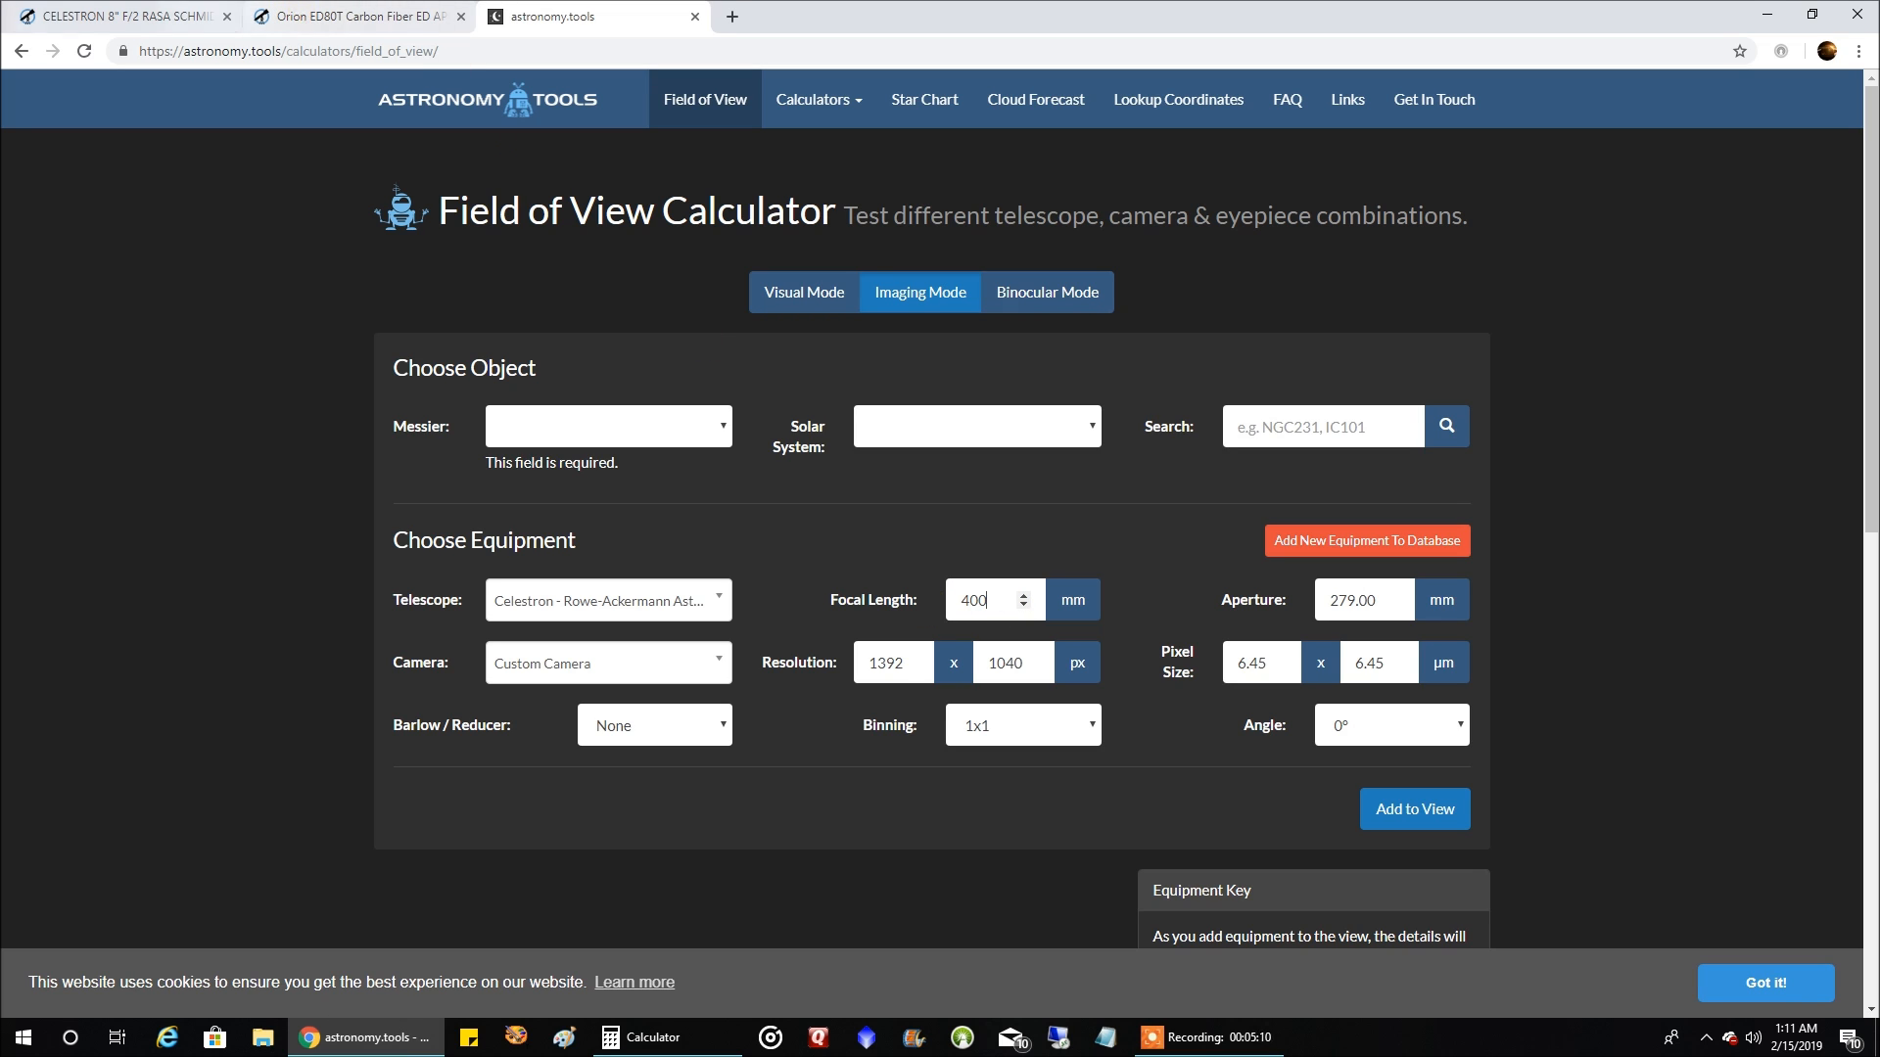
- Check the RASA specs on OPT and set the aperture to 203 mm
click(119, 16)
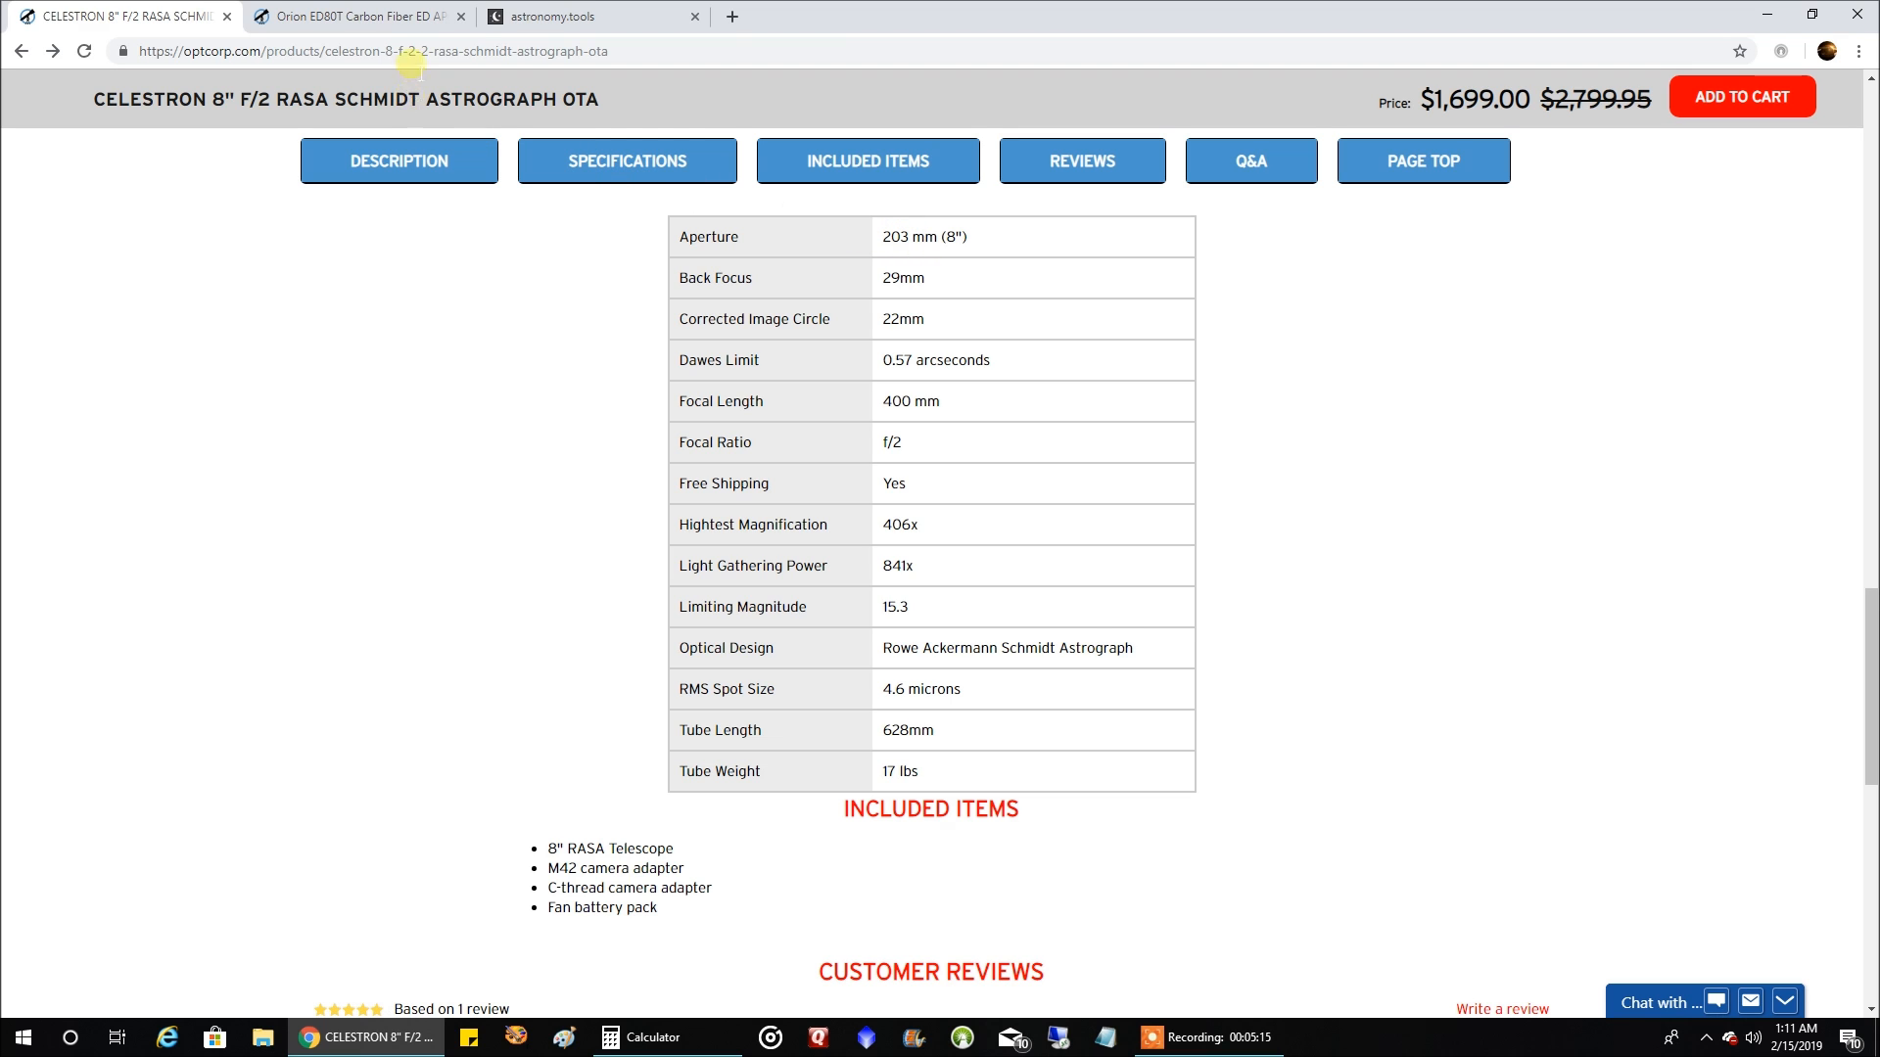
click(588, 16)
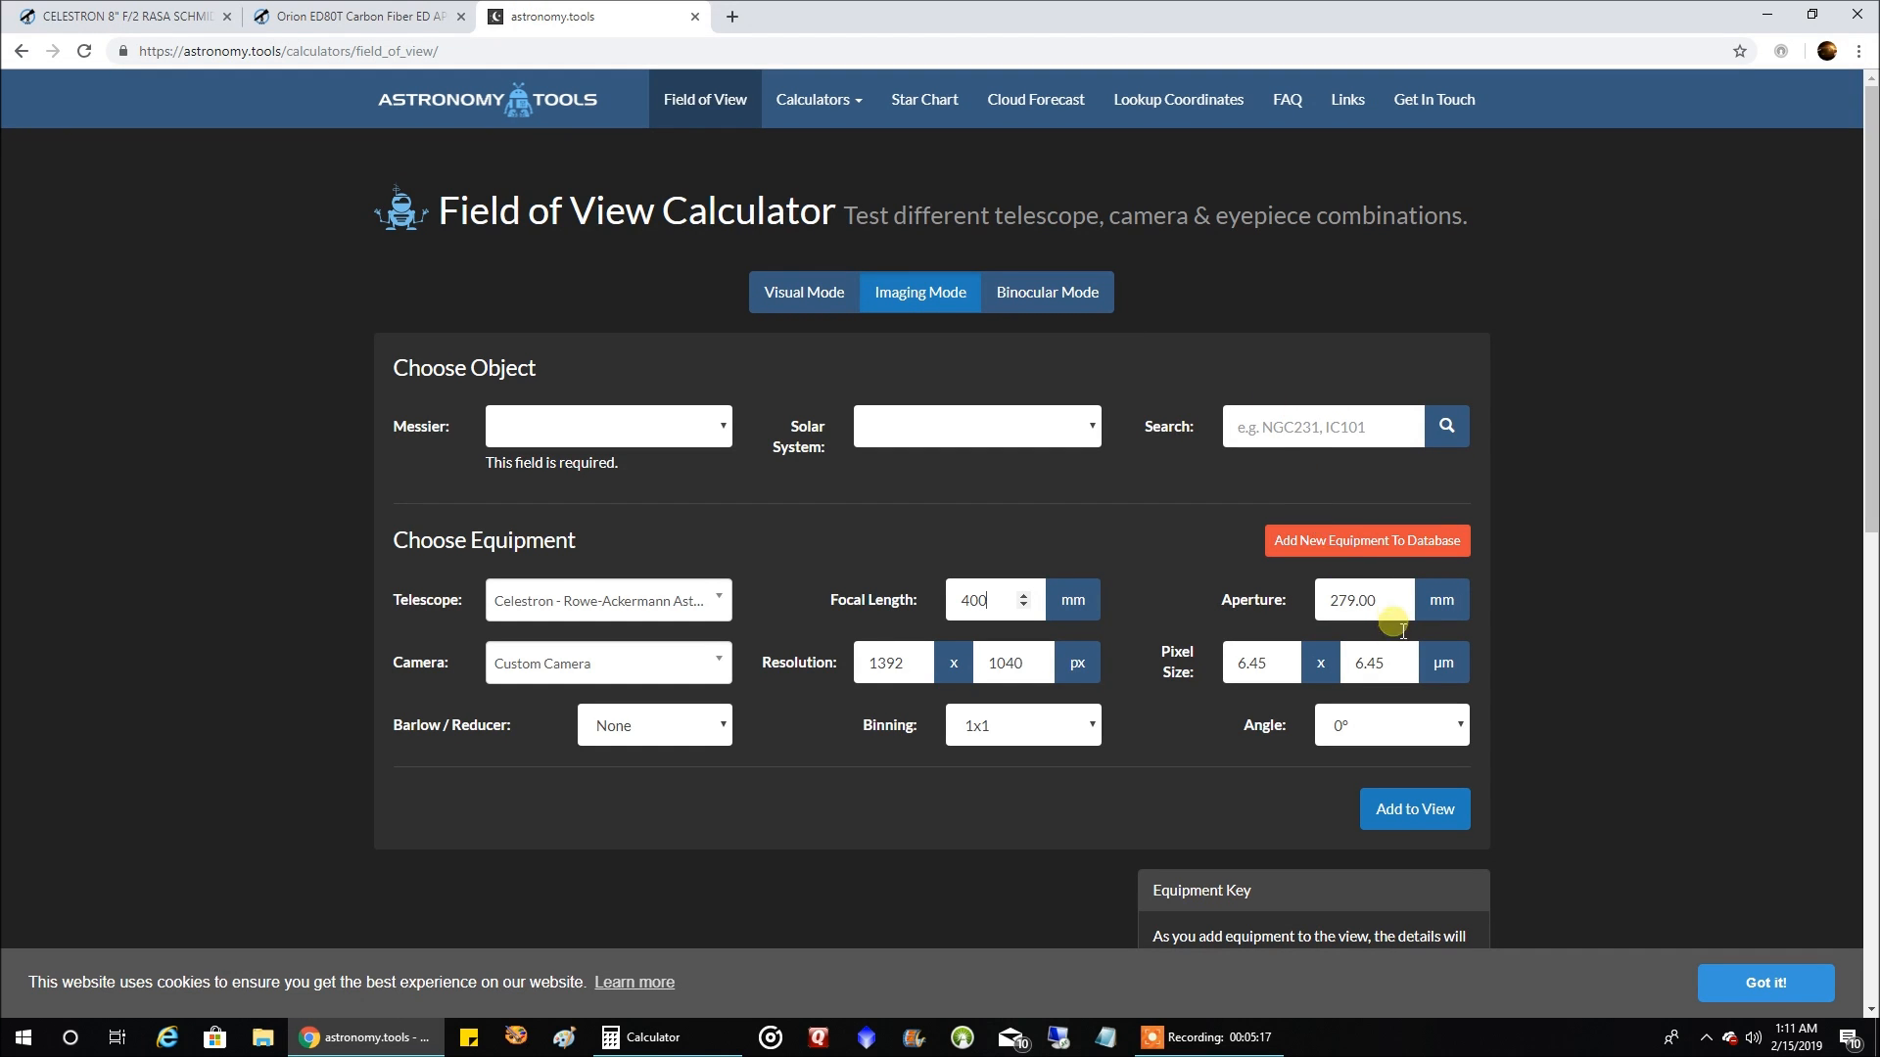
triple_click(1352, 599)
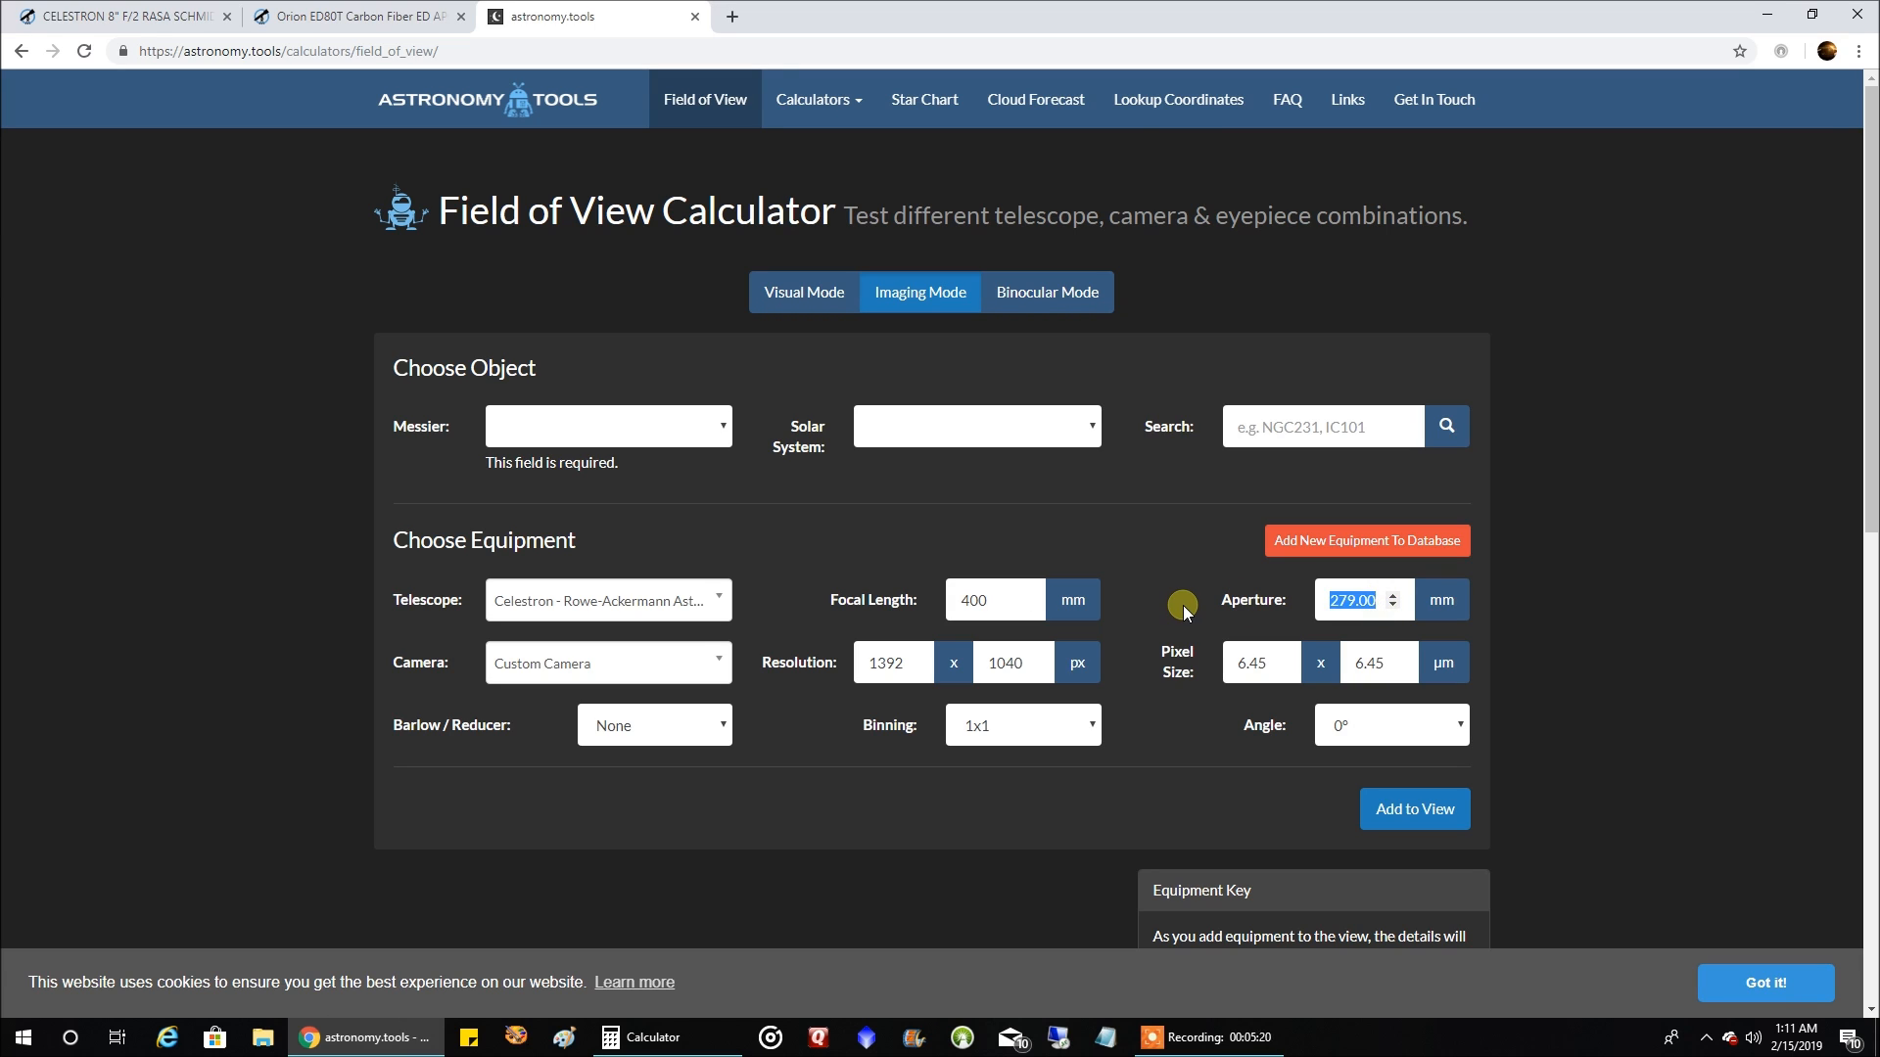
text(203)
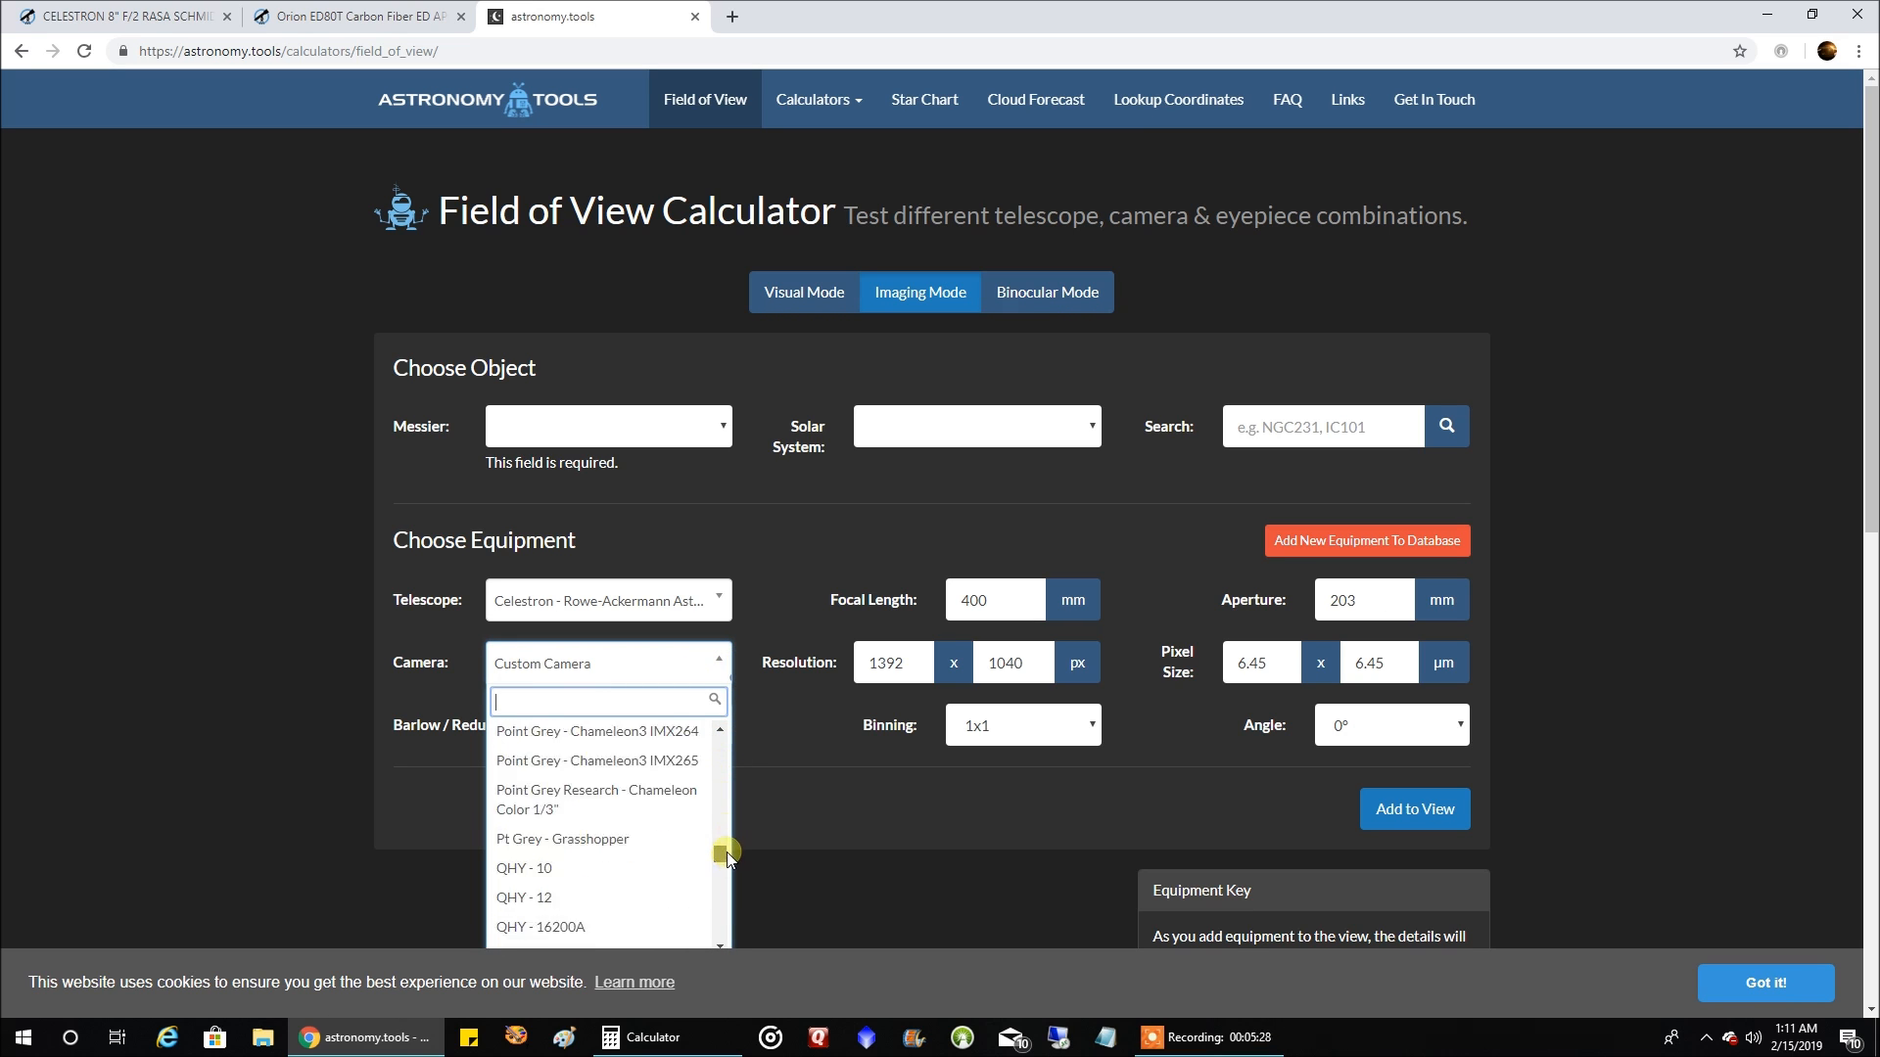
scroll(down, 3)
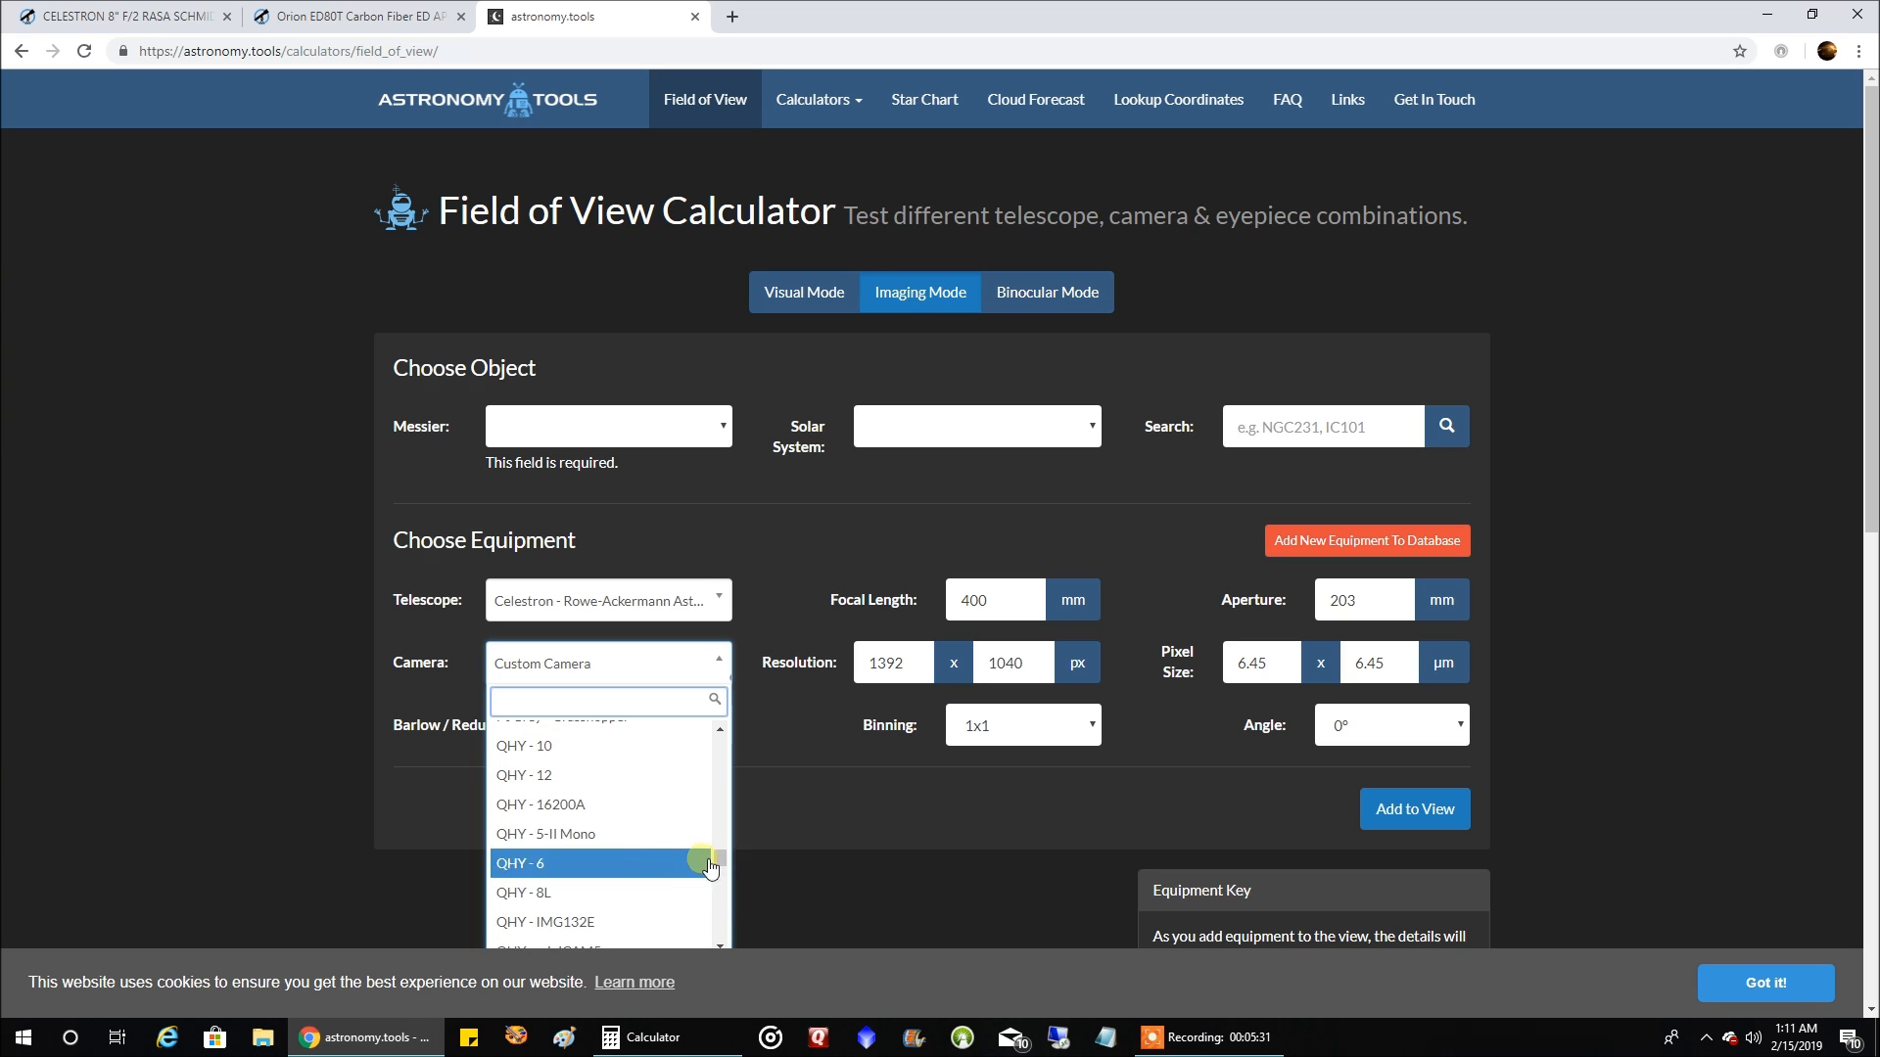
mouse_move(615, 797)
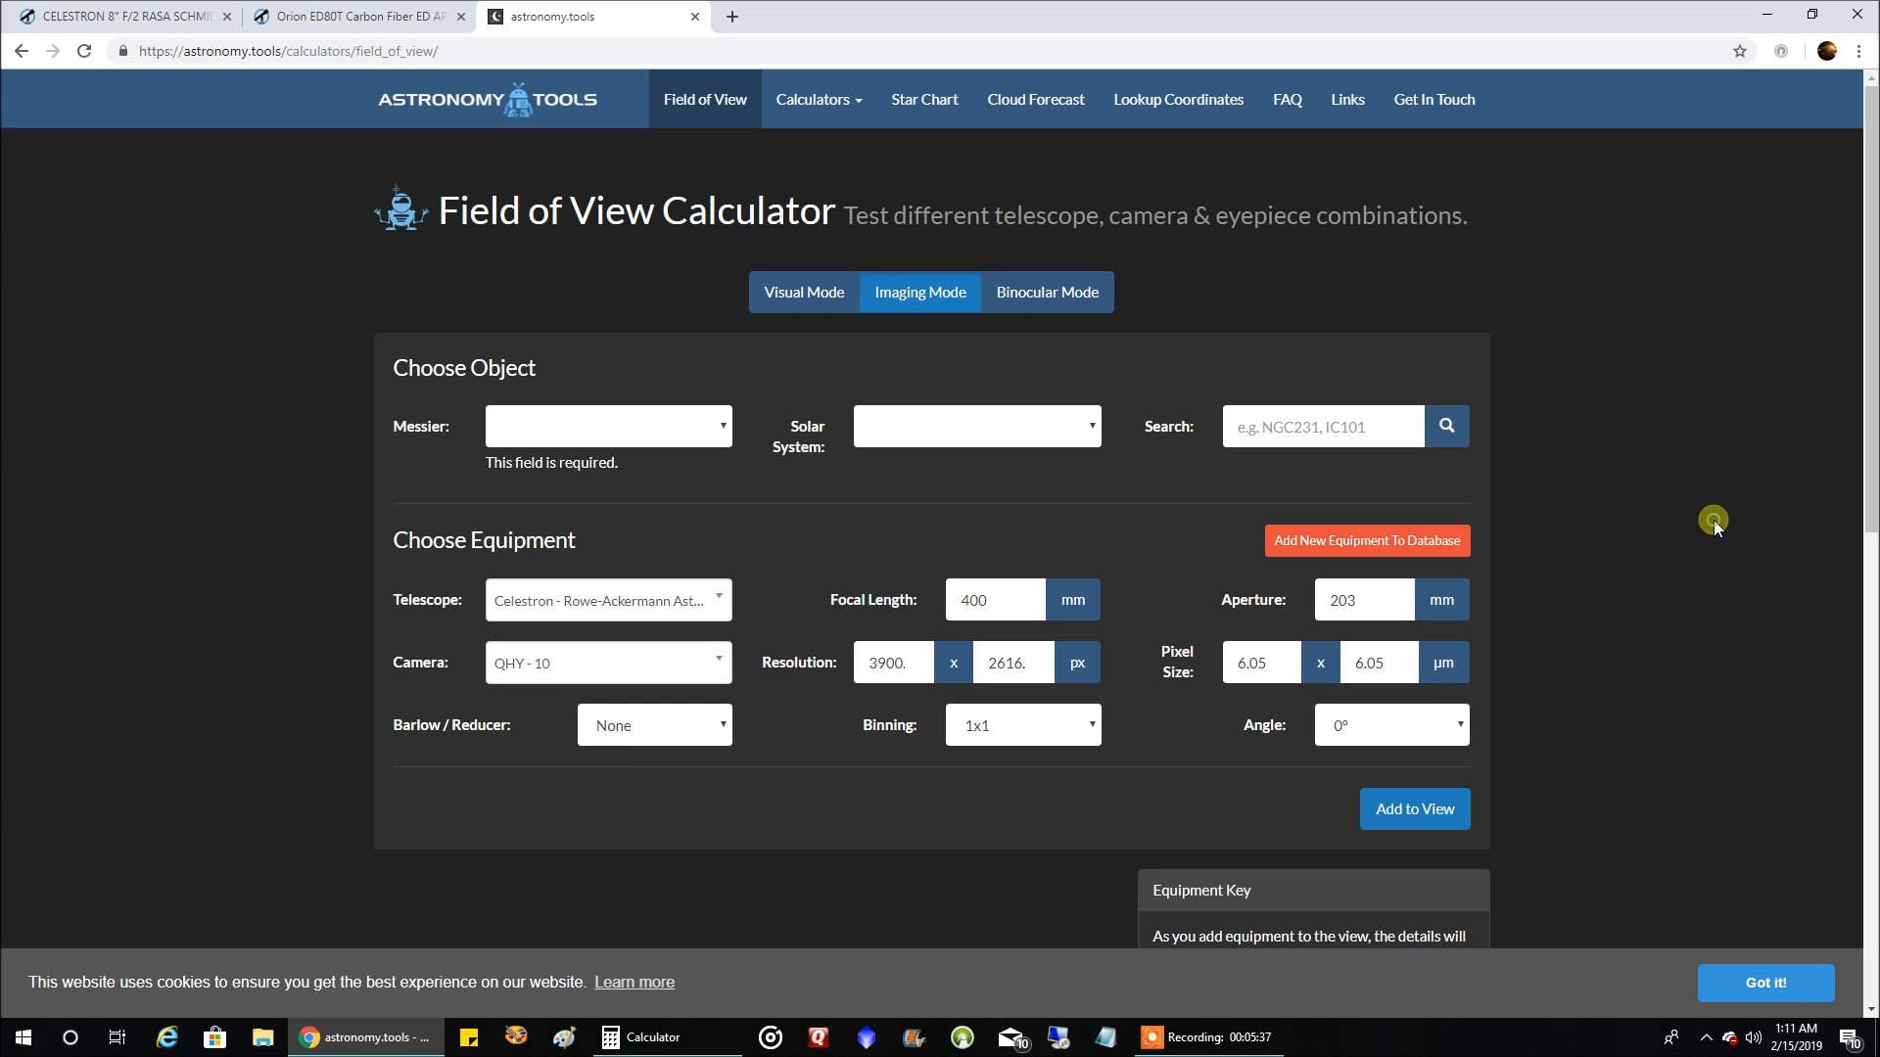
mouse_move(730, 435)
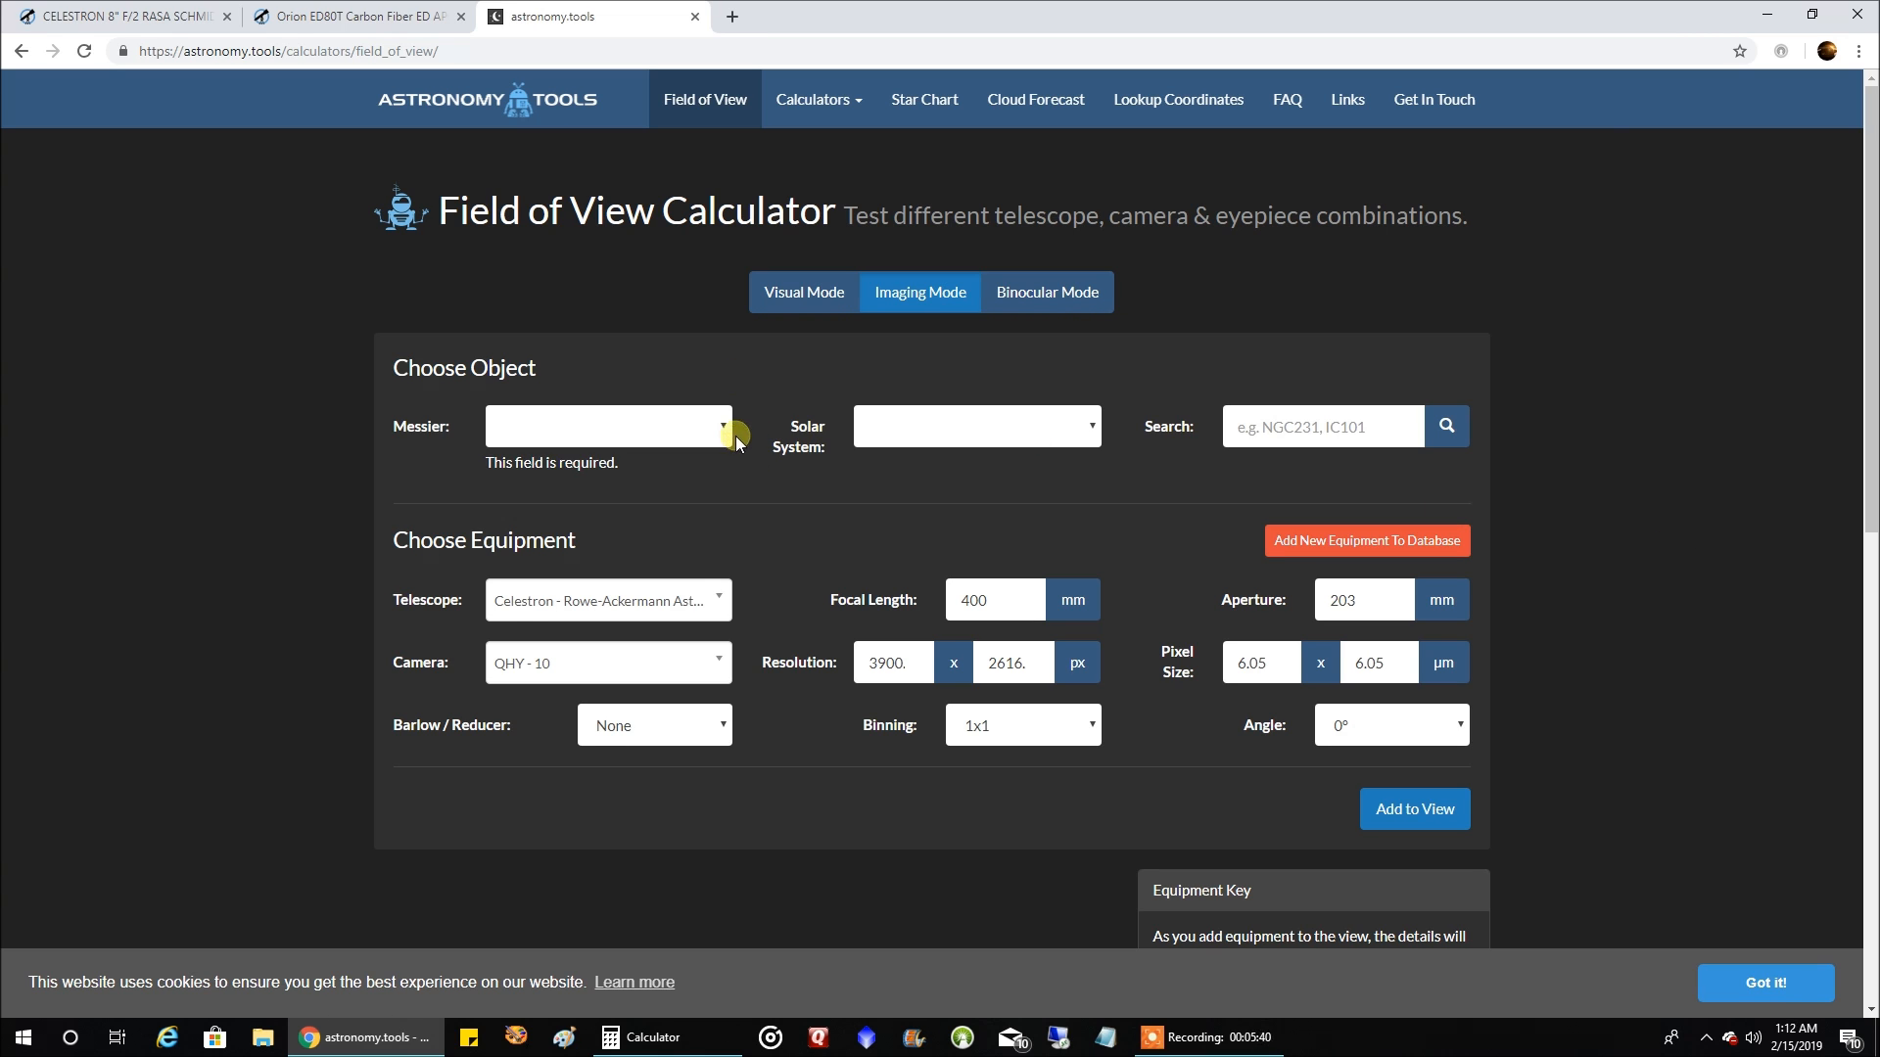
- Choose M42 Orion Nebula and add the RASA/QHY-10 frame to the view (3.38° × 2.26°)
click(607, 425)
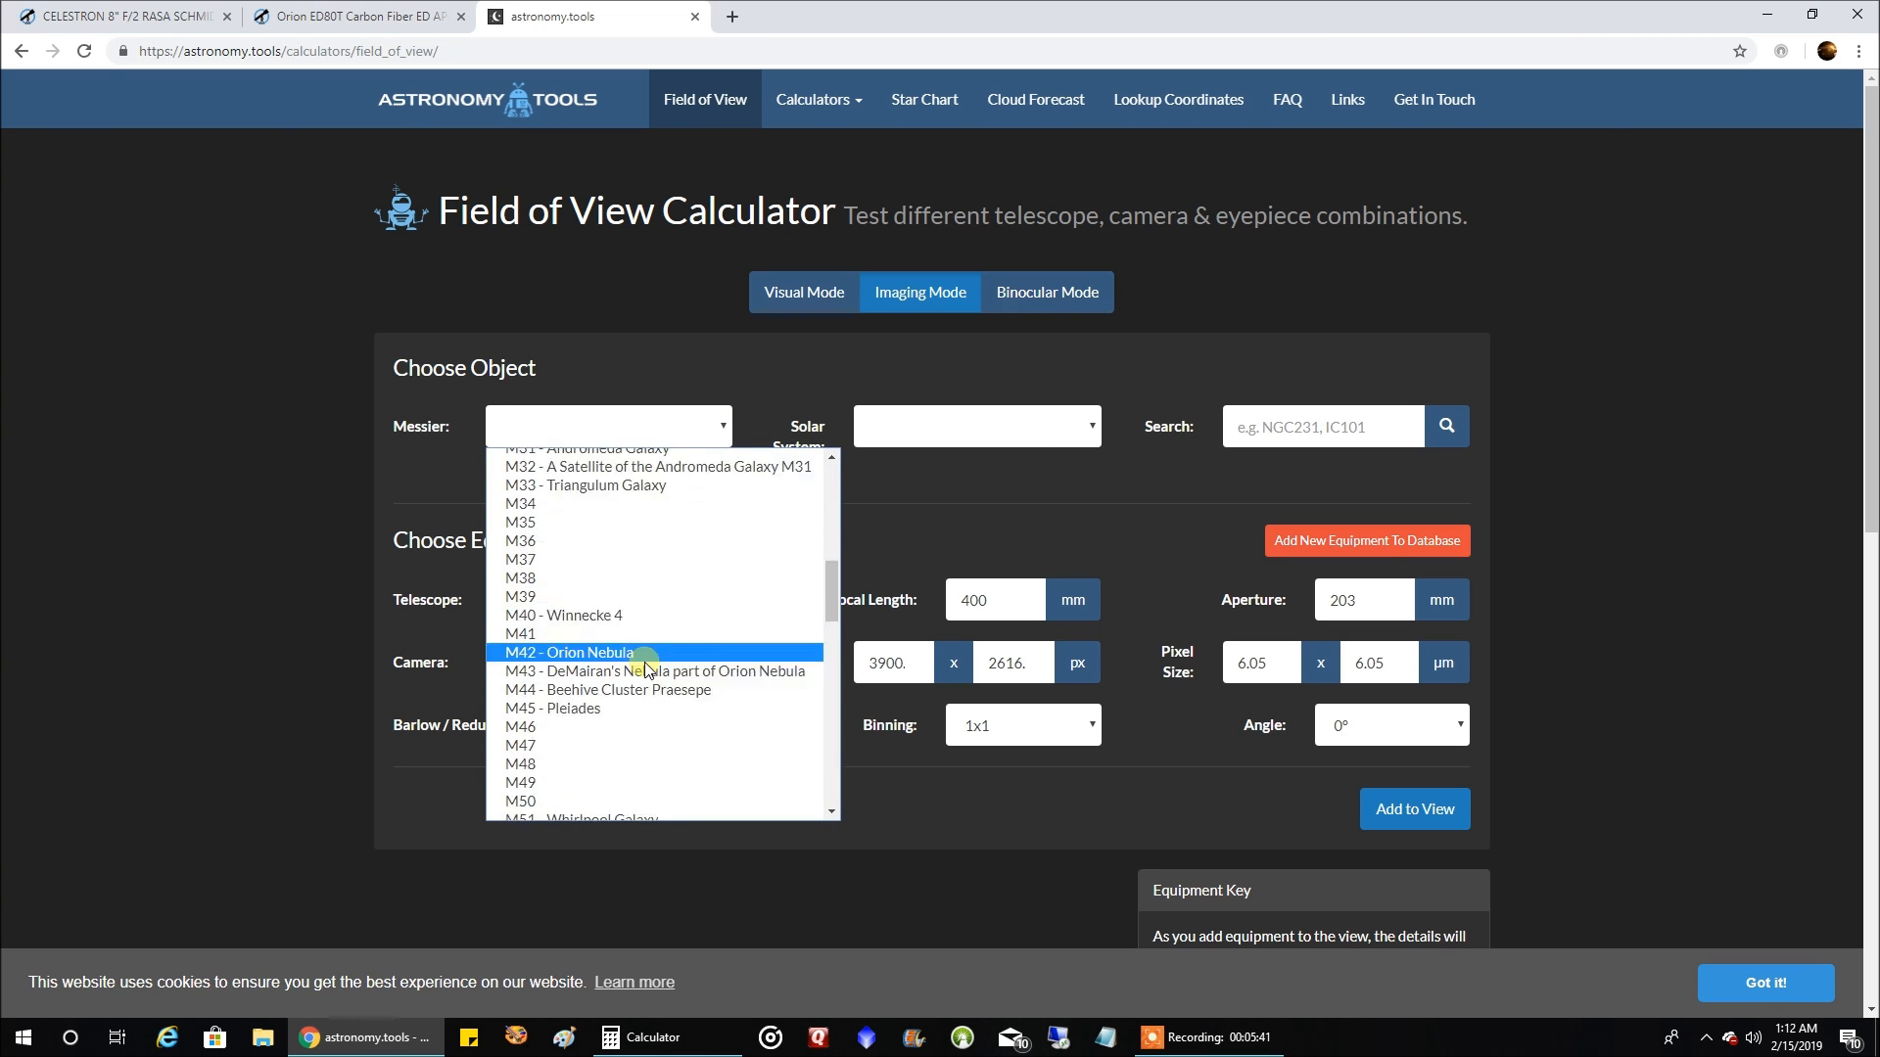
mouse_move(660, 575)
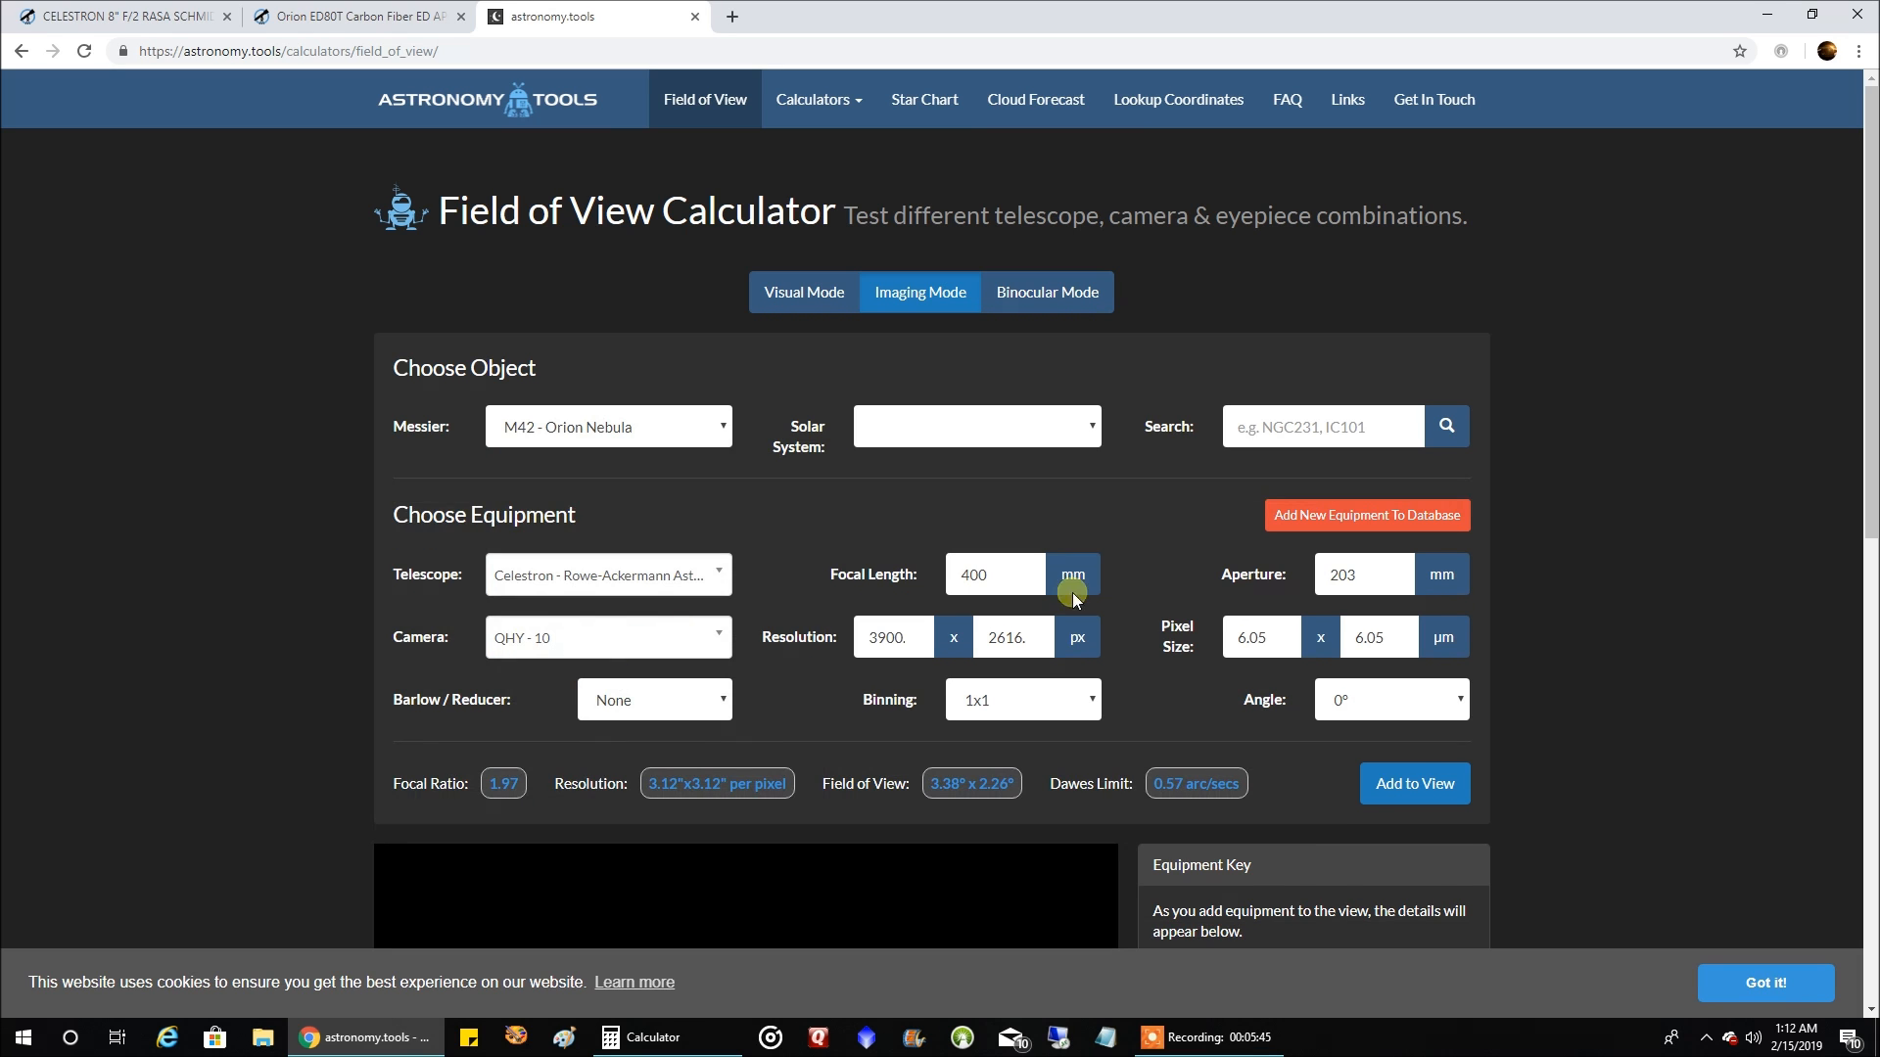
scroll(down, 3)
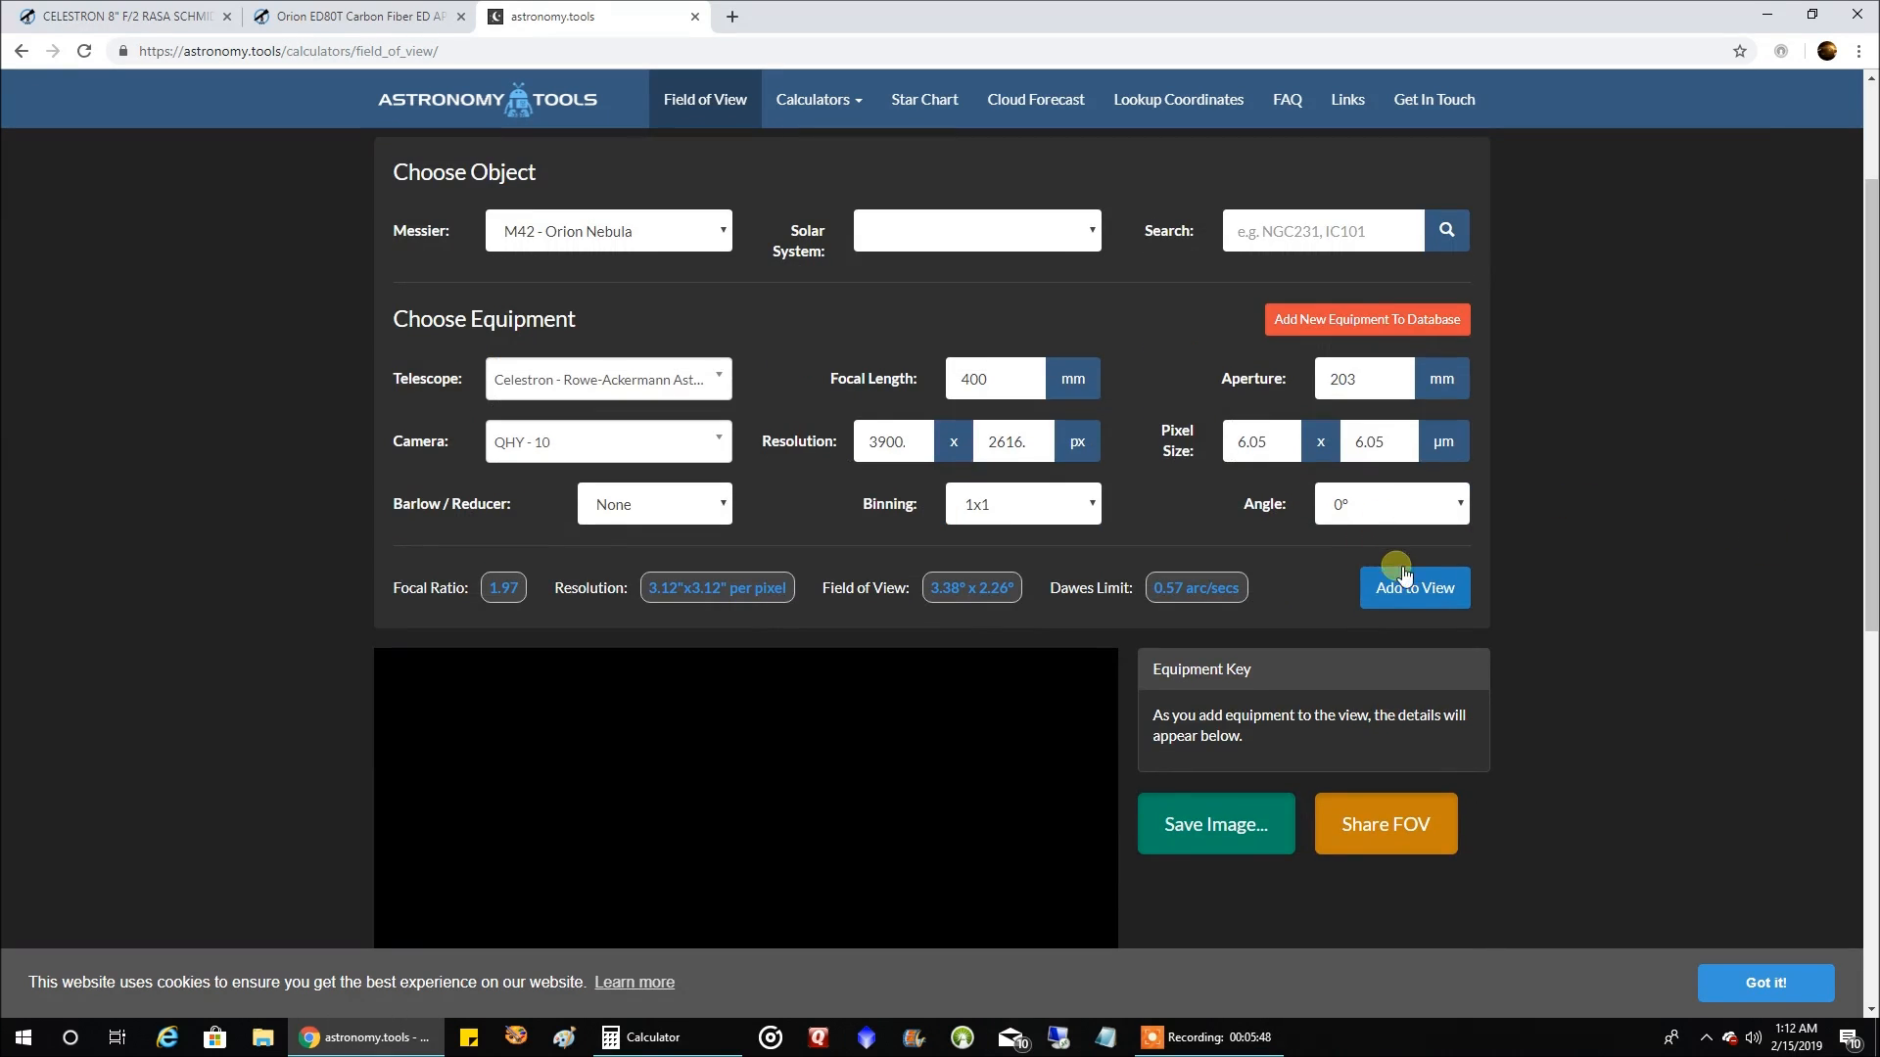
click(1414, 587)
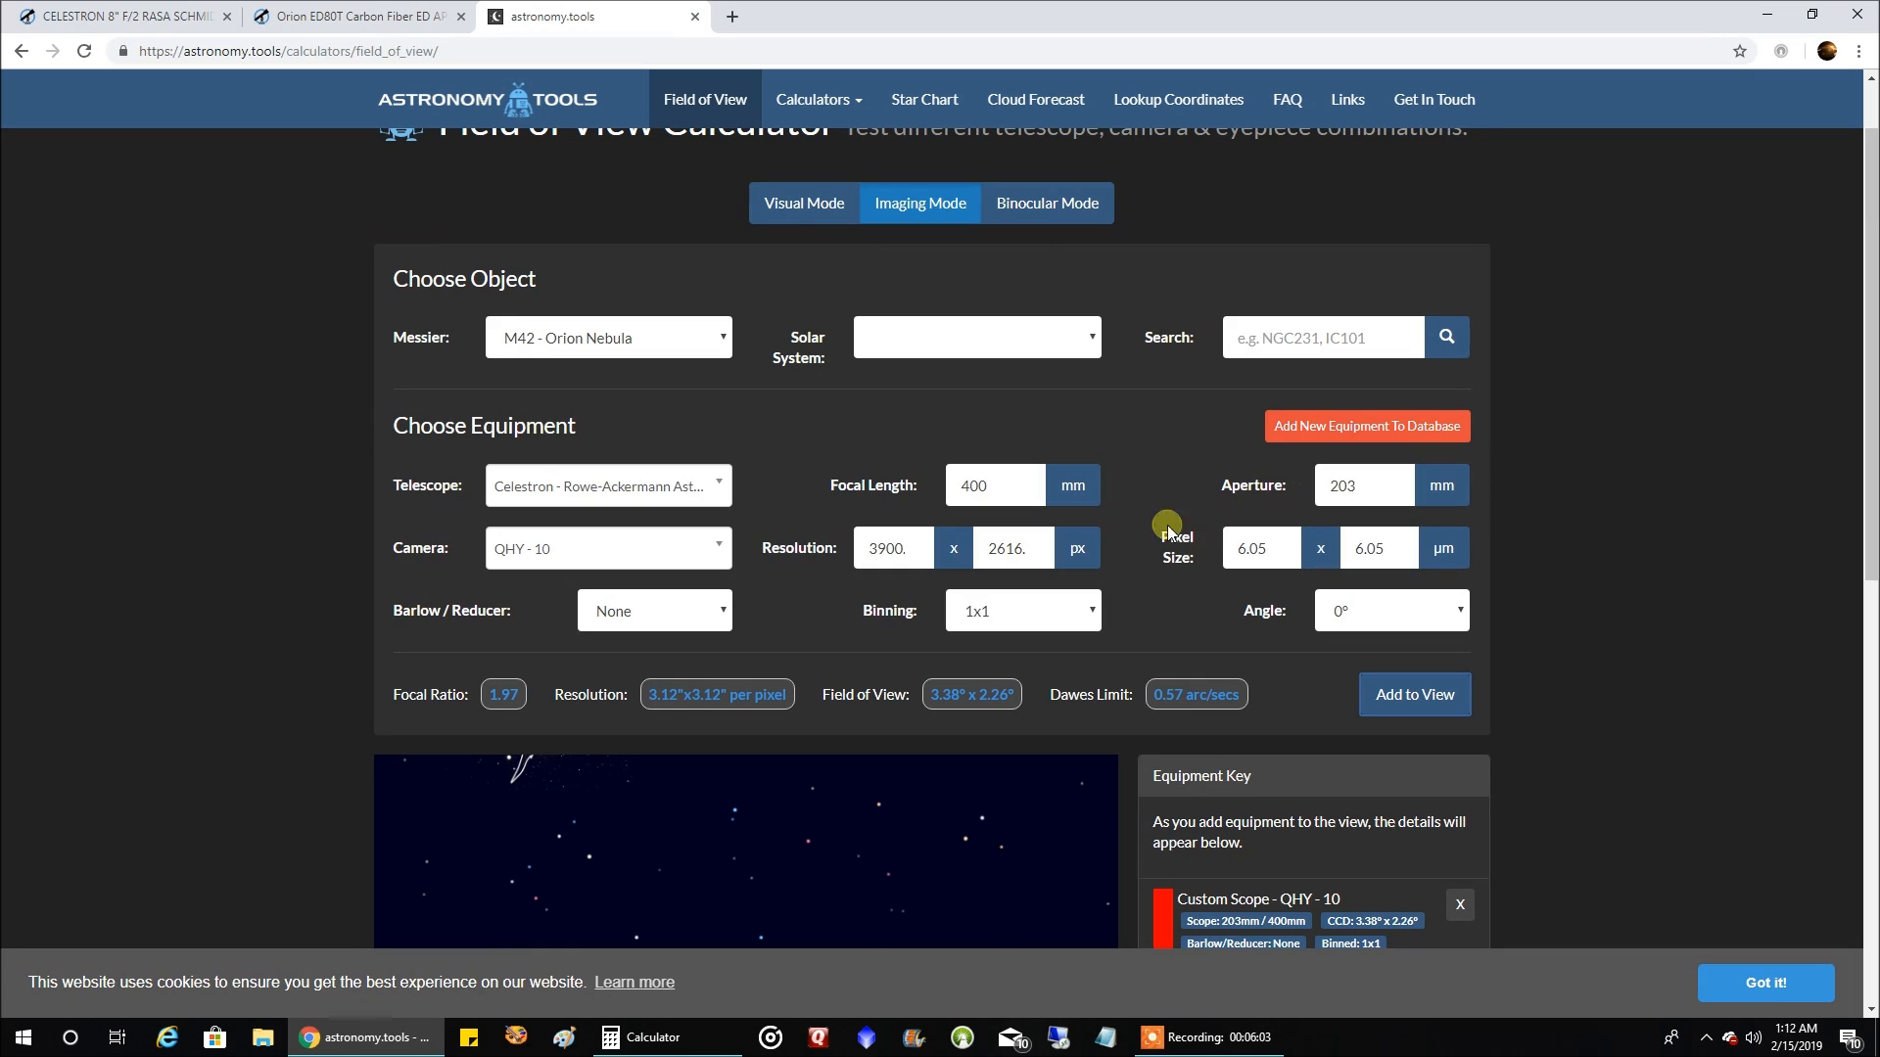
- Add the Orion ED80T CF with QHY-10 and 0.8x reducer frame (3.52° × 2.36°) over M42
click(607, 486)
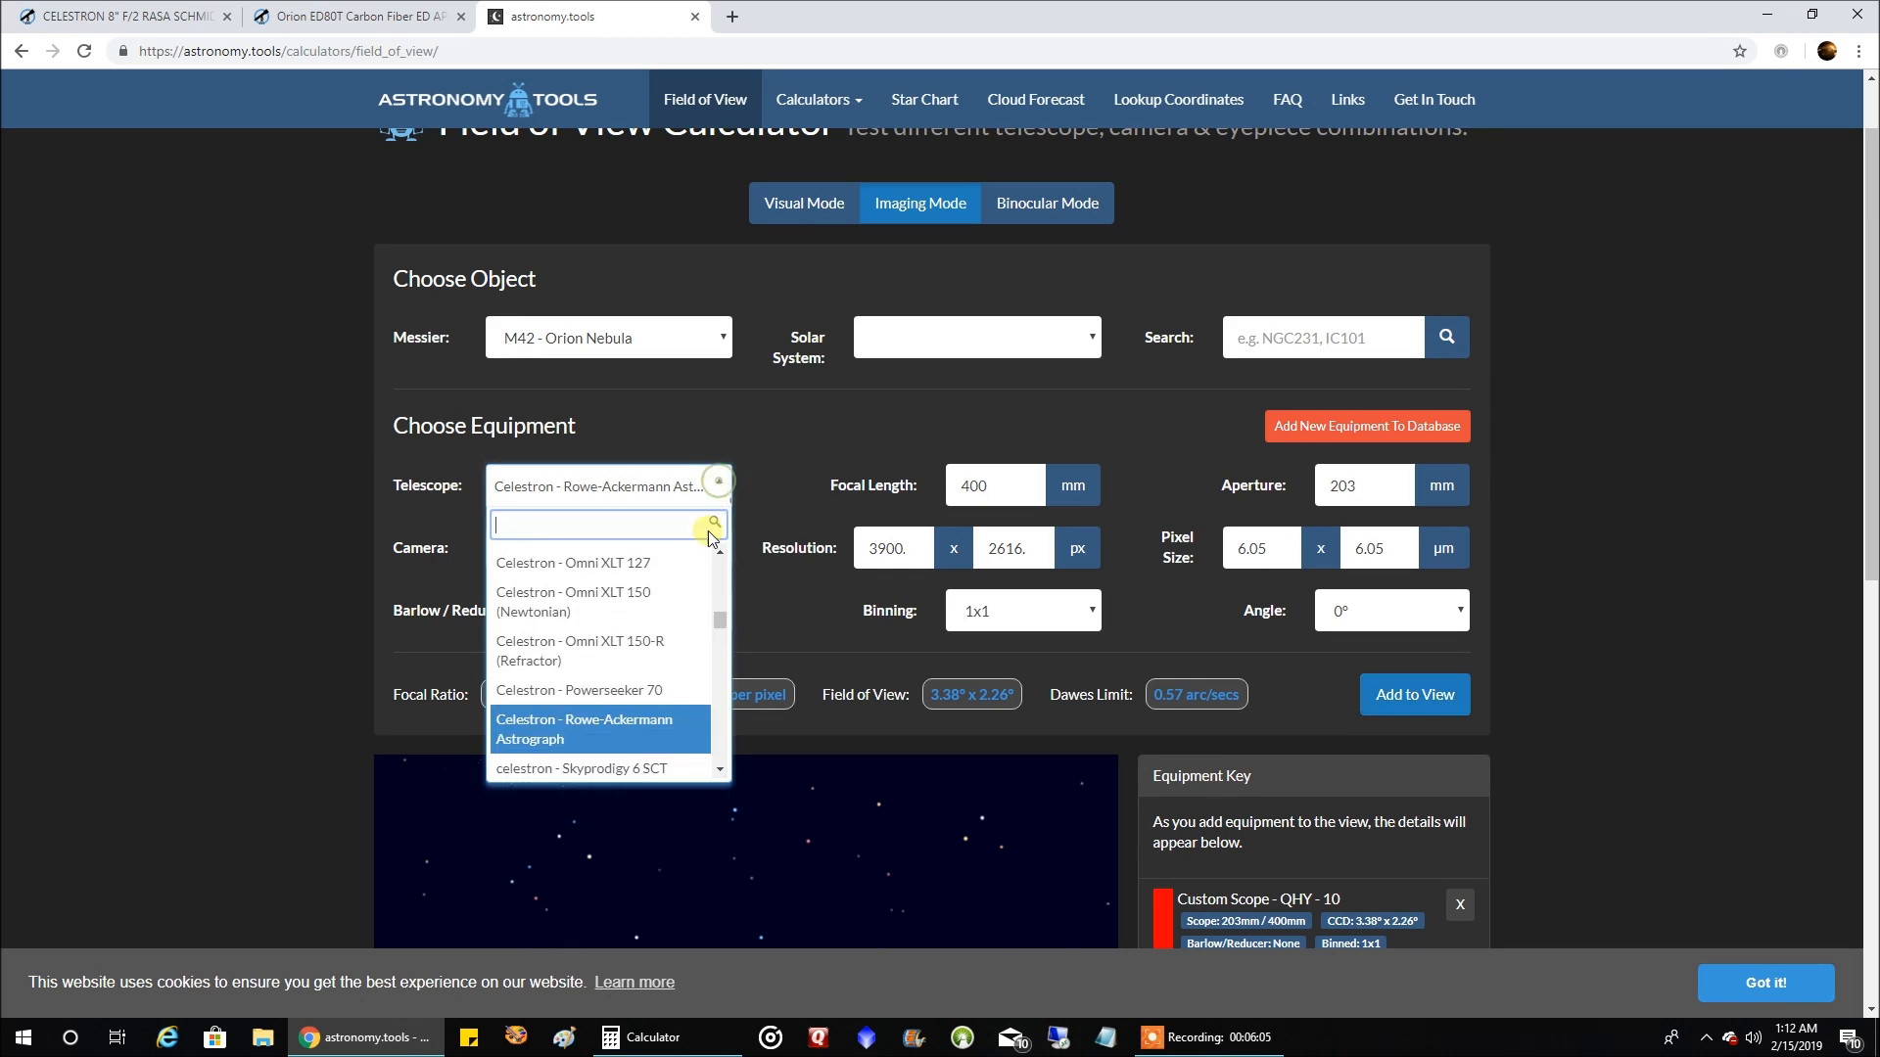
scroll(down, 3)
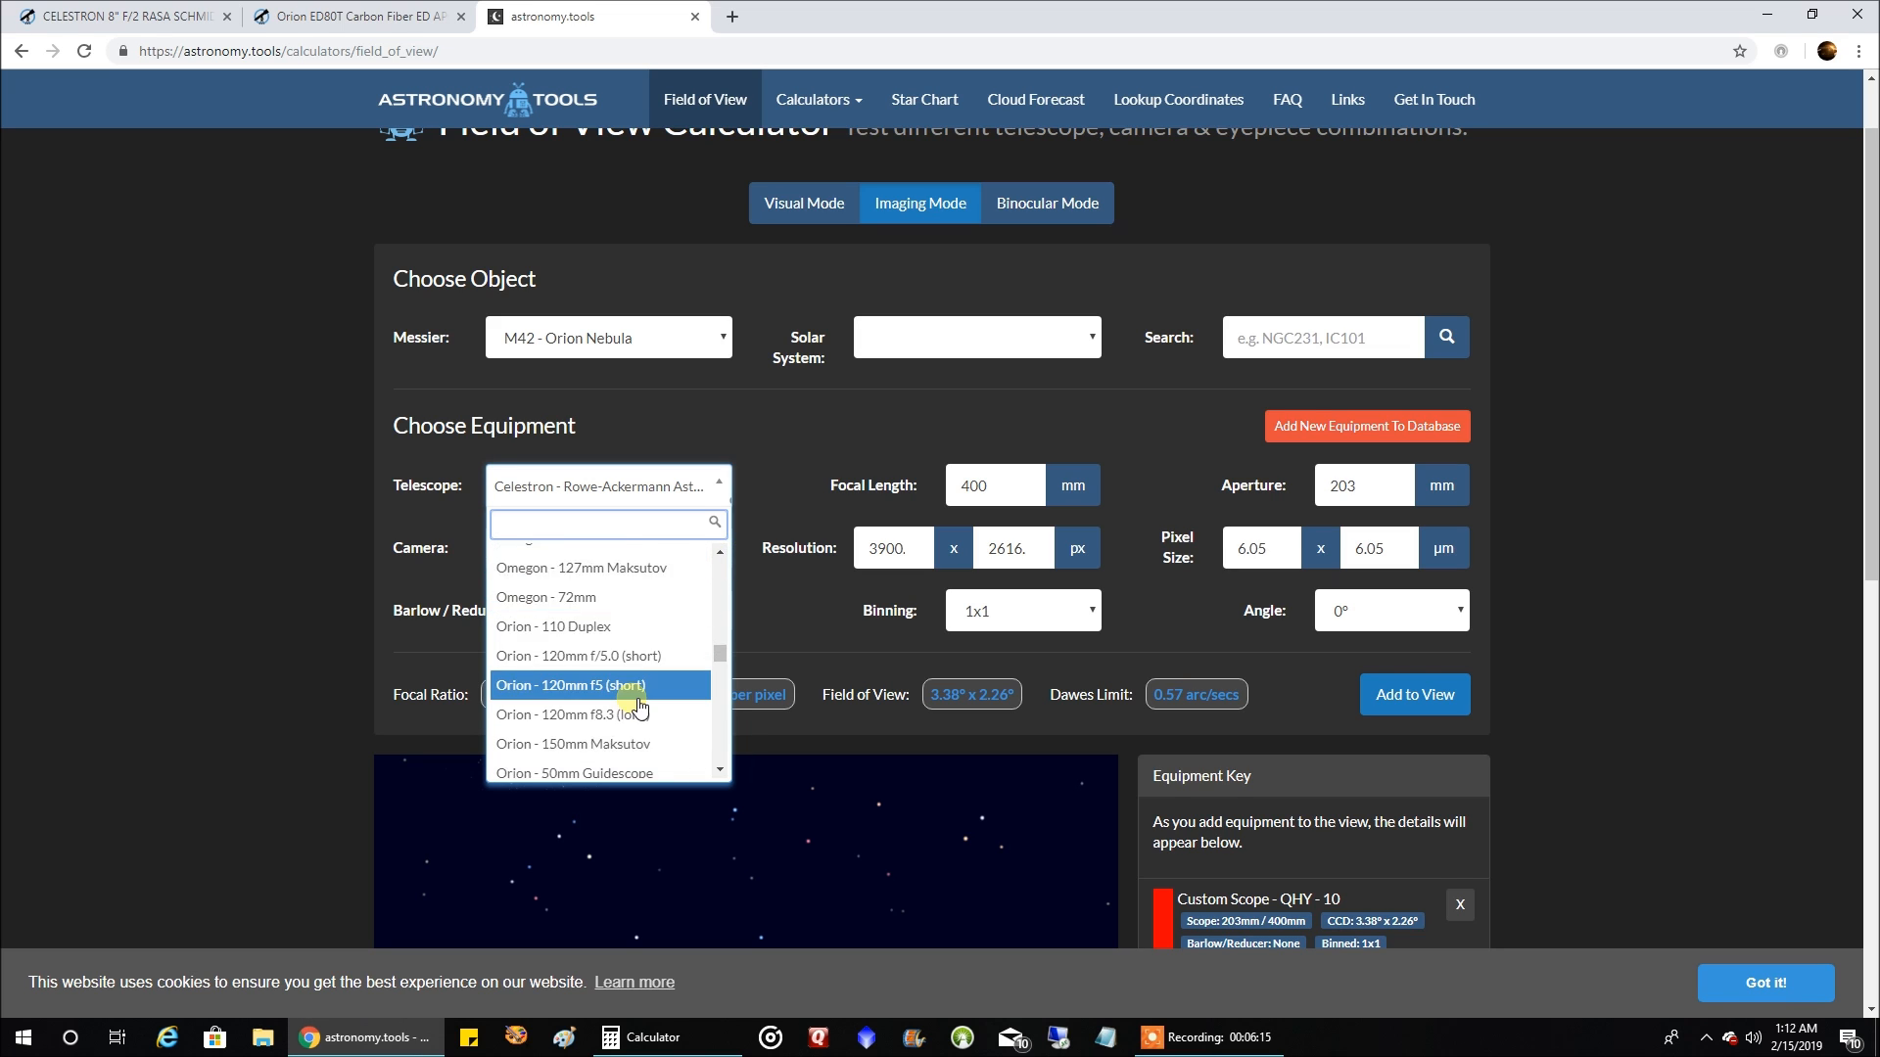
scroll(down, 3)
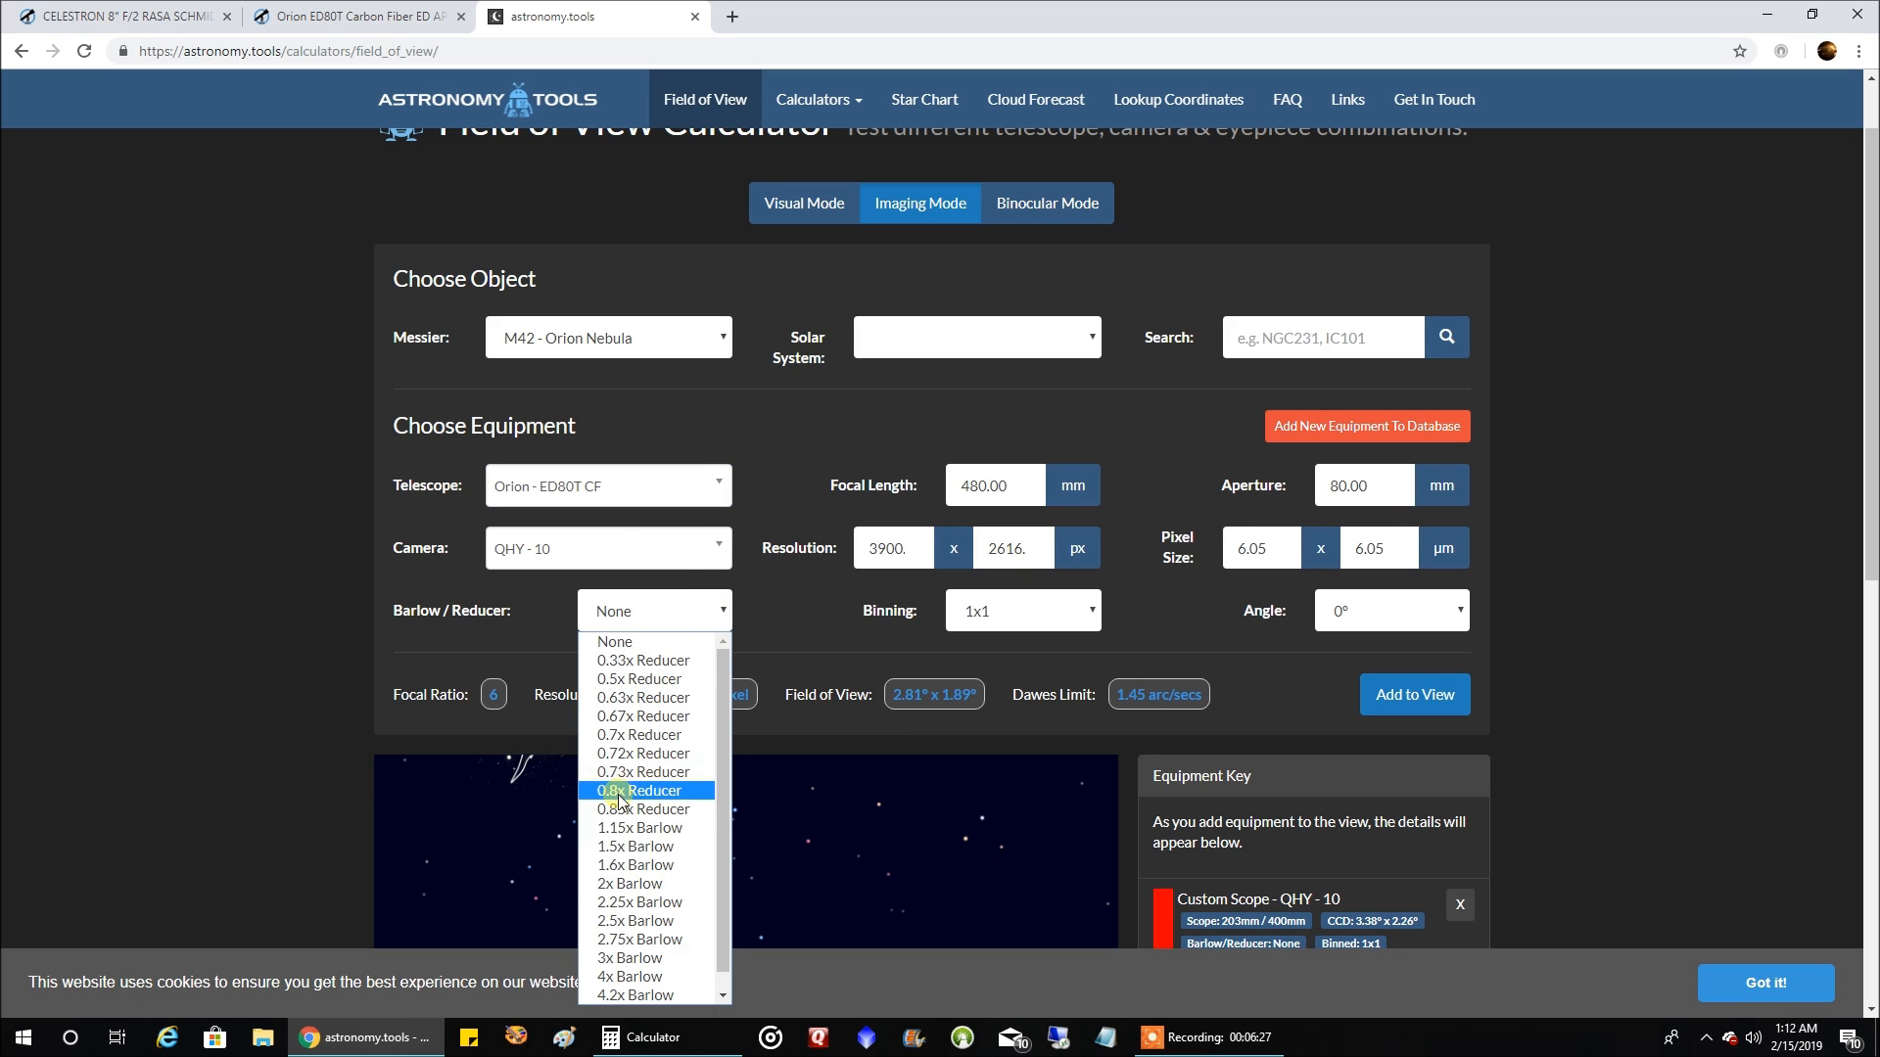
click(646, 789)
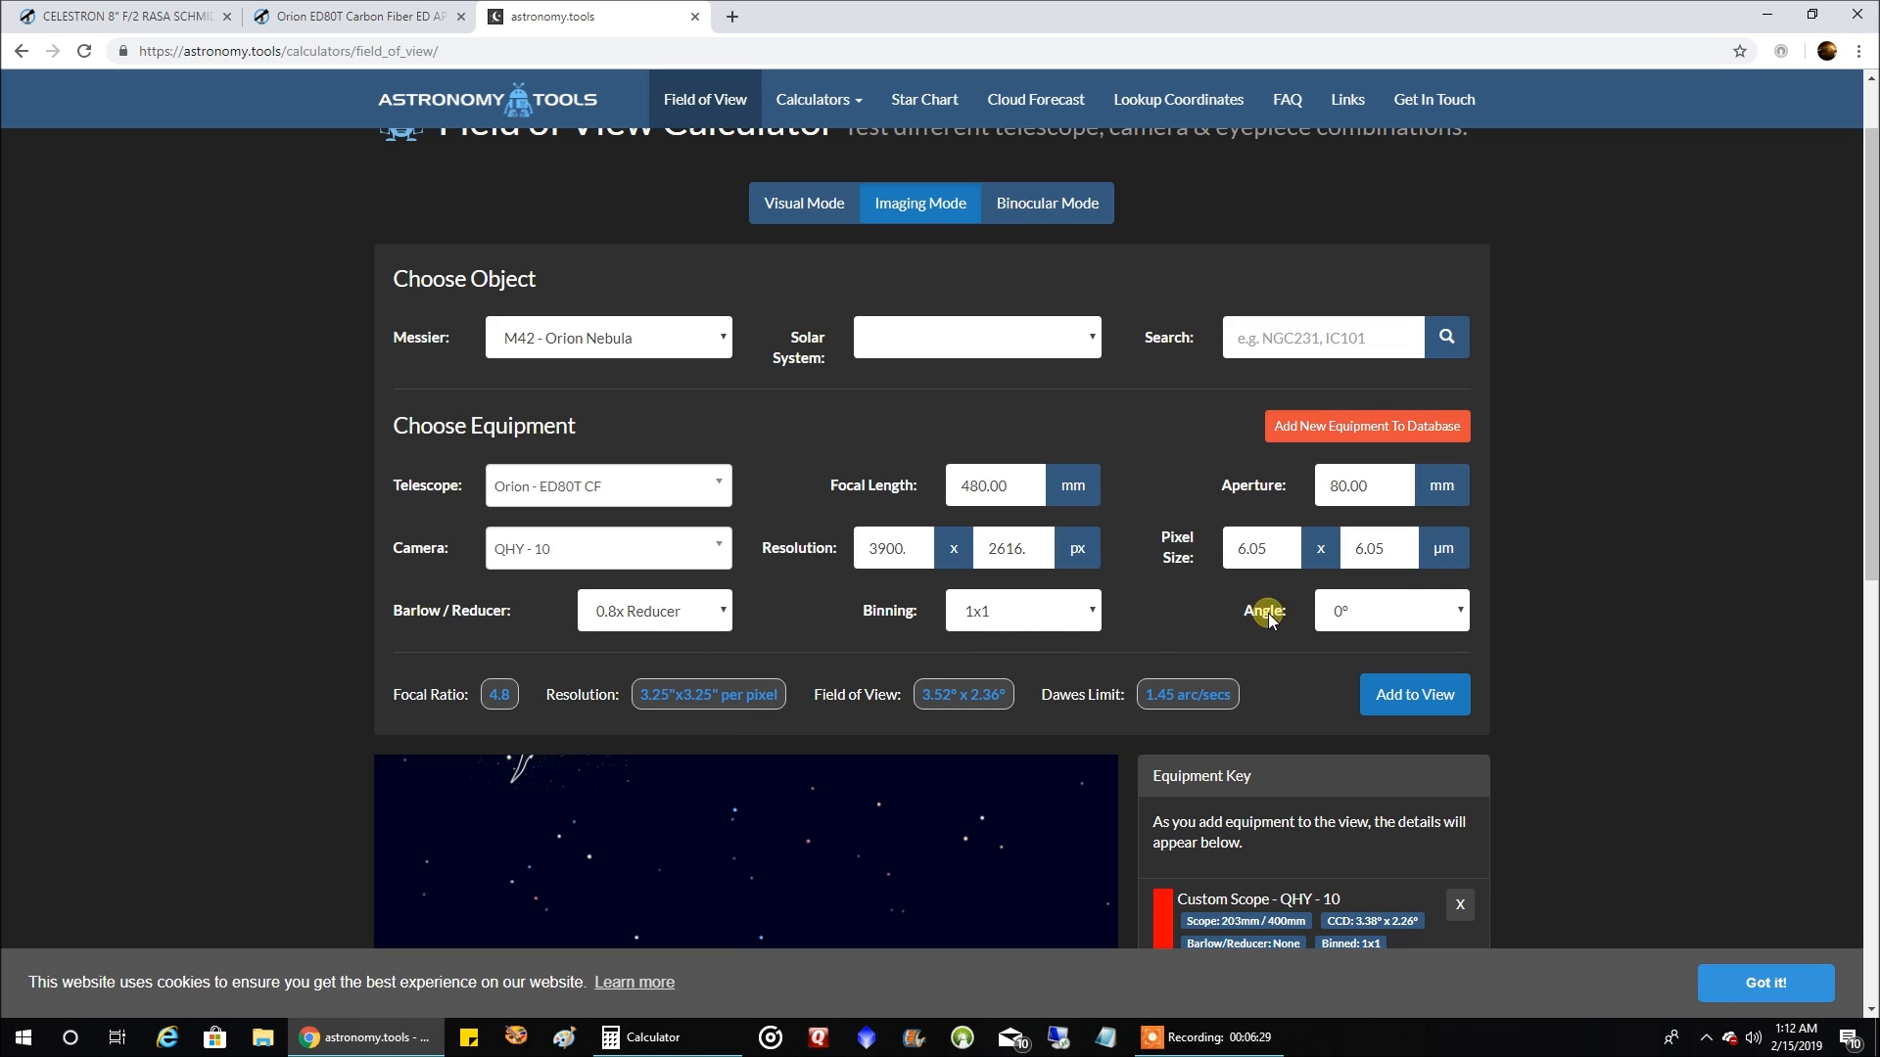
click(1412, 693)
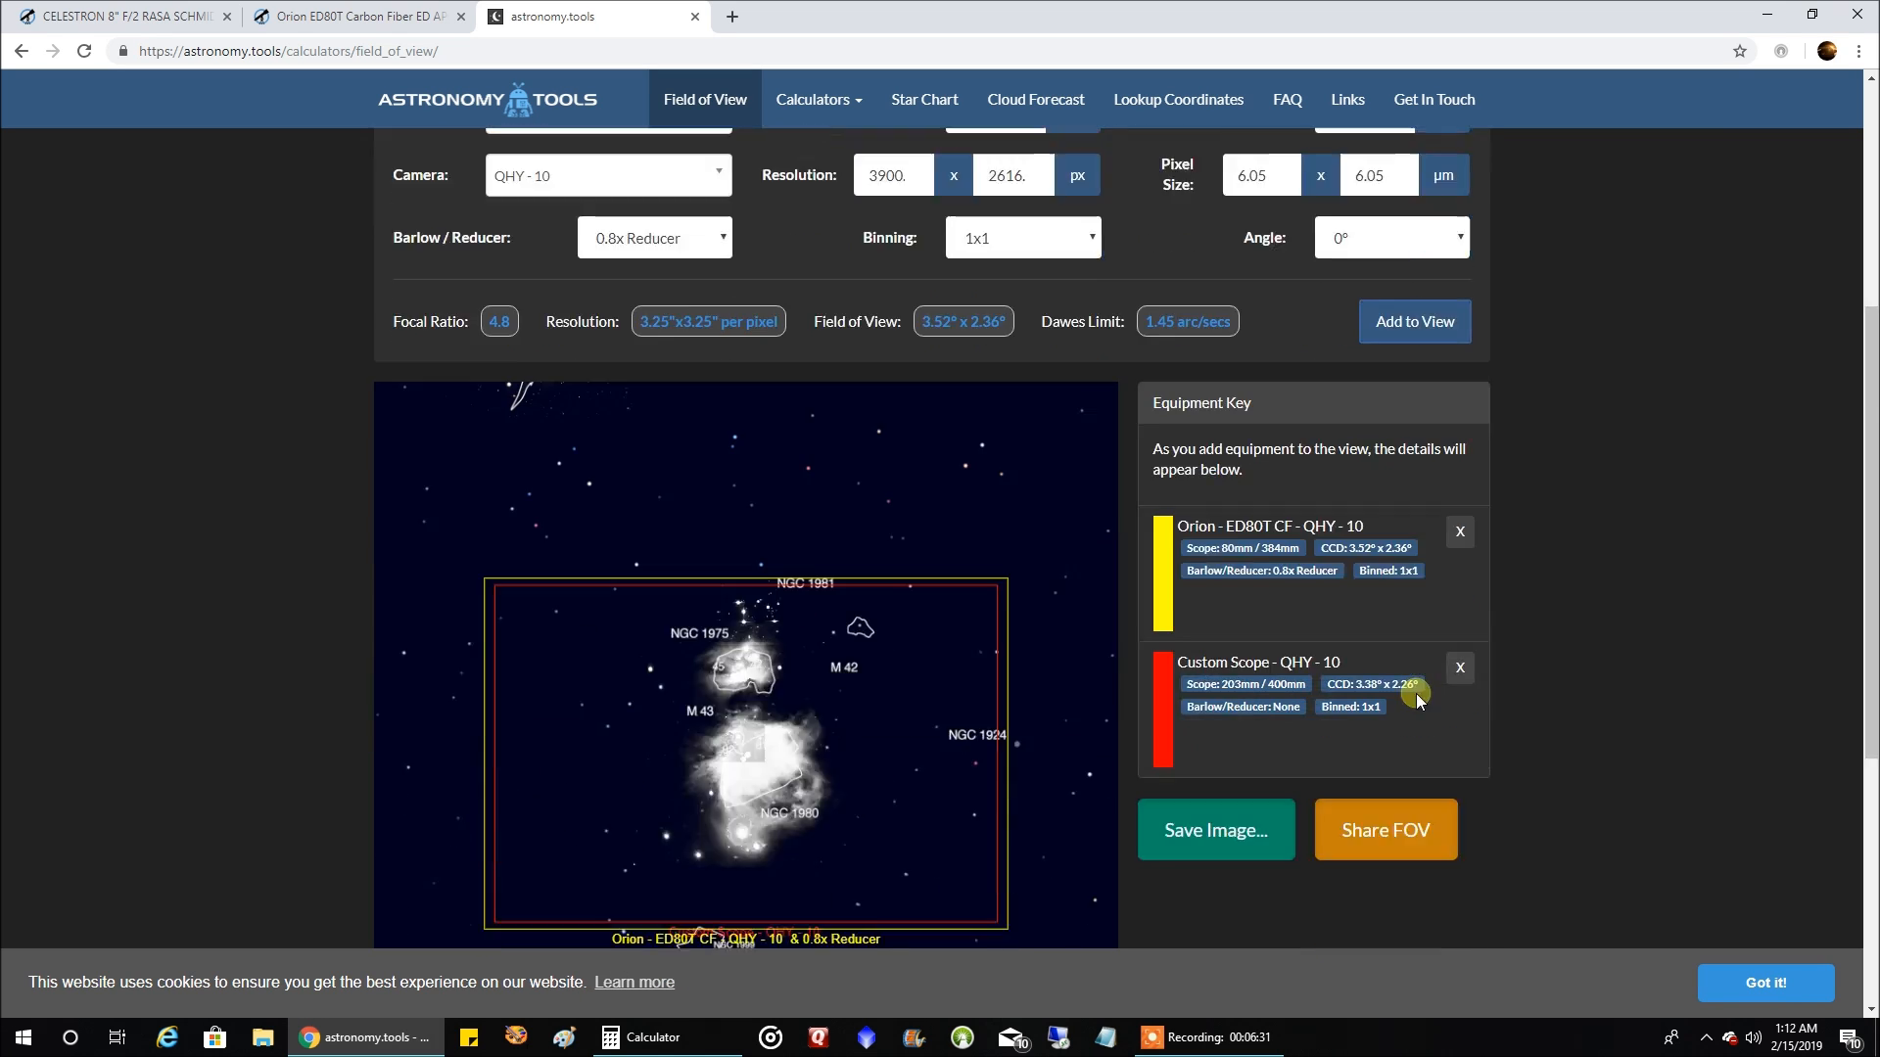
scroll(down, 3)
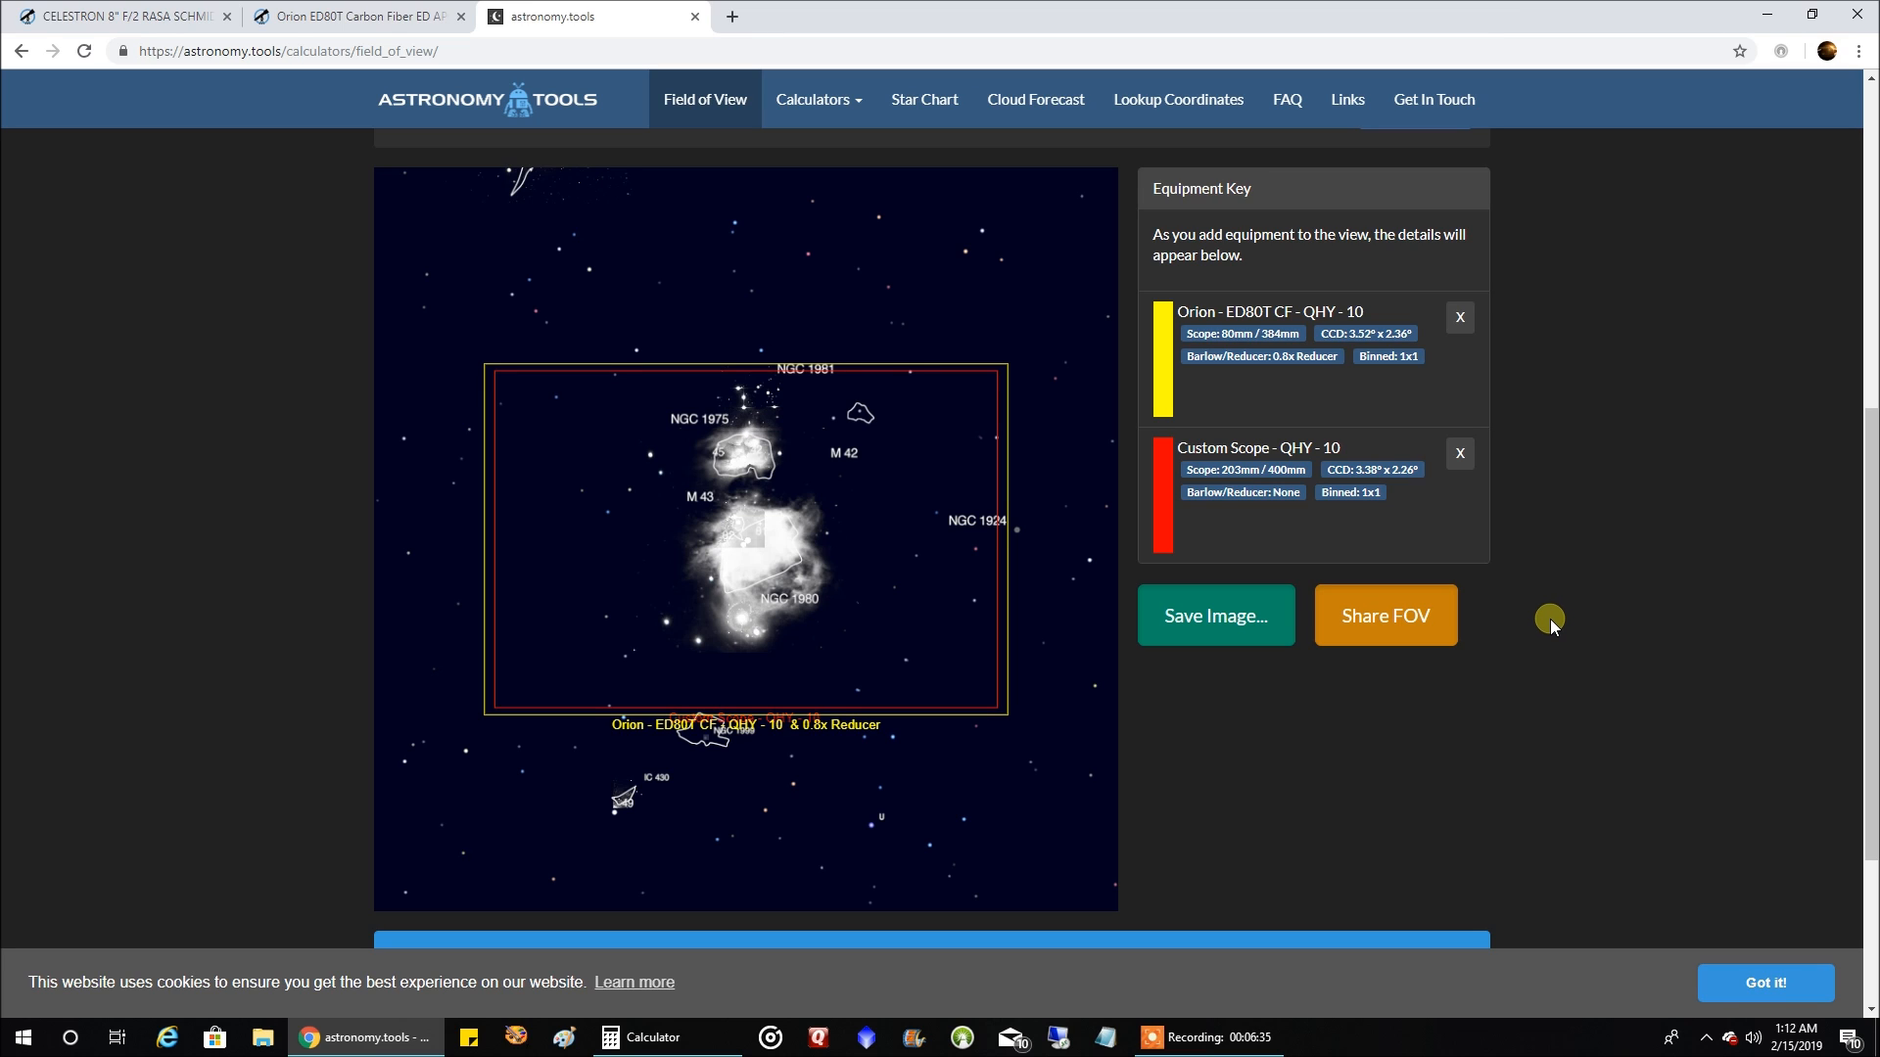
mouse_move(1552, 614)
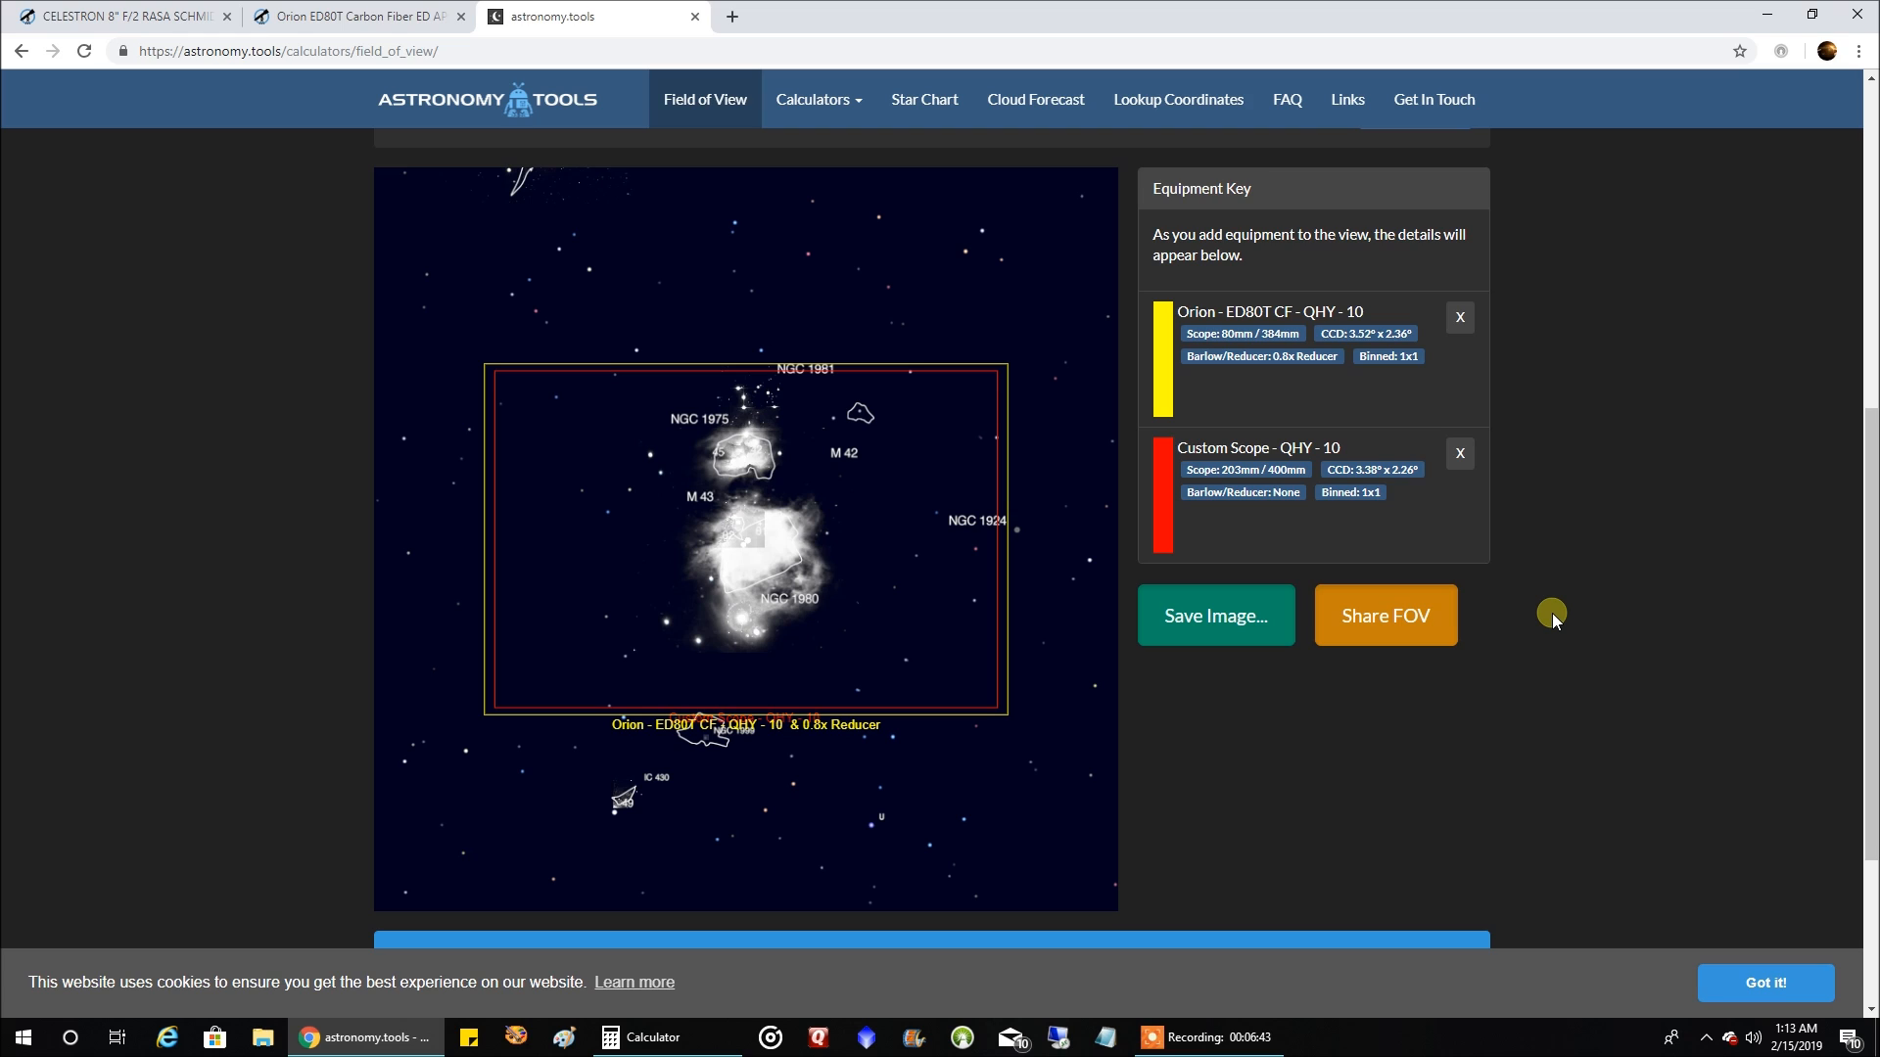
mouse_move(1175, 374)
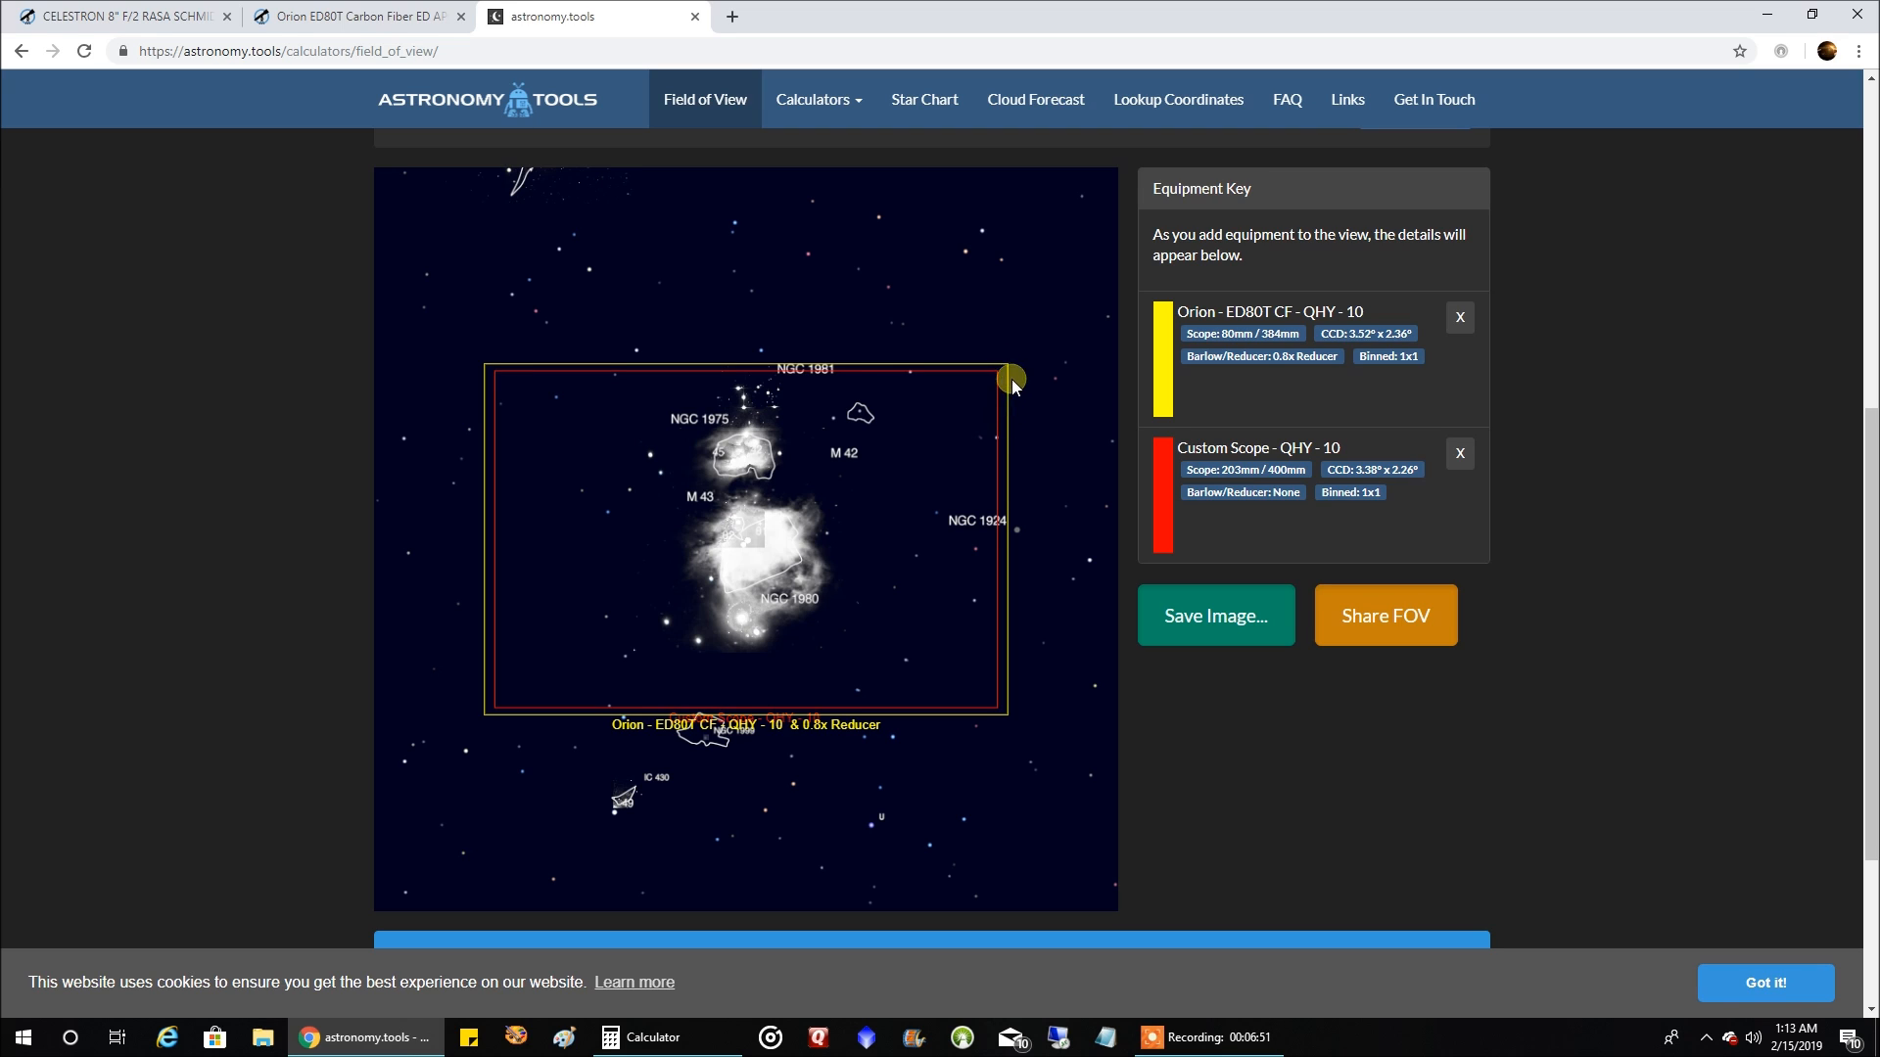
drag(1011, 377, 503, 697)
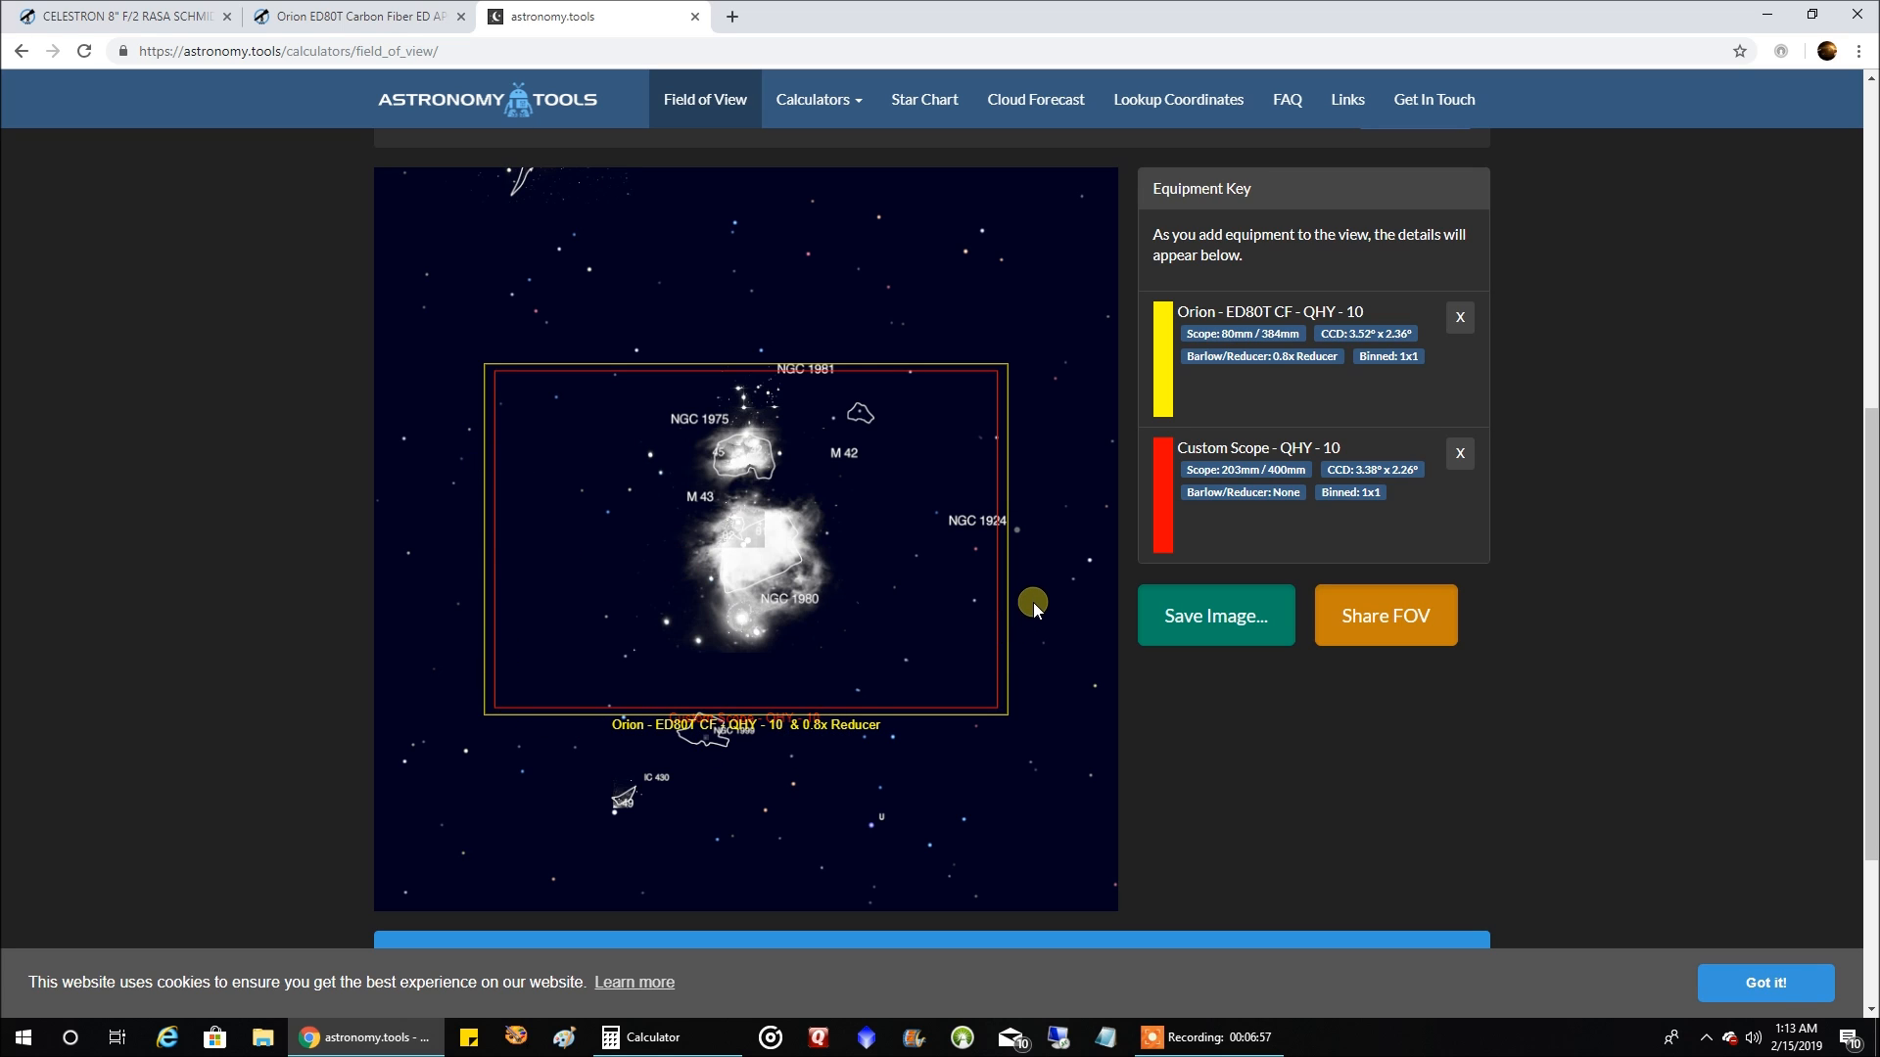
mouse_move(1603, 592)
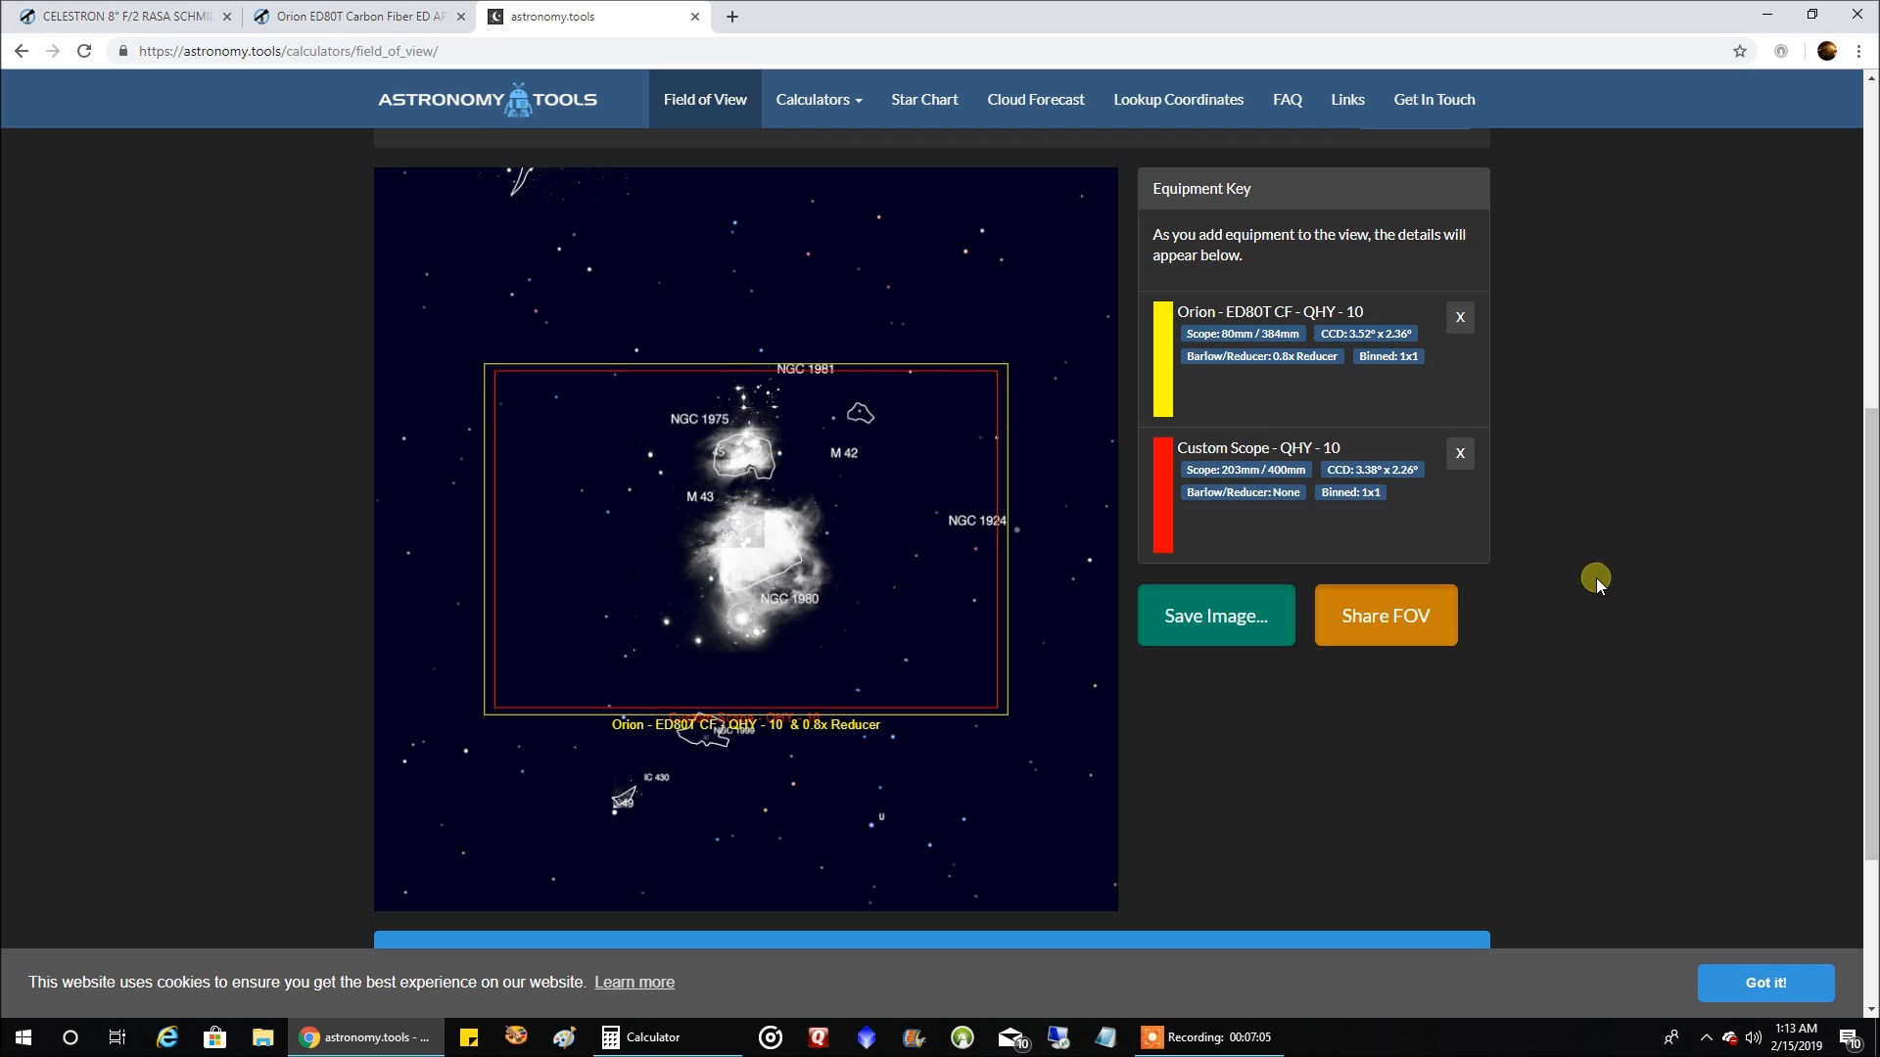
mouse_move(1590, 578)
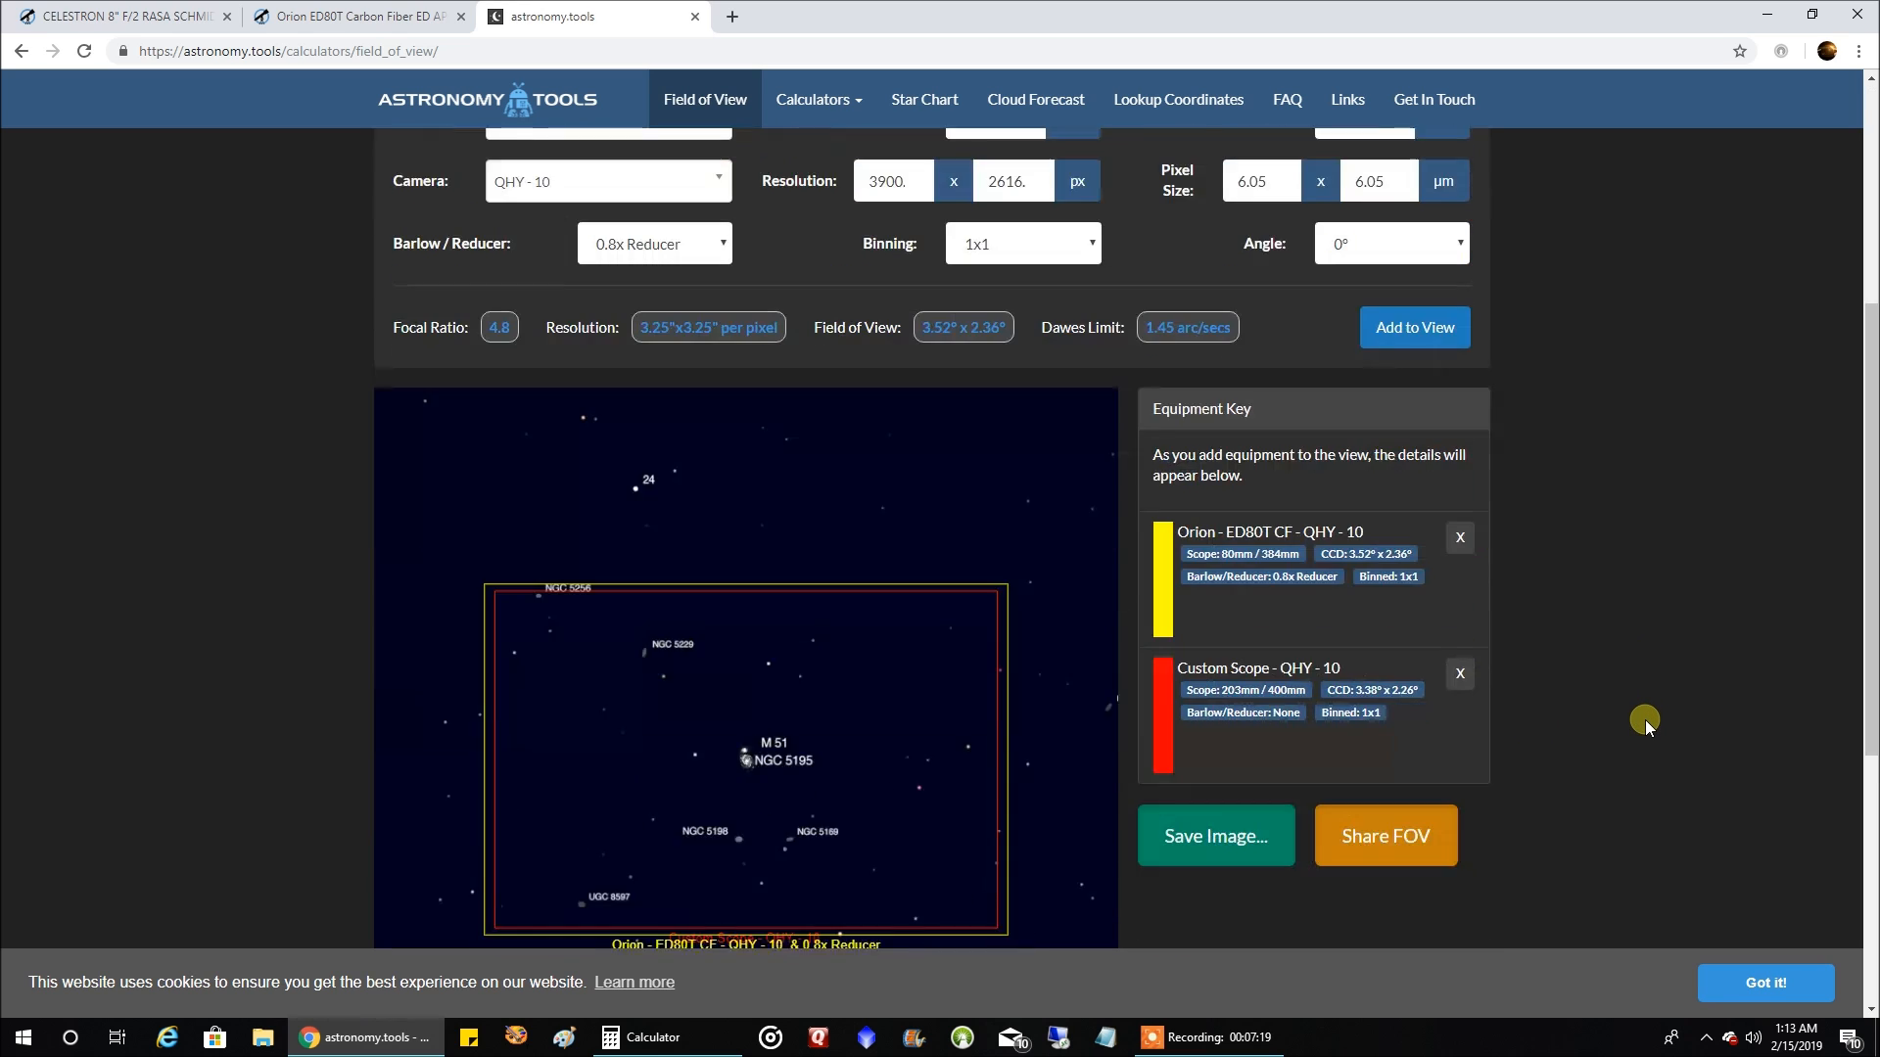
- Keep QHY-10 as camera, view both frames on M51, then retarget to M101 Pinwheel Galaxy
scroll(down, 3)
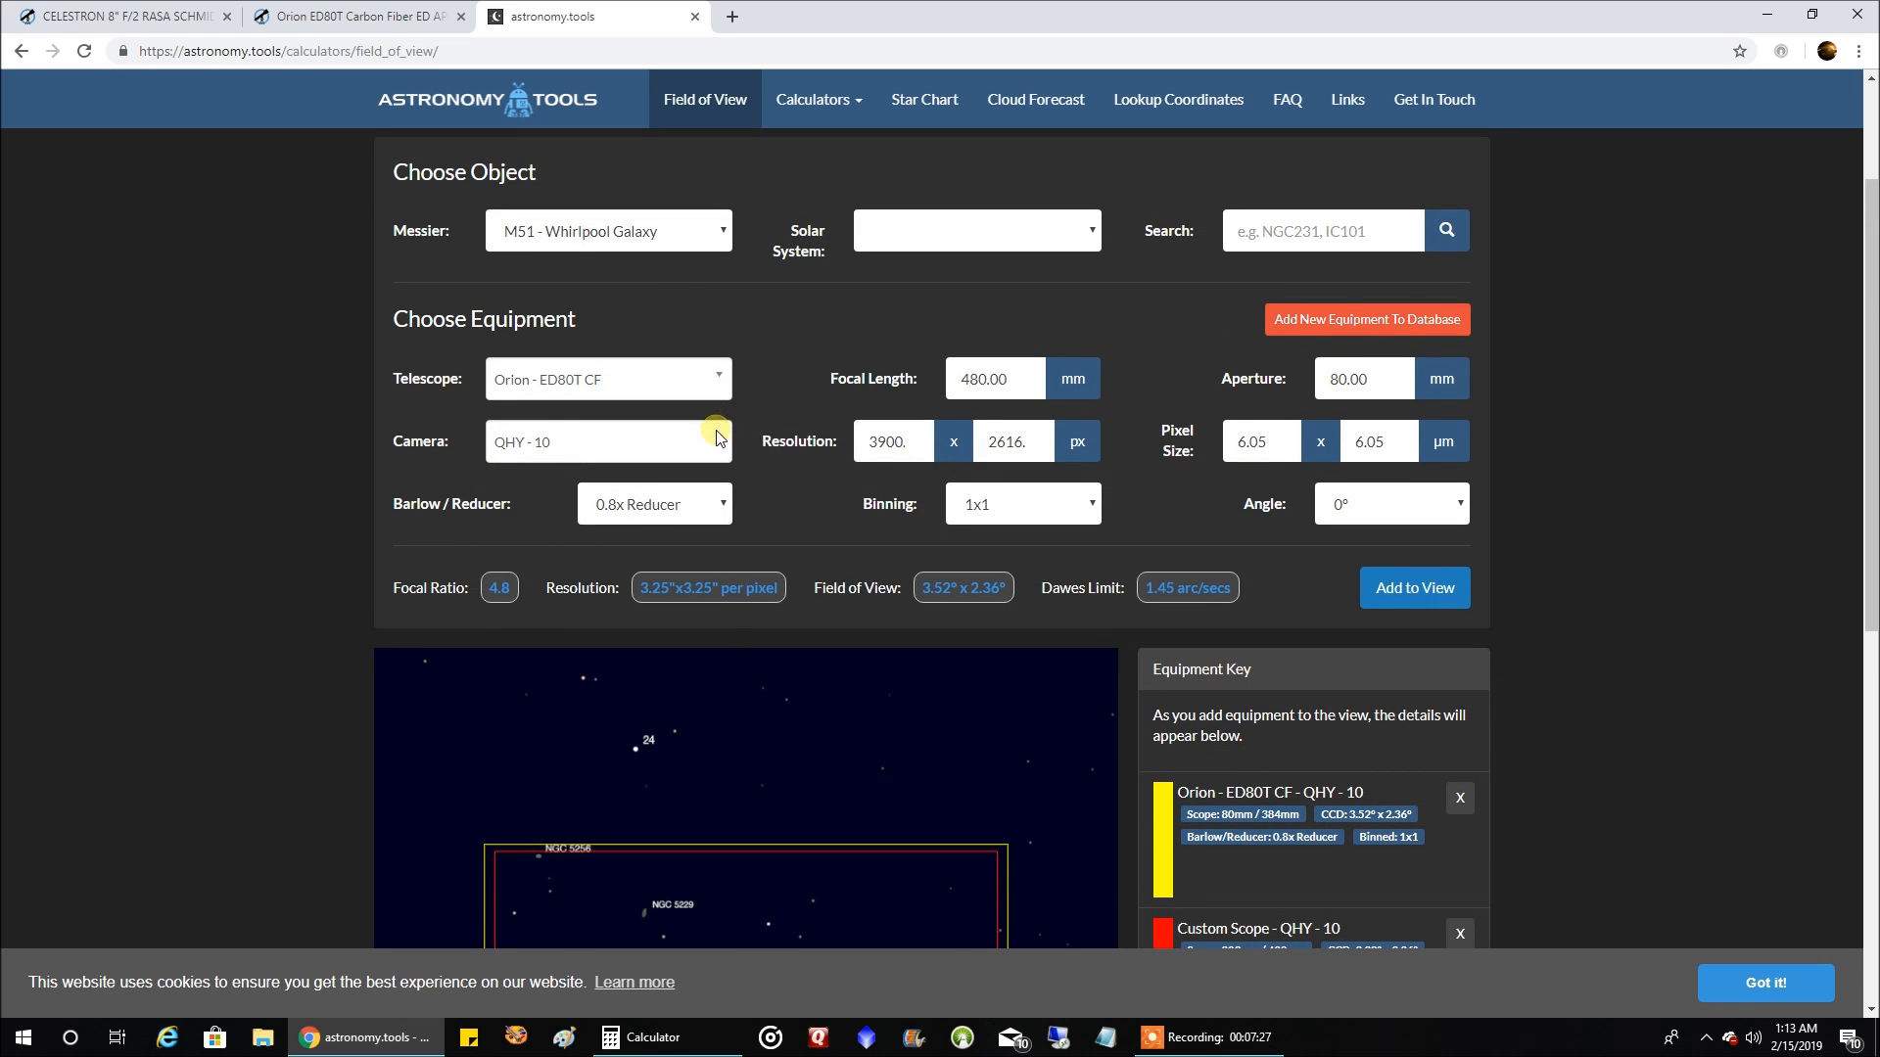
click(605, 440)
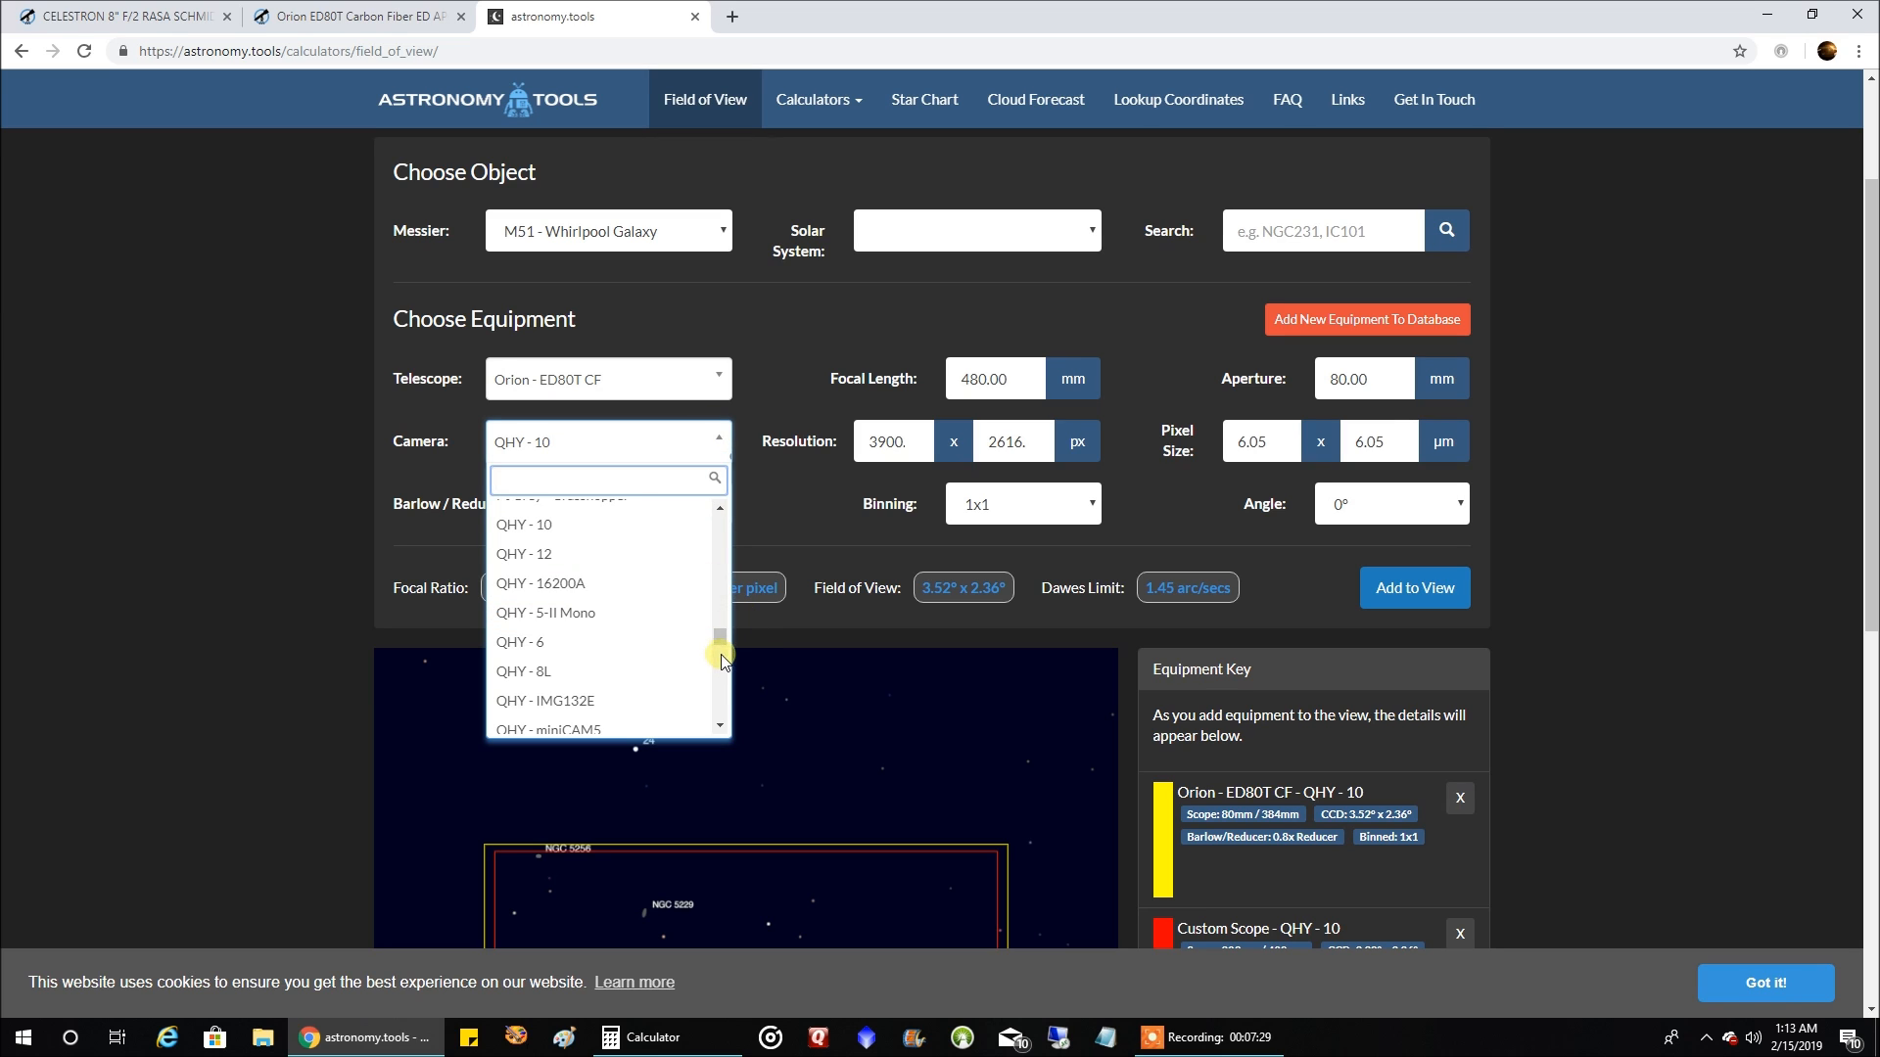
click(525, 525)
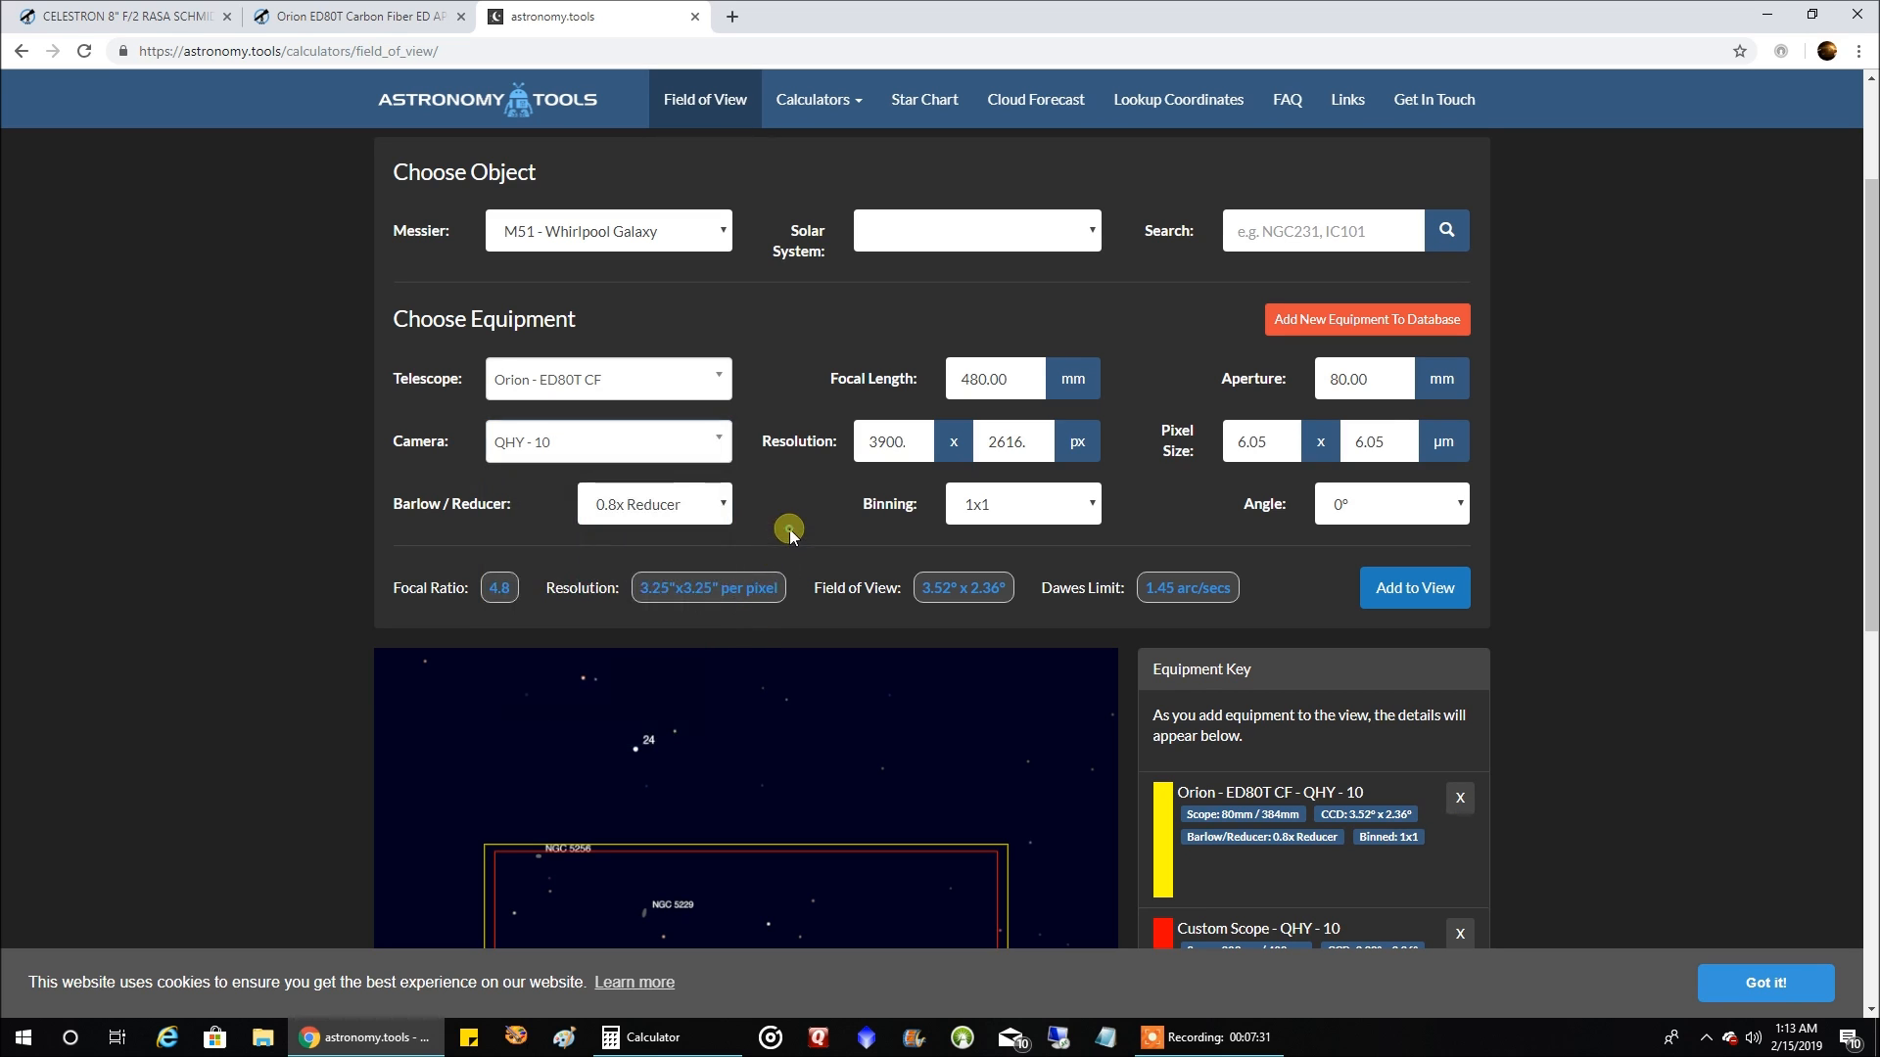
click(607, 231)
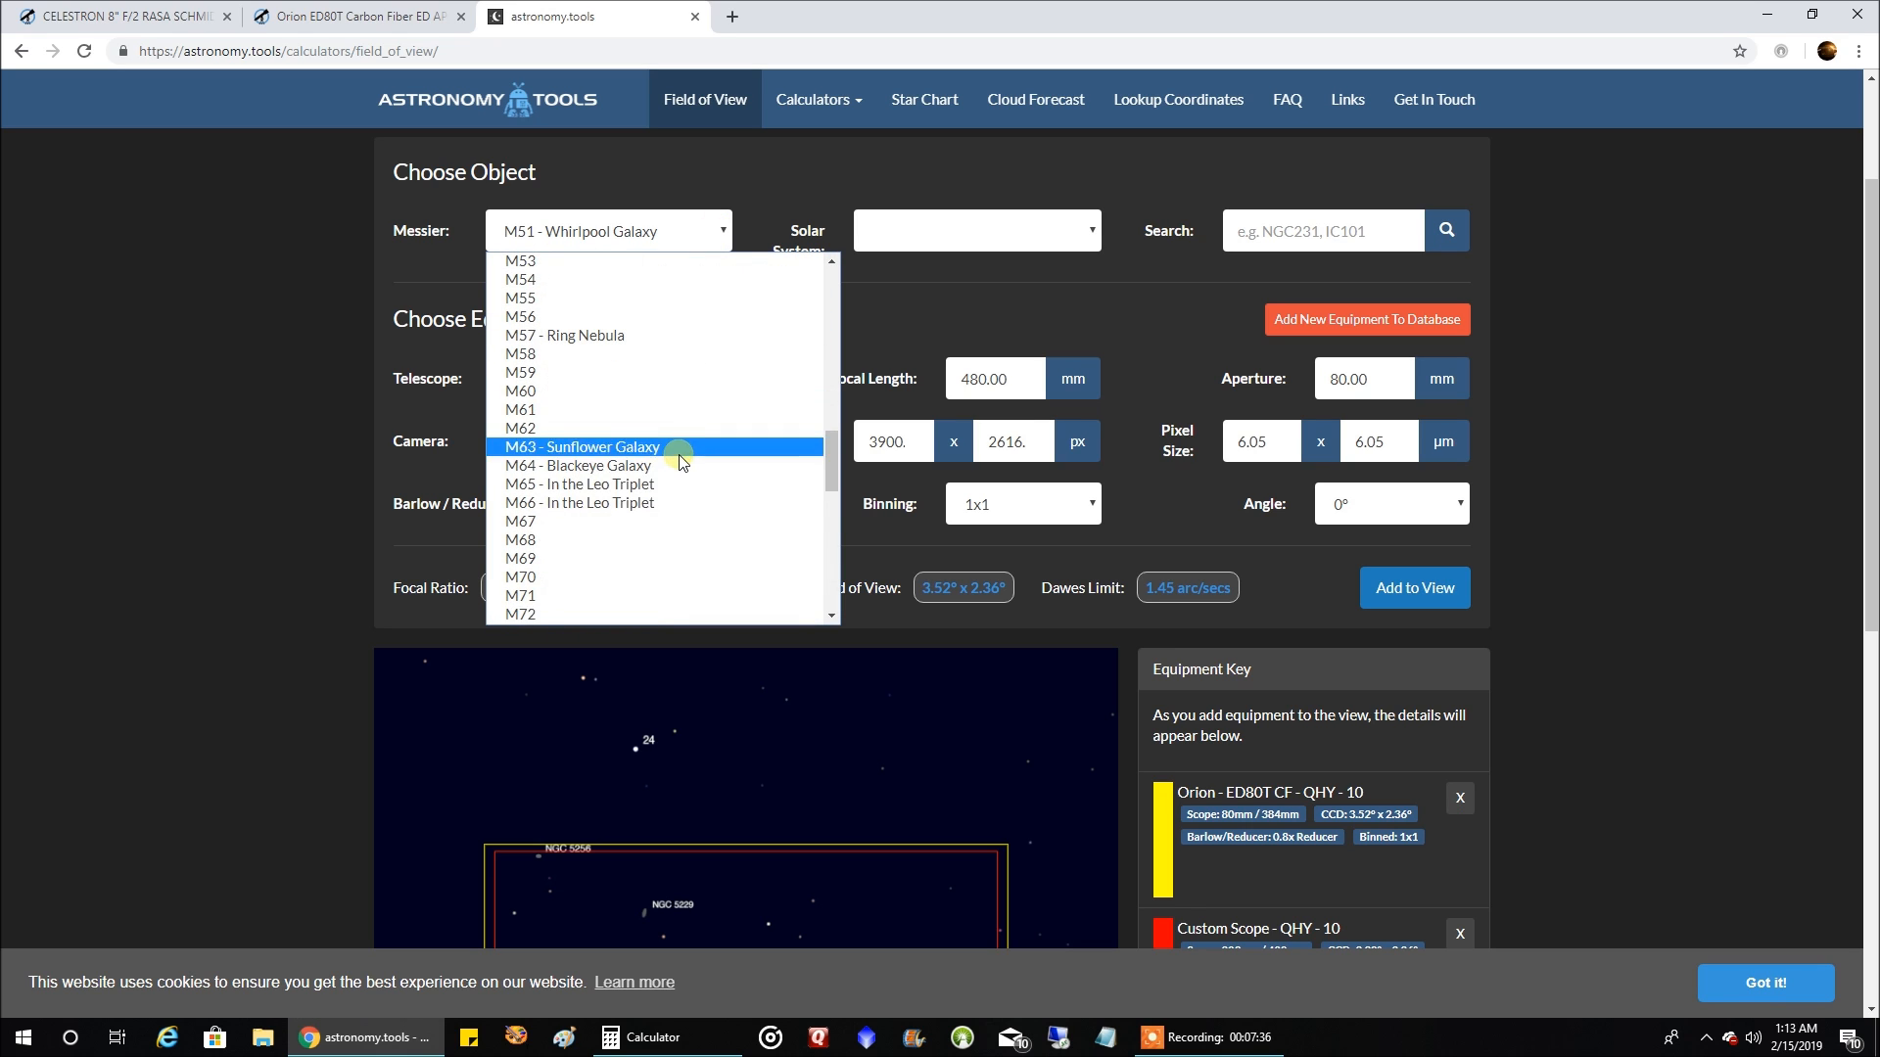
scroll(down, 3)
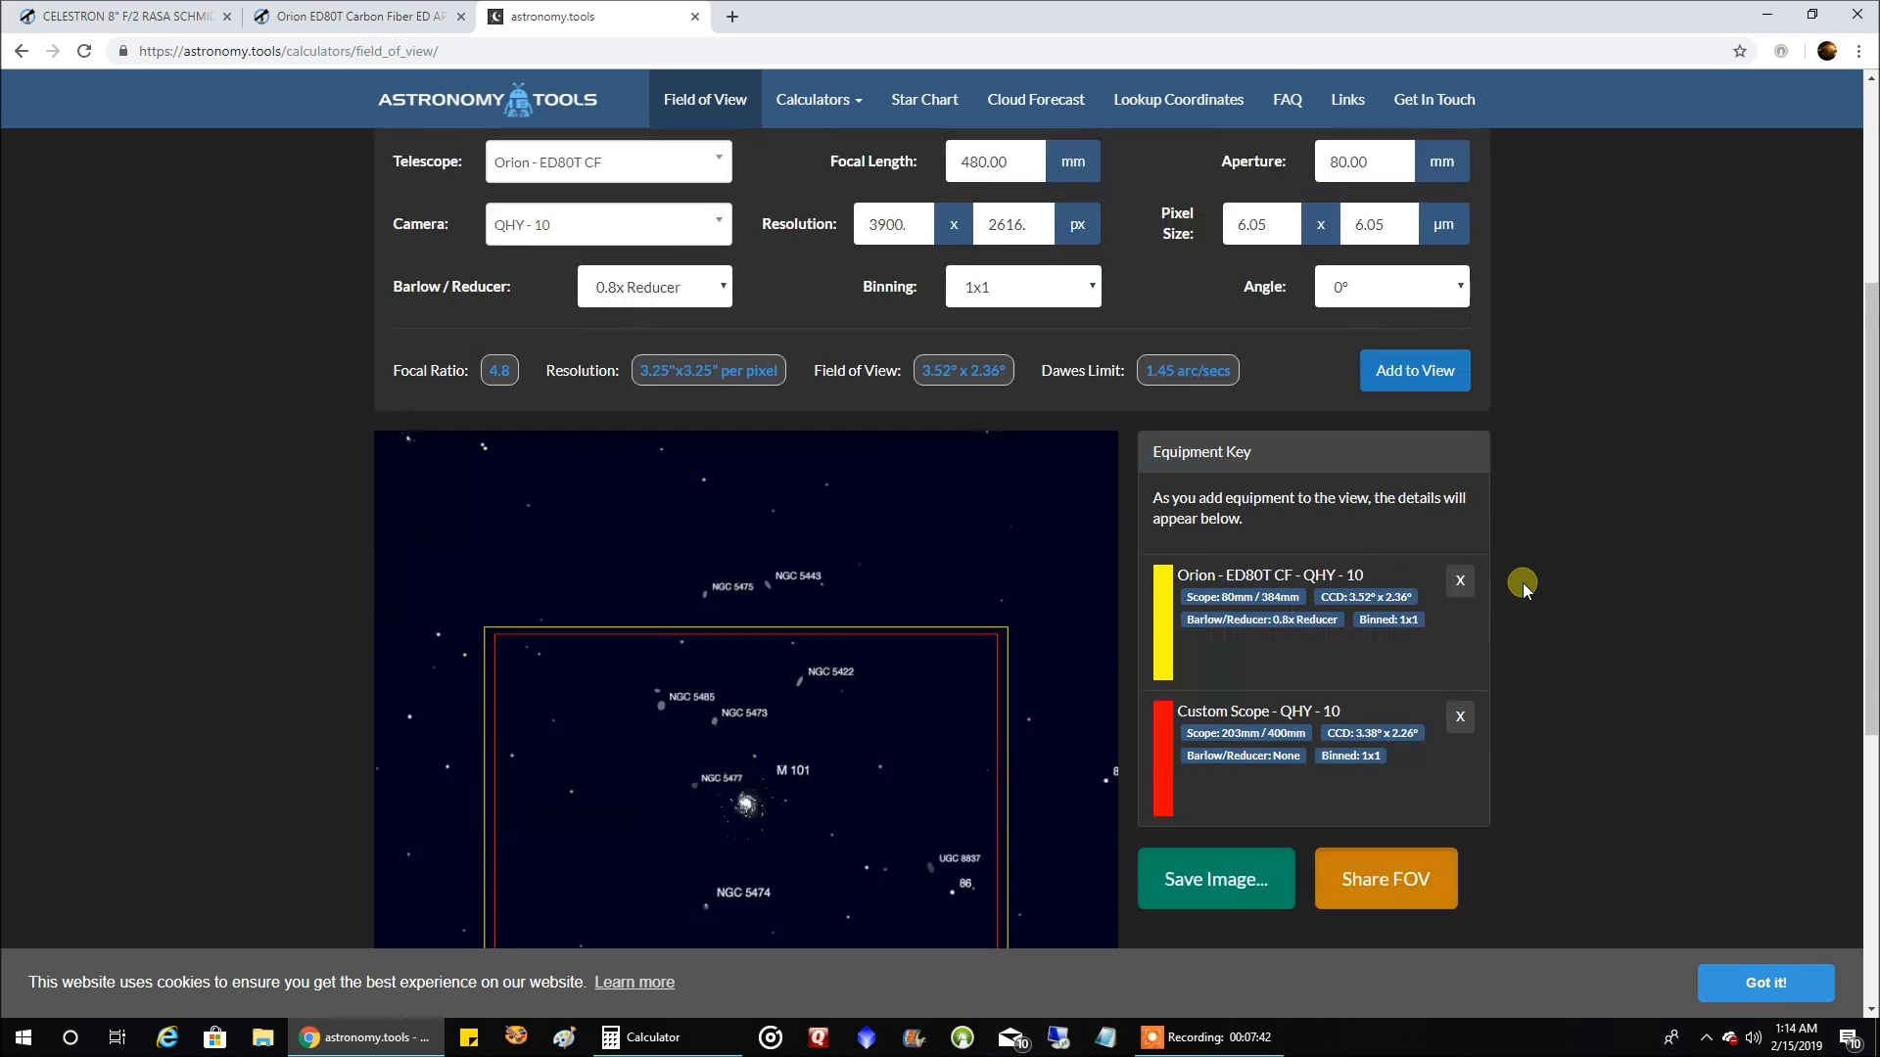
scroll(down, 3)
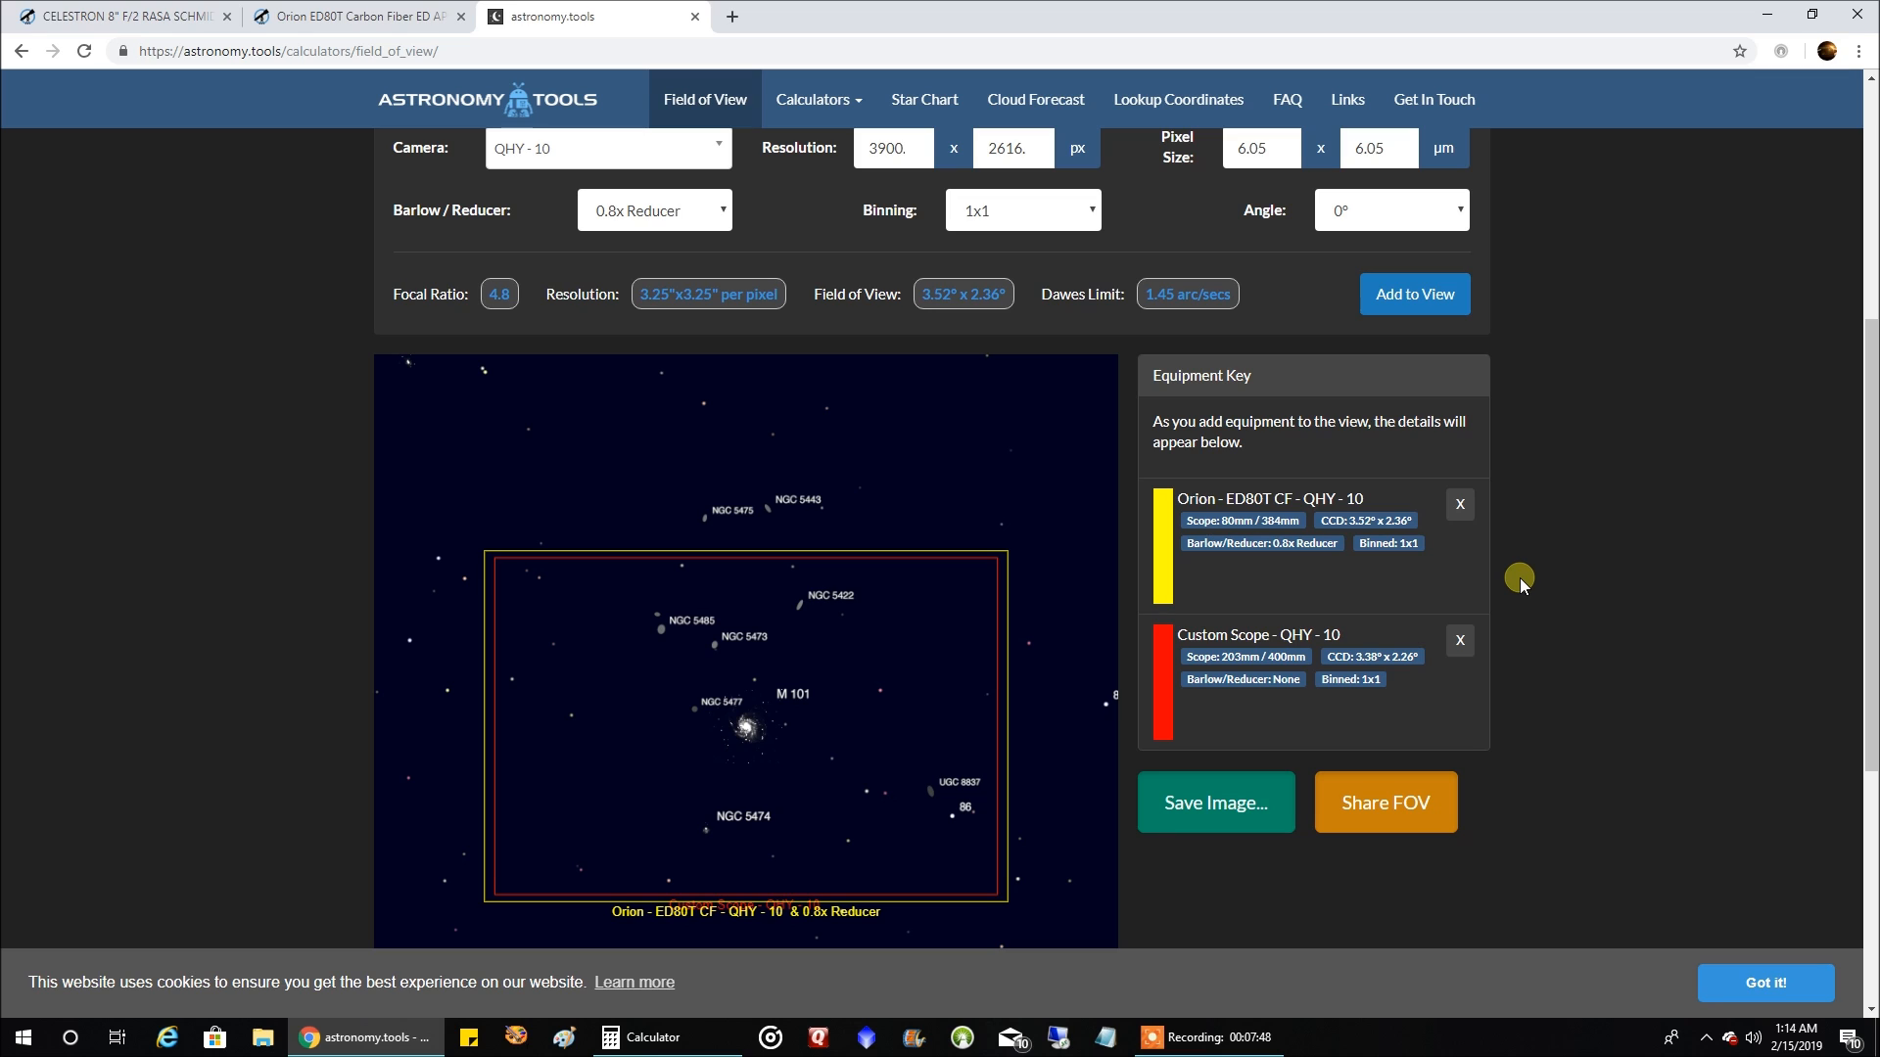
mouse_move(595, 541)
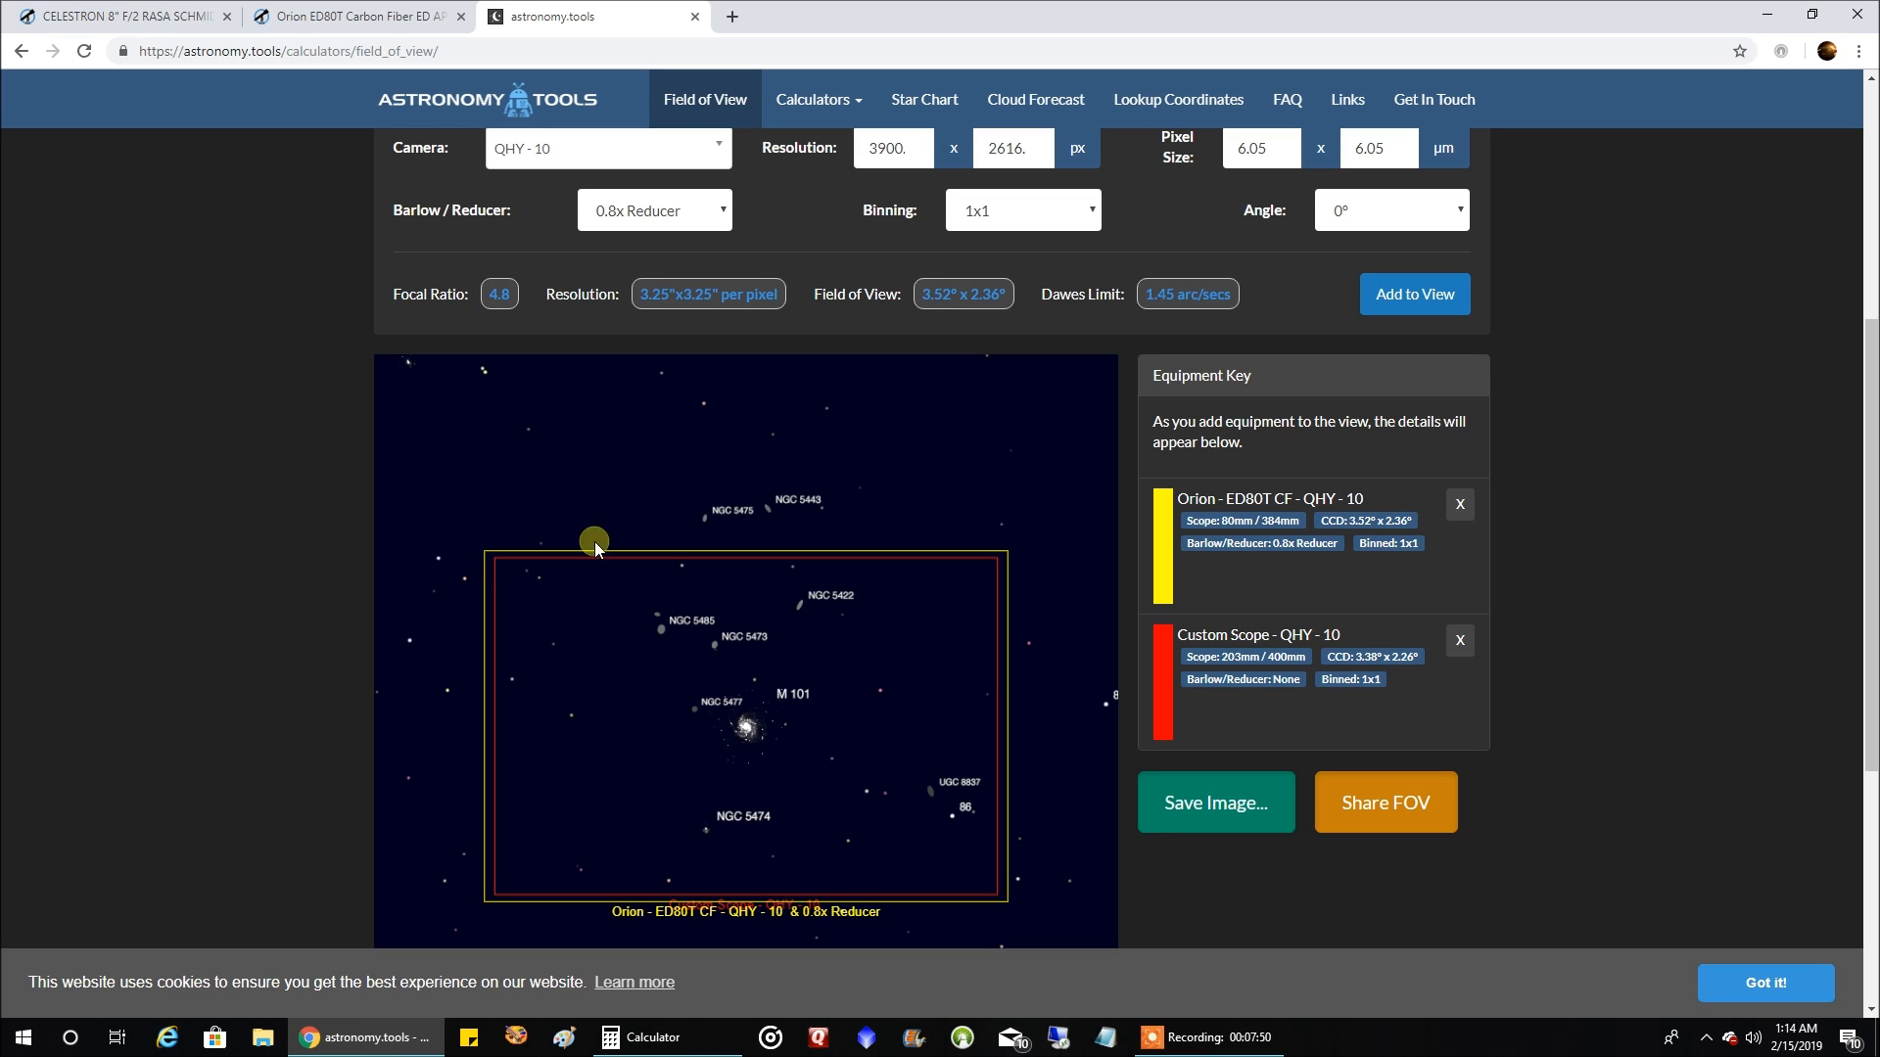
mouse_move(215, 458)
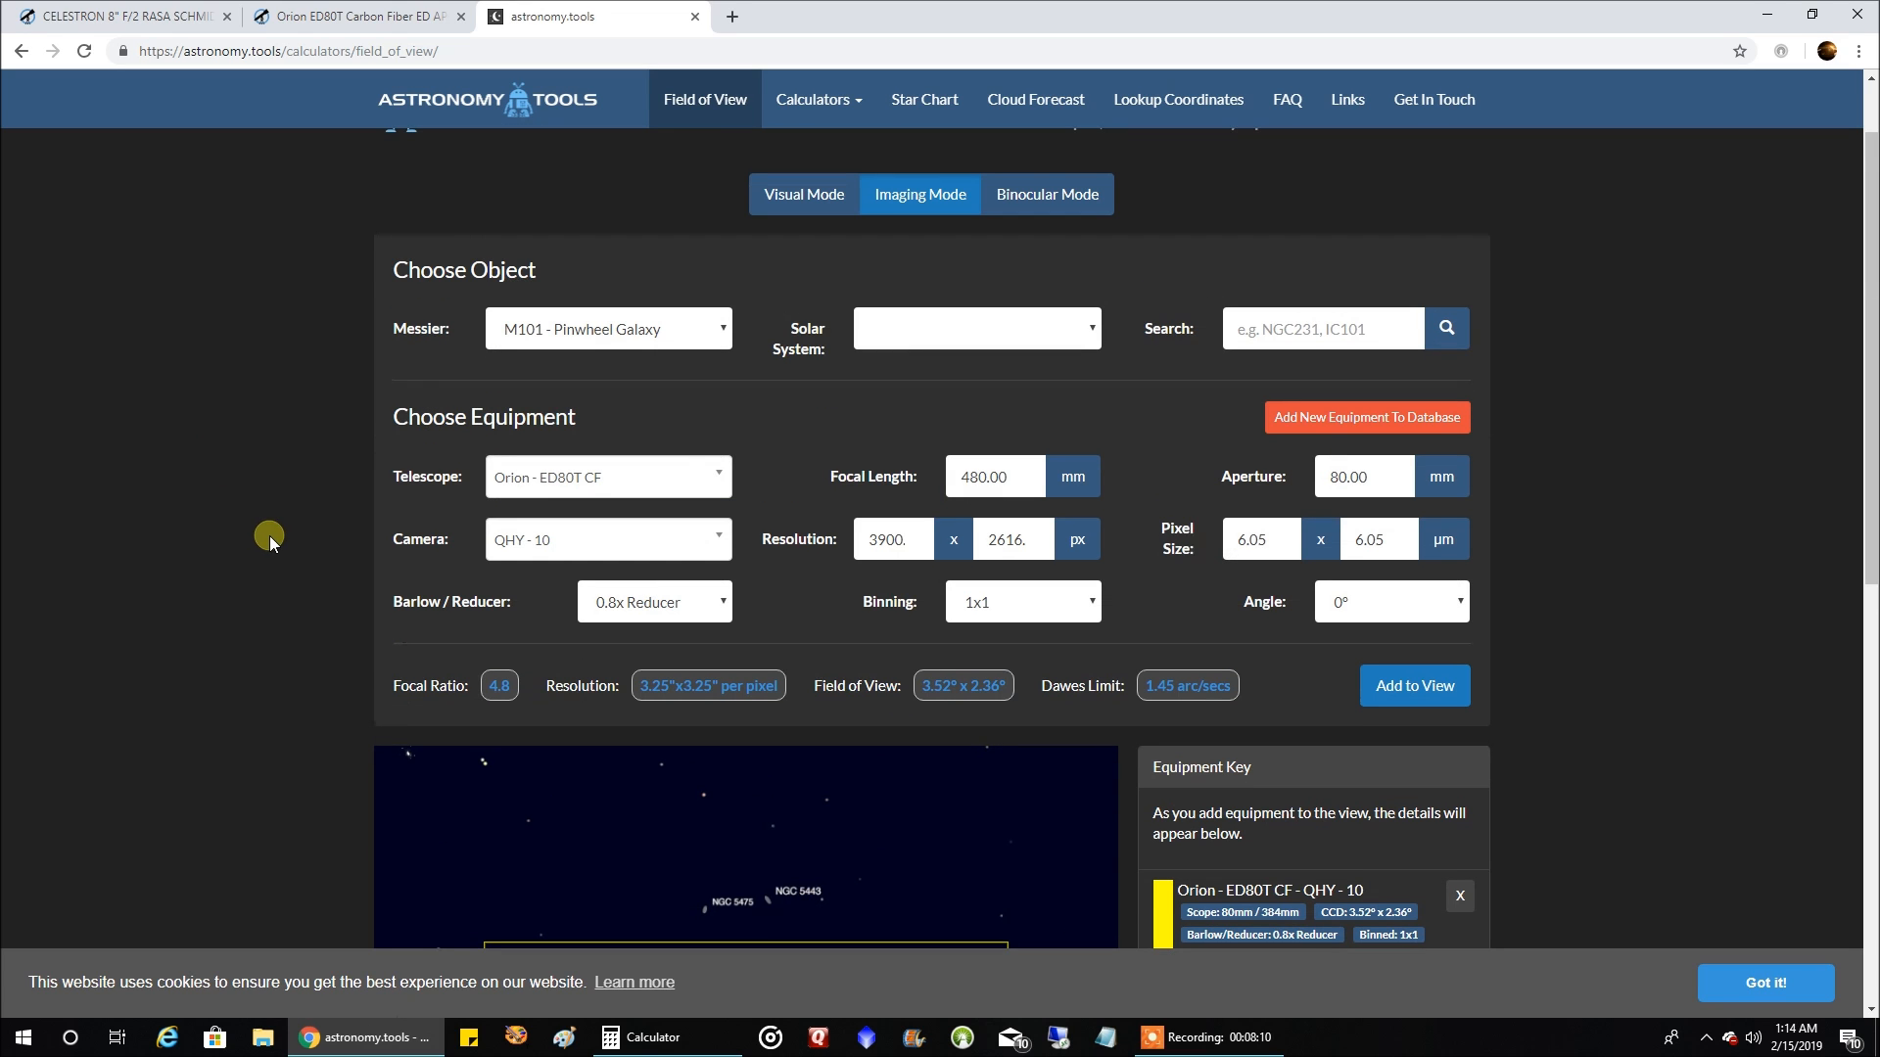
mouse_move(720, 327)
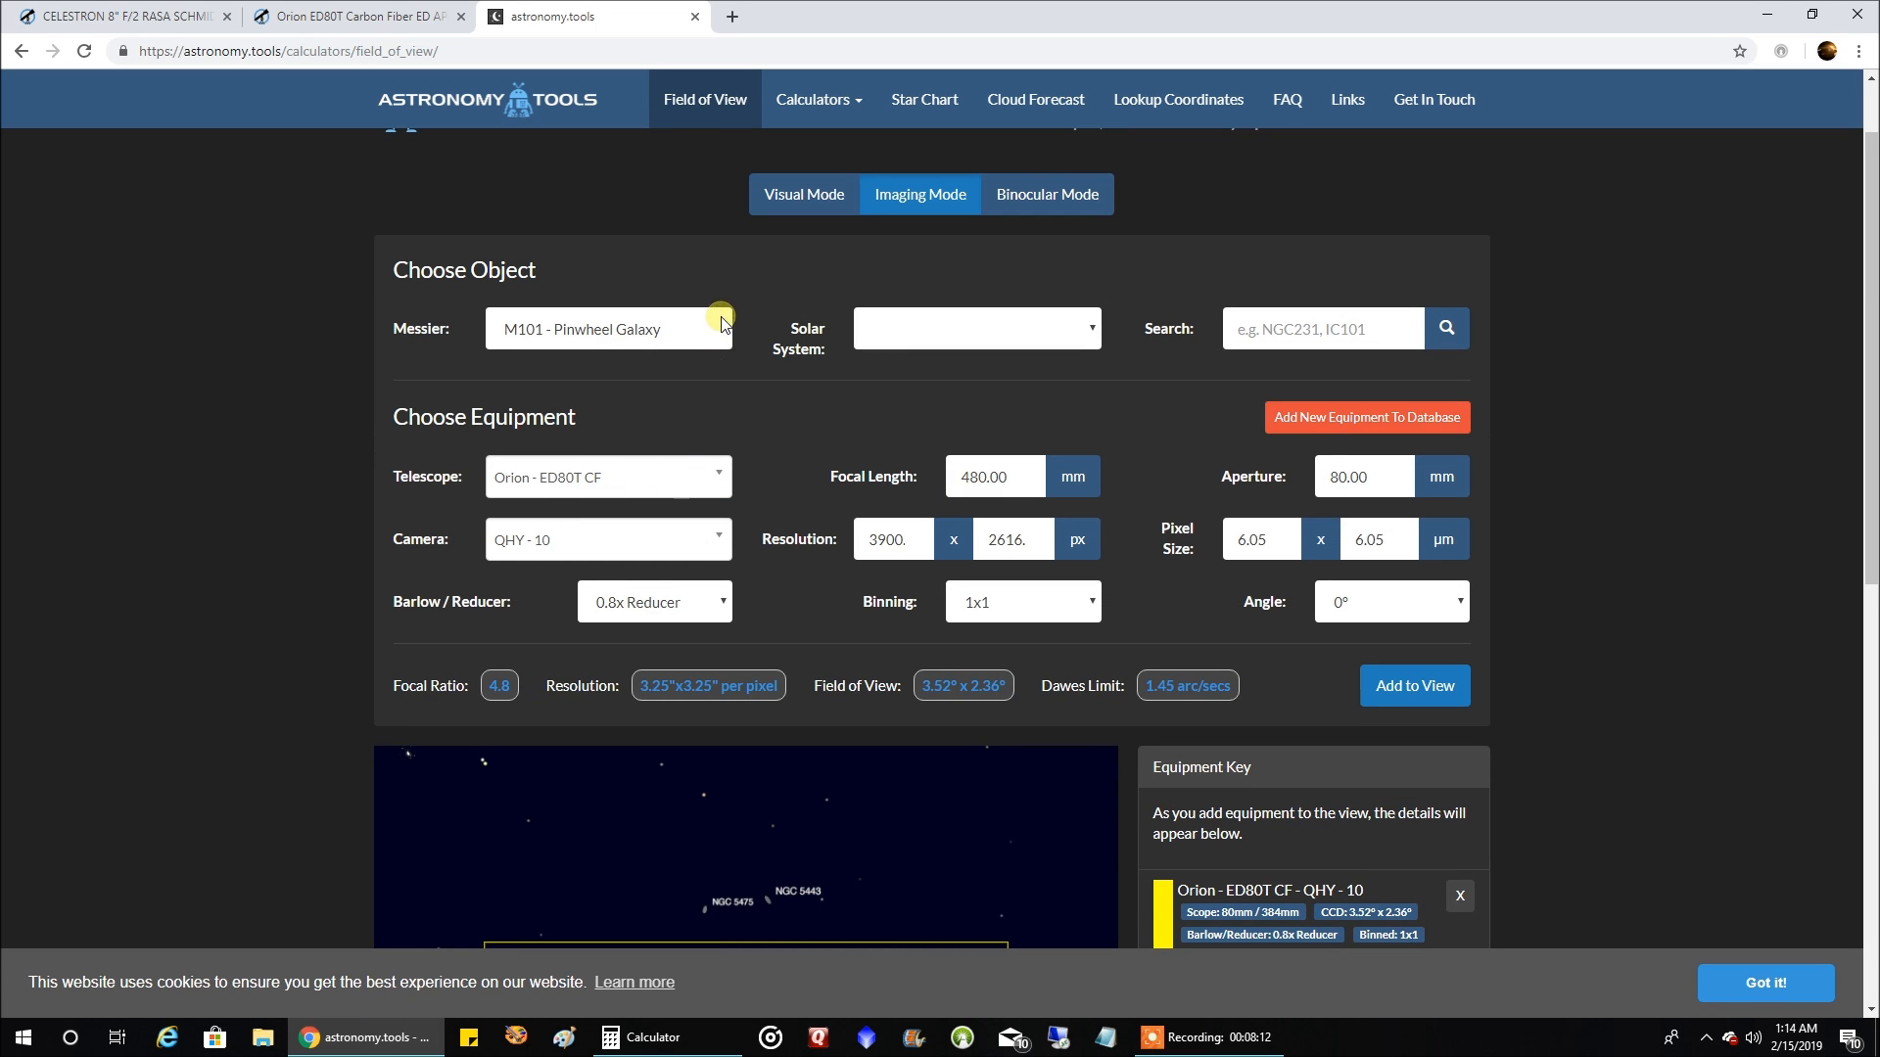
- Frame both equipment setups on M31 Andromeda, then on M33 Triangulum Galaxy
click(609, 329)
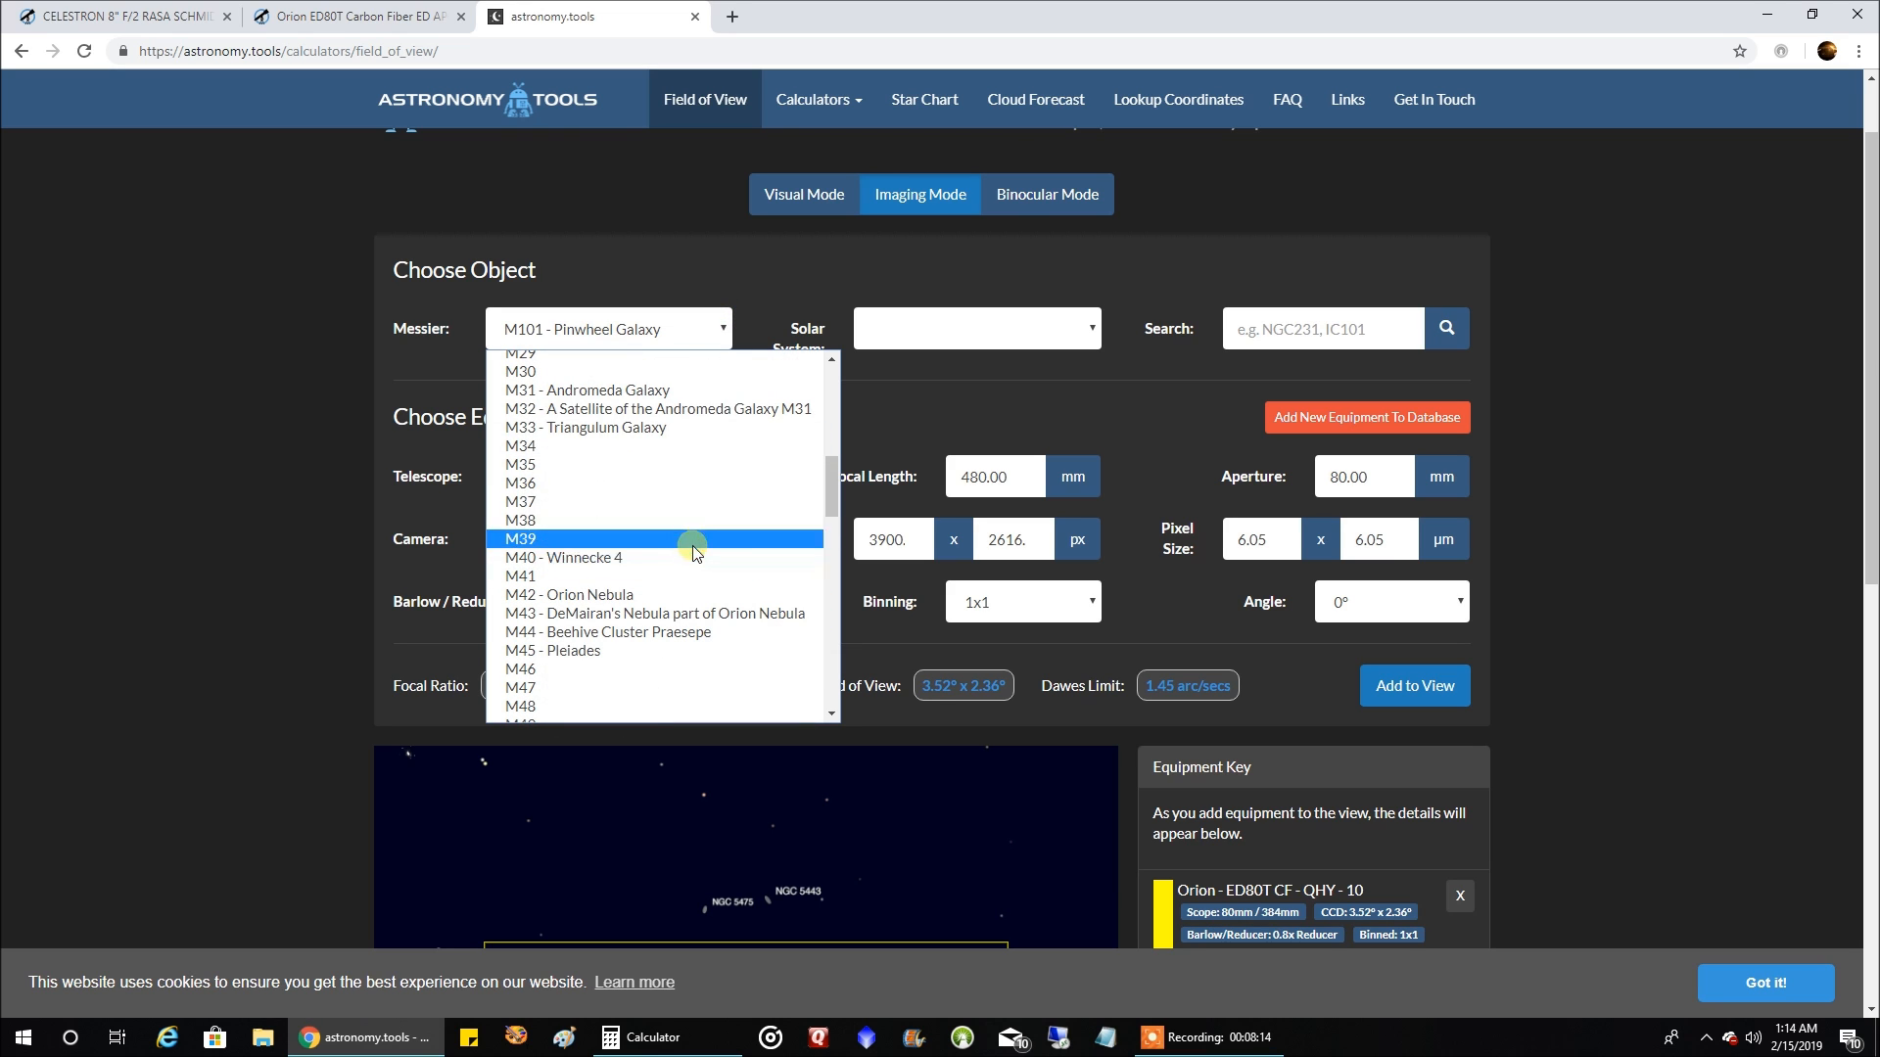
click(586, 390)
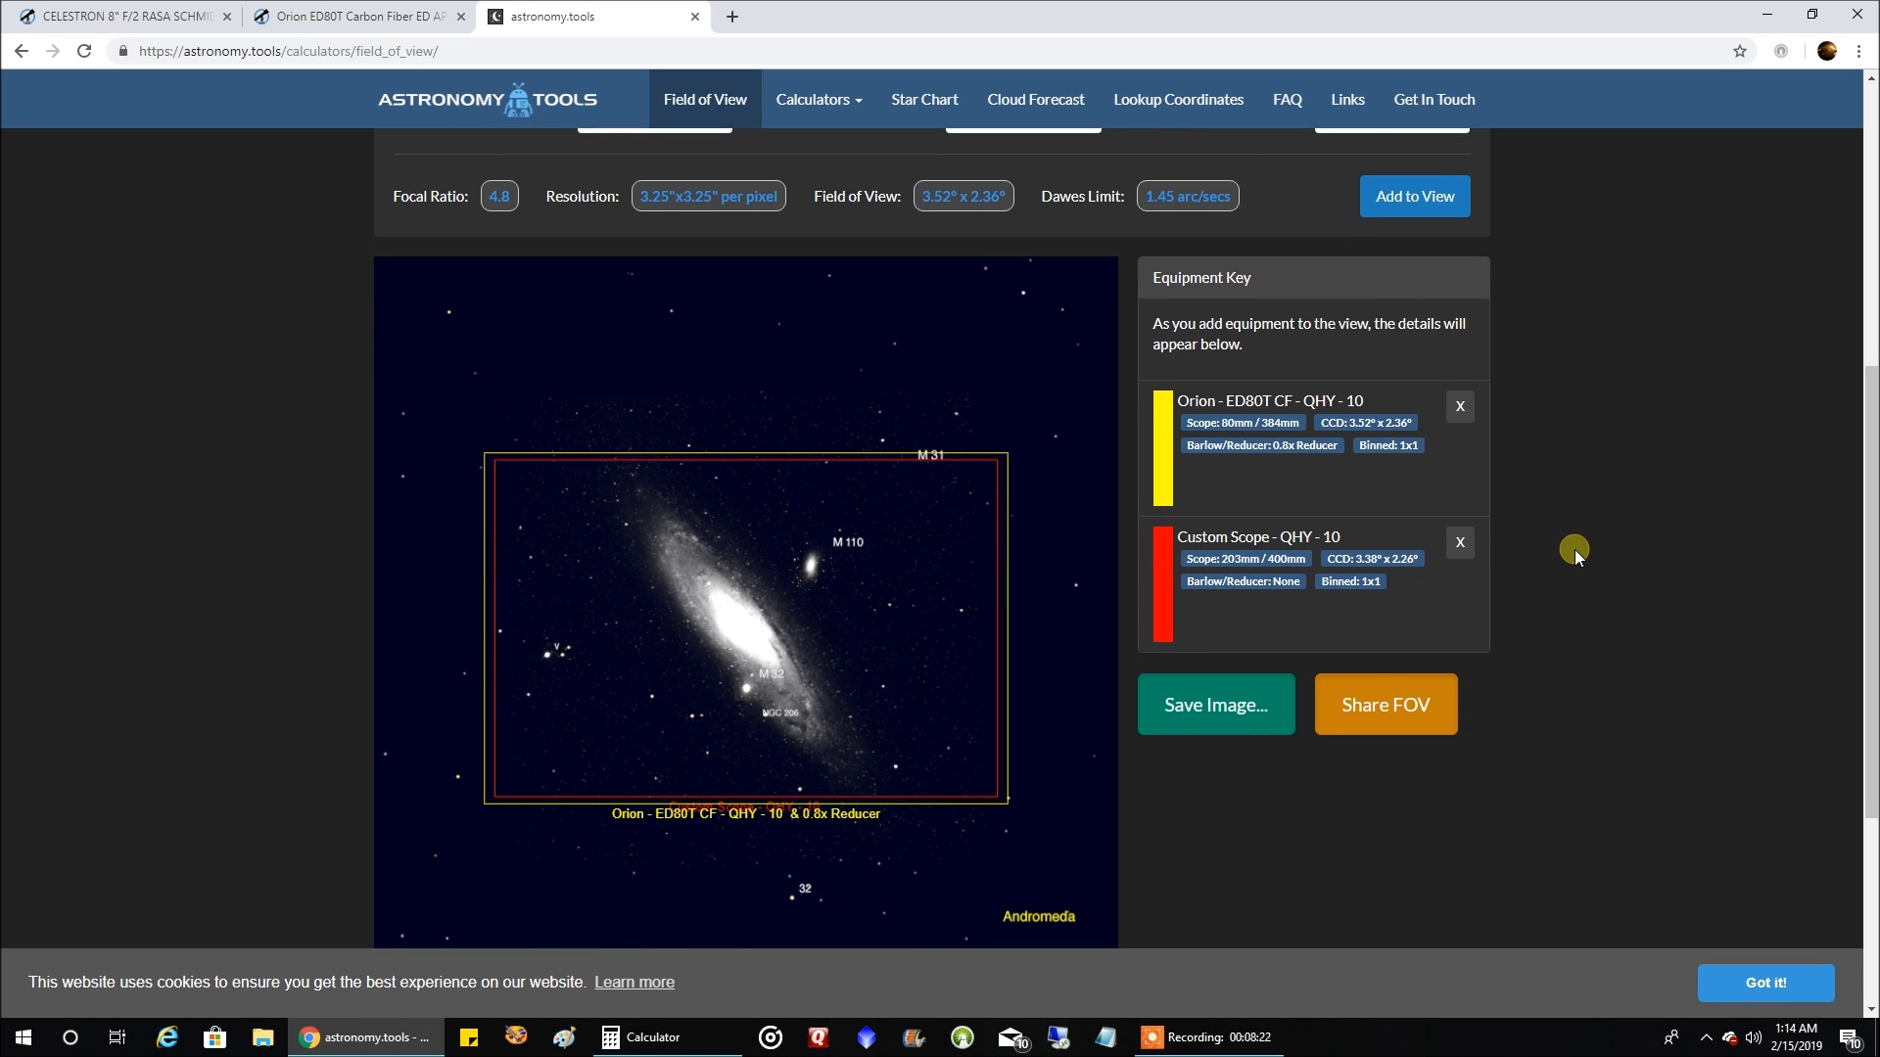
mouse_move(1613, 534)
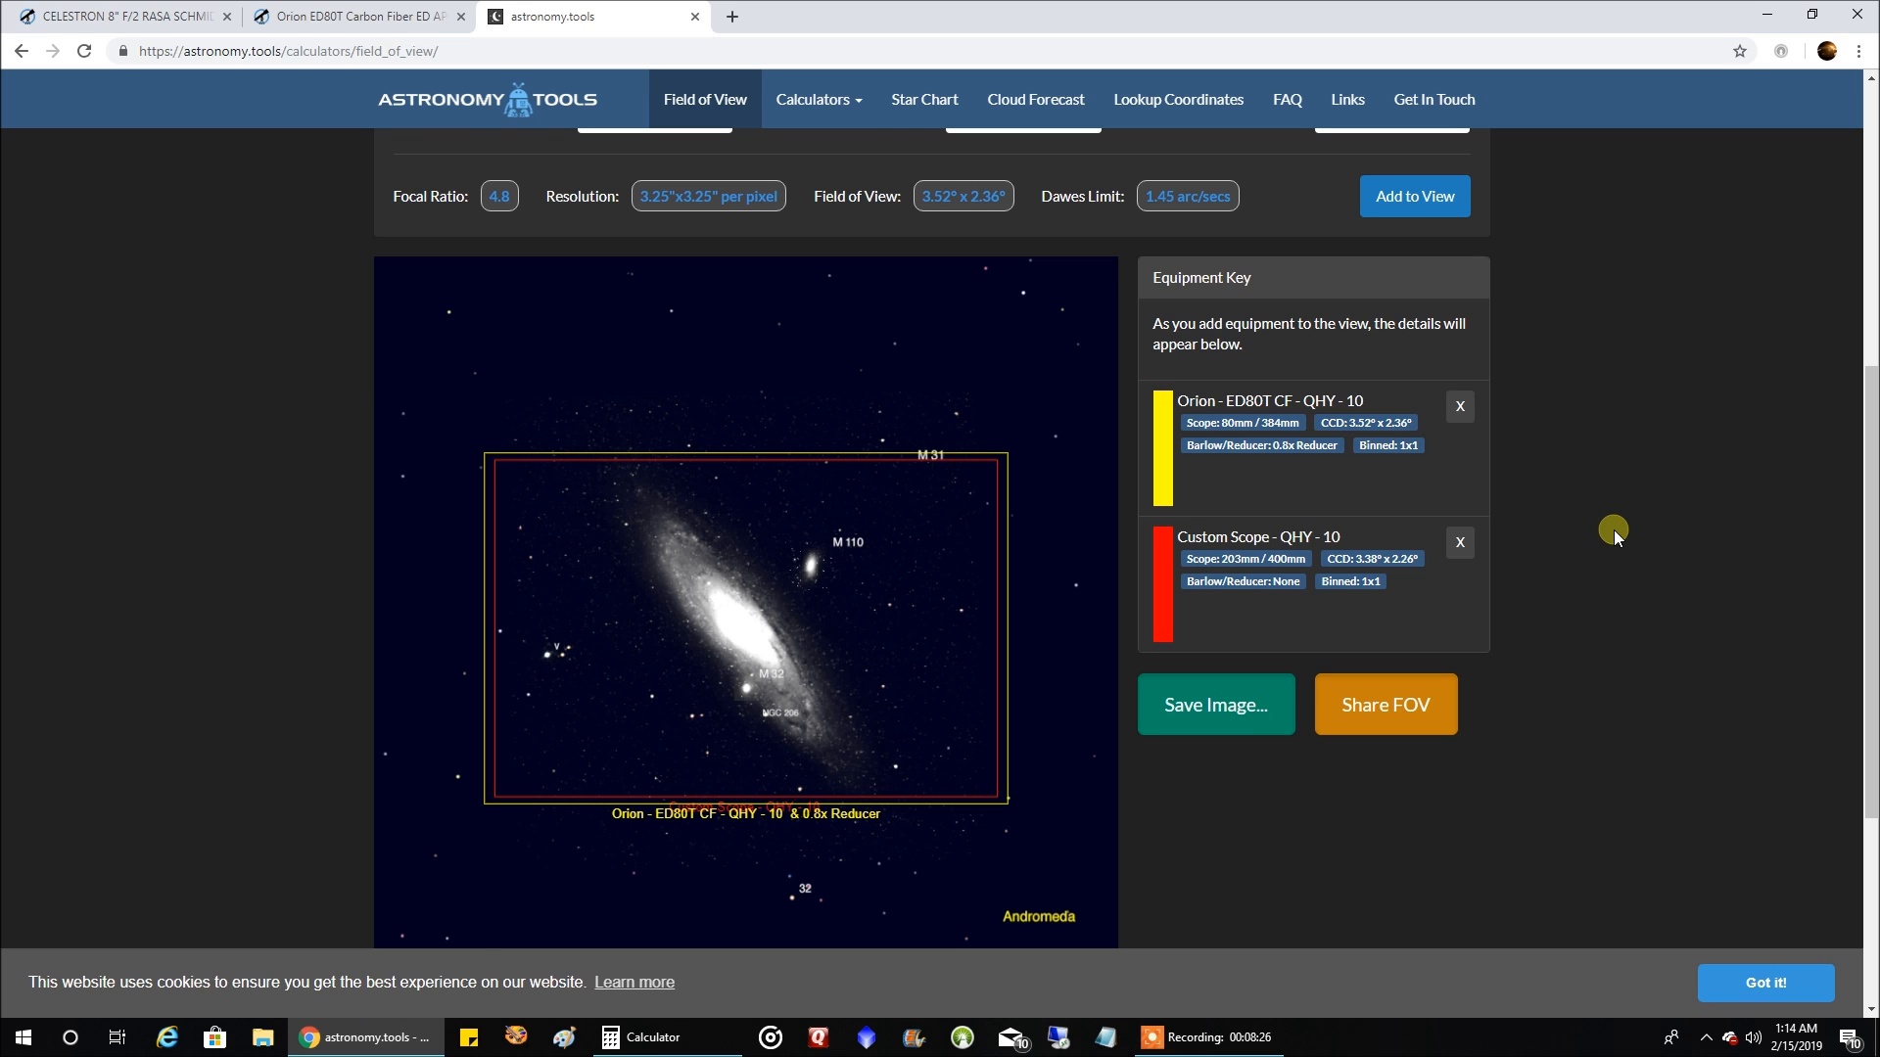
scroll(up, 3)
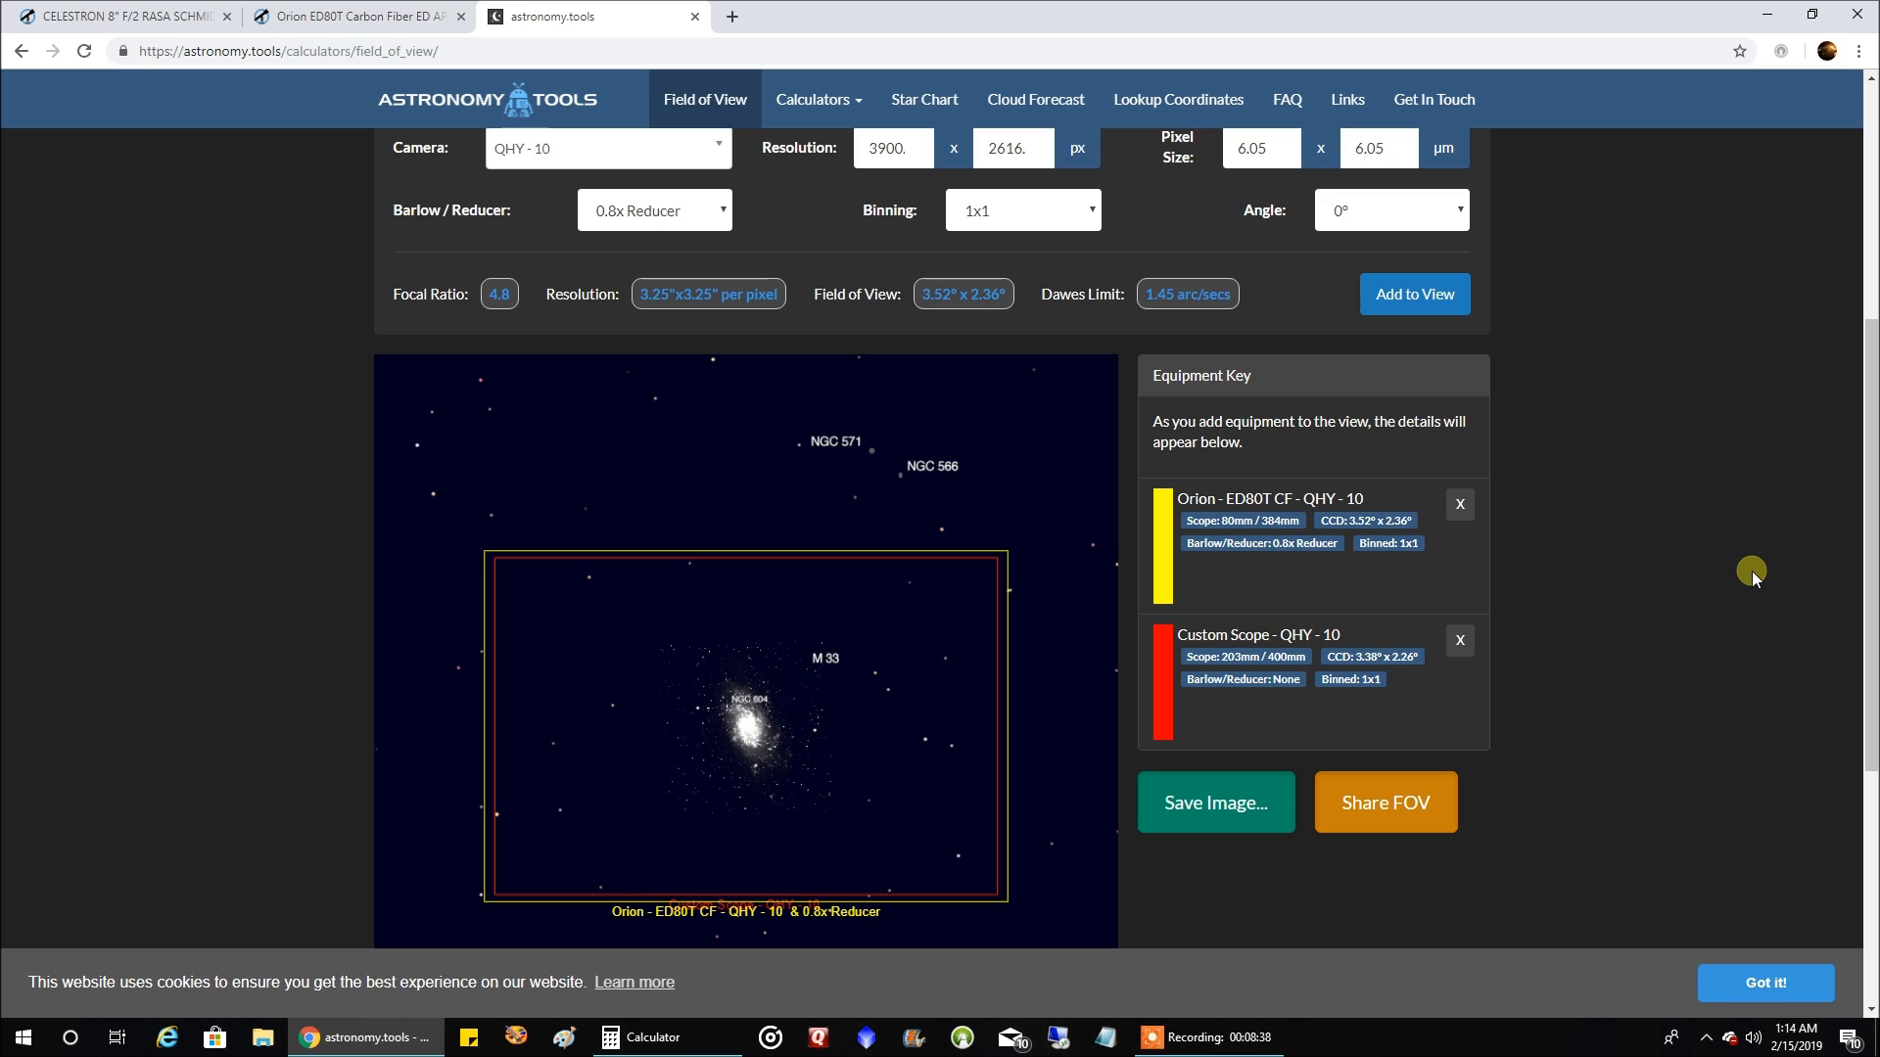
mouse_move(1731, 570)
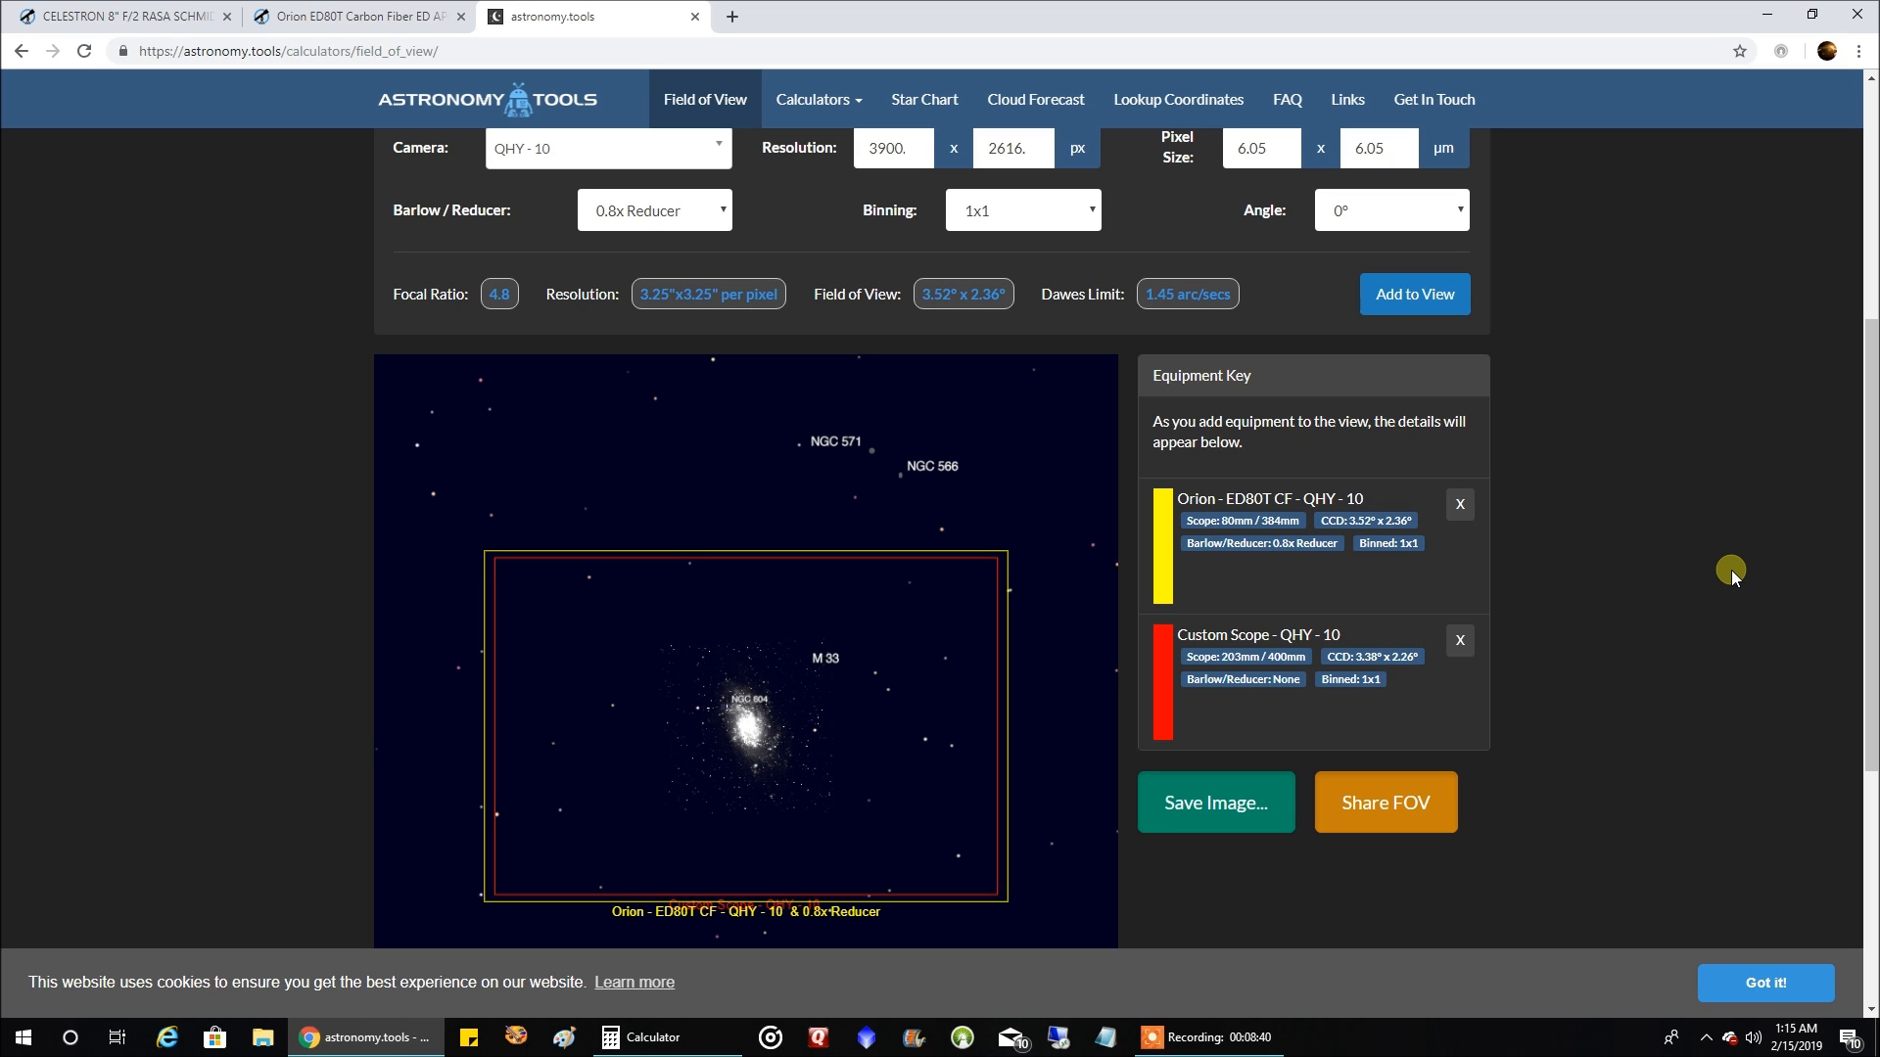
mouse_move(1723, 570)
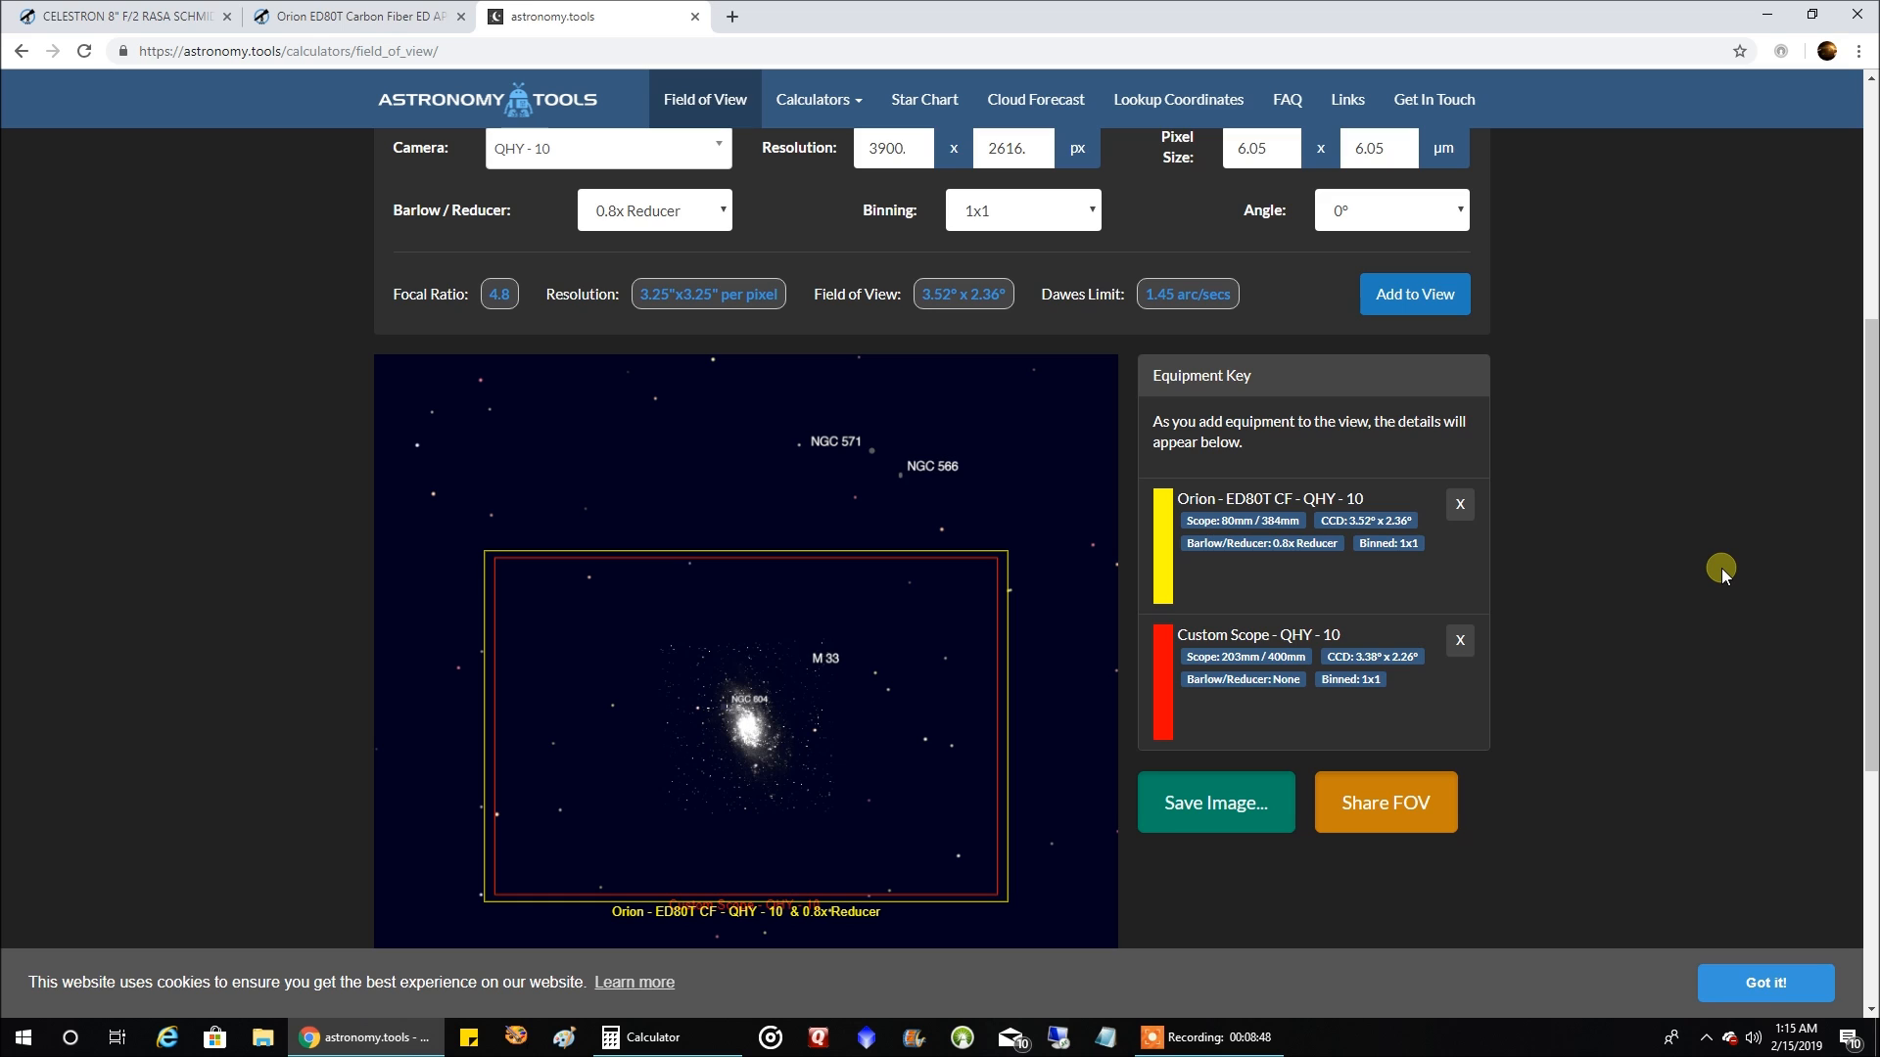